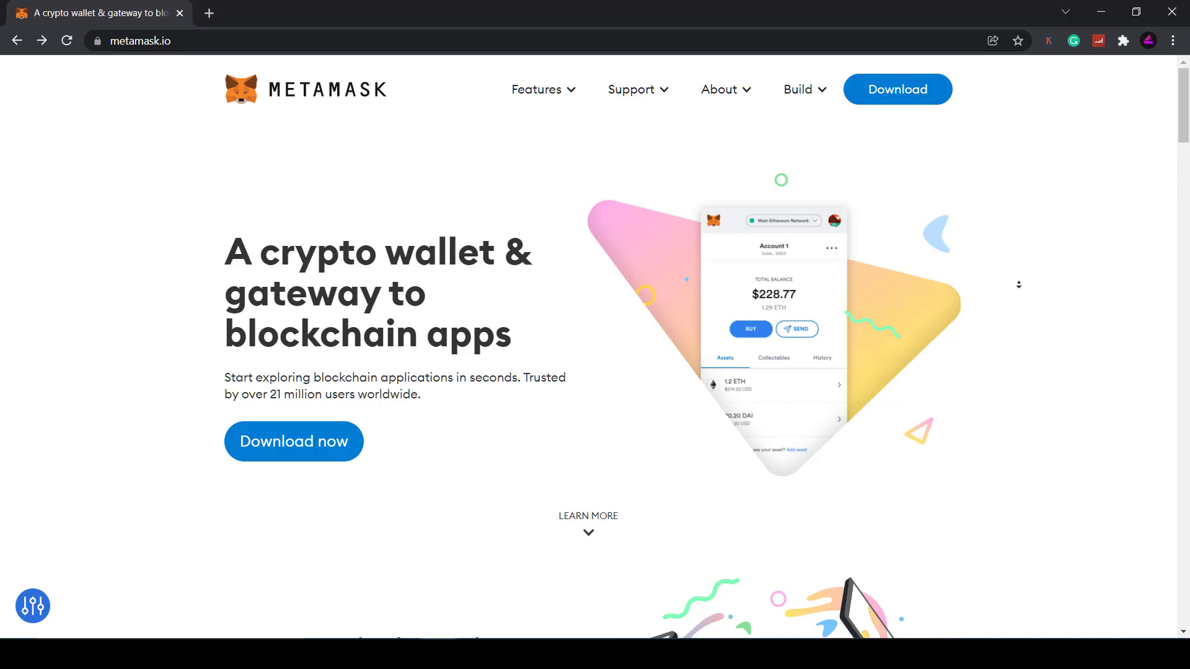
Step: Scroll down through the metamask.io home page and back up slightly
scroll(down, 3)
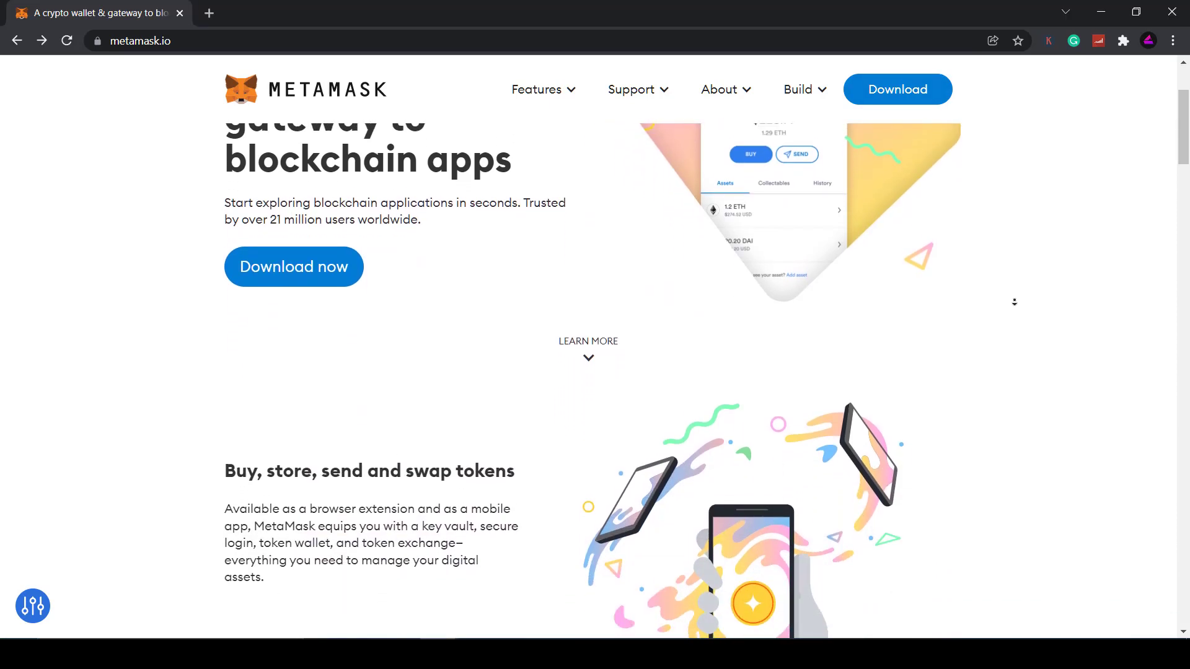
scroll(down, 3)
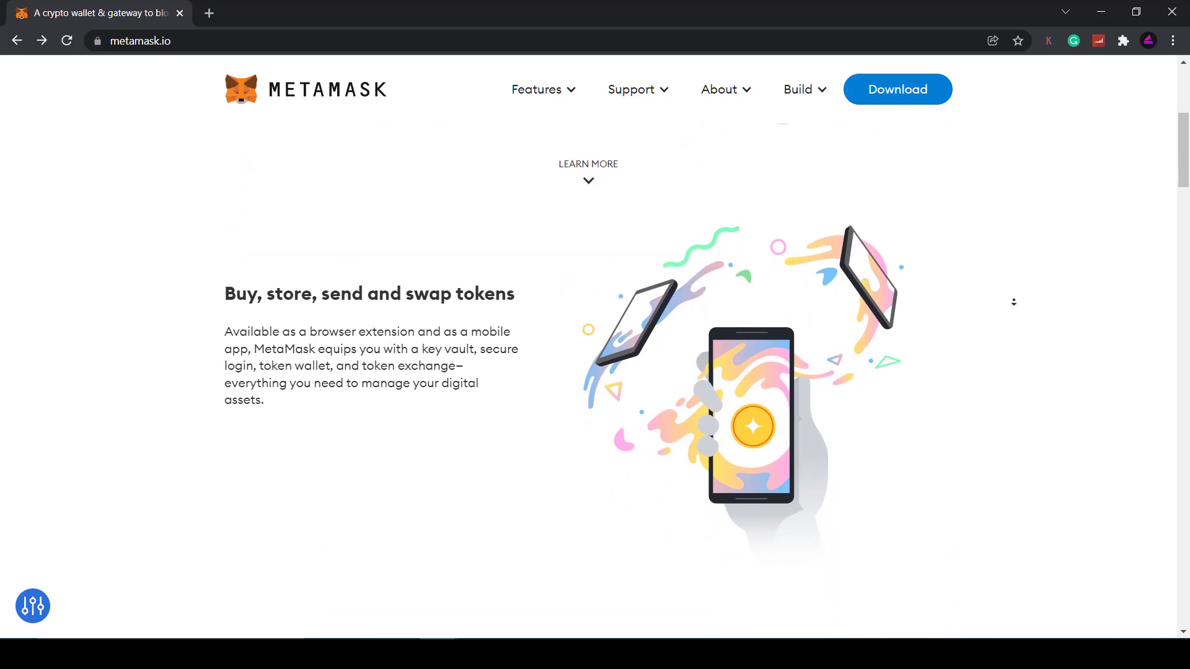
scroll(down, 3)
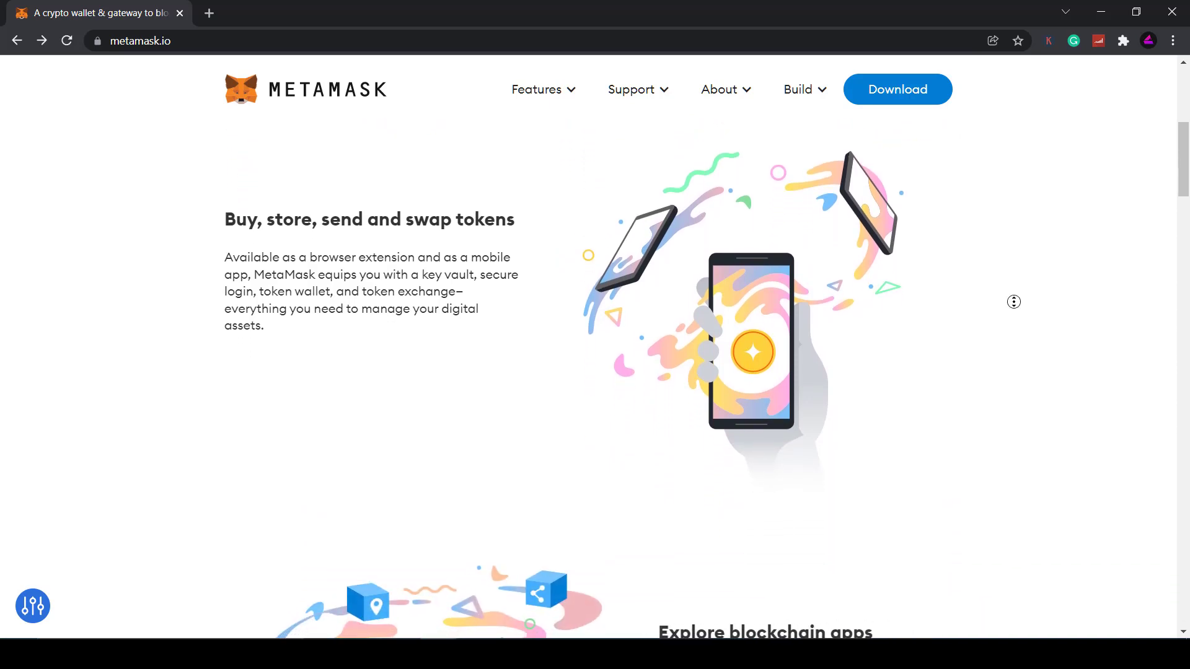
scroll(down, 3)
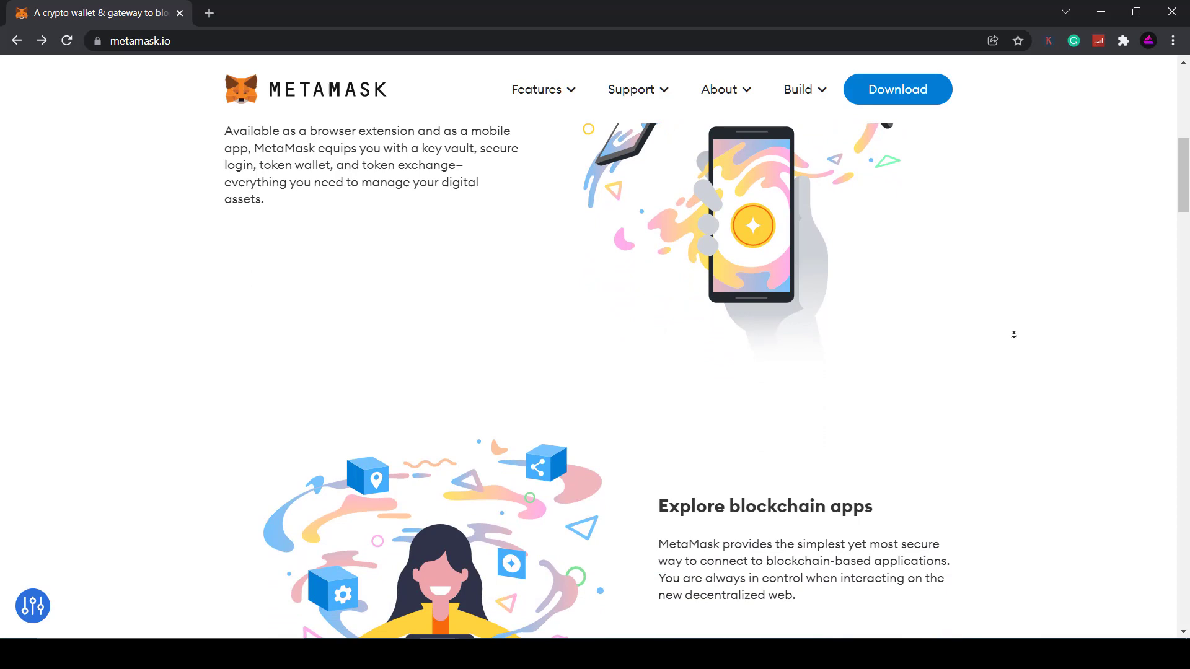
scroll(down, 3)
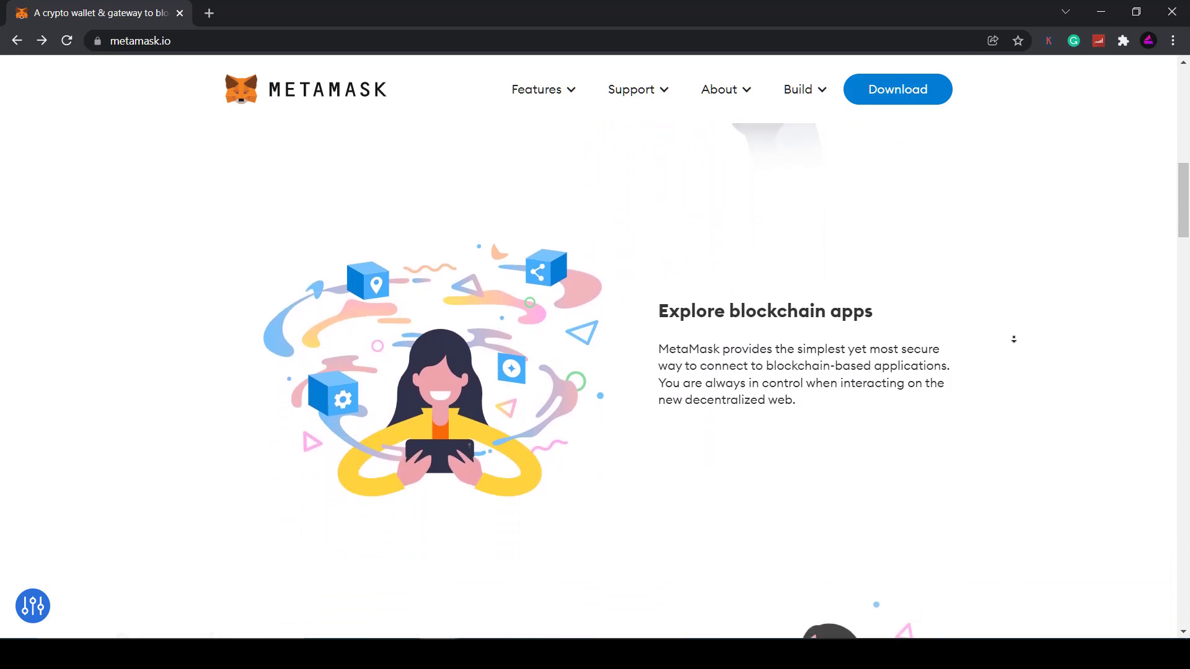
scroll(down, 3)
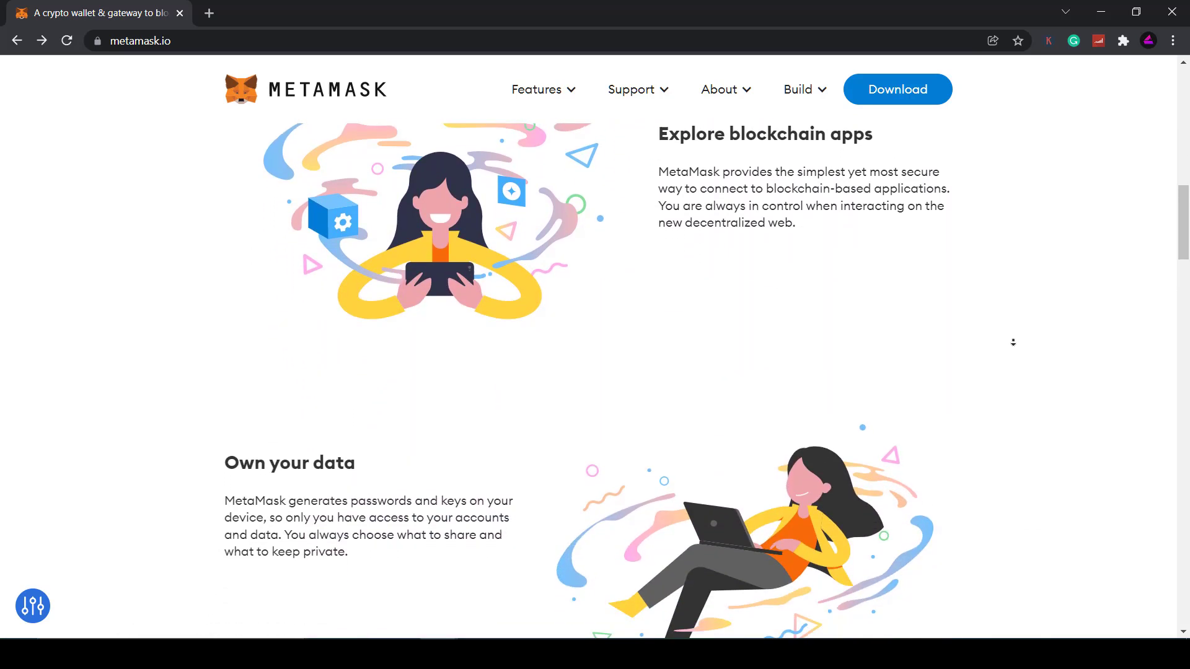
scroll(down, 3)
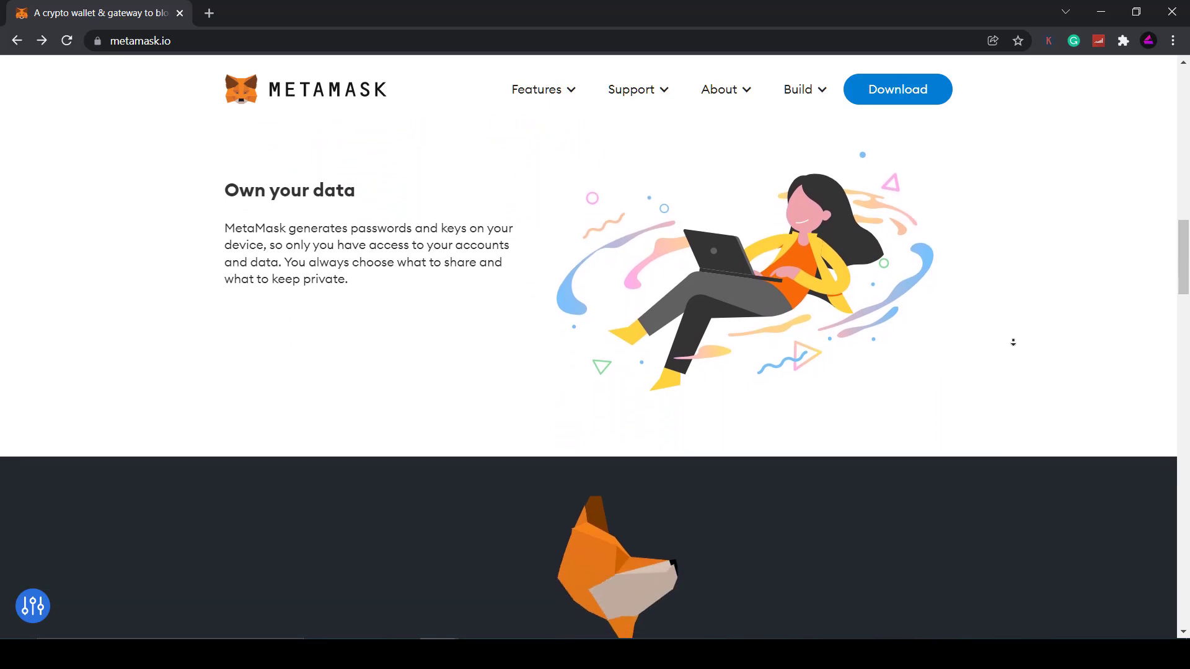
scroll(down, 3)
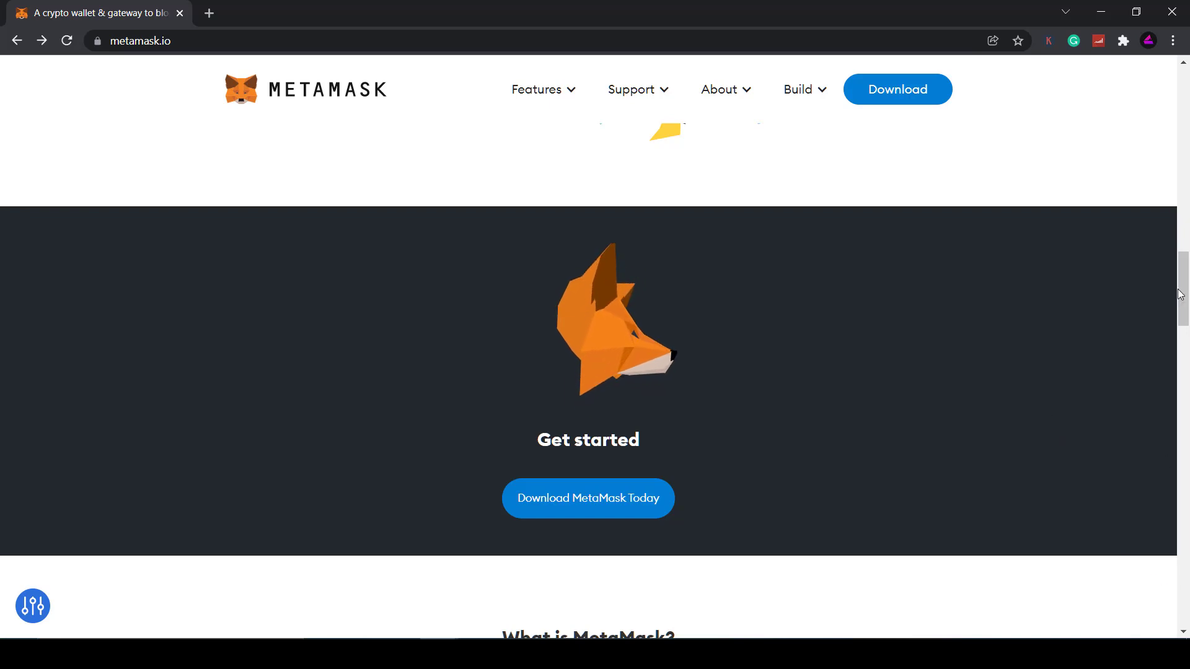
scroll(down, 3)
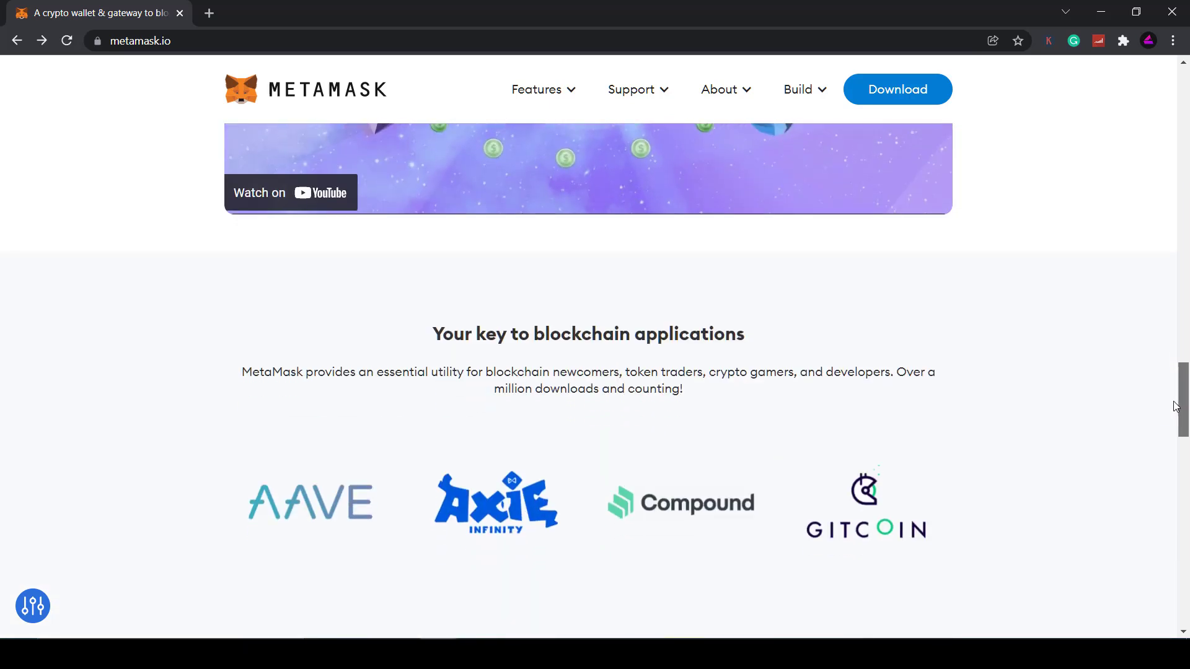
scroll(down, 3)
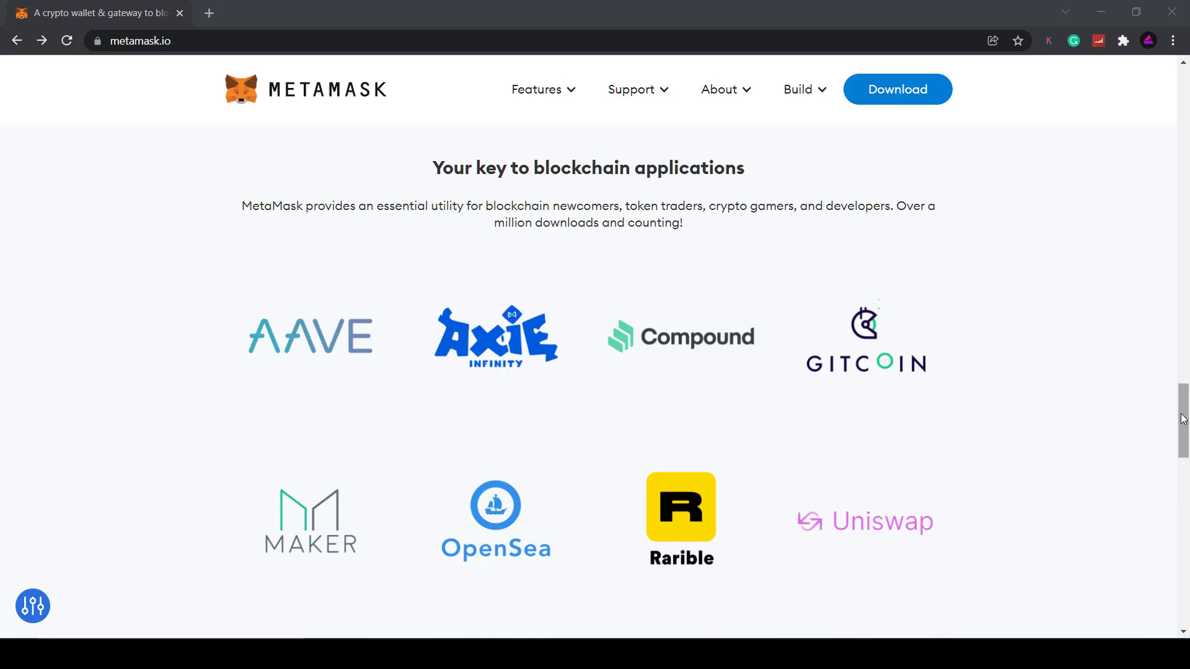
scroll(down, 3)
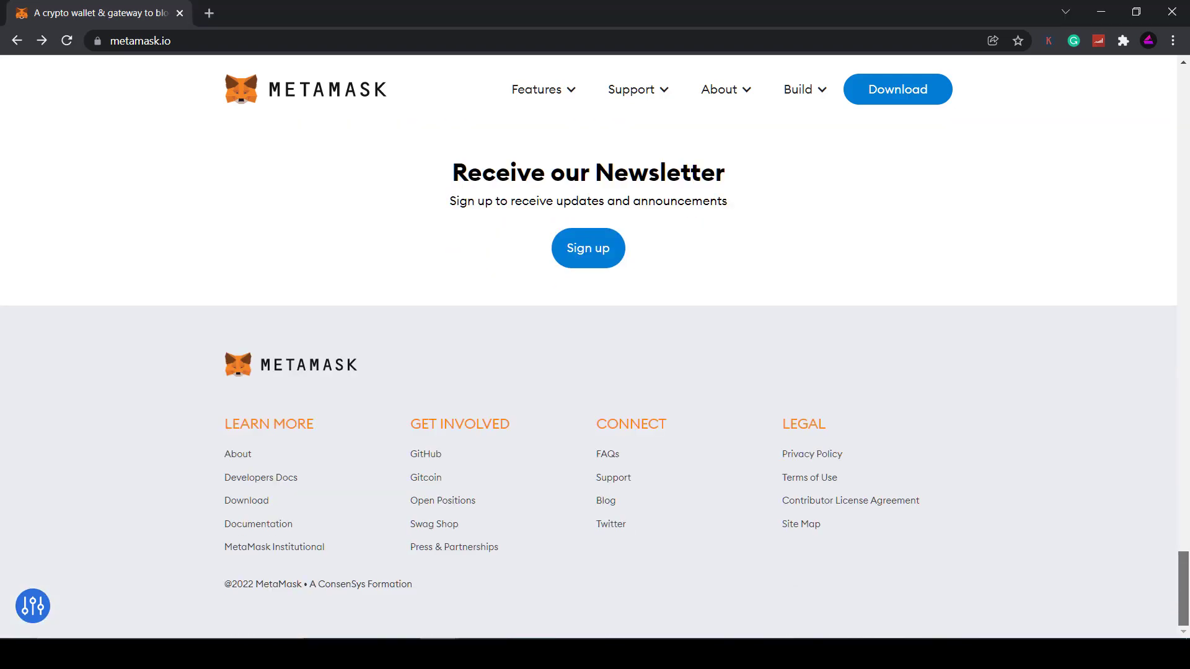
scroll(up, 3)
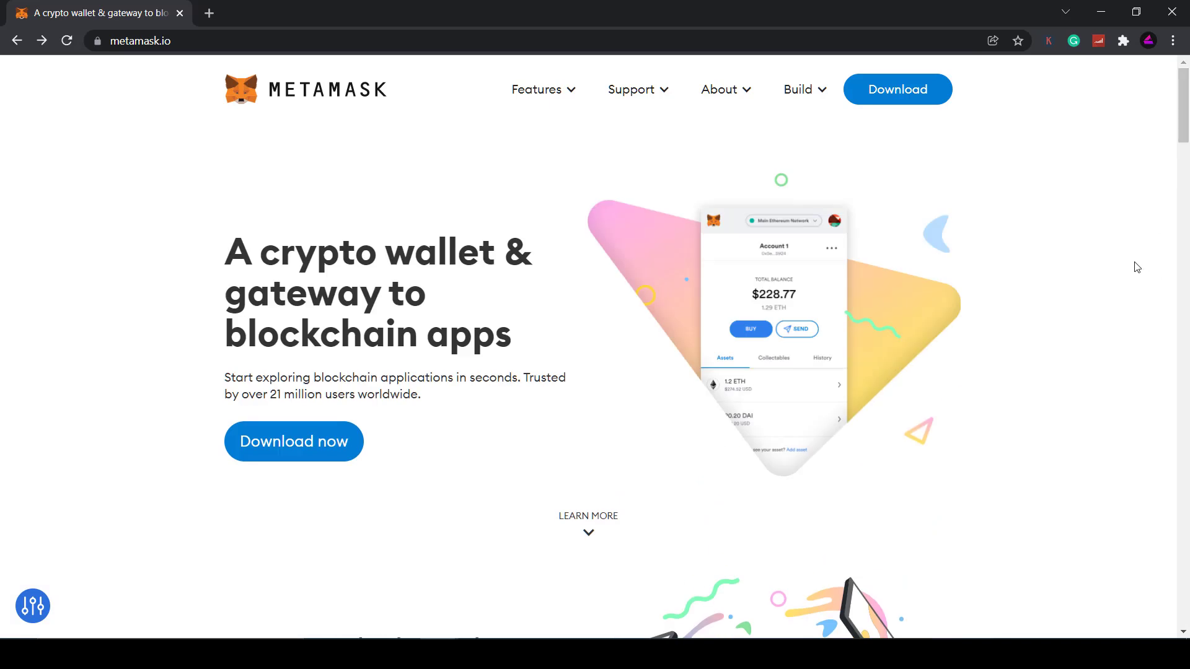
mouse_move(908, 238)
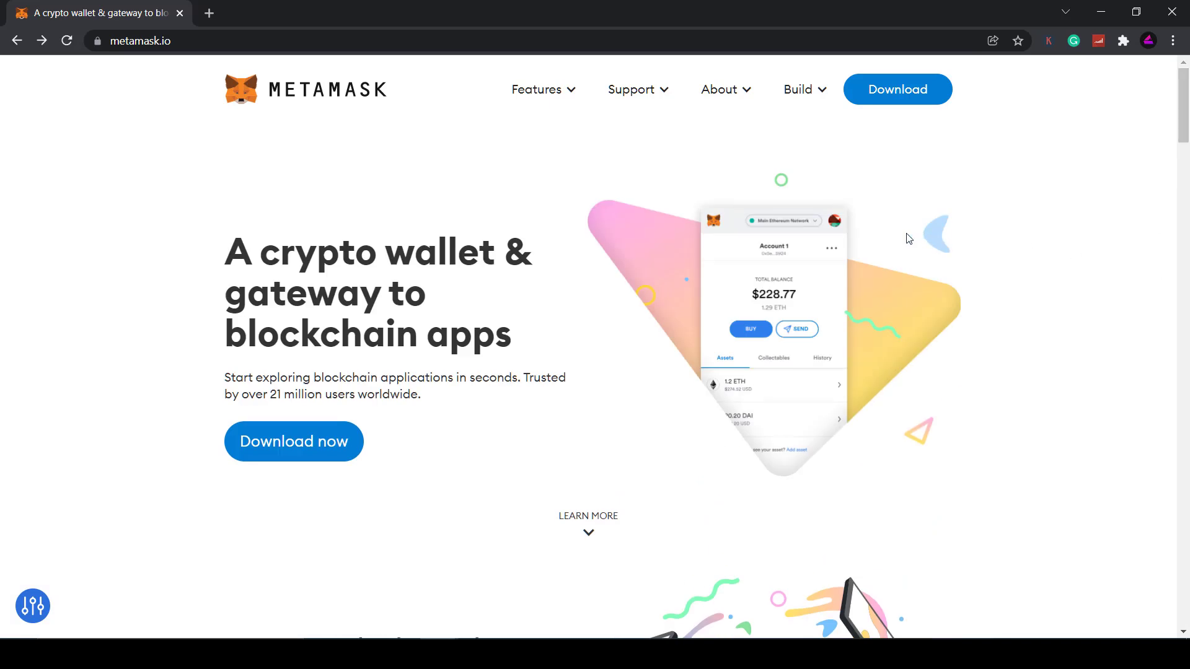
mouse_move(460, 450)
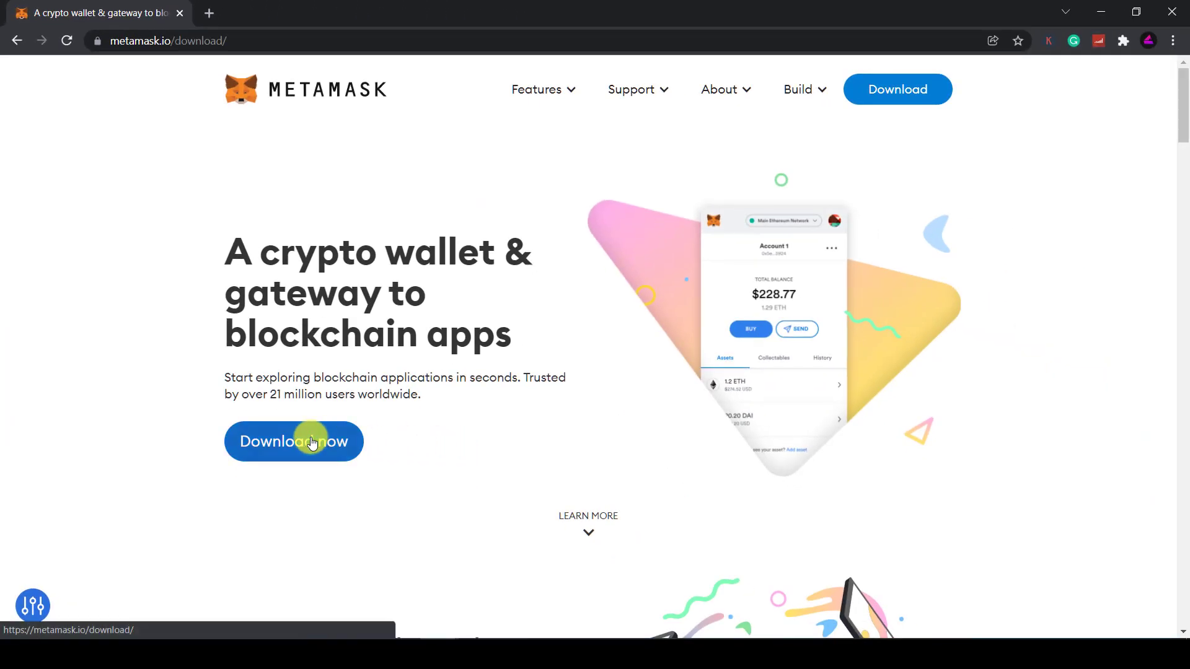
Step: Open the download page, check Supported Browsers, then go to the Chrome install listing
click(293, 440)
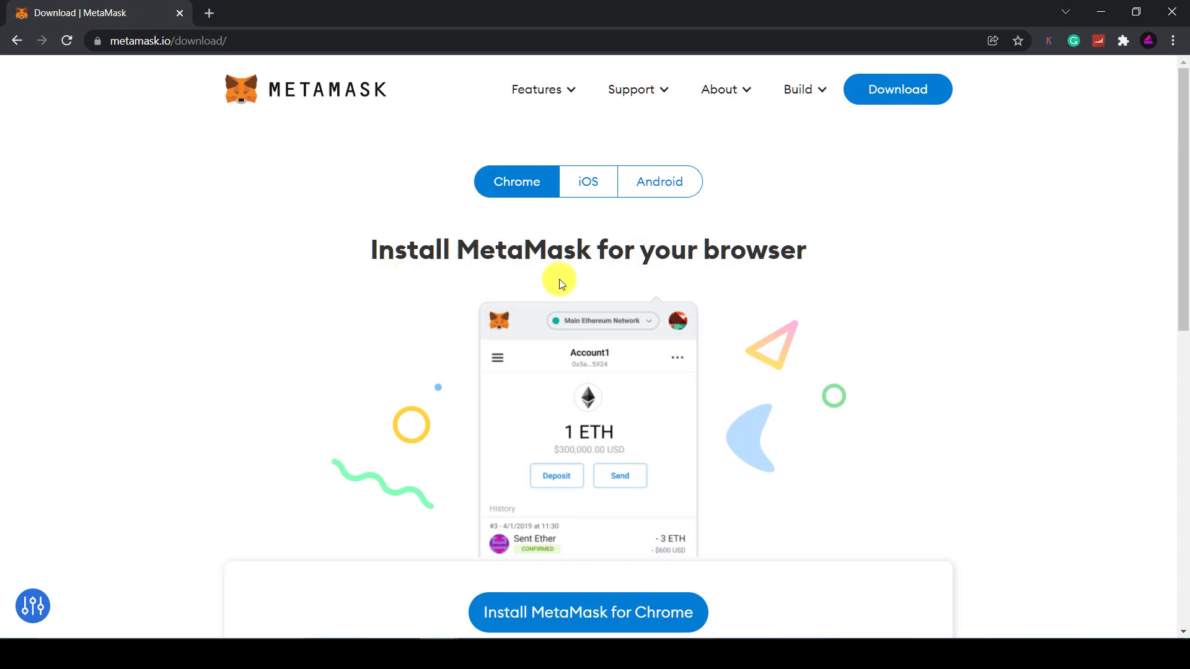
scroll(down, 3)
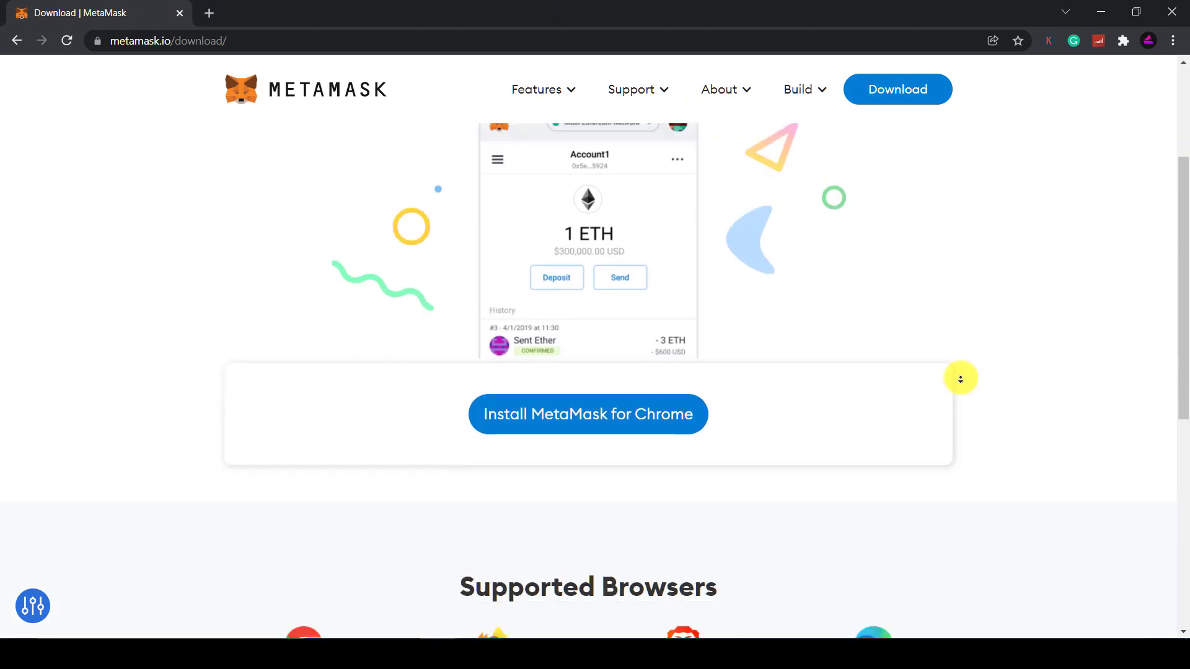
scroll(down, 3)
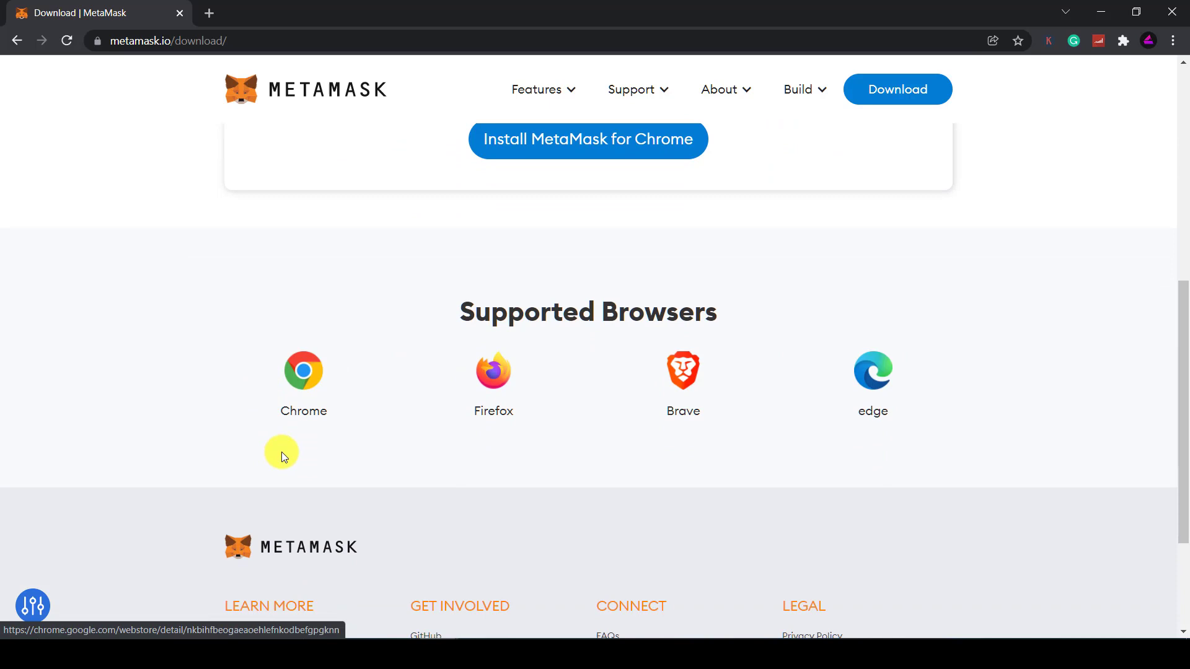
mouse_move(514, 431)
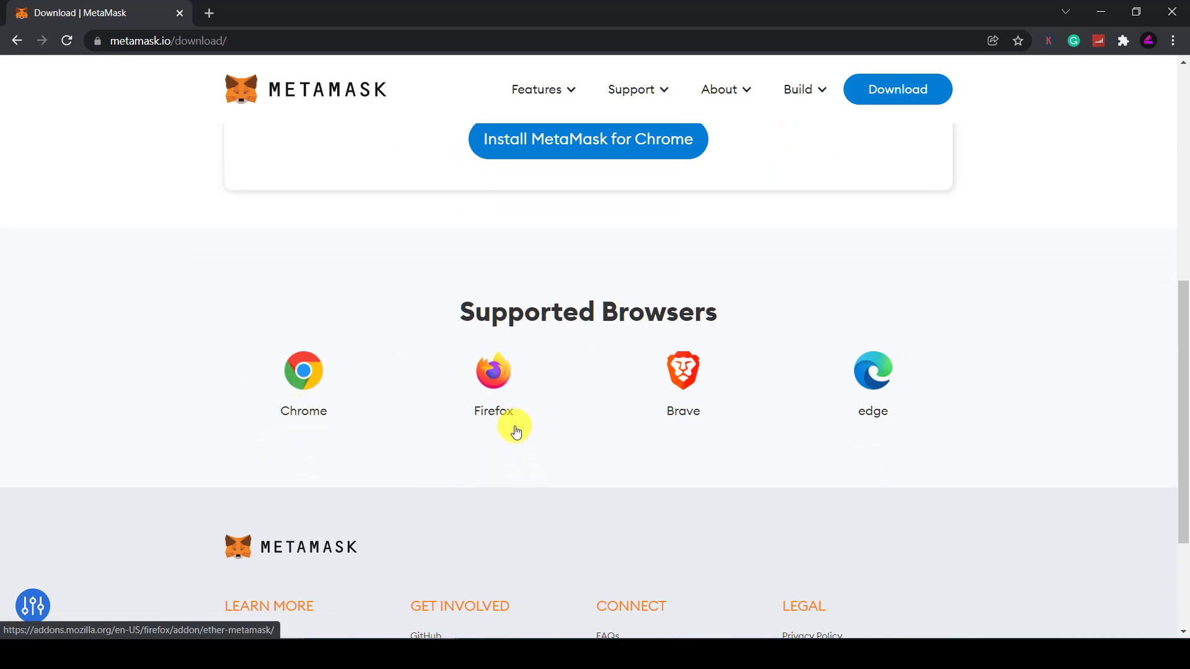
mouse_move(1020, 425)
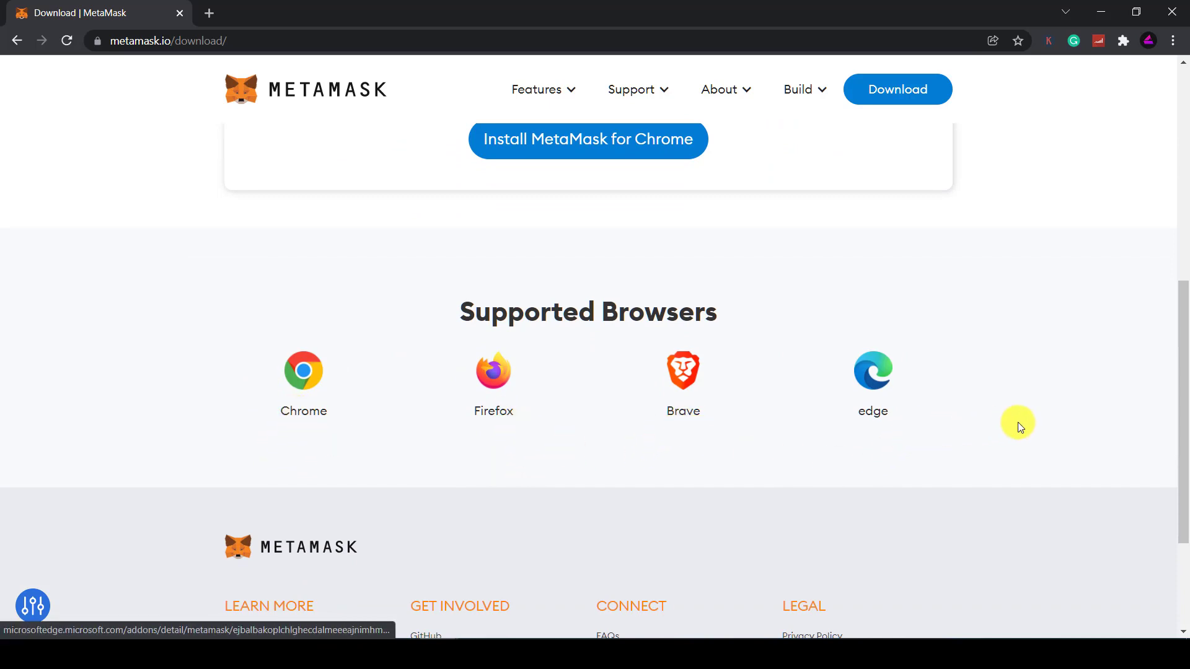
scroll(up, 3)
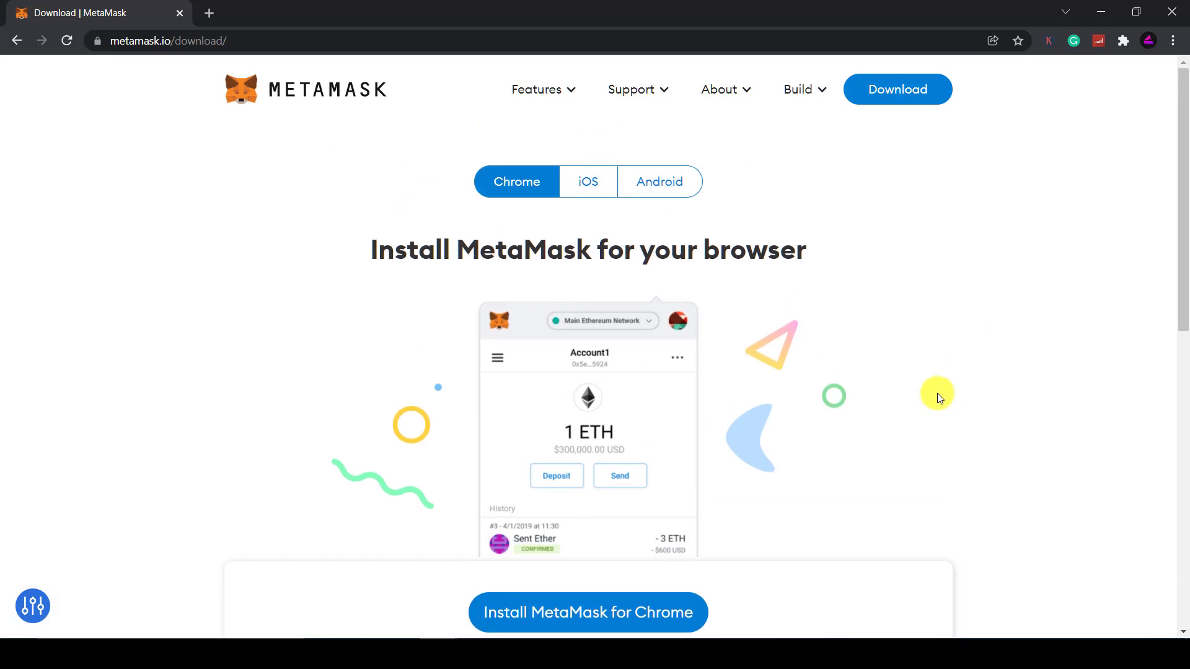
click(588, 613)
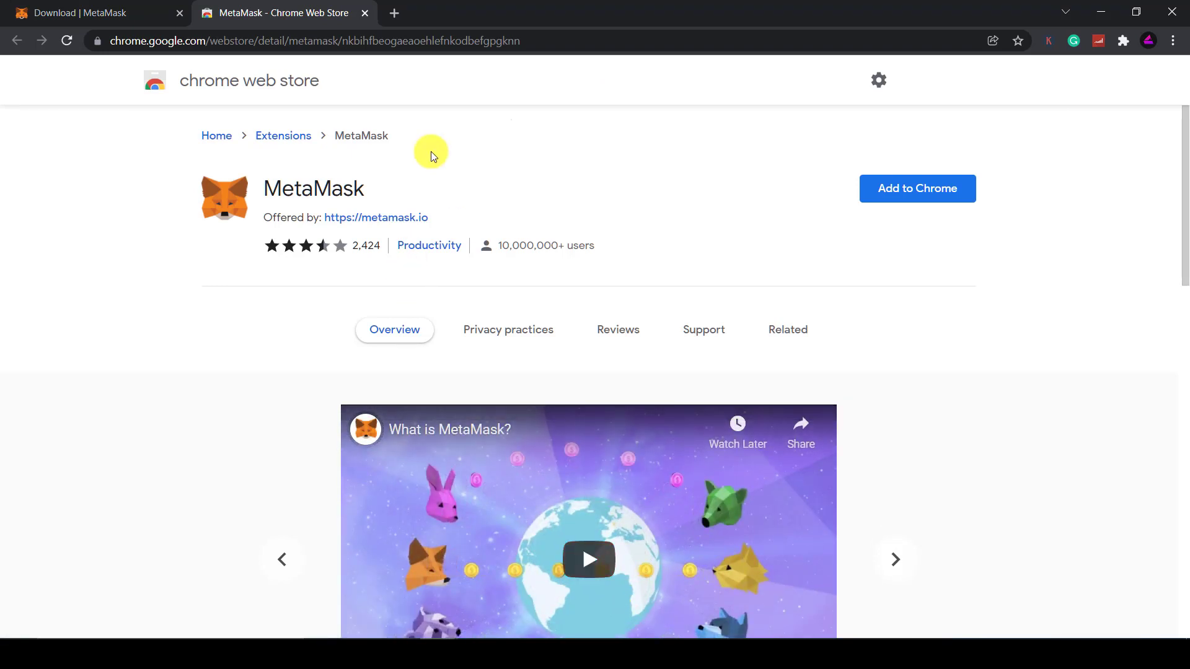
mouse_move(331, 85)
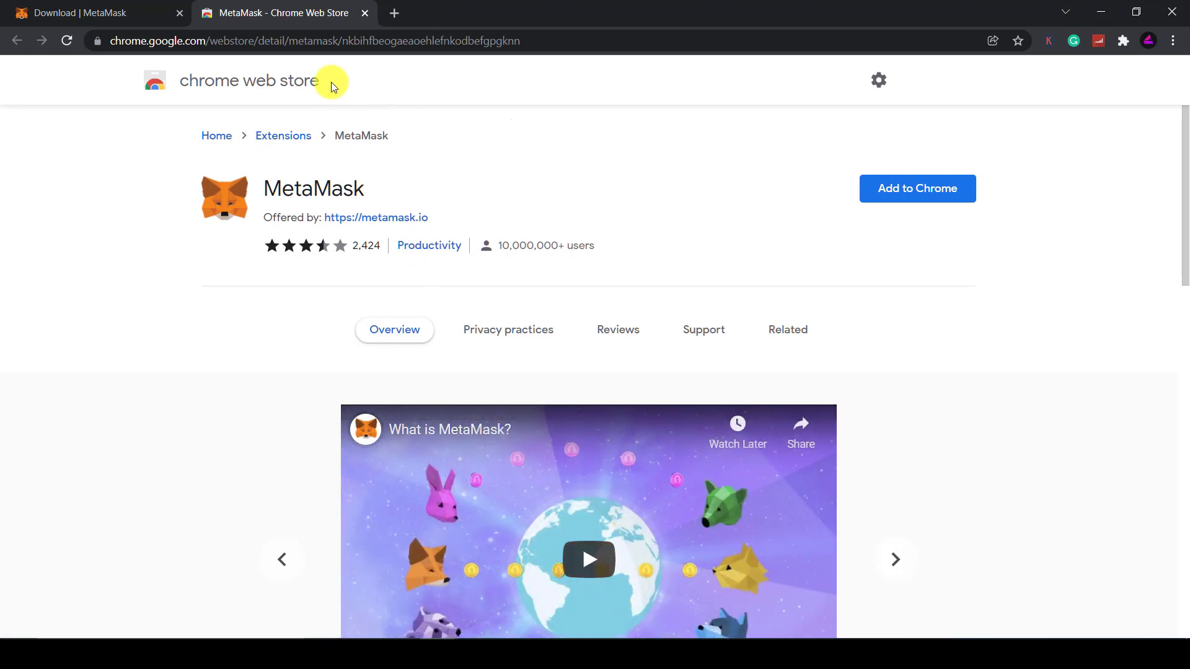
mouse_move(334, 225)
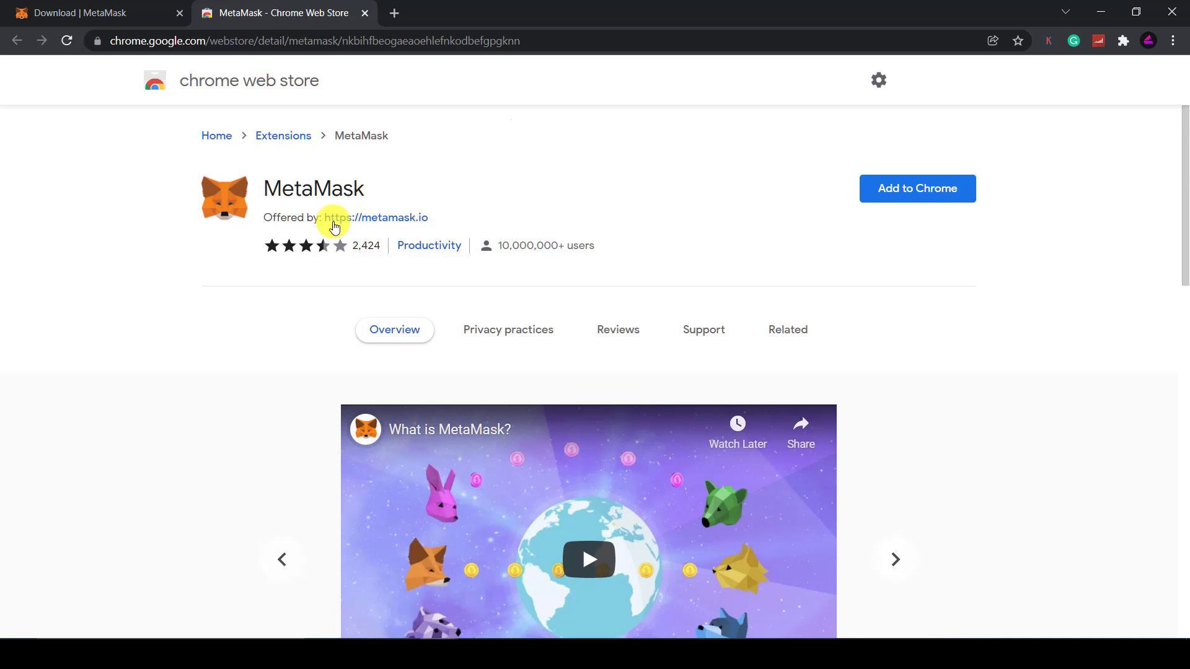
Step: Install MetaMask via 'Add to Chrome' and confirm with 'Add extension'
click(894, 559)
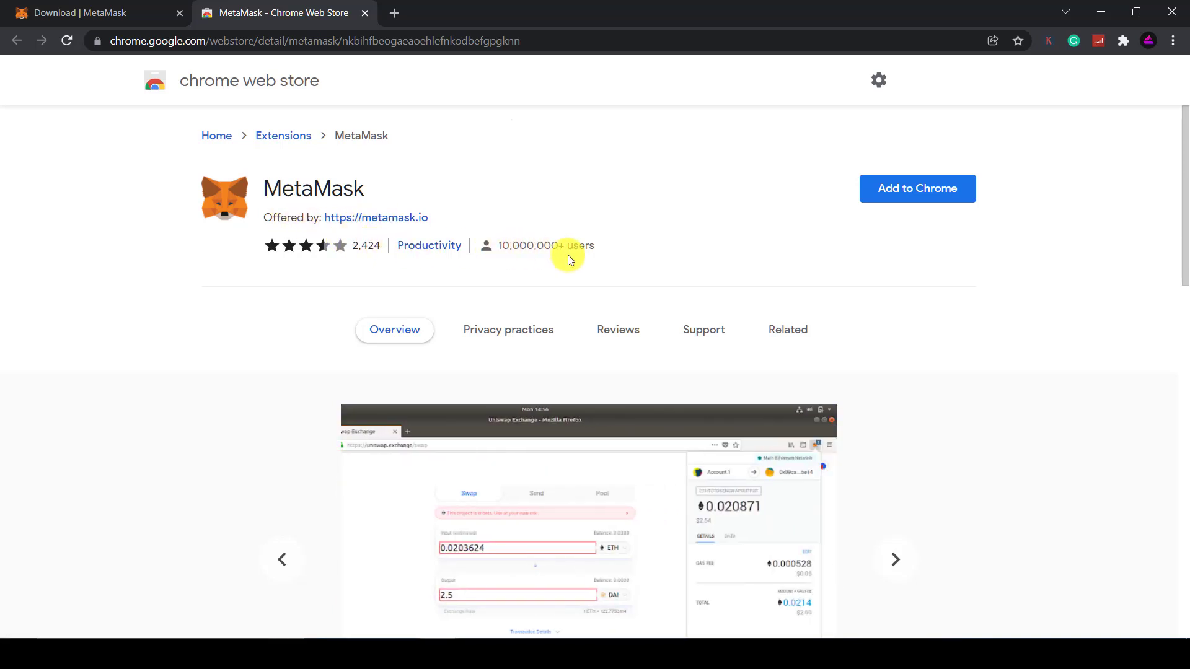
mouse_move(916, 189)
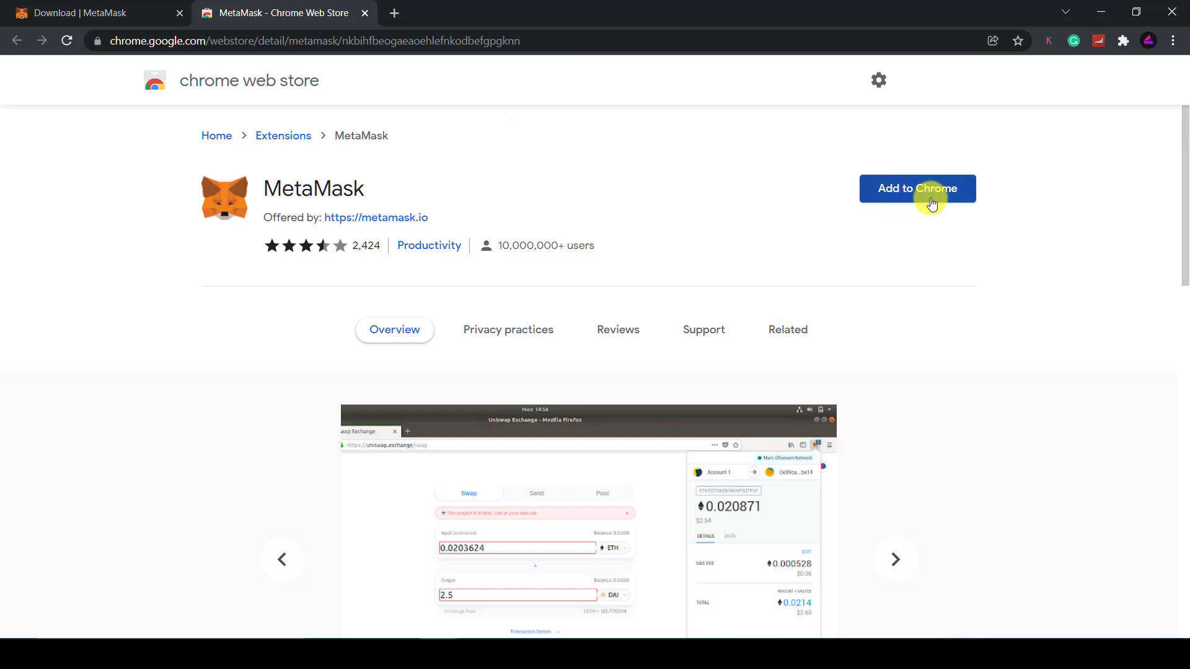
click(917, 188)
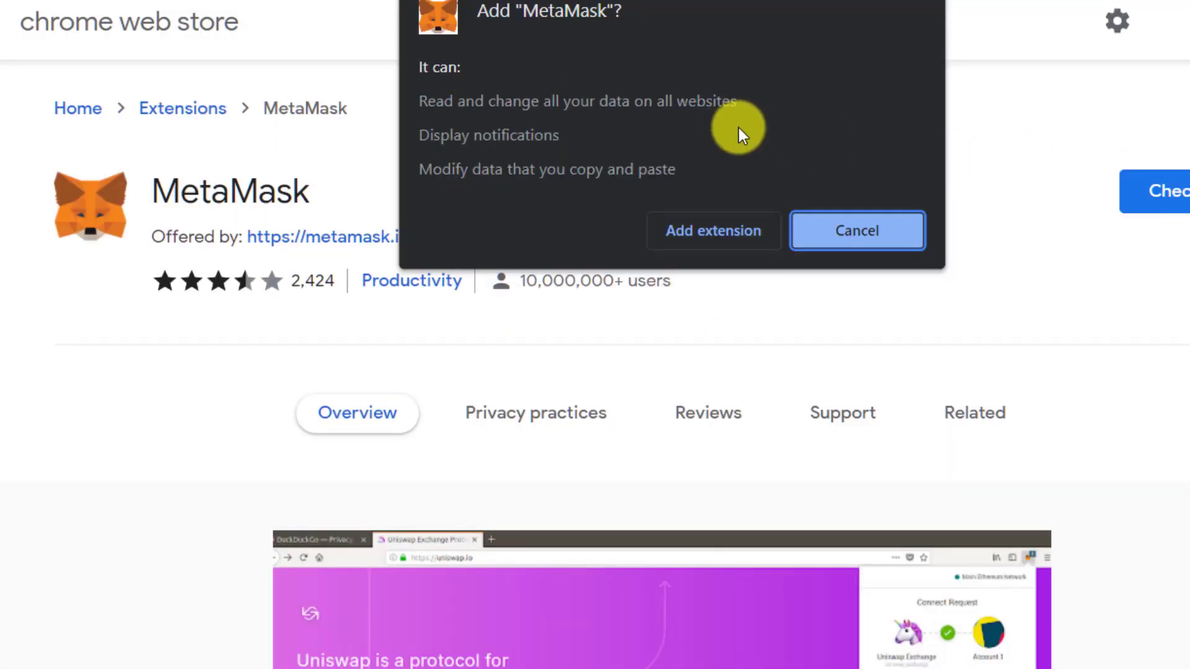
click(712, 230)
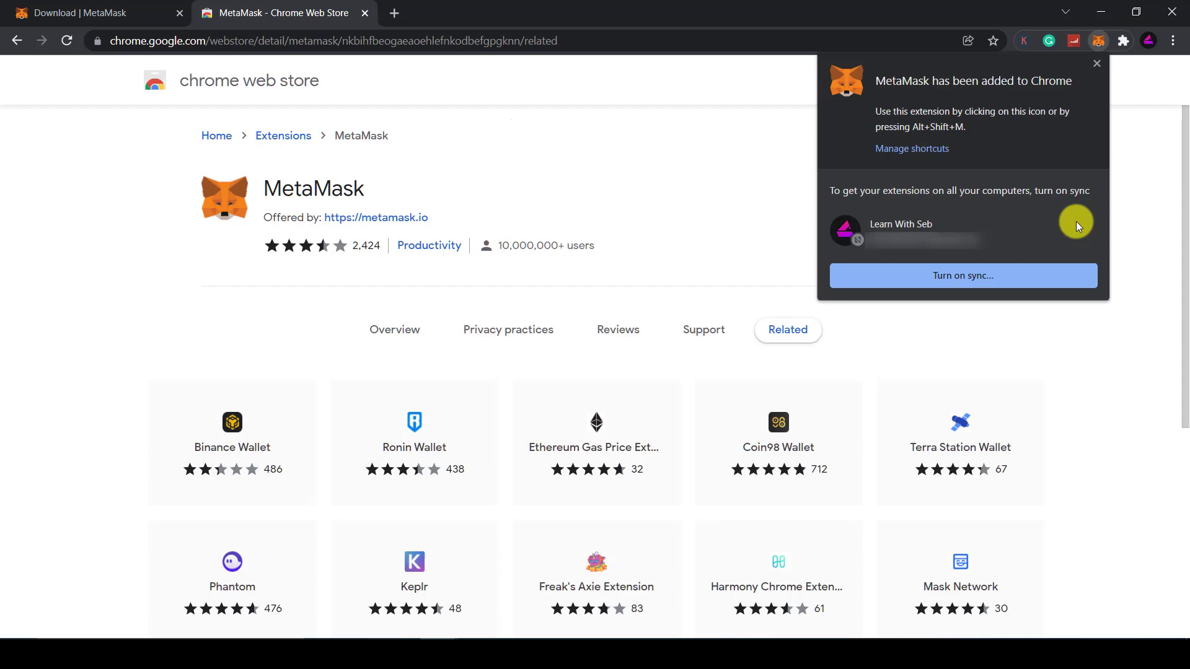
mouse_move(1141, 126)
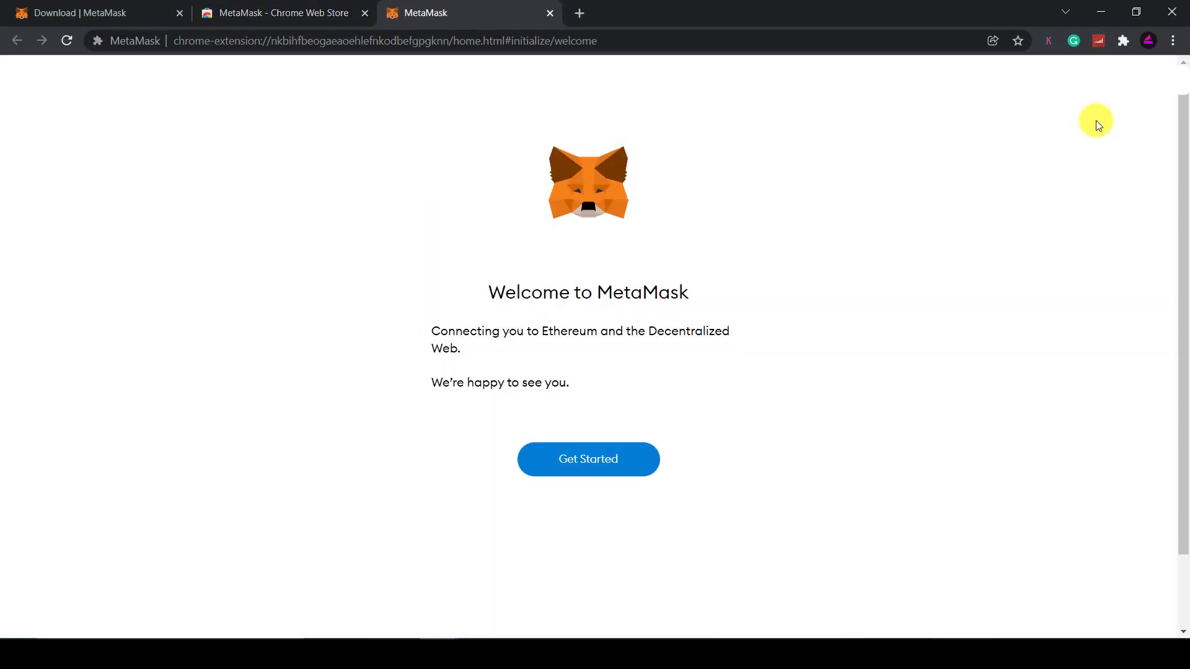
mouse_move(886, 135)
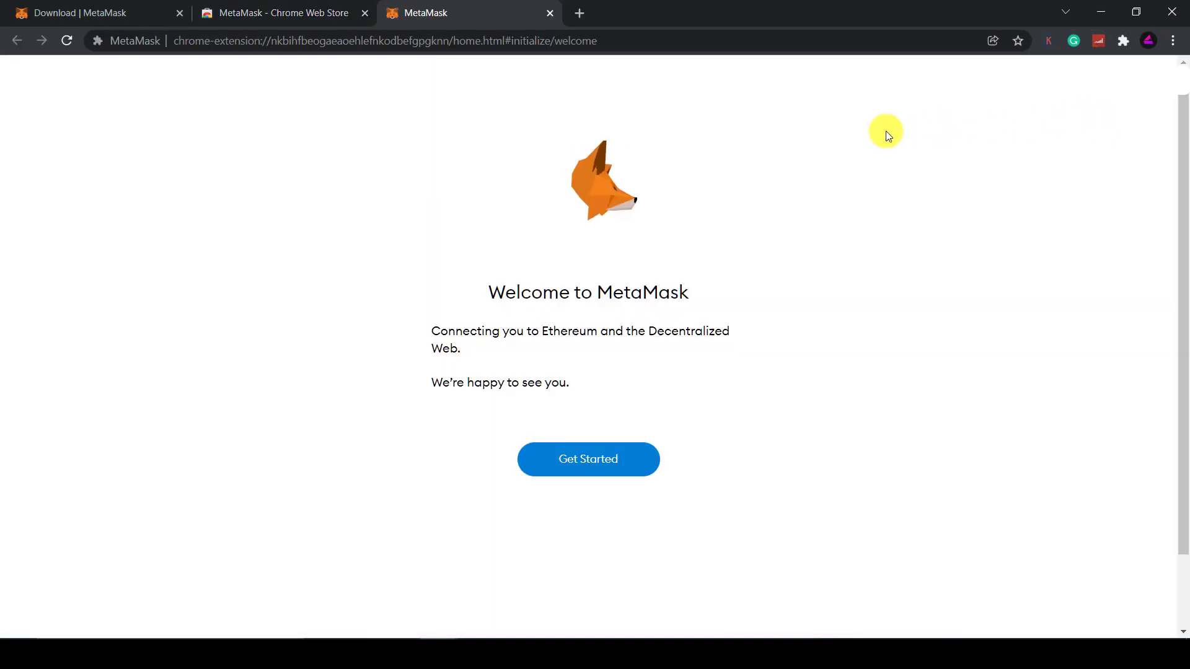
mouse_move(844, 144)
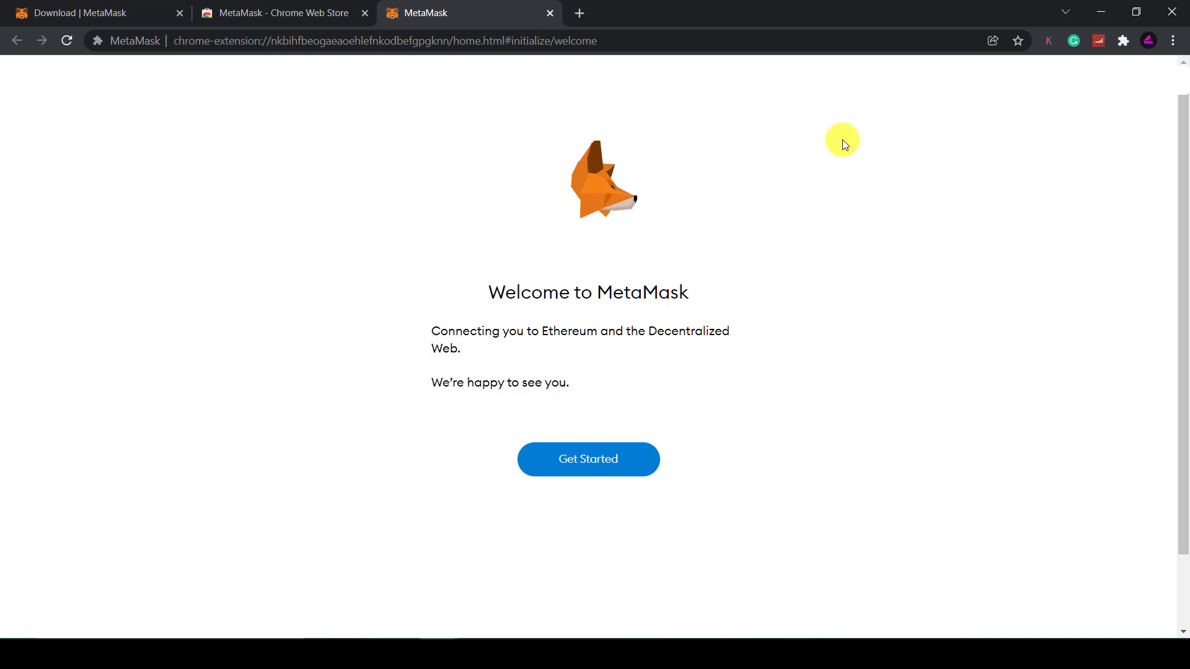
Step: Get past the Welcome to MetaMask screen using Get Started
click(588, 459)
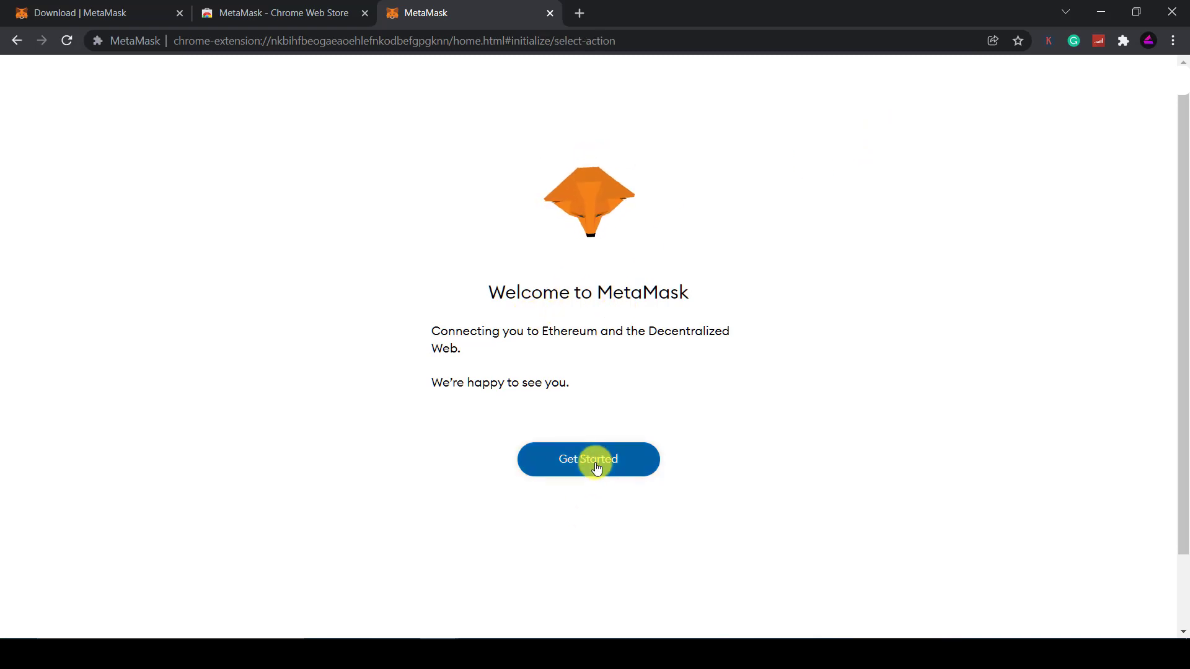
click(589, 459)
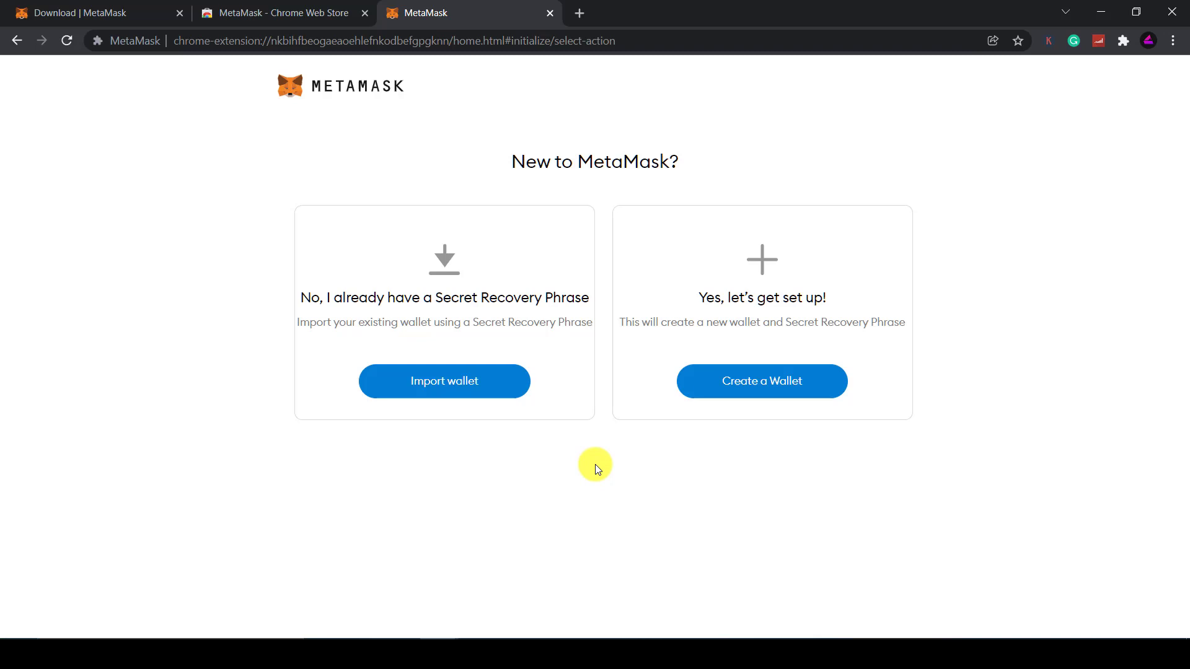
mouse_move(985, 144)
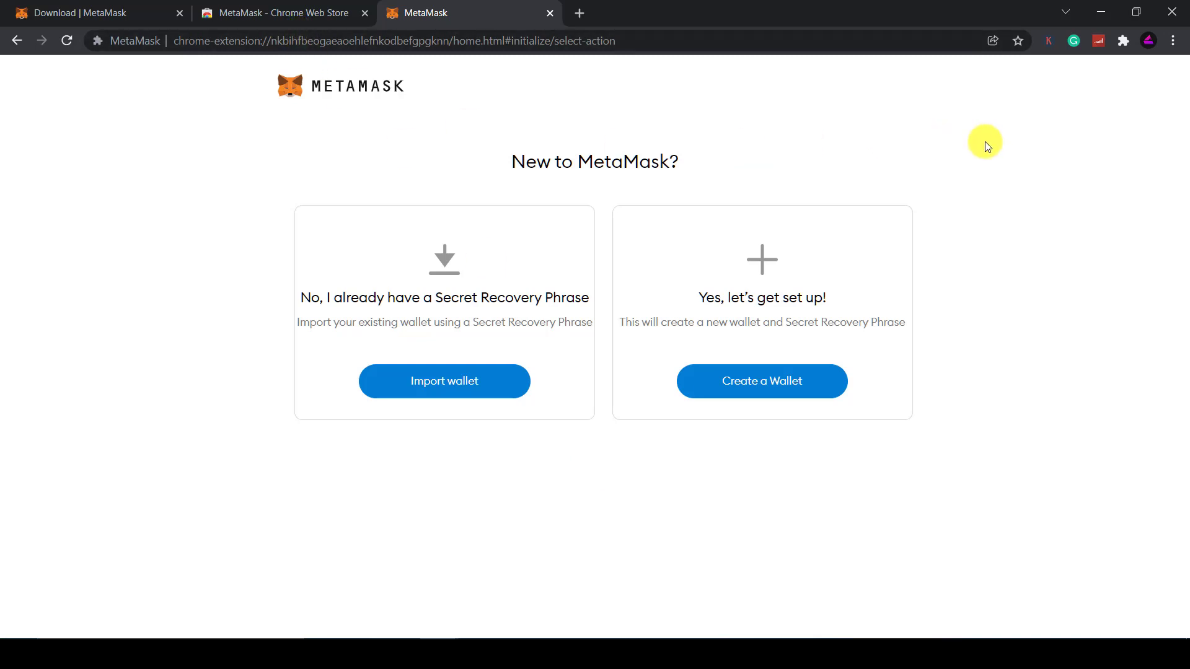
mouse_move(1019, 128)
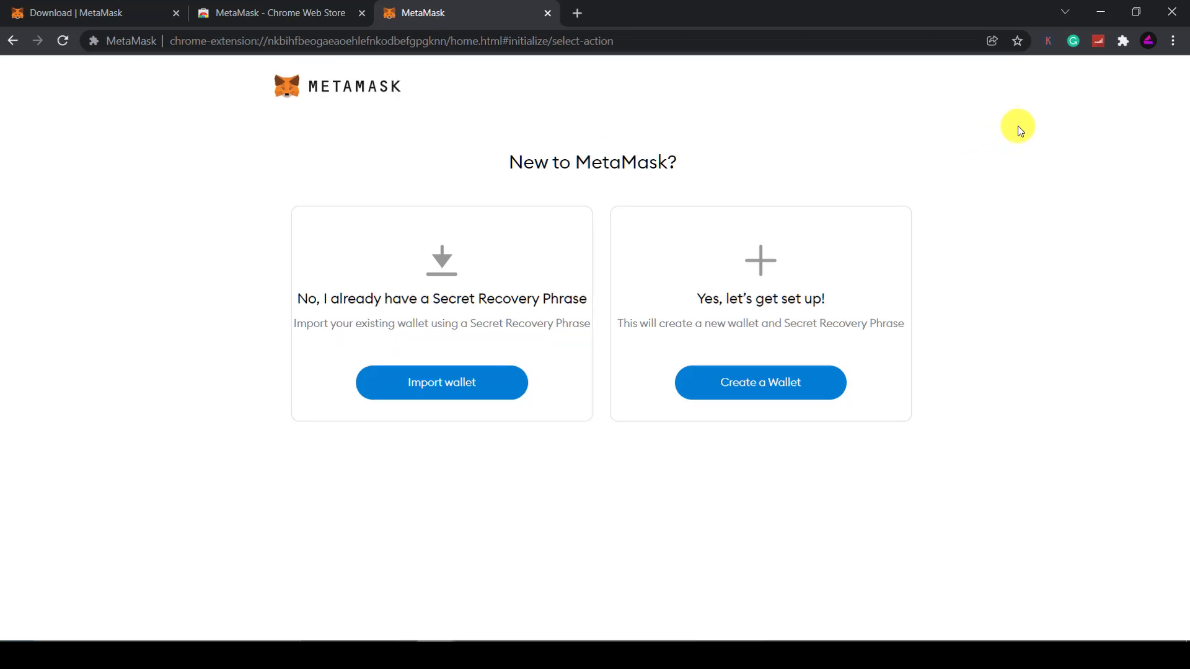
Step: Pin MetaMask from the puzzle-piece Extensions menu, then close the panel
click(1123, 41)
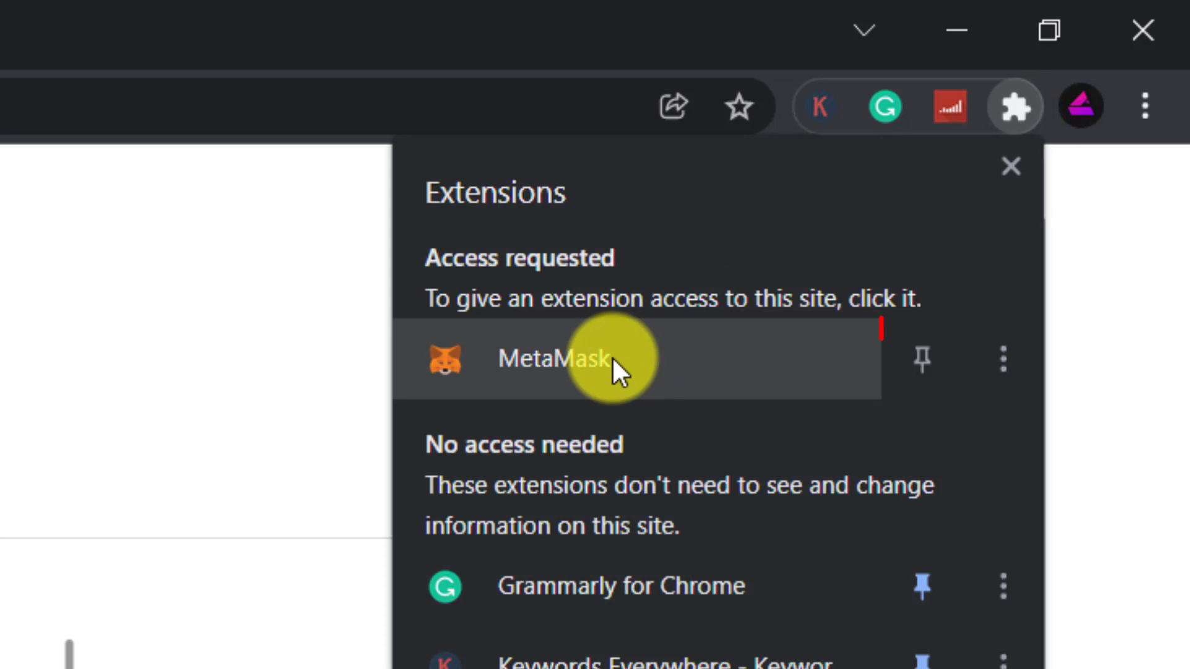
mouse_move(922, 359)
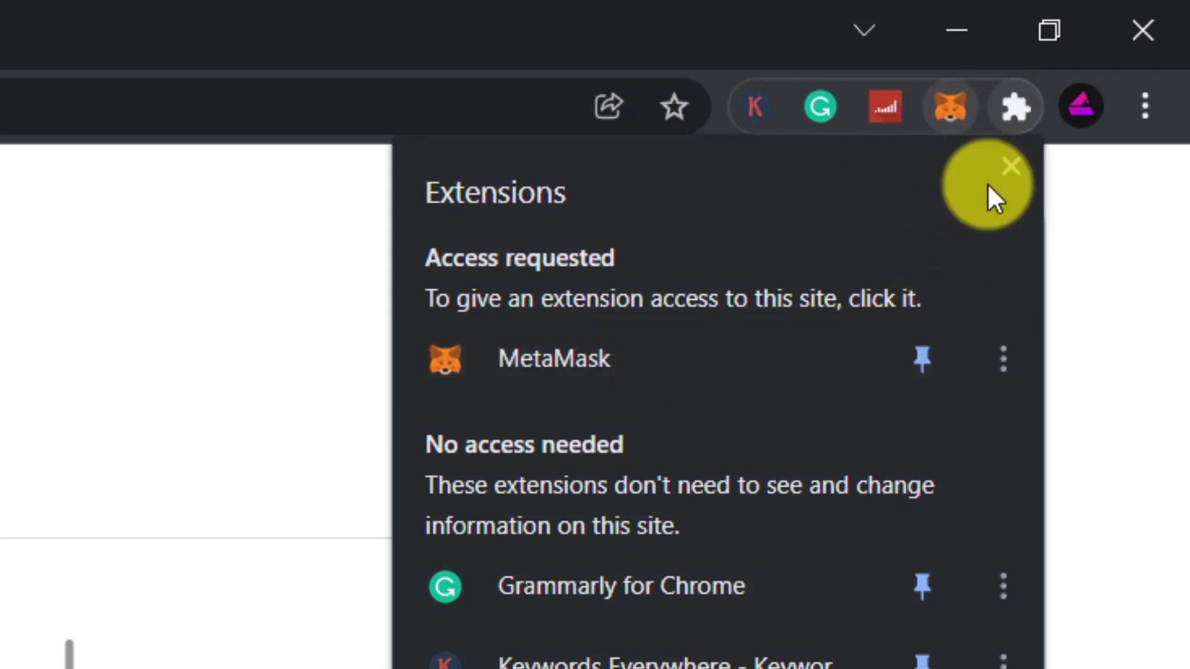
click(1010, 166)
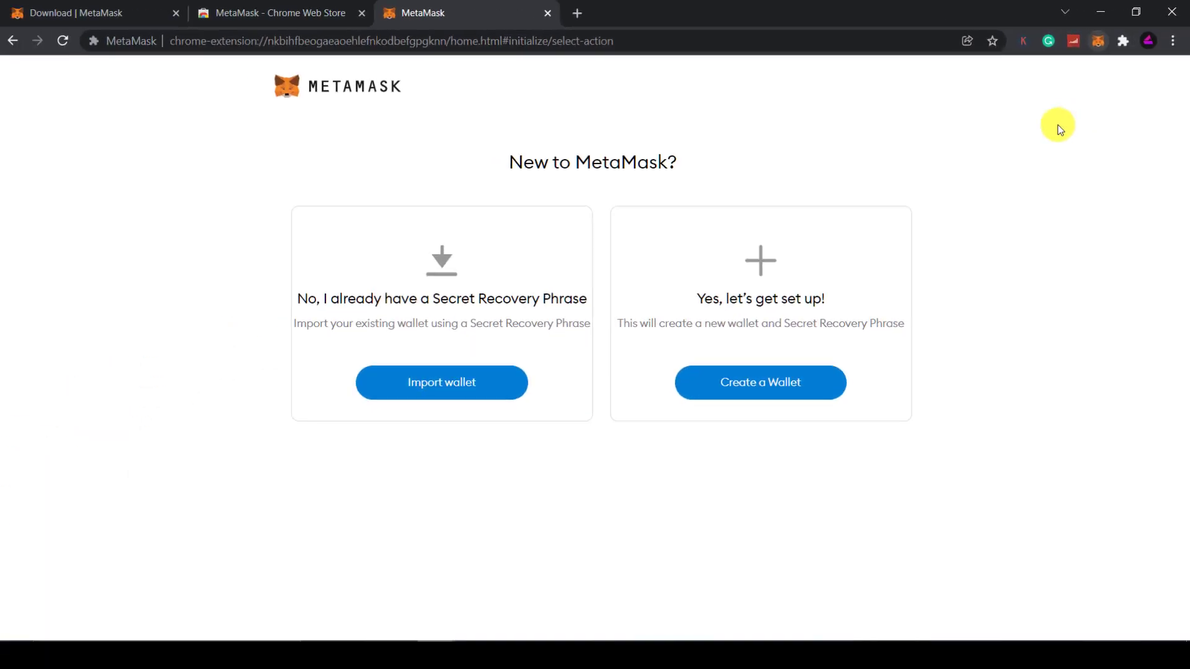
mouse_move(859, 148)
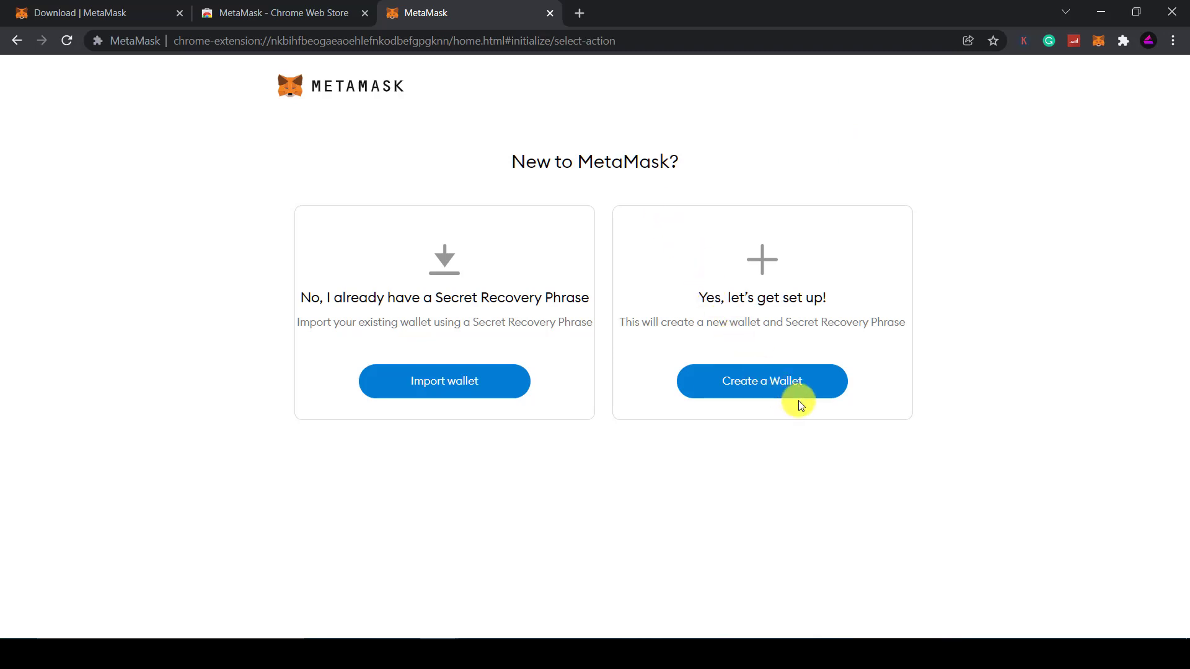
Step: Choose Create a Wallet and answer the Help us improve MetaMask prompt
click(761, 381)
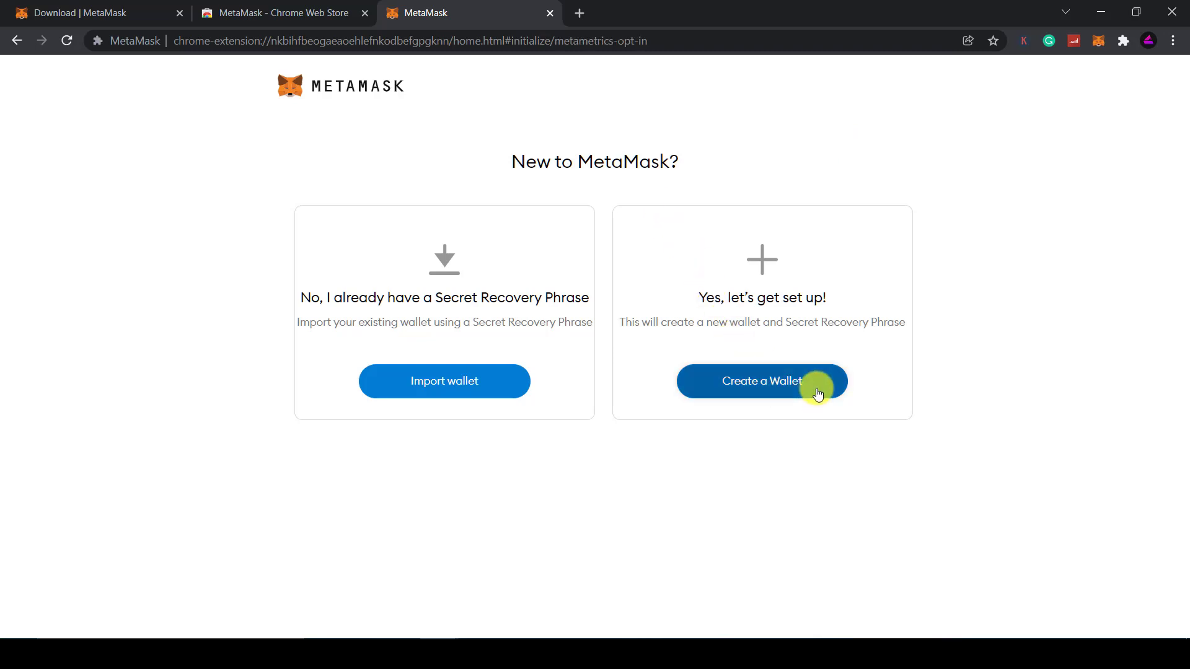
click(761, 381)
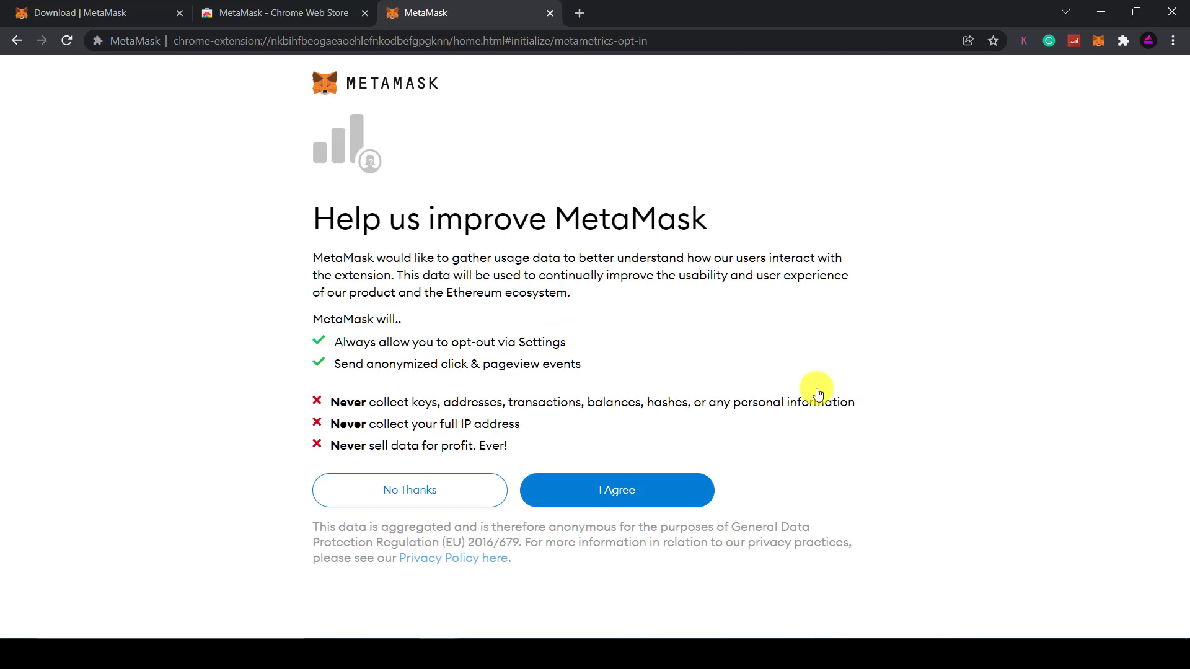
click(616, 490)
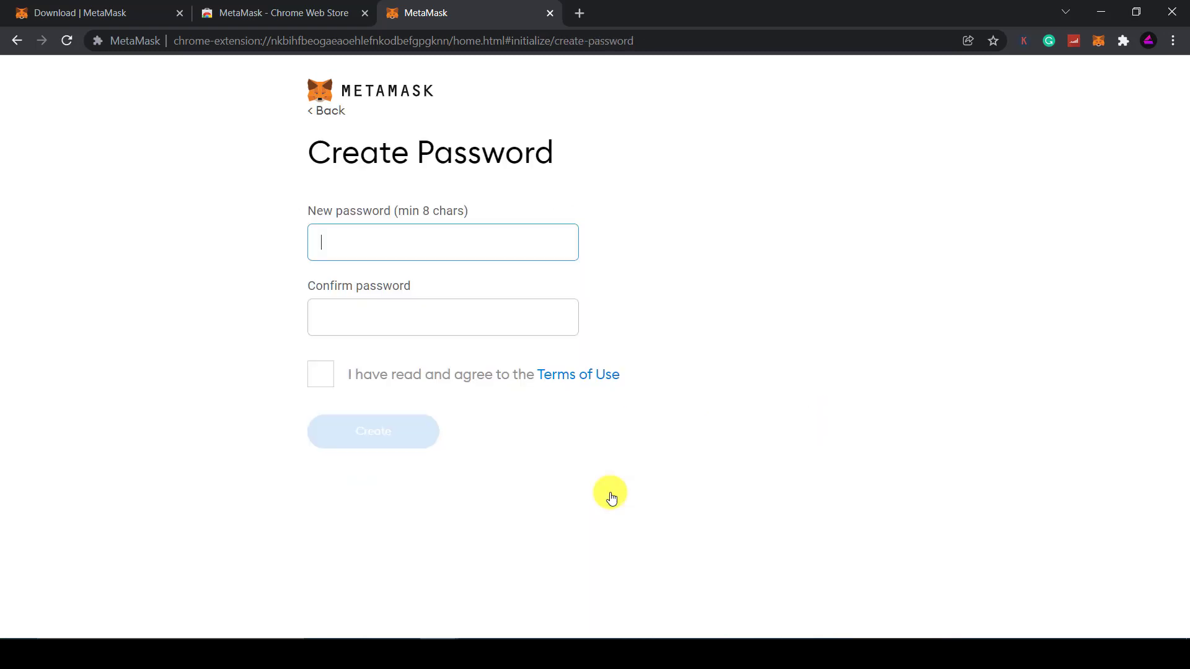
mouse_move(602, 480)
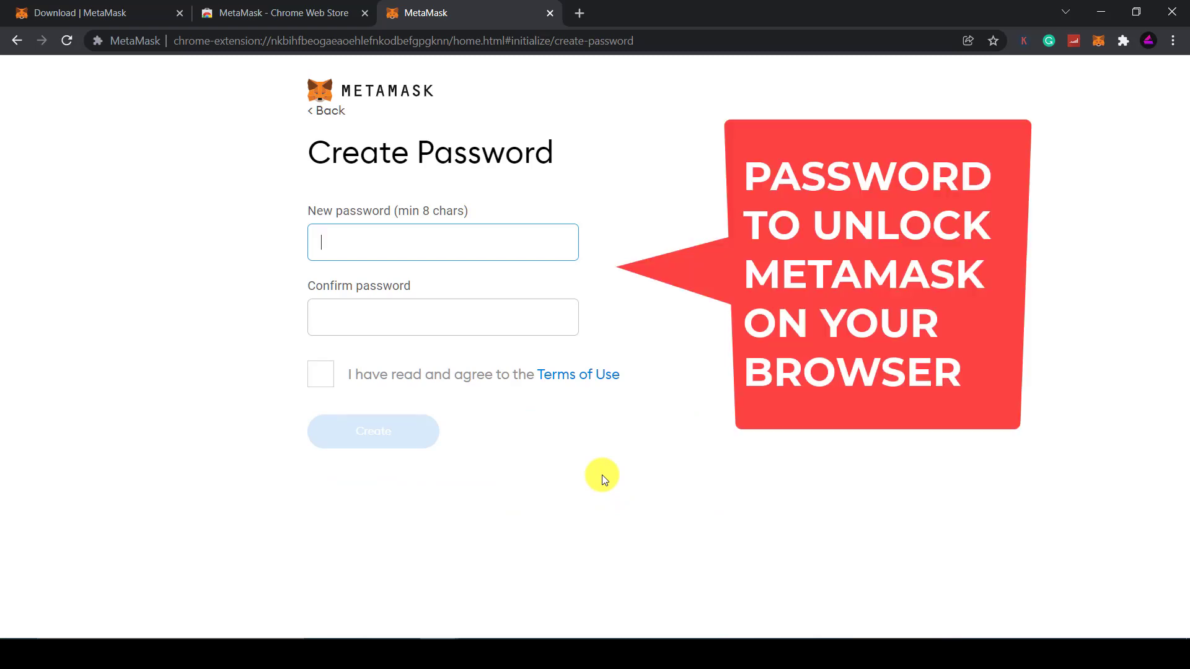
Step: Enter and confirm a new password, tick Terms of Use, and click Create
text(••)
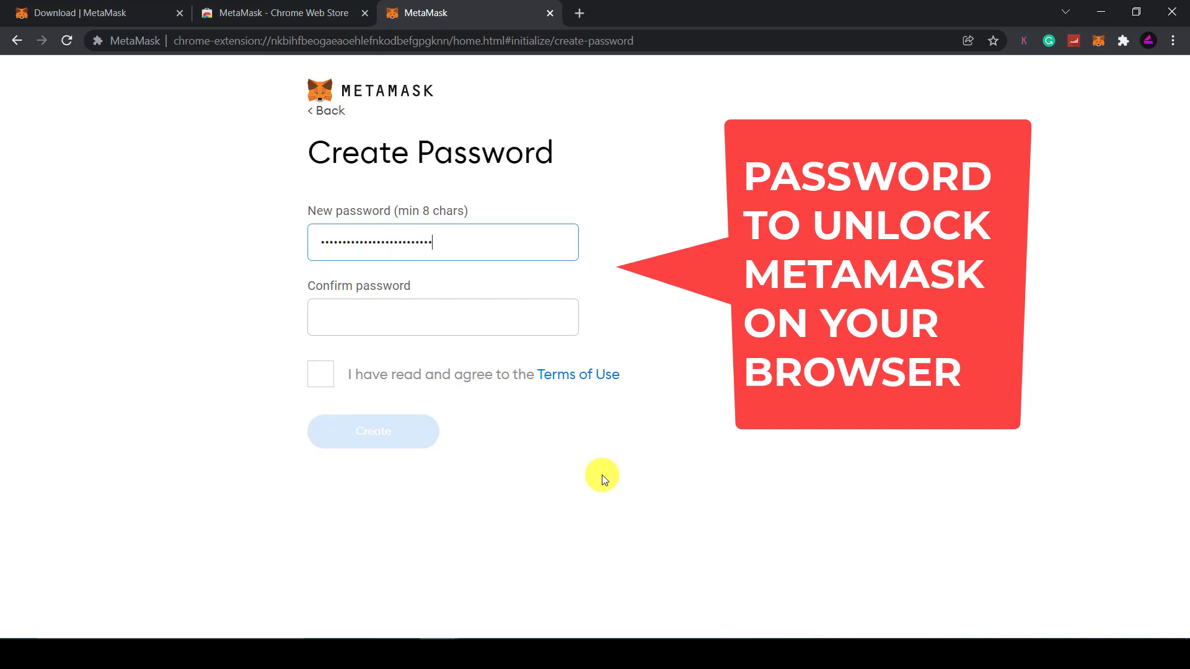
click(443, 317)
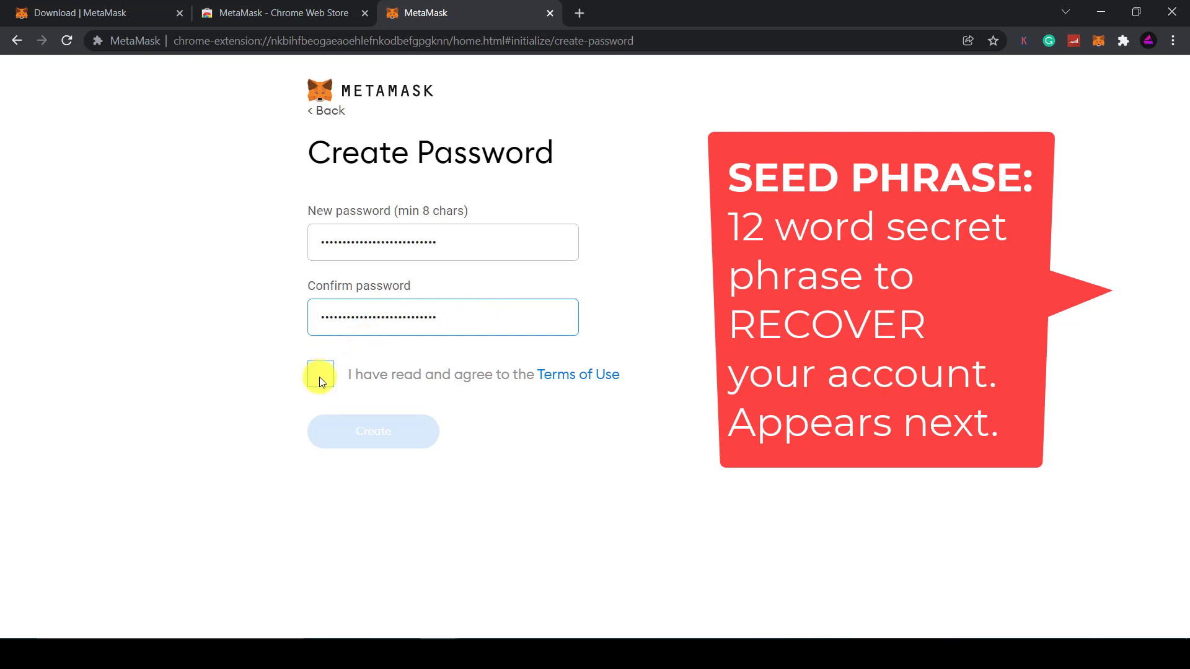
click(320, 375)
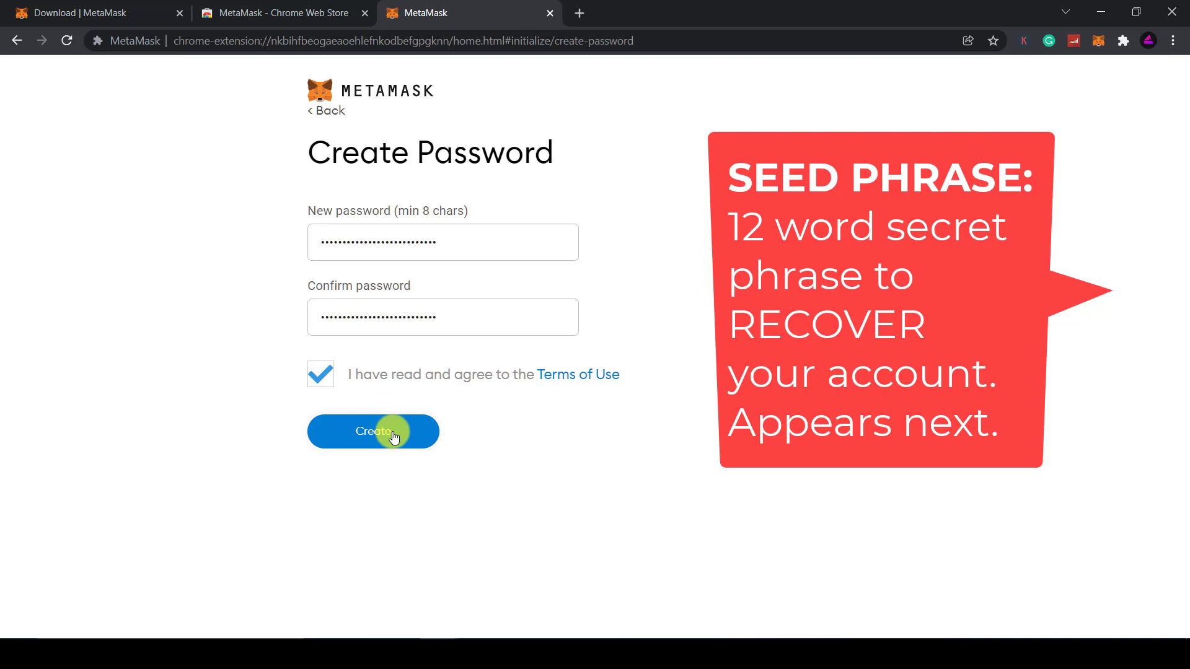
click(372, 432)
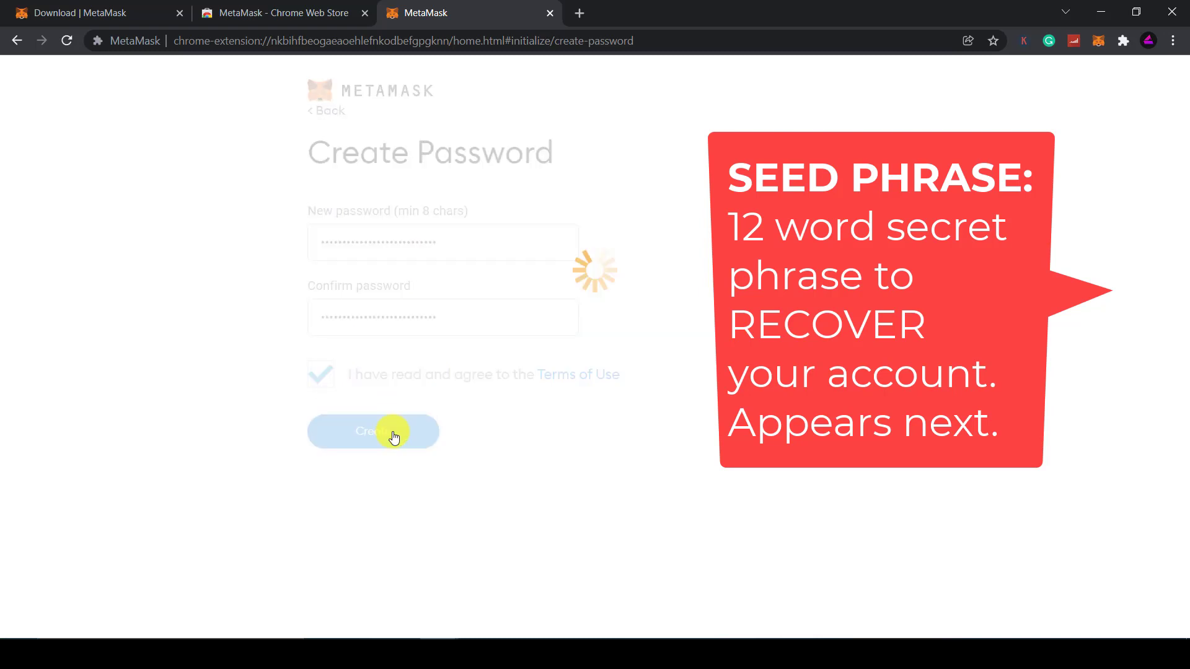
Step: Advance to the Secure your wallet page with its recovery-phrase video and tips
click(372, 431)
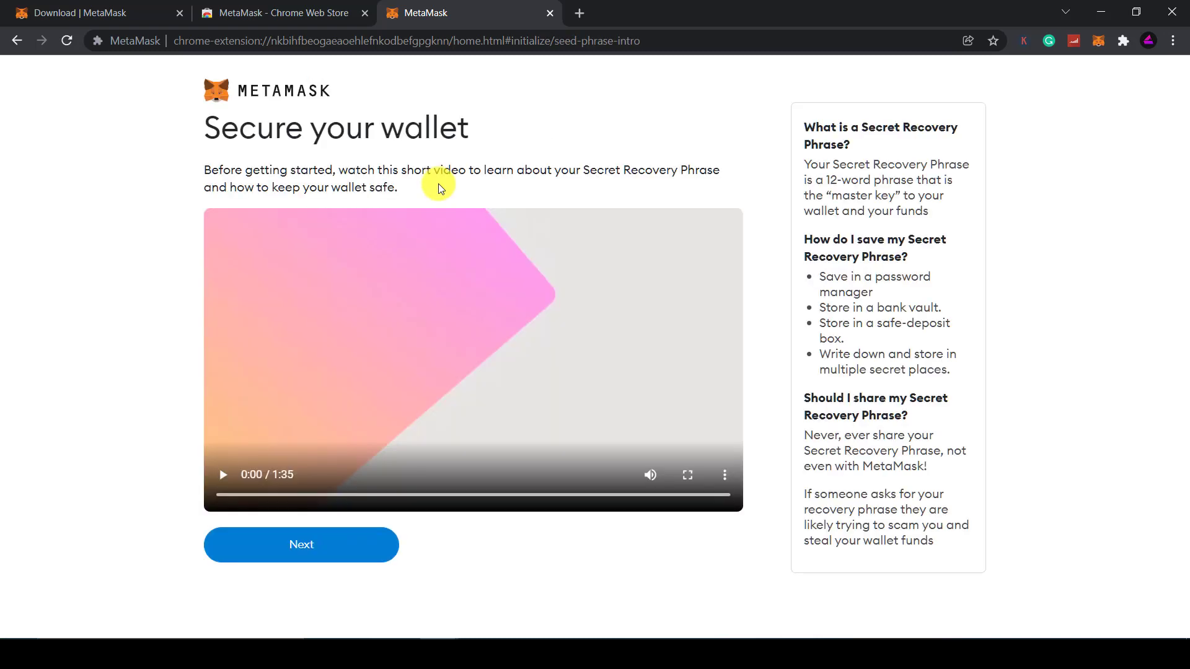
mouse_move(448, 168)
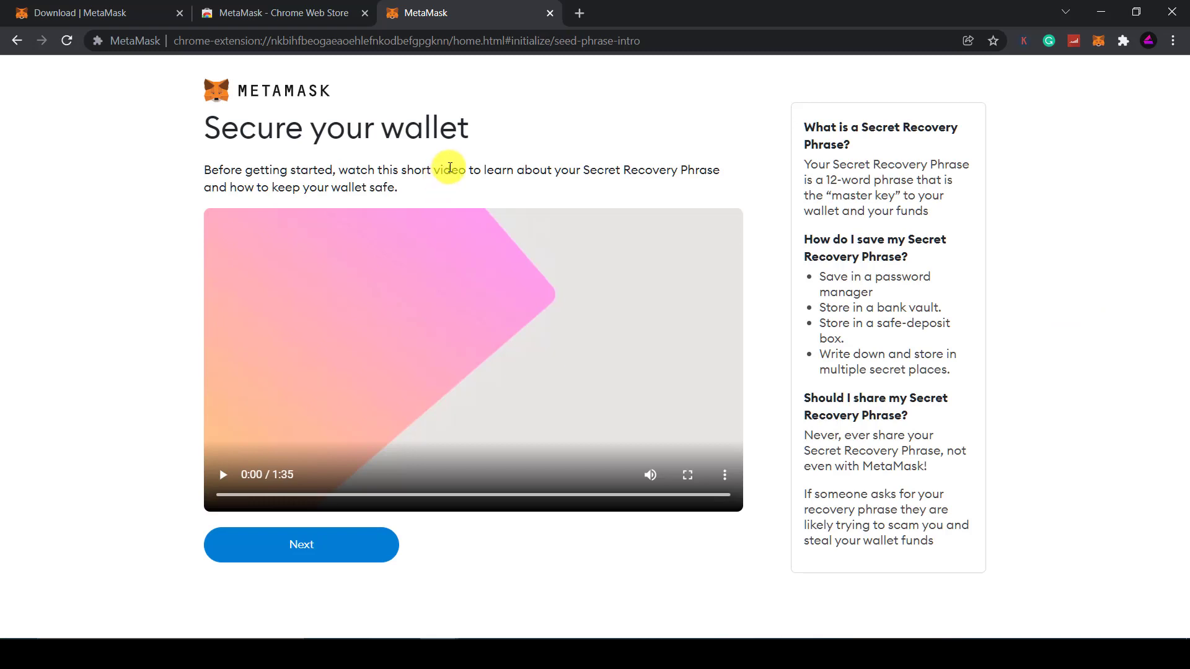
mouse_move(785, 139)
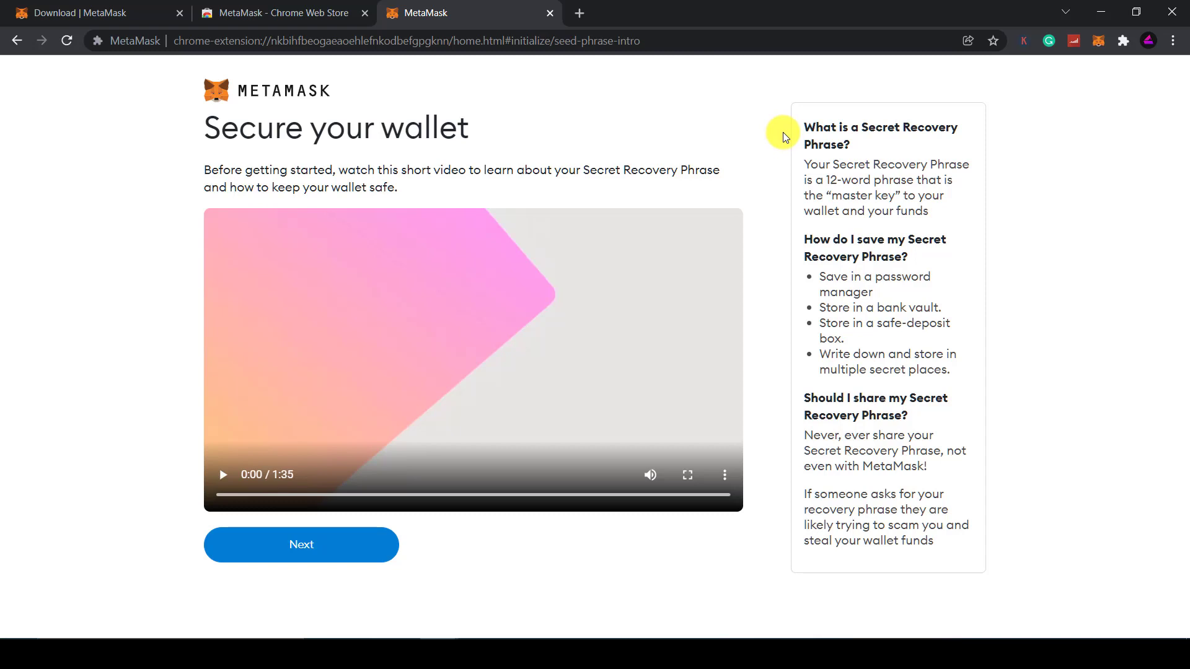
mouse_move(764, 144)
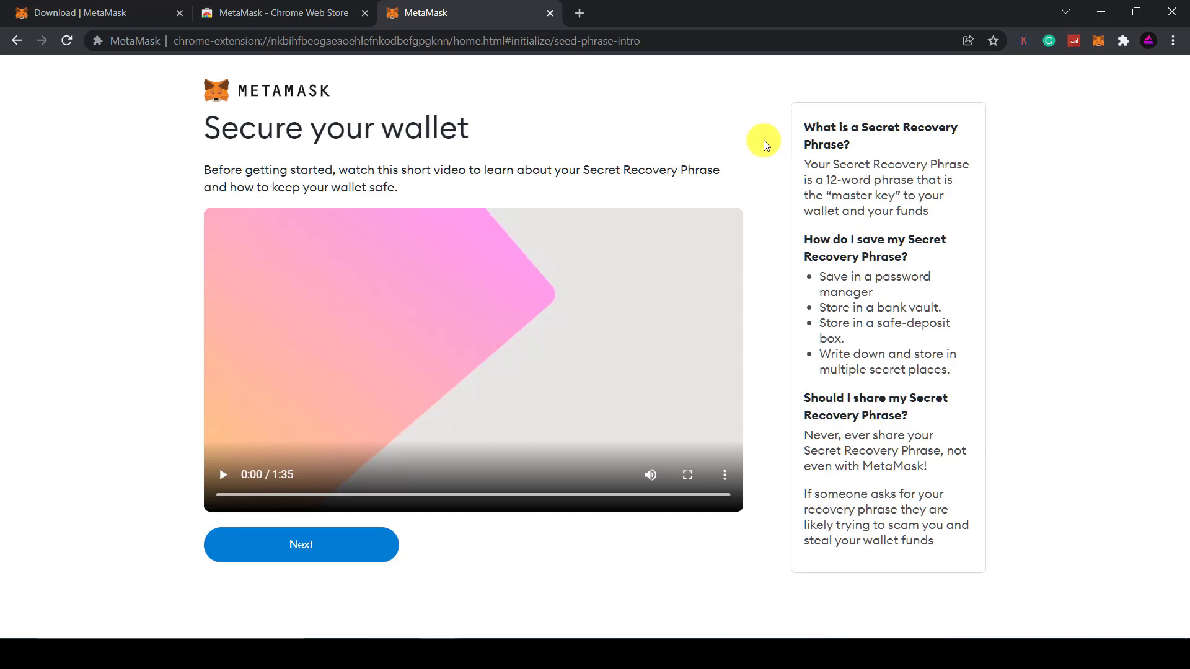
mouse_move(793, 251)
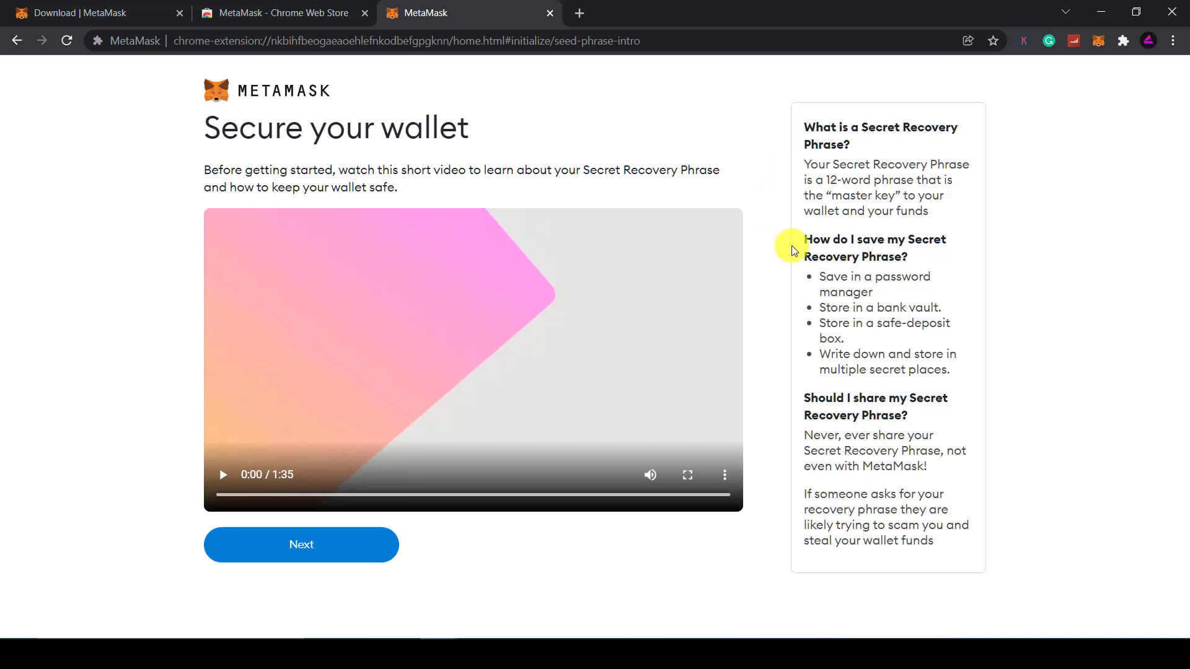
mouse_move(804, 292)
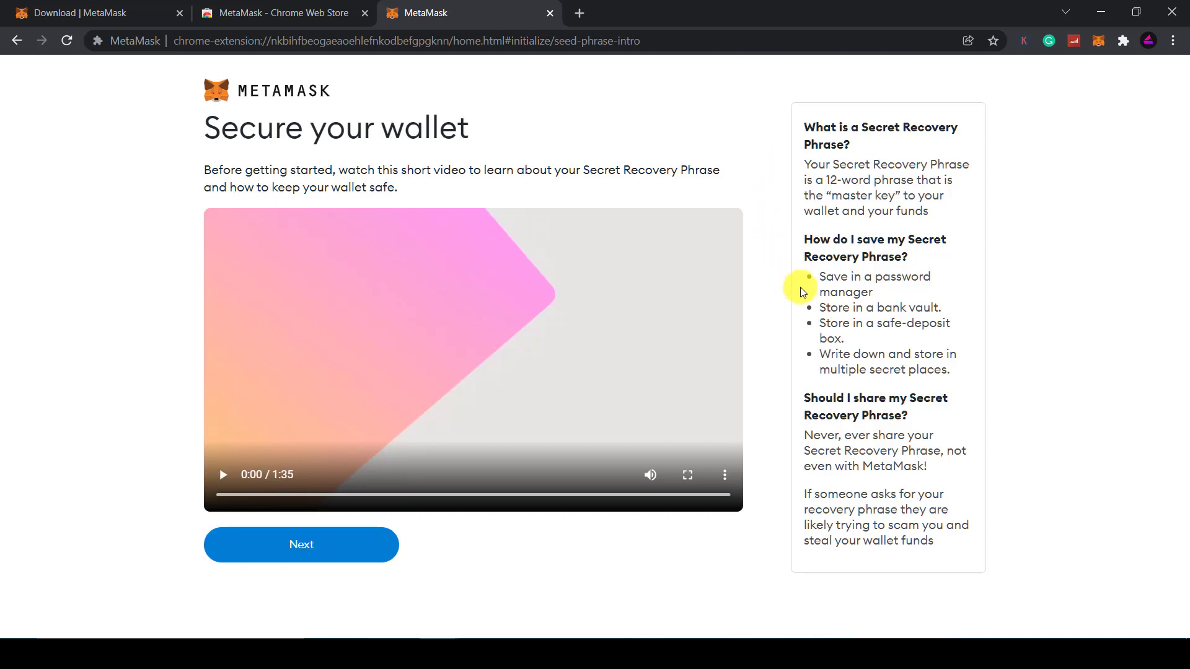
mouse_move(873, 362)
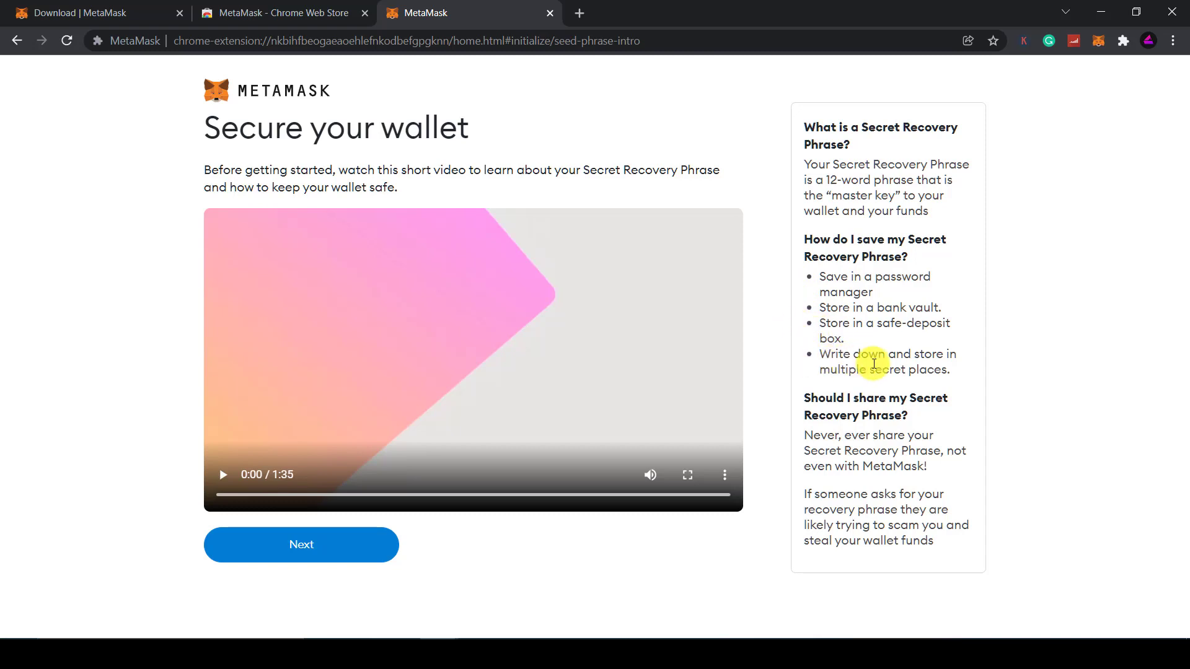
mouse_move(794, 452)
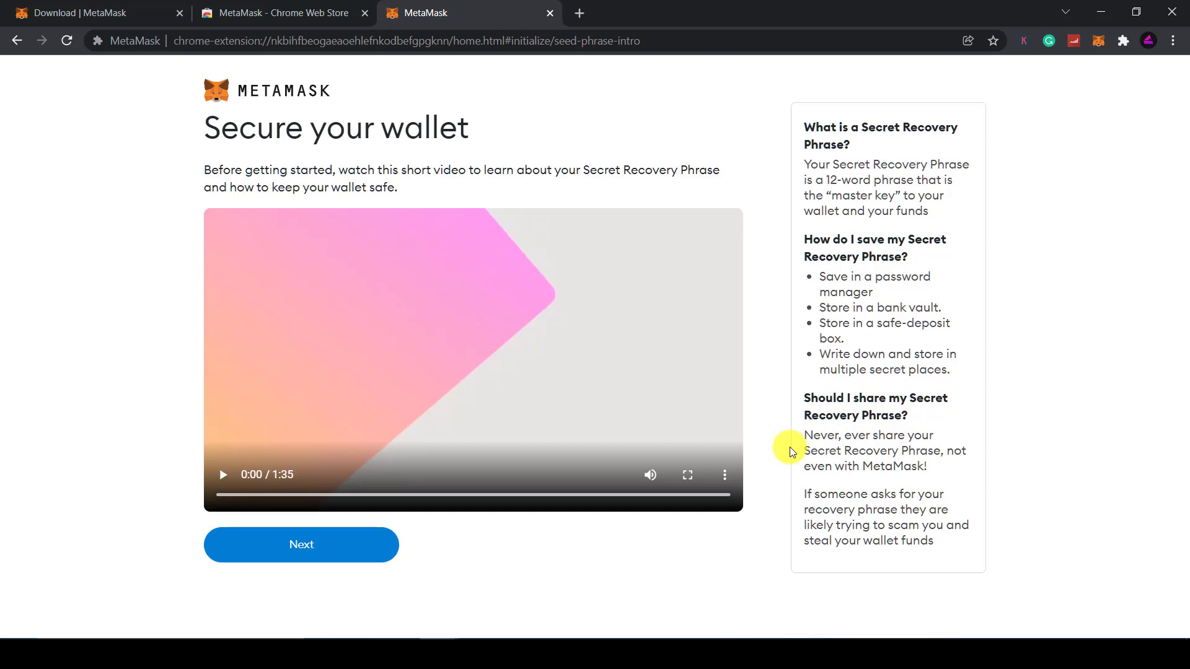
mouse_move(774, 438)
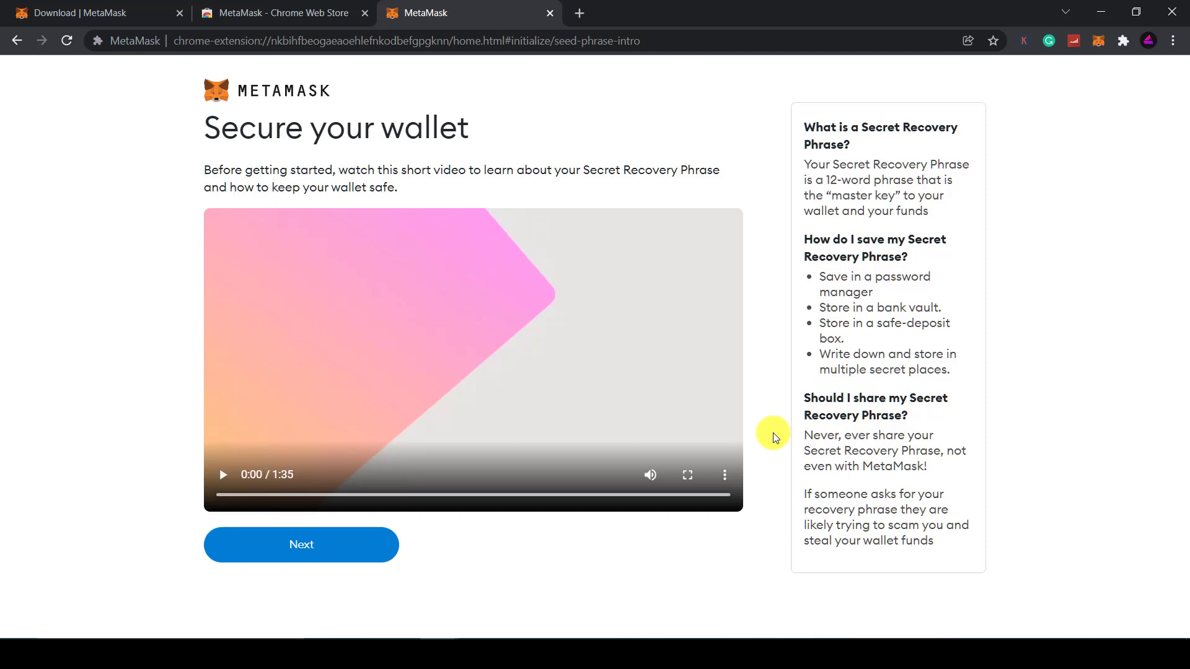
mouse_move(301, 545)
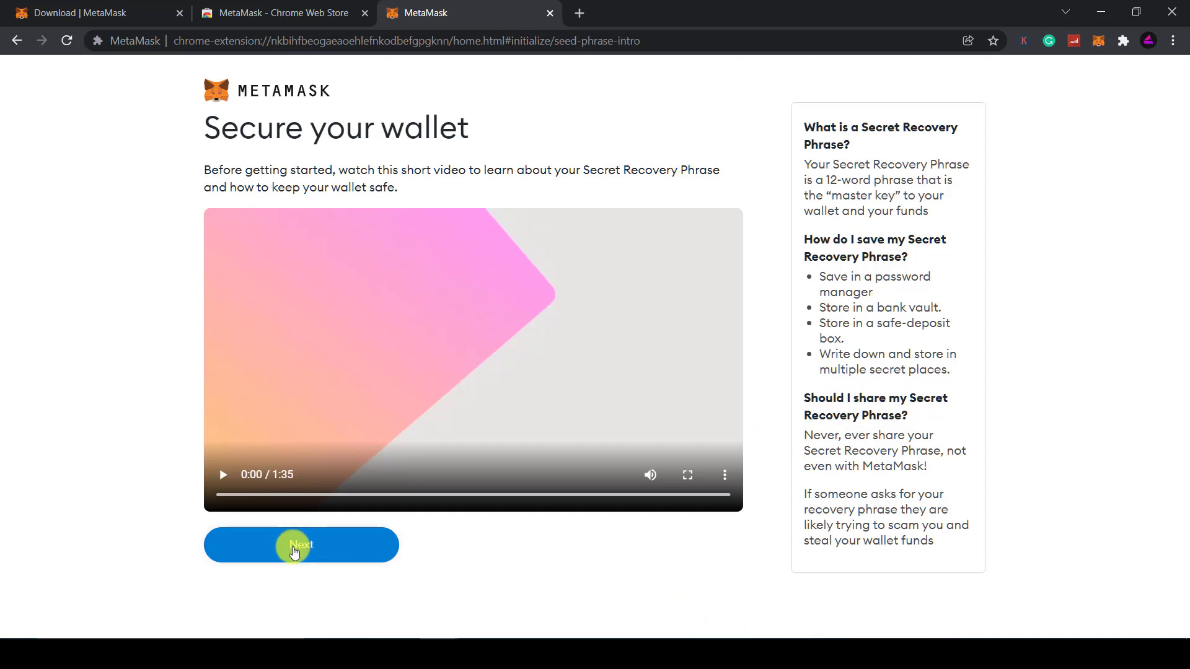
Step: Continue to the recovery phrase, reveal the secret words, and proceed to confirmation
click(301, 545)
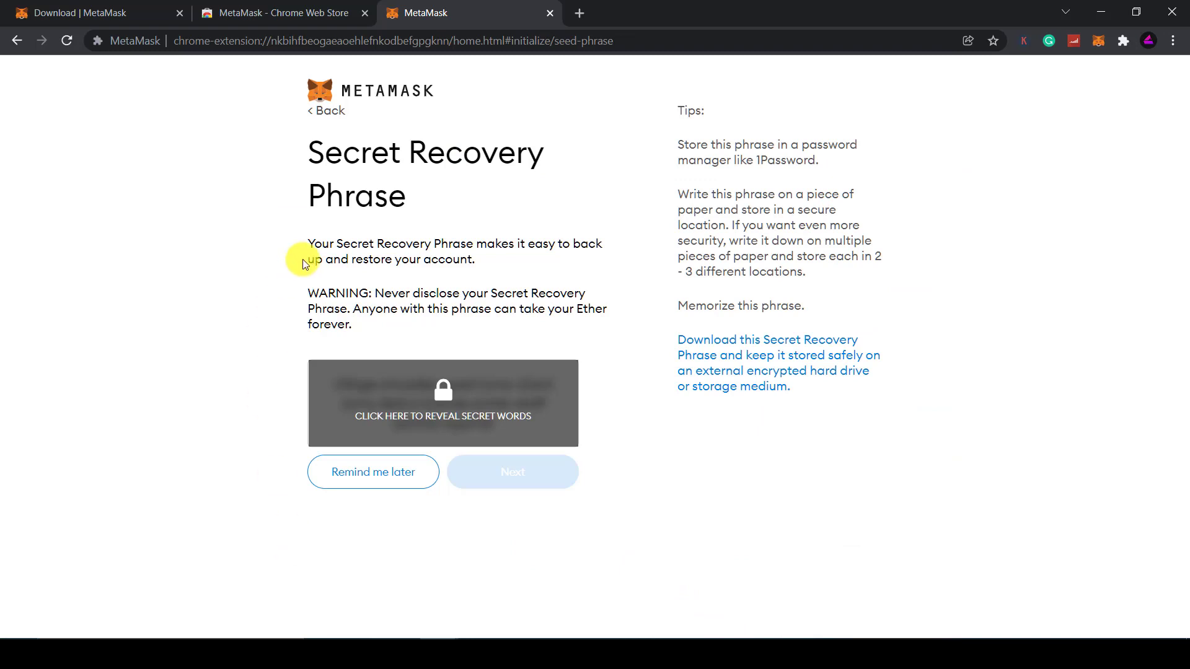
mouse_move(281, 241)
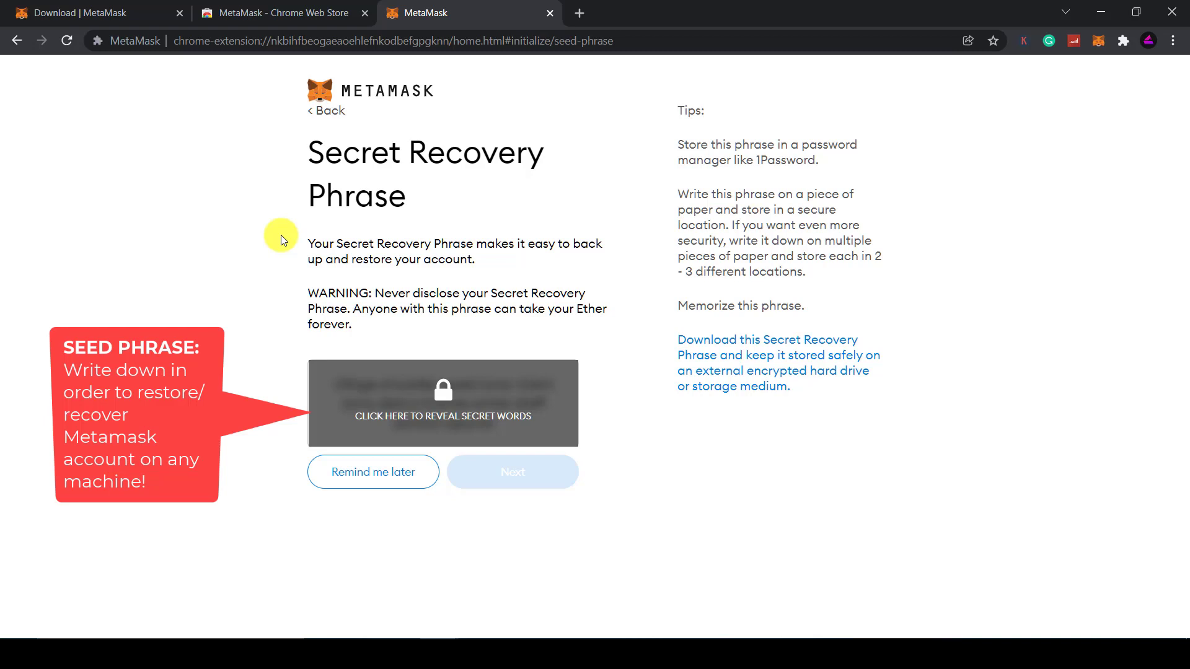
mouse_move(319, 415)
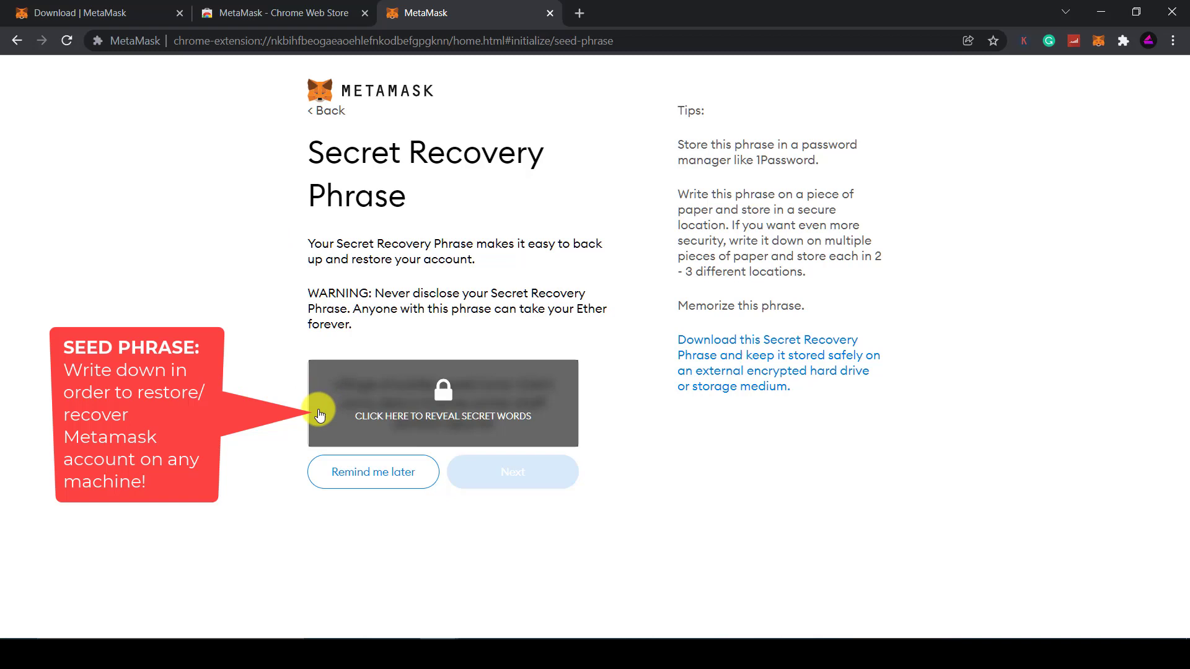
click(442, 403)
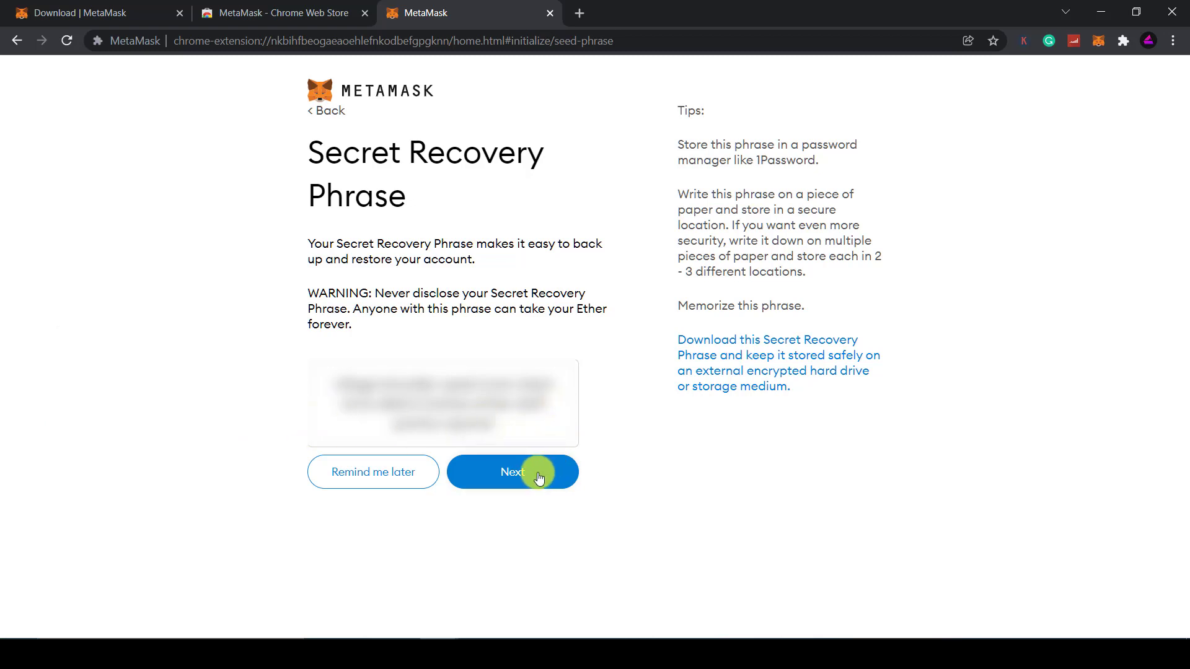
click(512, 471)
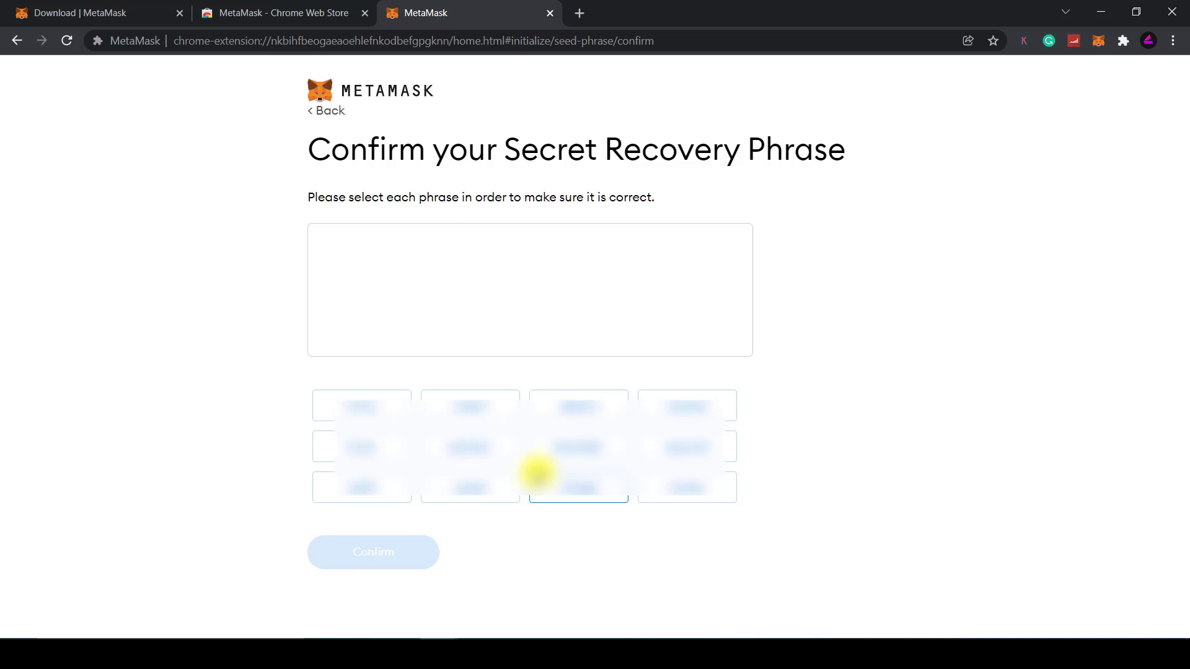
Step: Select the recovery phrase words in their correct order and submit with Confirm
click(578, 486)
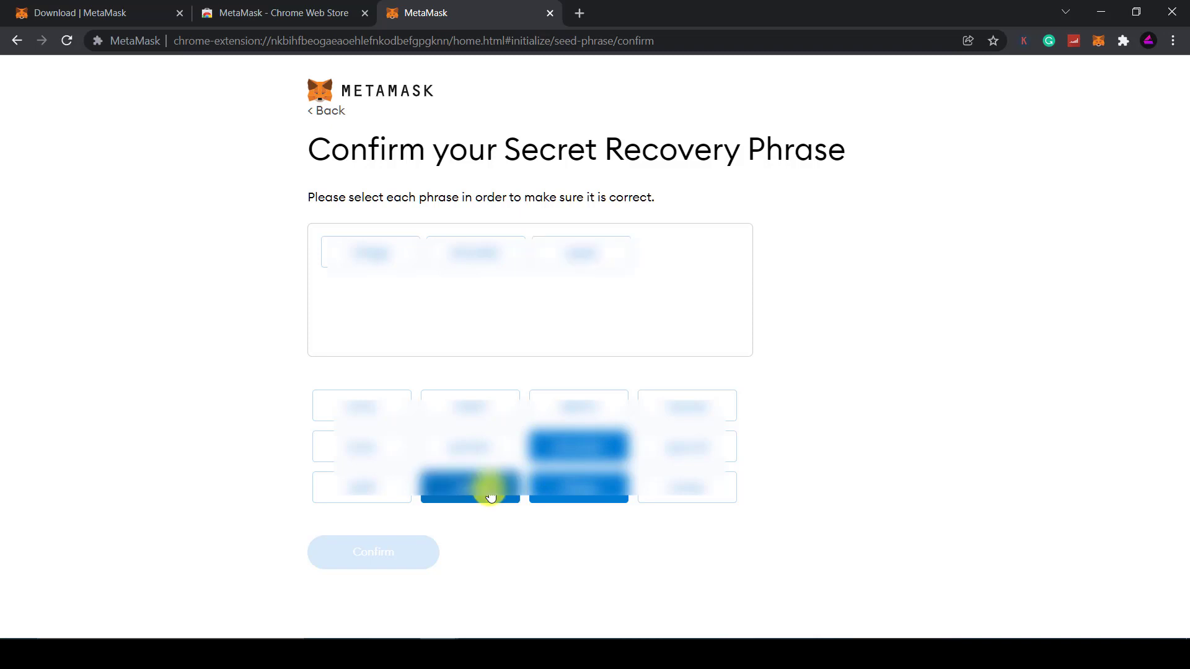
click(469, 486)
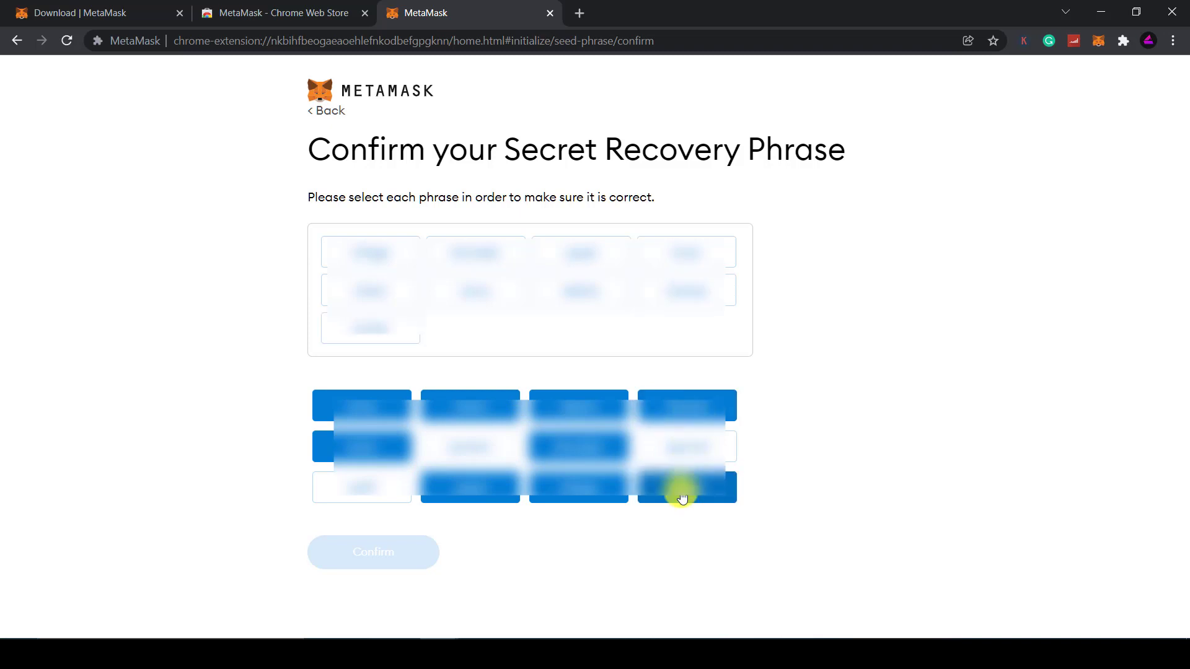
click(684, 486)
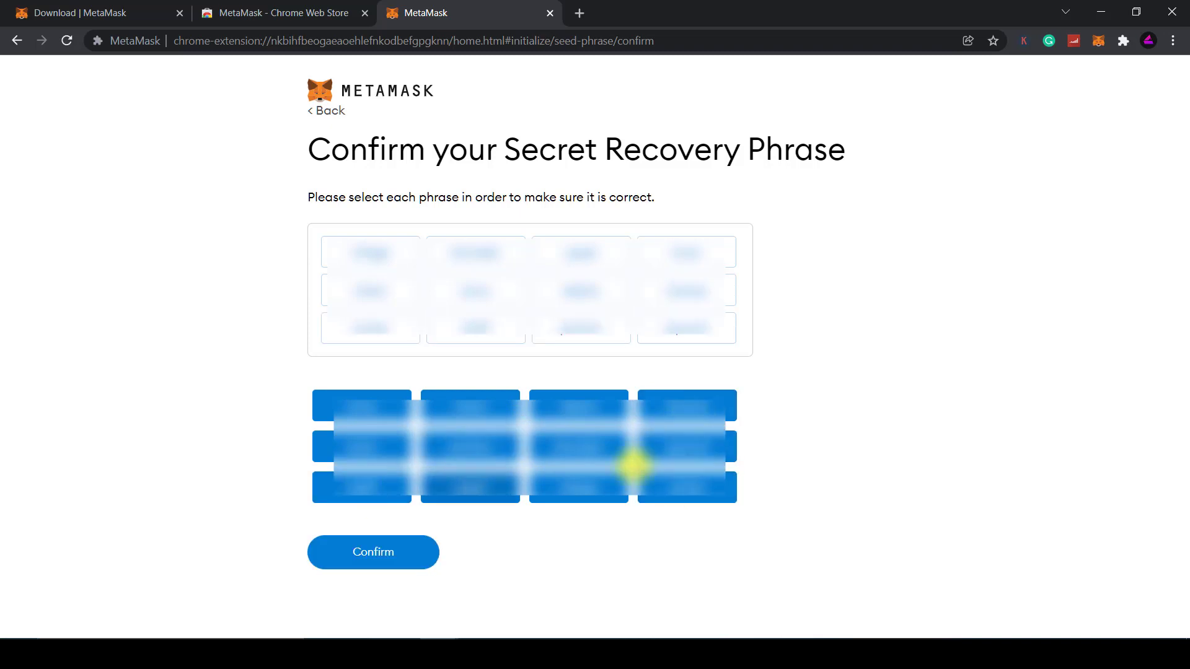
click(373, 551)
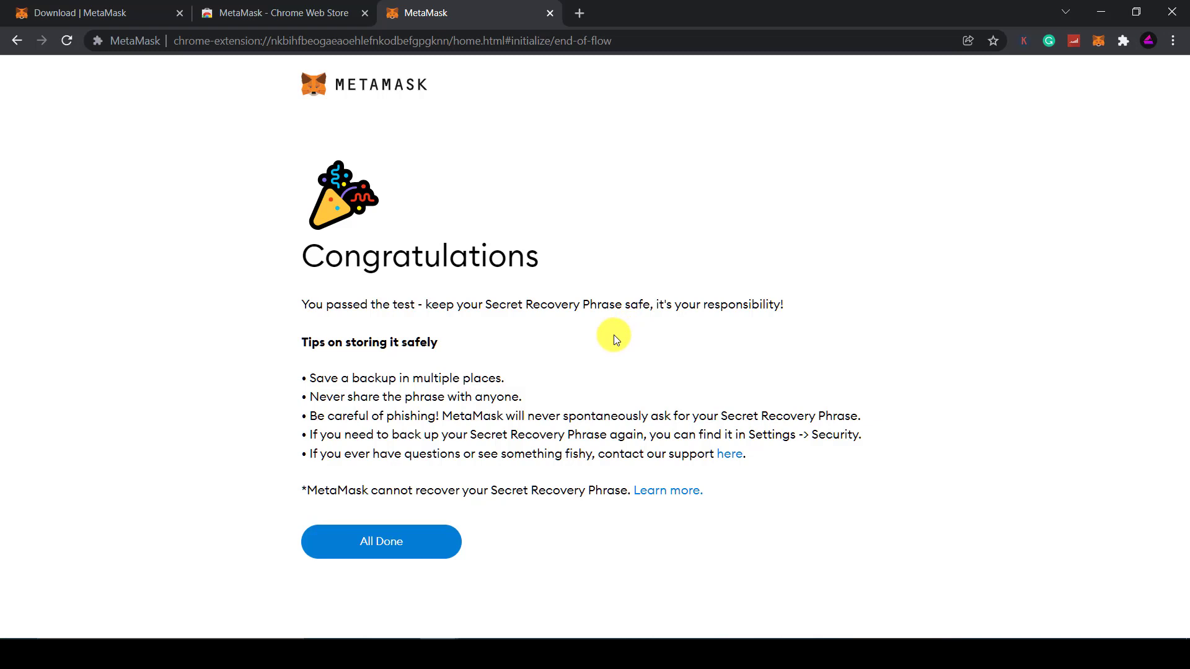
mouse_move(529, 379)
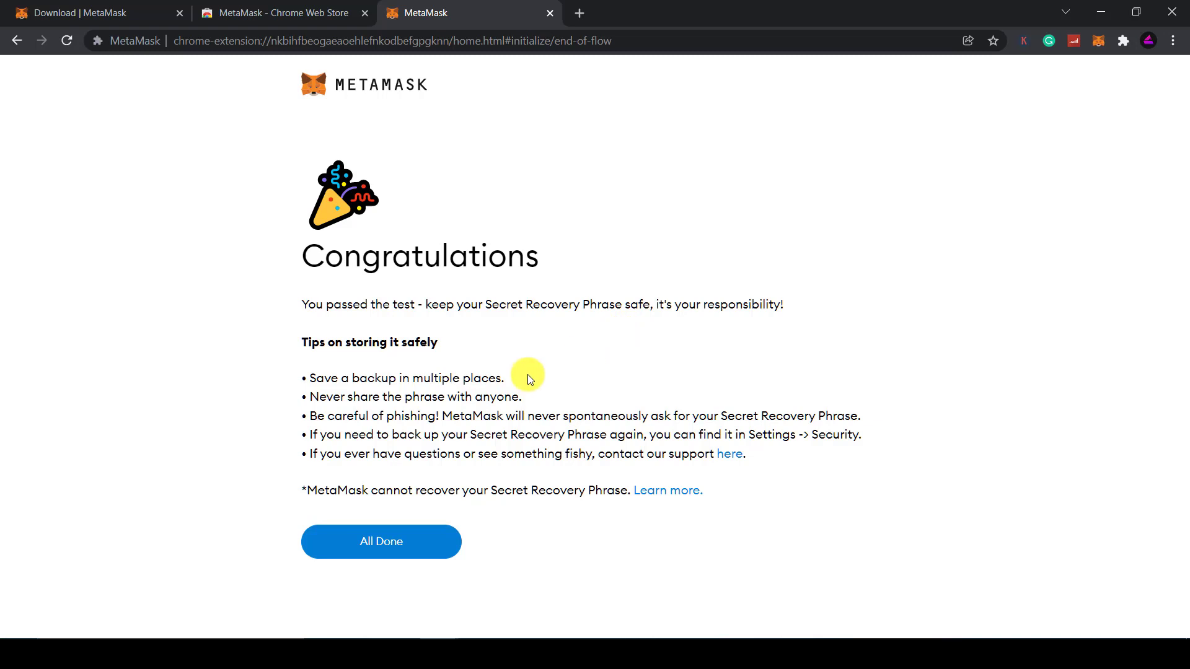
mouse_move(554, 540)
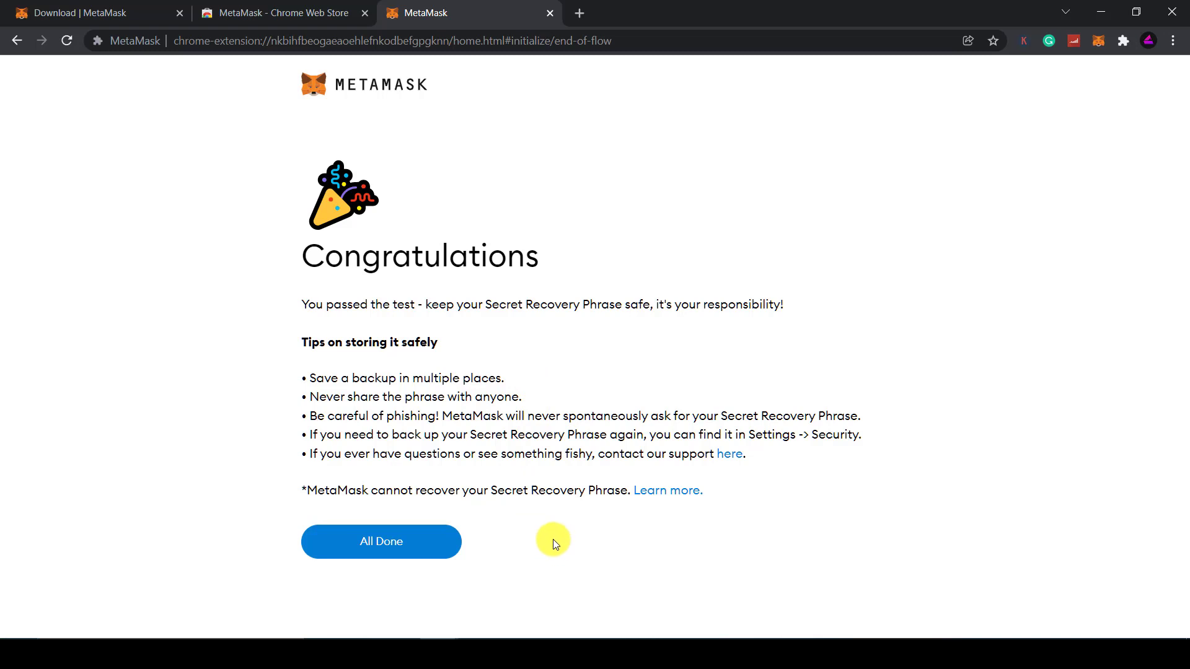
Step: Complete the wallet setup with All Done, reaching the Account 1 home at 0 ETH
click(381, 541)
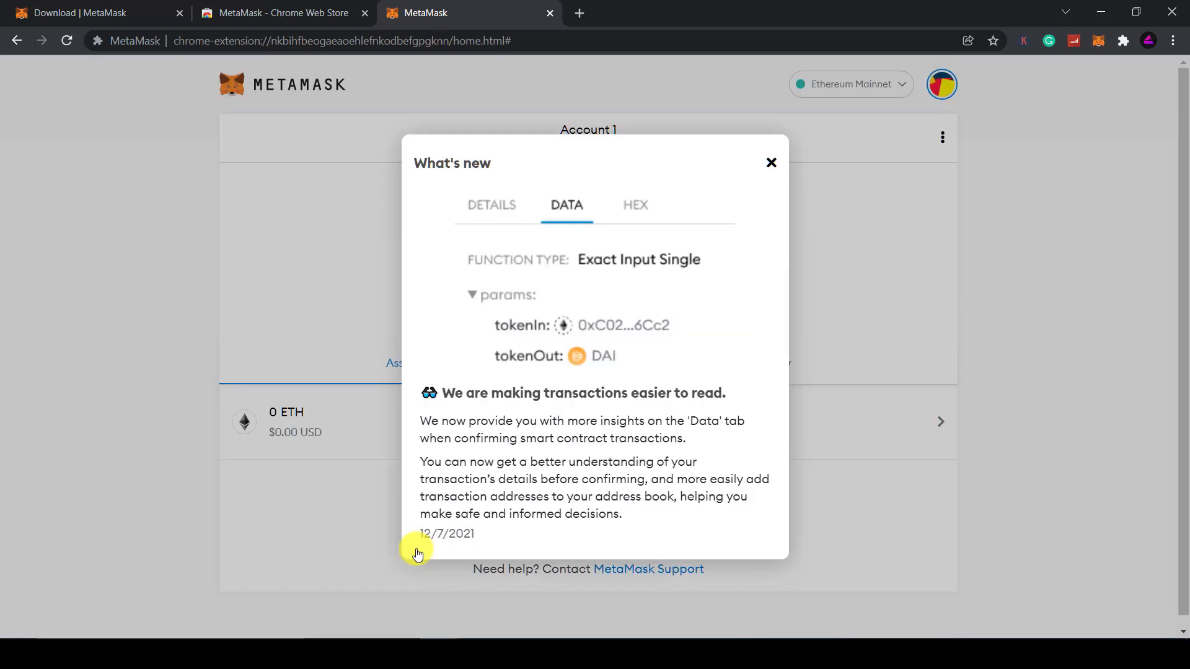
mouse_move(773, 164)
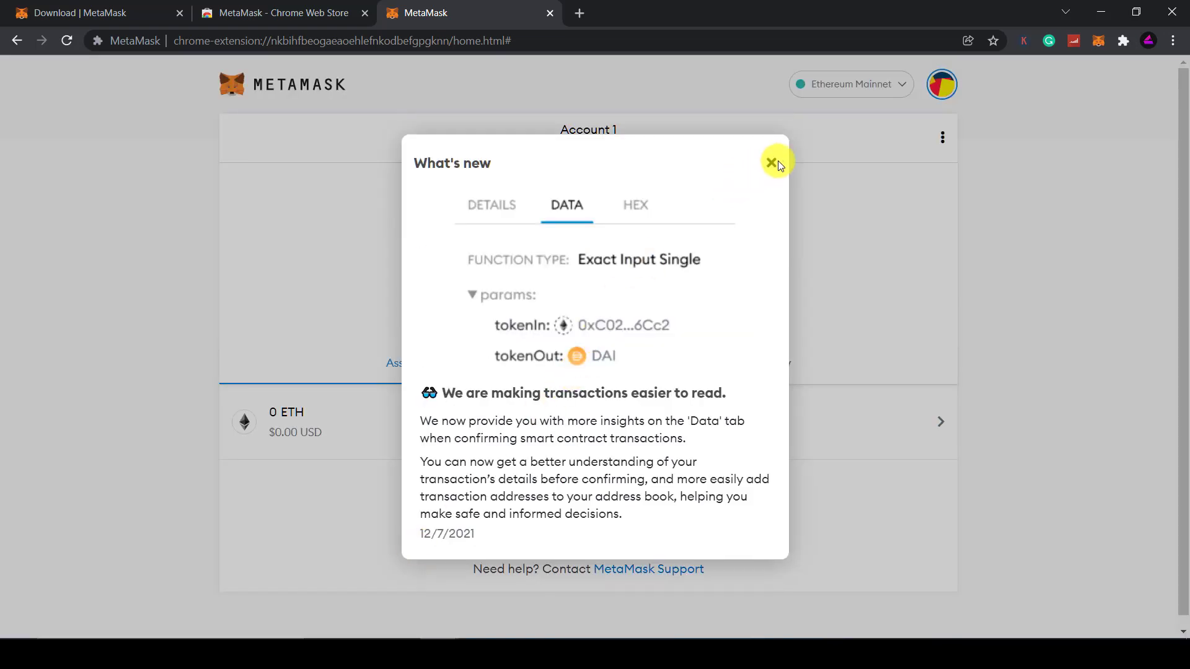
Step: Close the What's new popup and copy Account 1's address from the account name
click(771, 164)
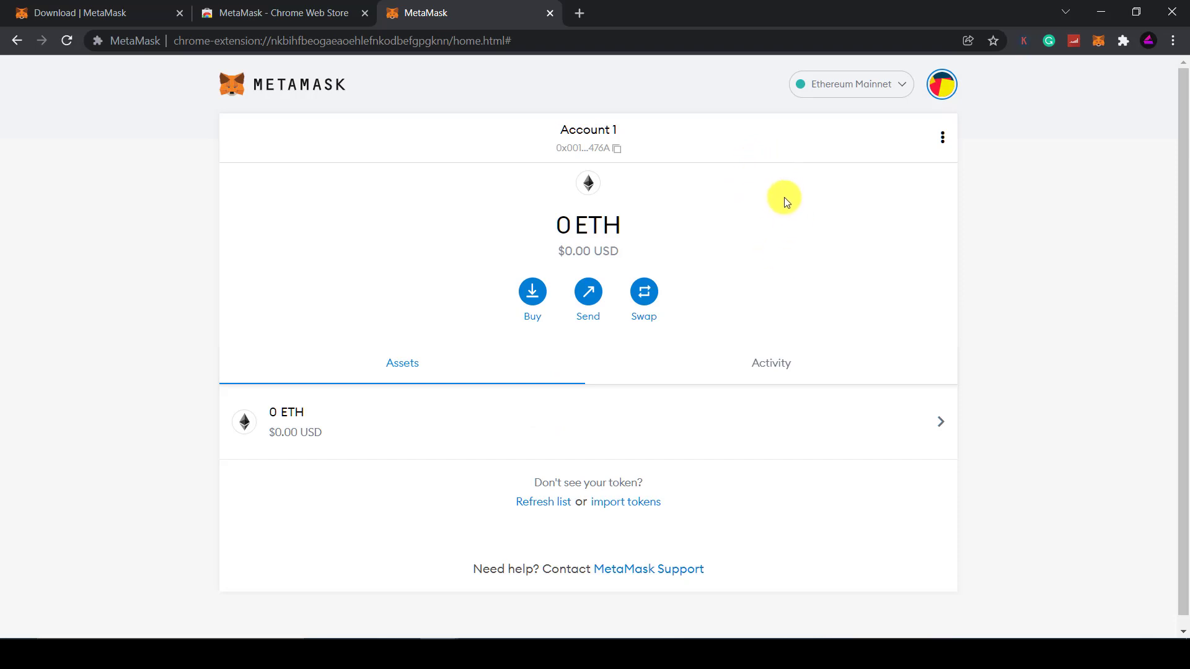
mouse_move(757, 212)
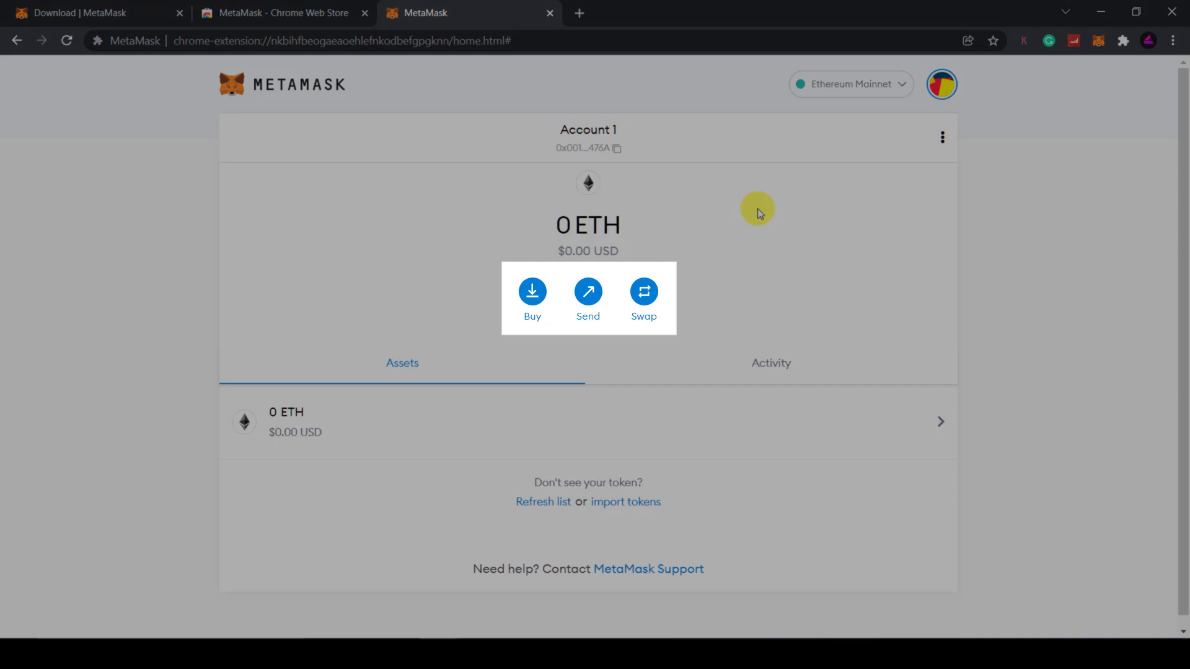
mouse_move(799, 241)
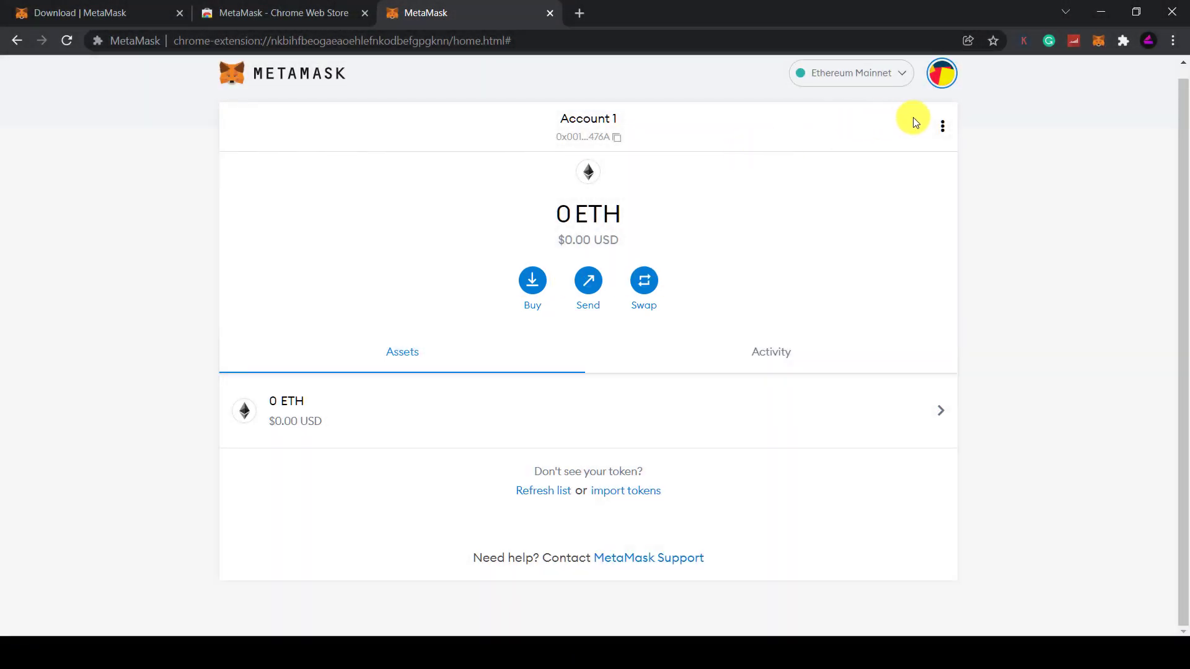
mouse_move(838, 135)
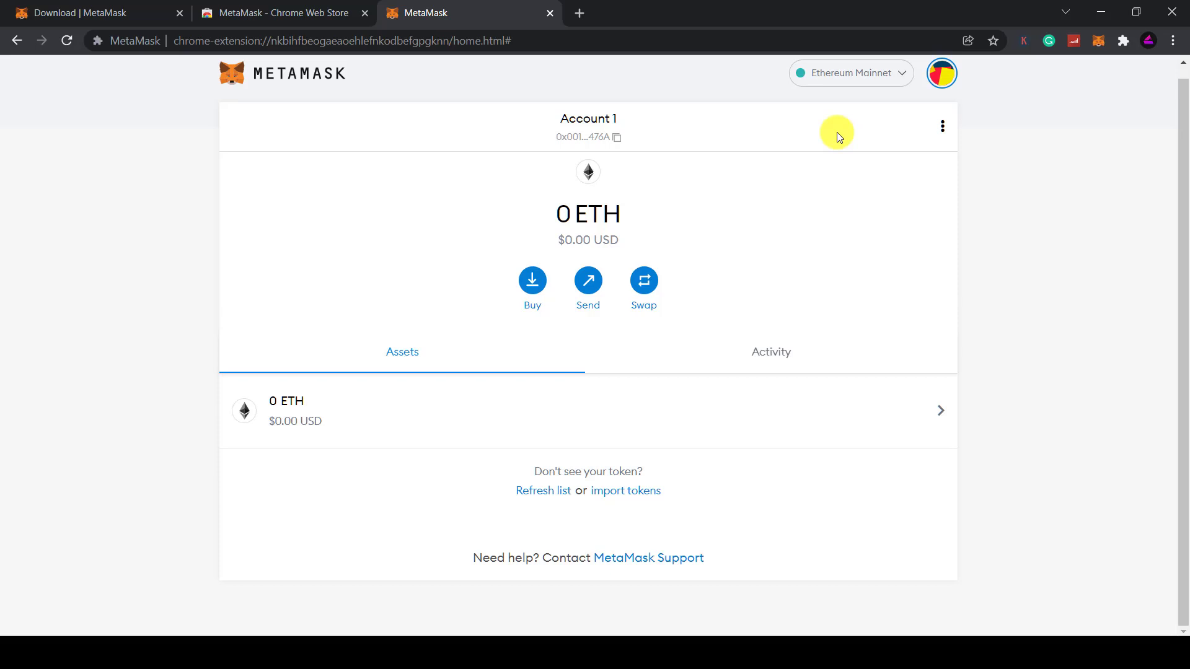
click(588, 137)
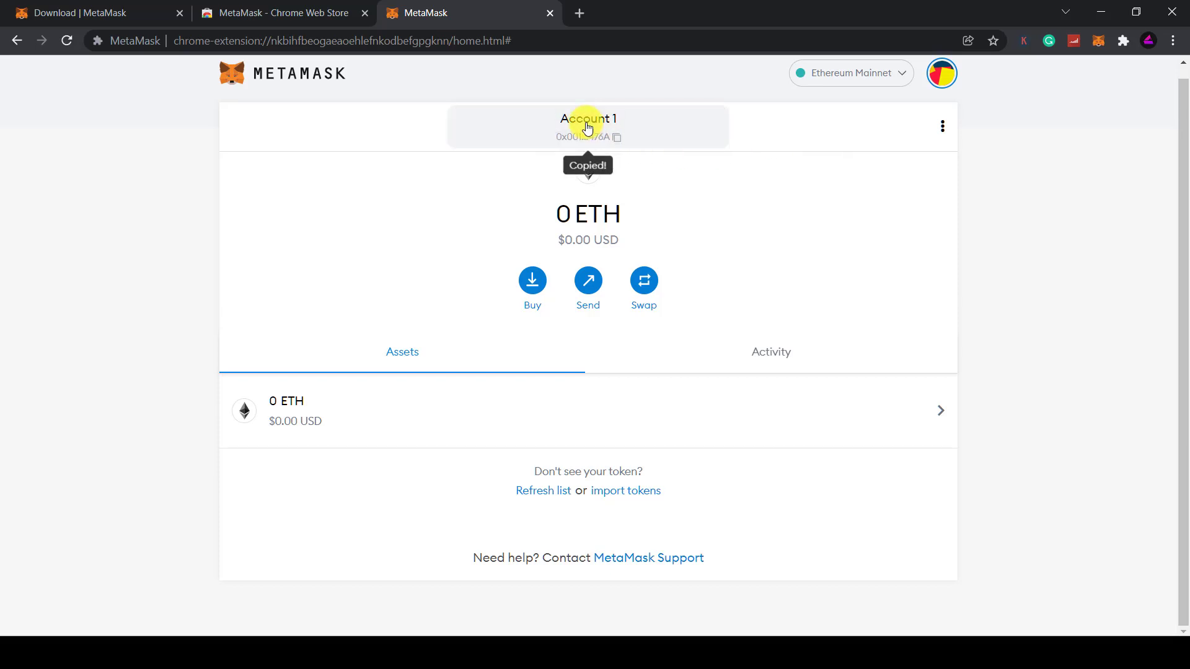
mouse_move(944, 126)
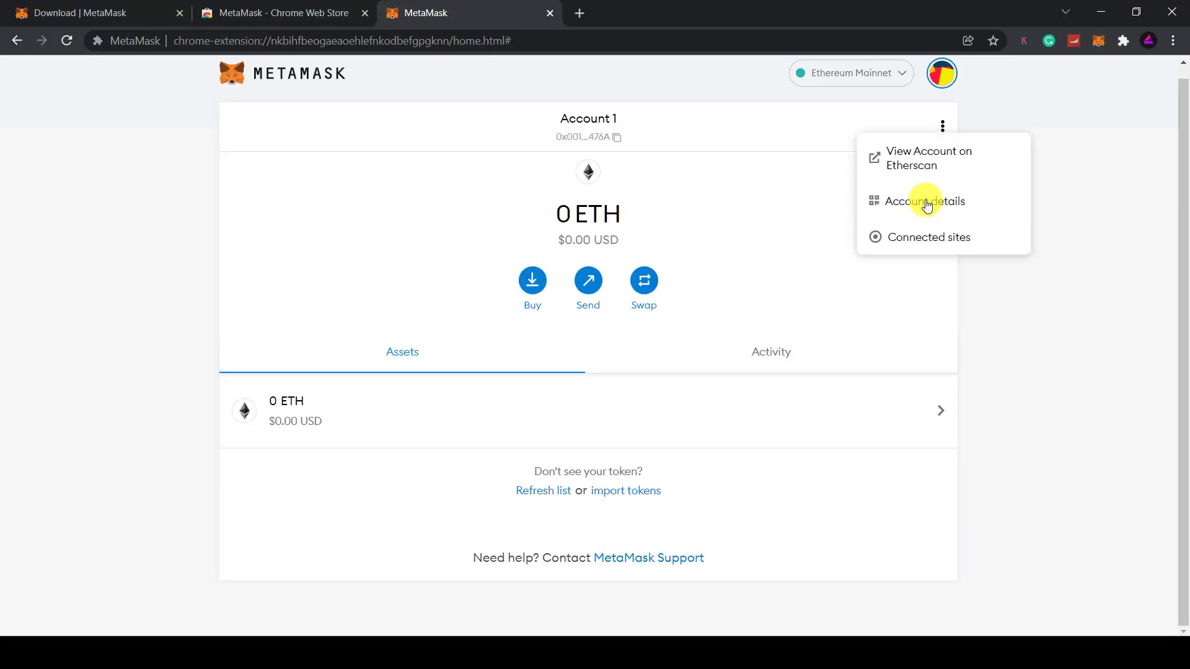
Step: Rename the account to 'My wallet' in Account details and close the dialog
click(924, 201)
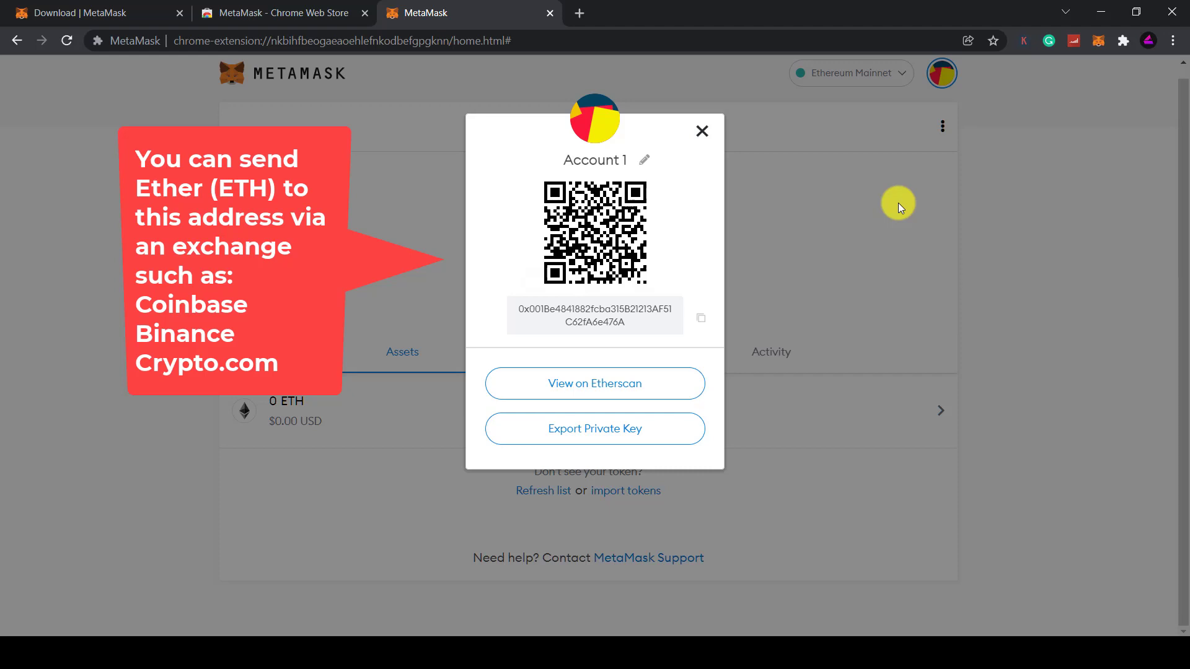
mouse_move(643, 159)
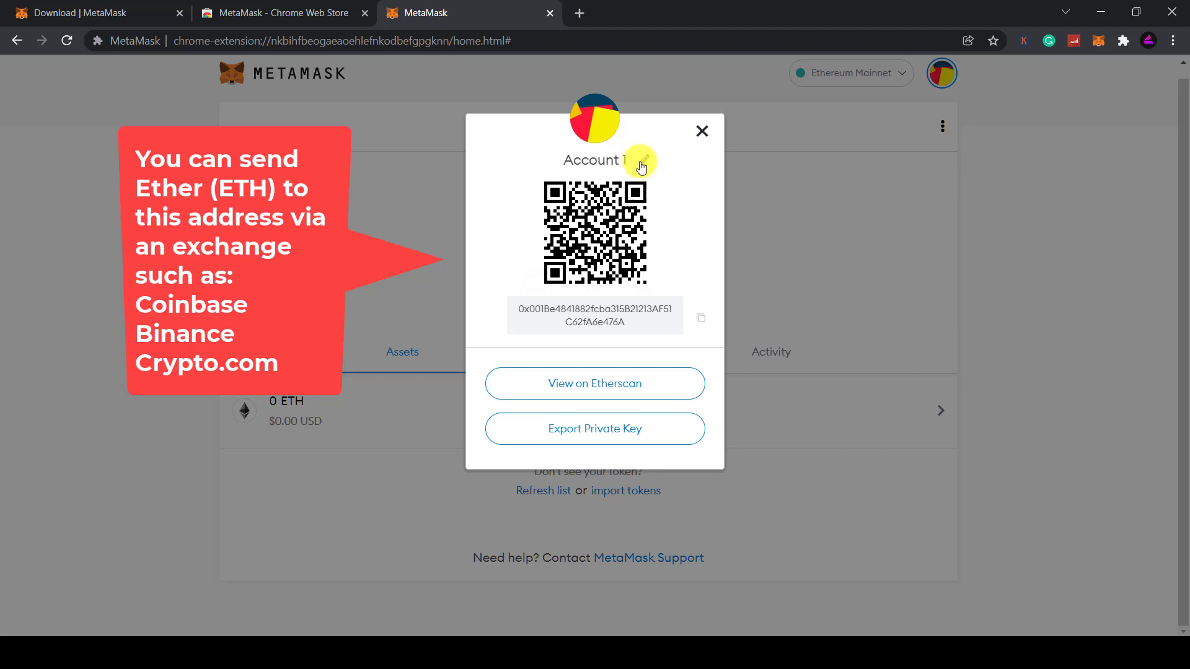
click(640, 159)
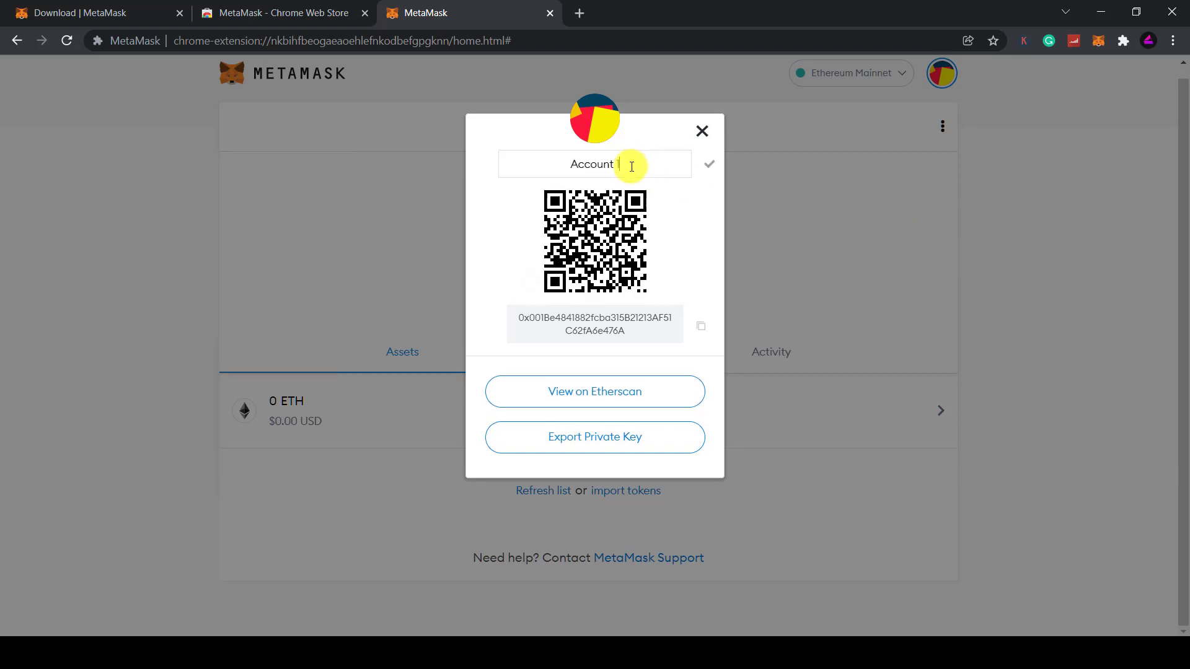
text(My w)
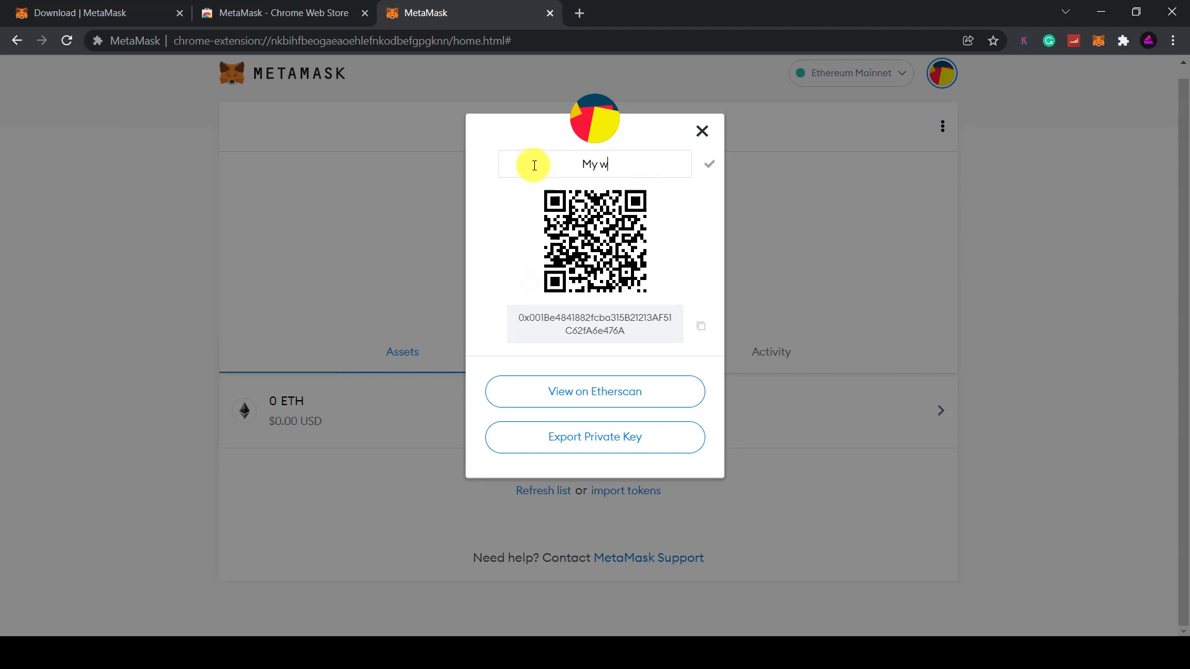
click(707, 163)
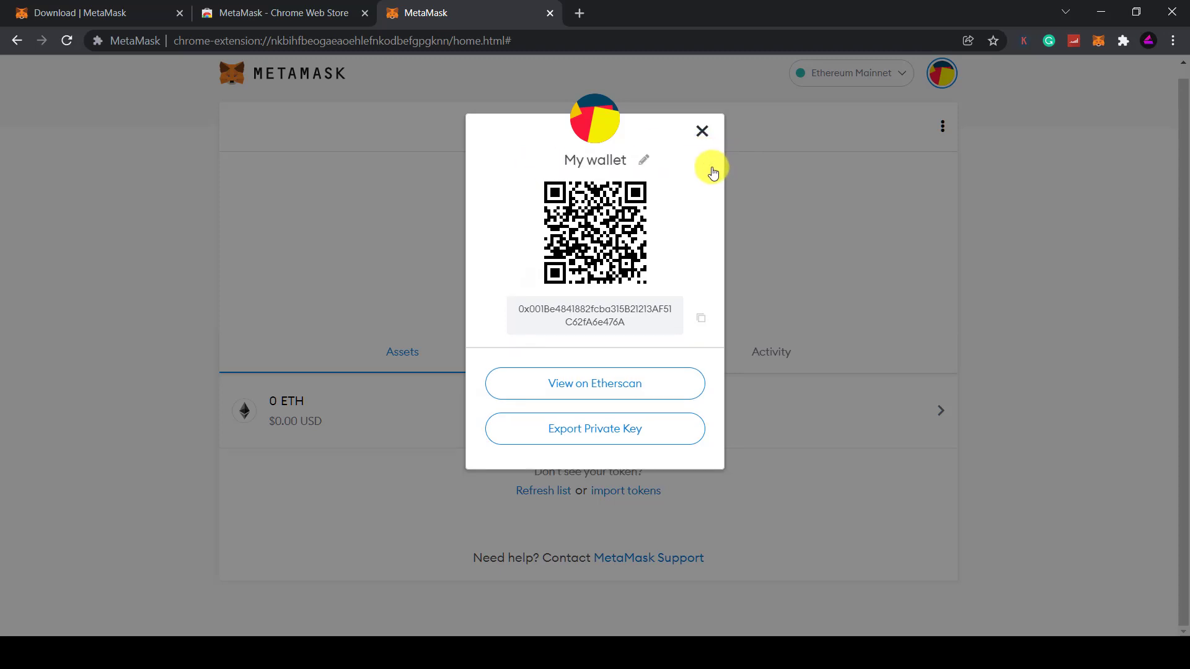
mouse_move(686, 149)
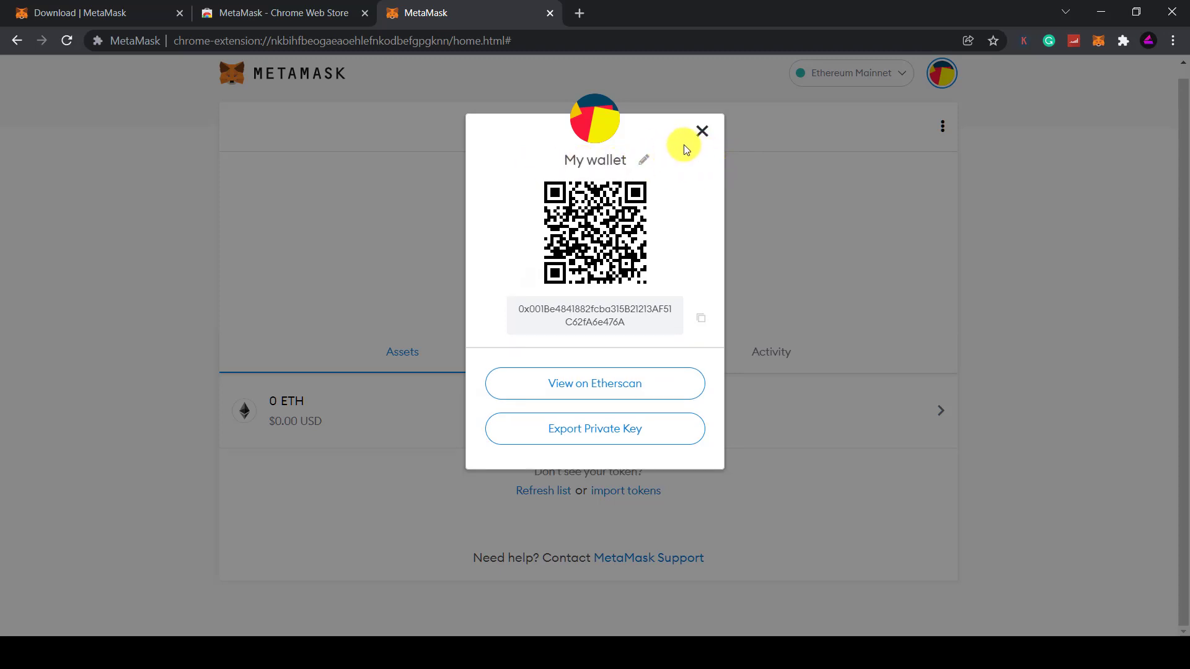
click(701, 131)
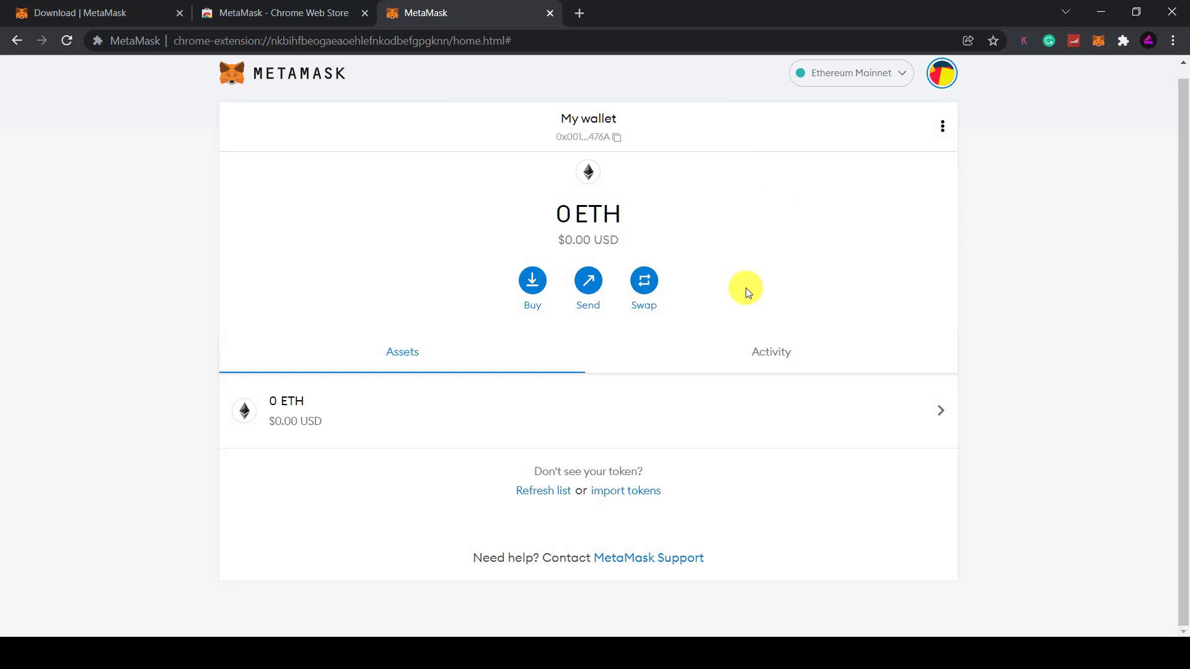
mouse_move(531, 280)
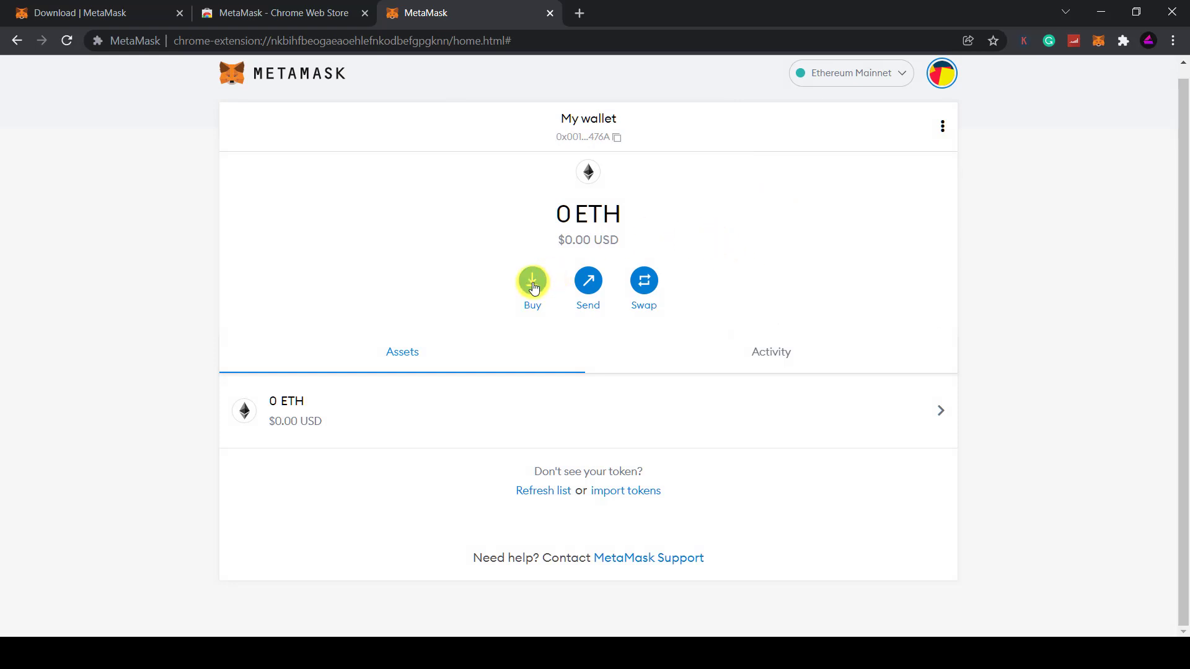
Step: Browse the Deposit Ether options and continue to Wyre's $100 ETH purchase page
click(531, 280)
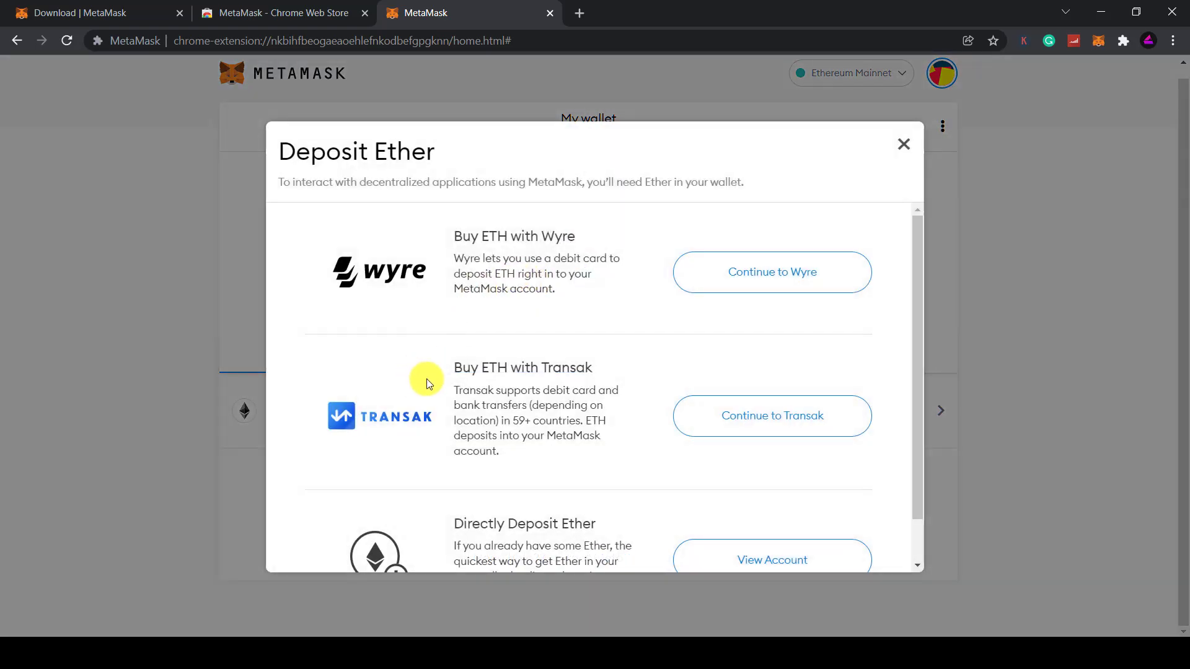
mouse_move(541, 238)
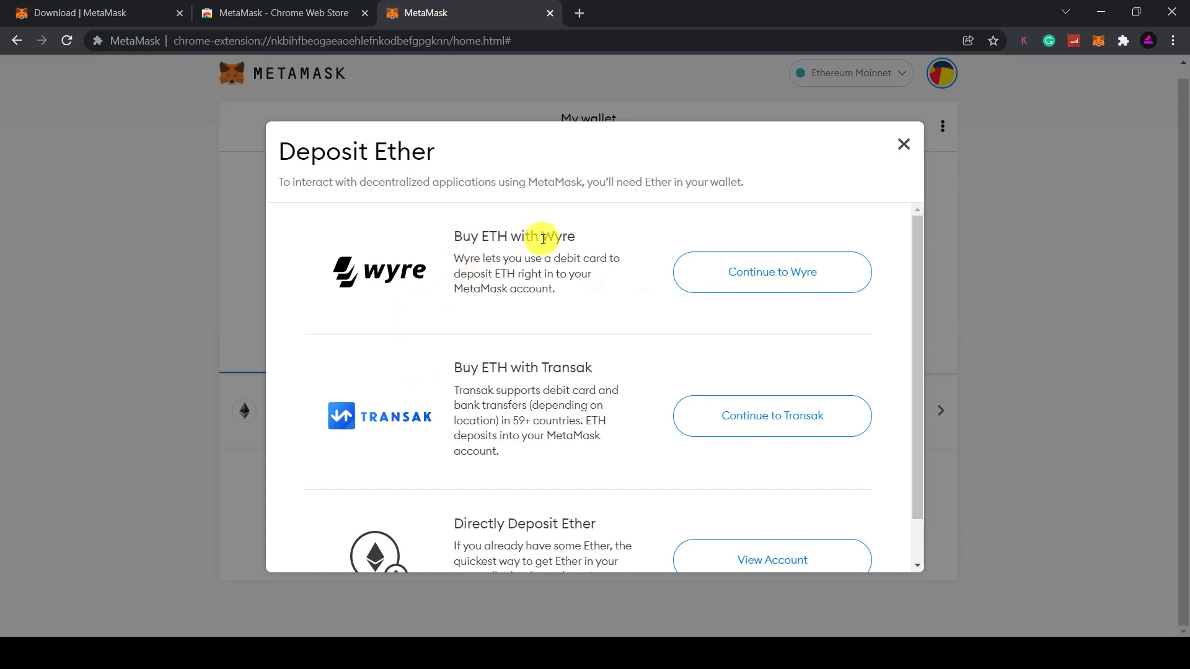
scroll(down, 3)
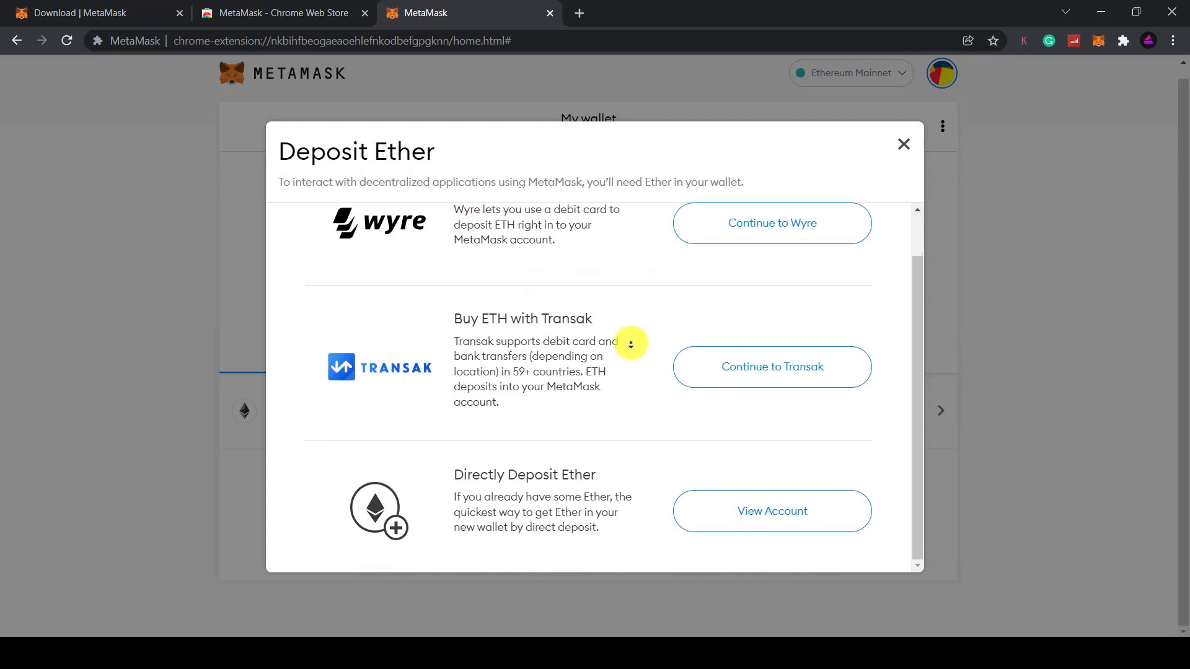
mouse_move(522, 490)
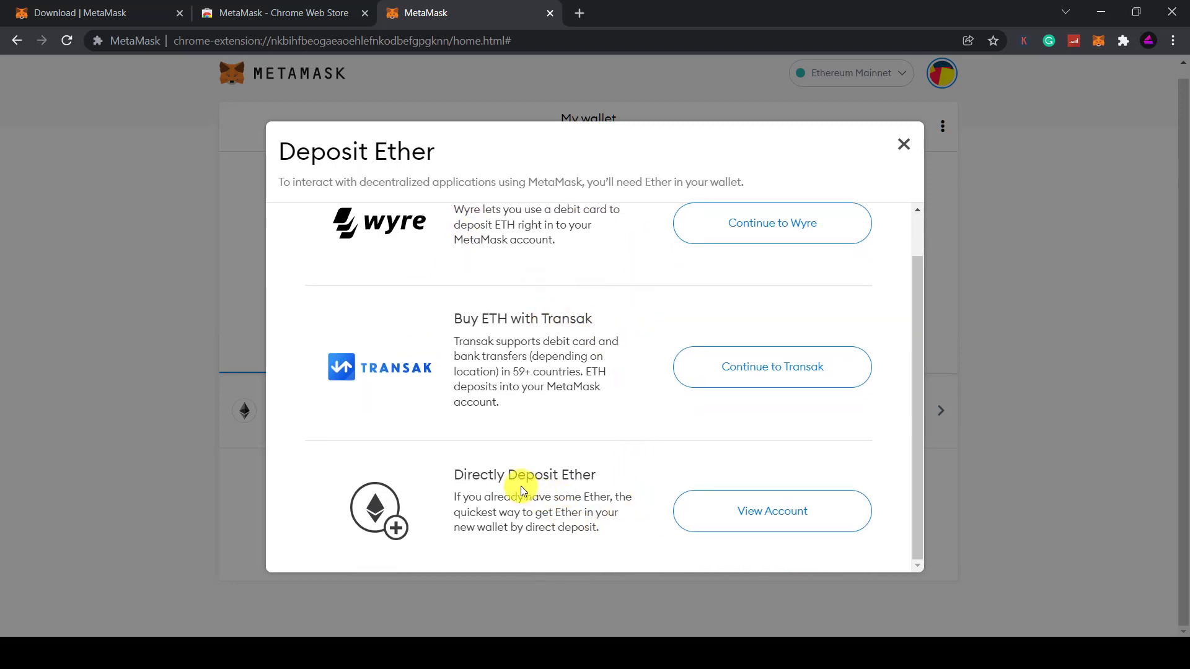
mouse_move(644, 453)
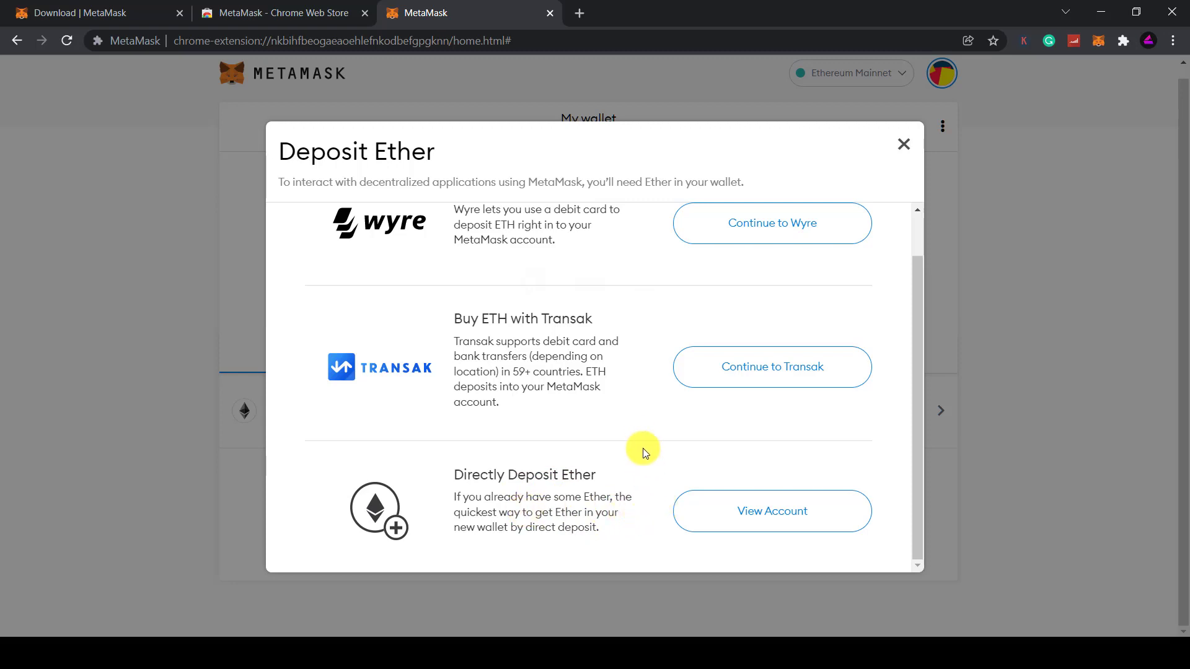
scroll(up, 3)
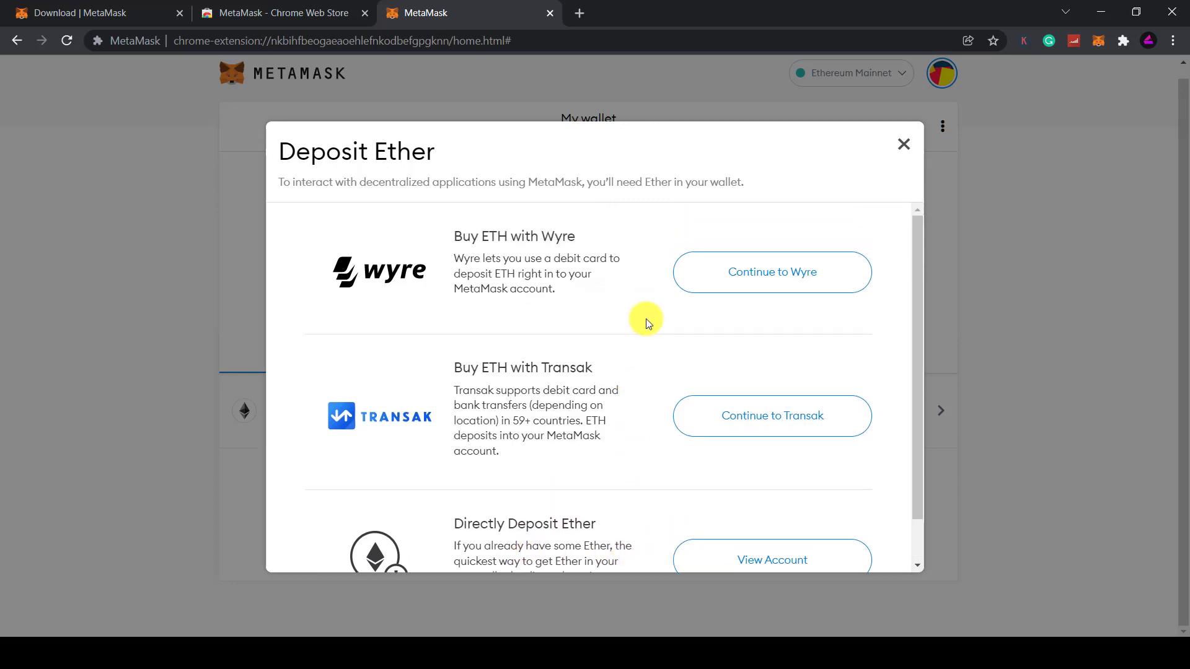
click(771, 272)
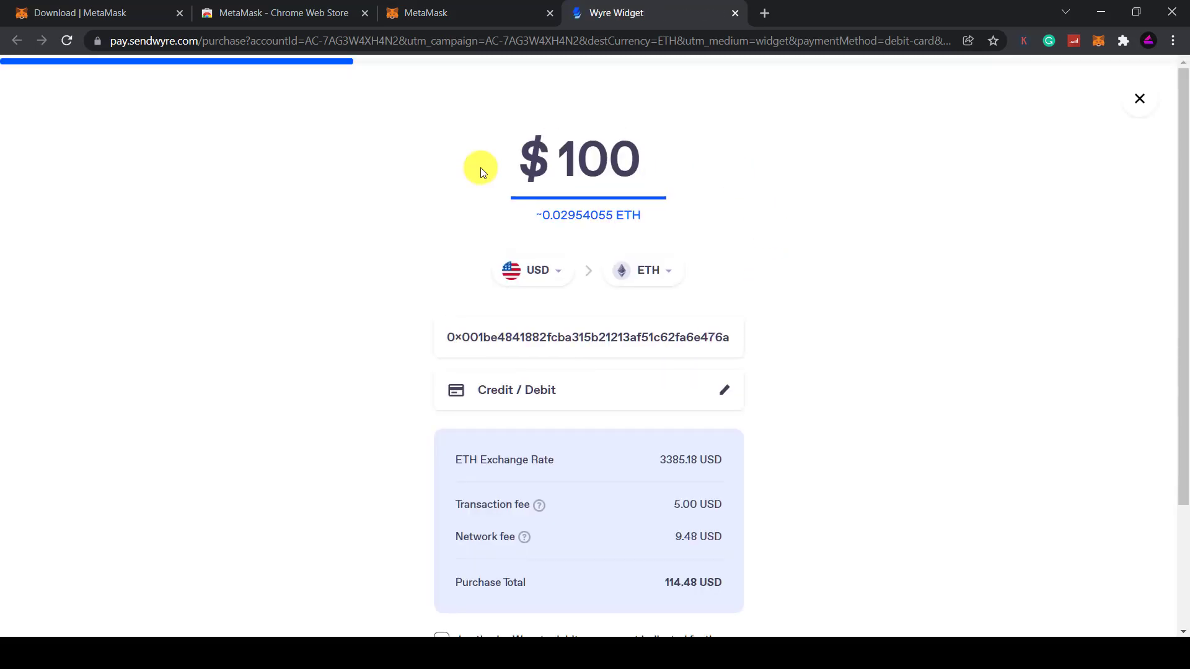
mouse_move(554, 399)
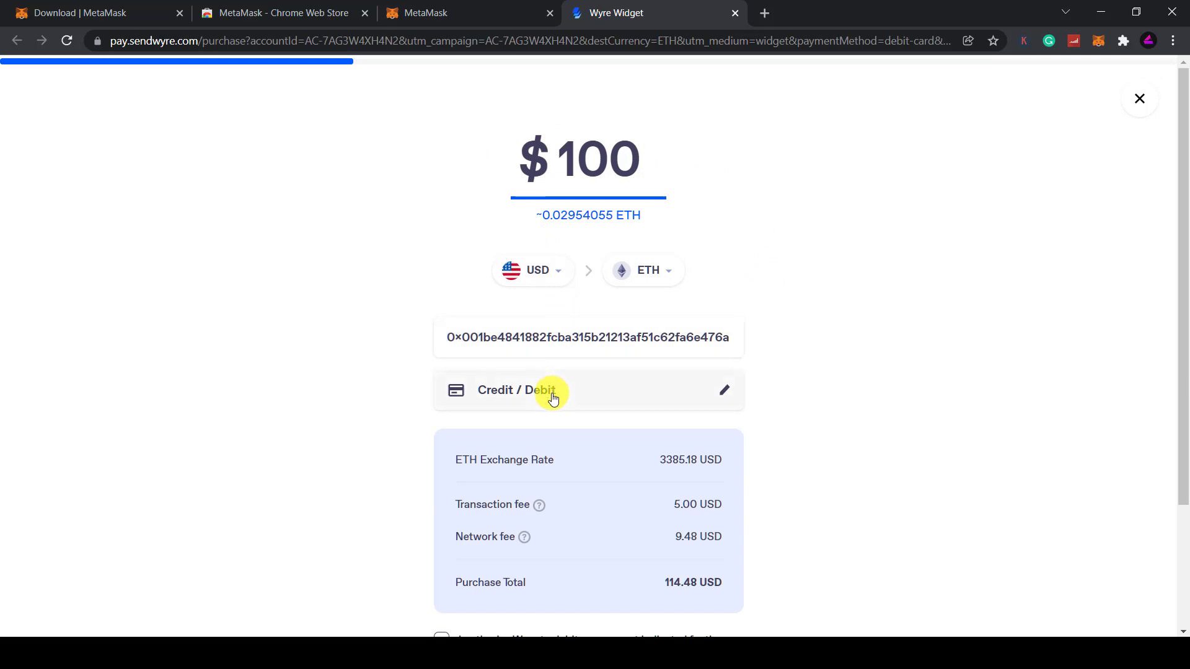
mouse_move(605, 440)
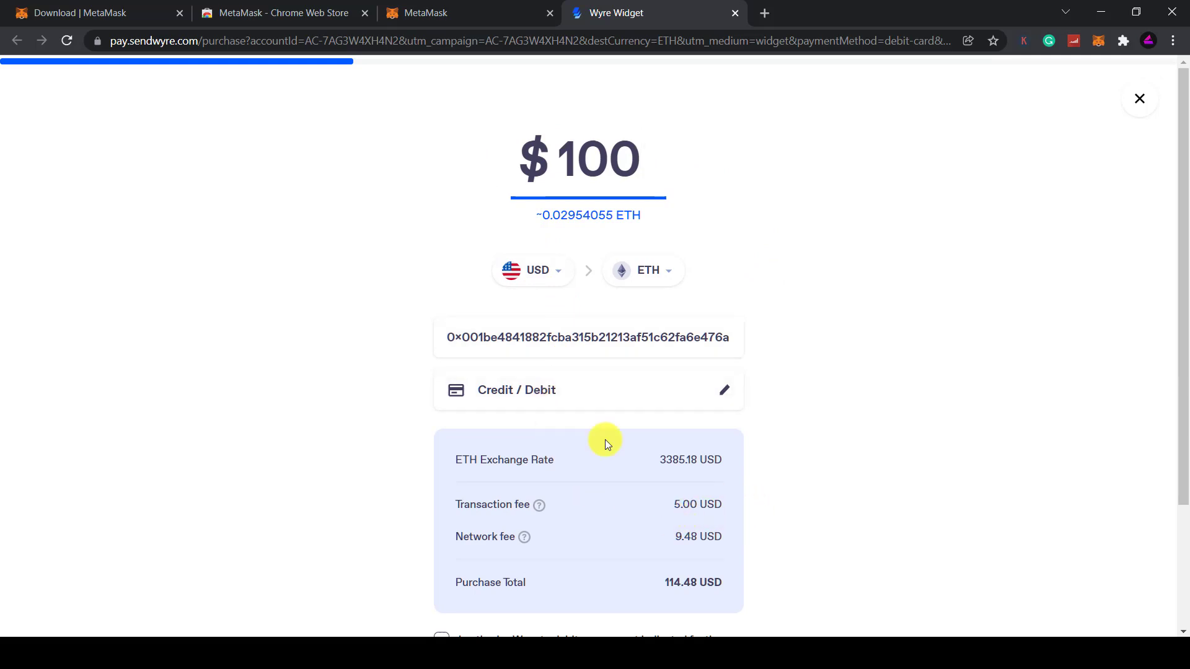
mouse_move(586, 205)
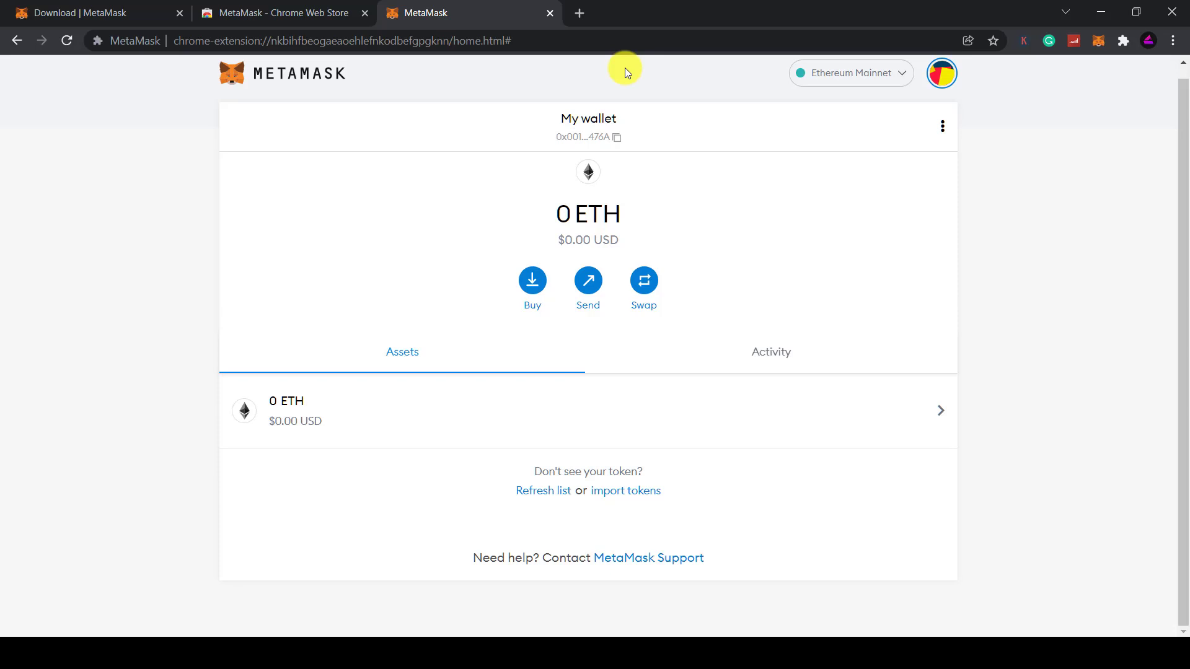
mouse_move(643, 281)
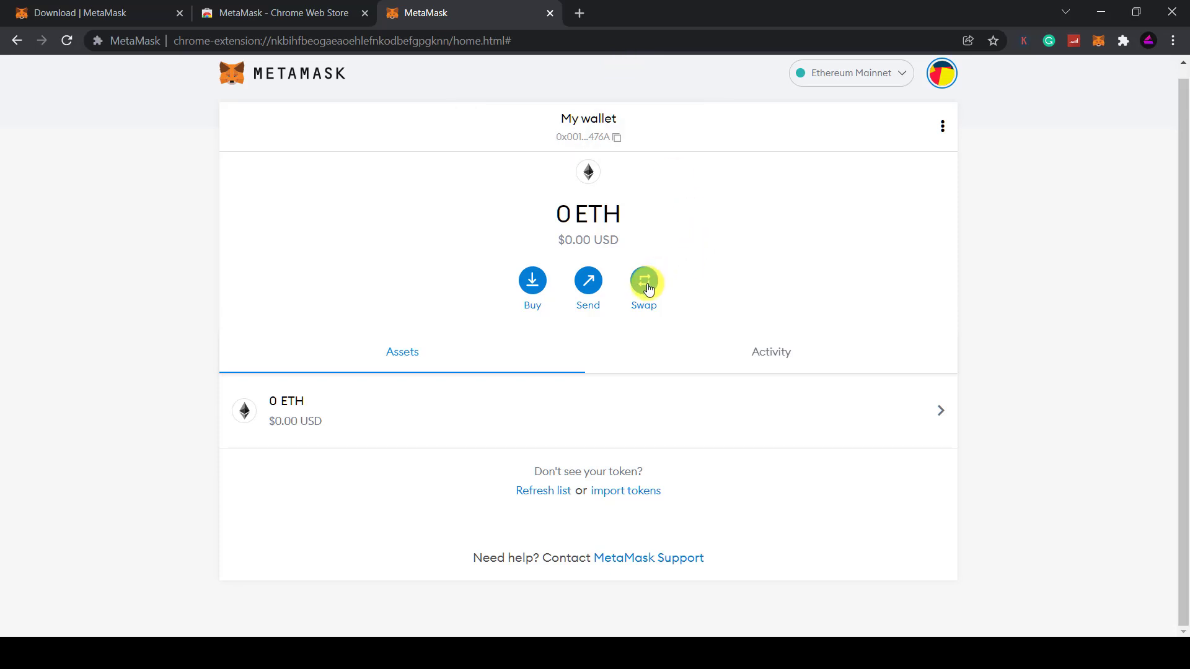
click(643, 285)
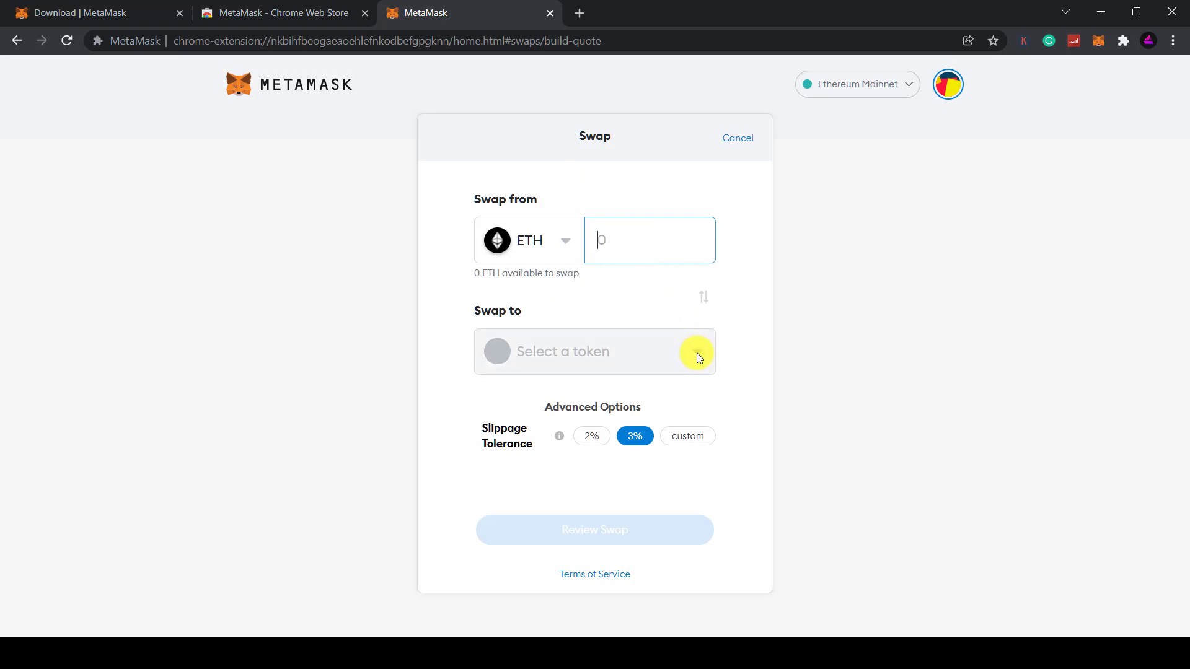
click(595, 351)
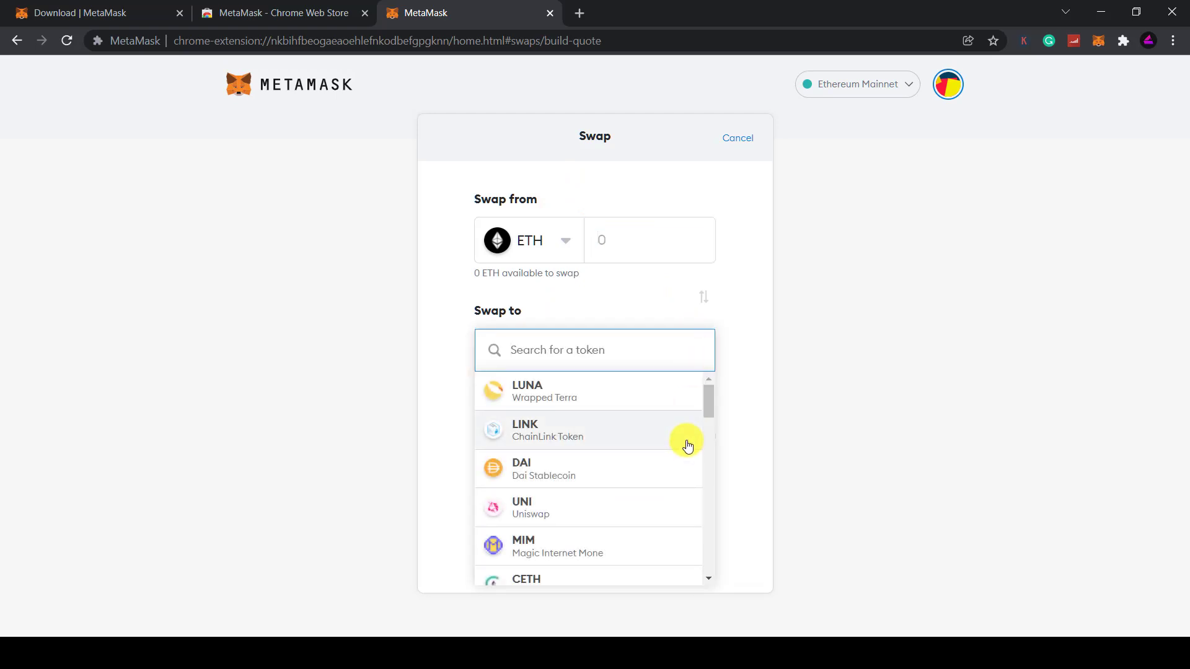
scroll(down, 3)
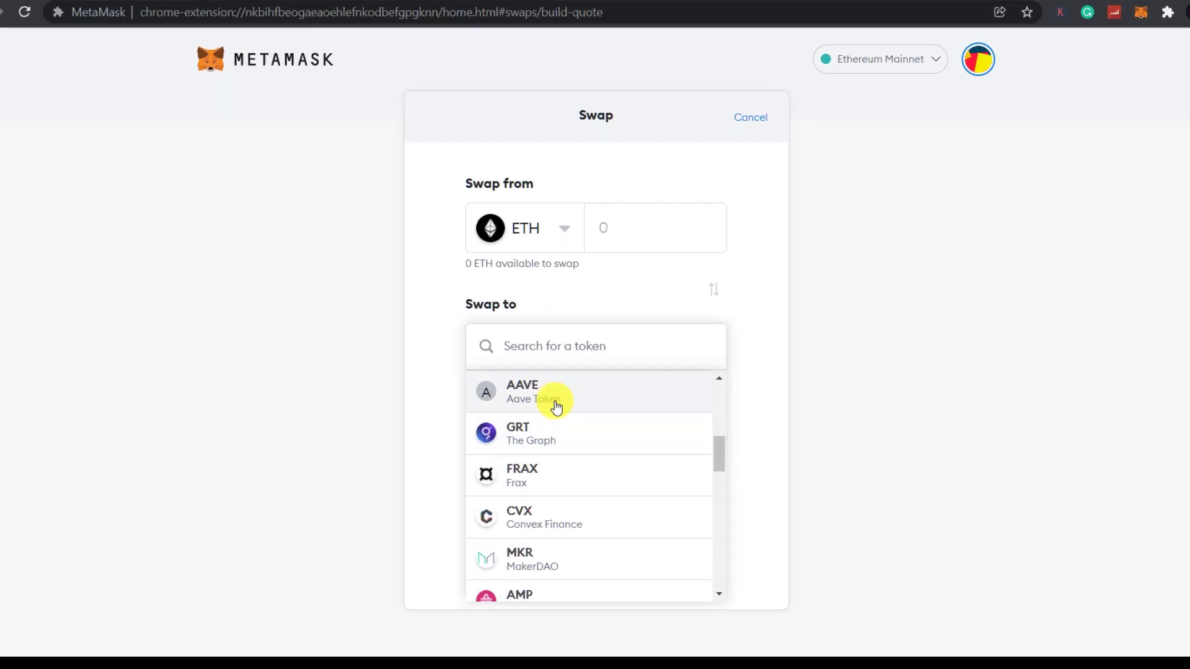
click(522, 392)
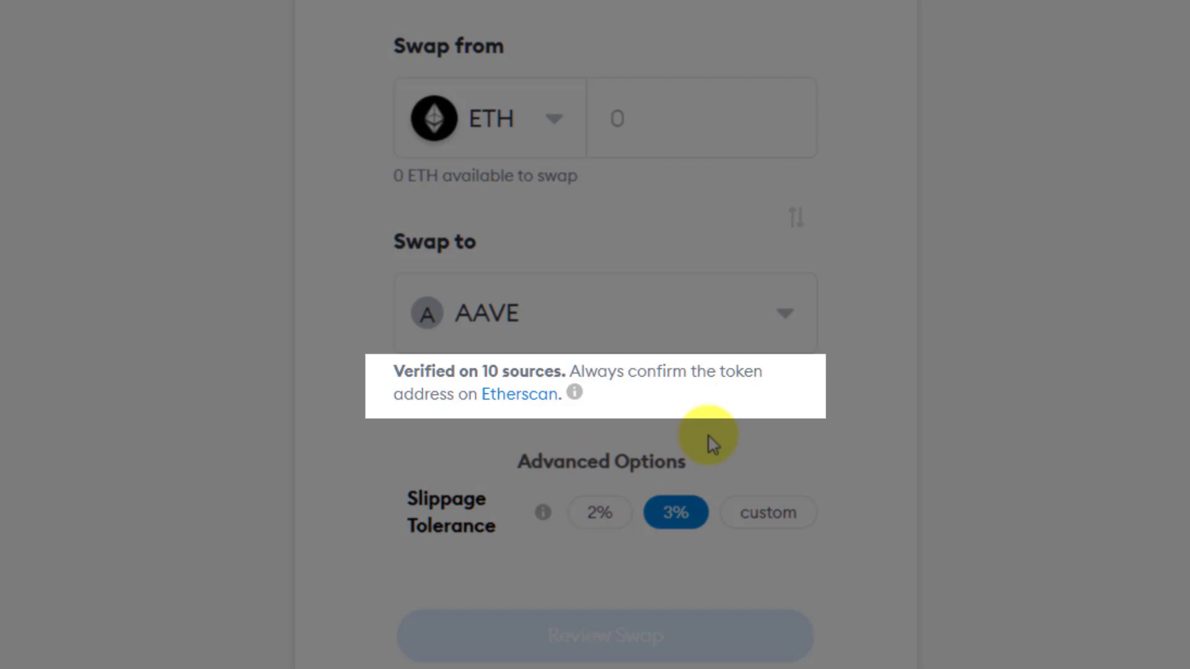
mouse_move(833, 557)
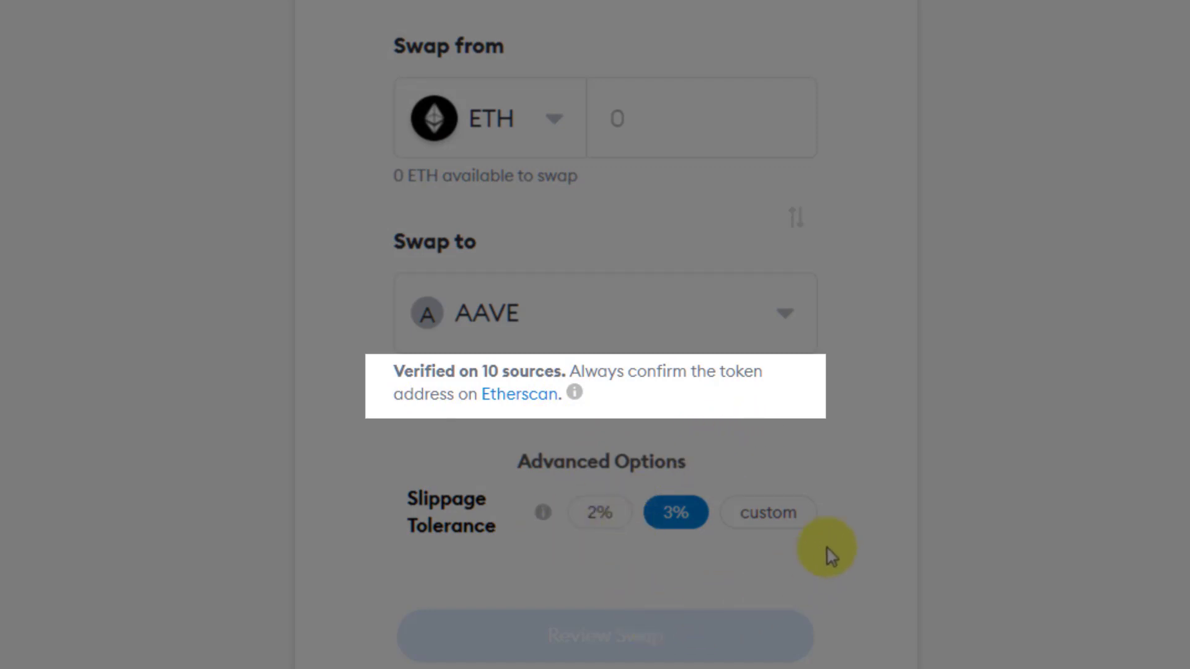
click(676, 117)
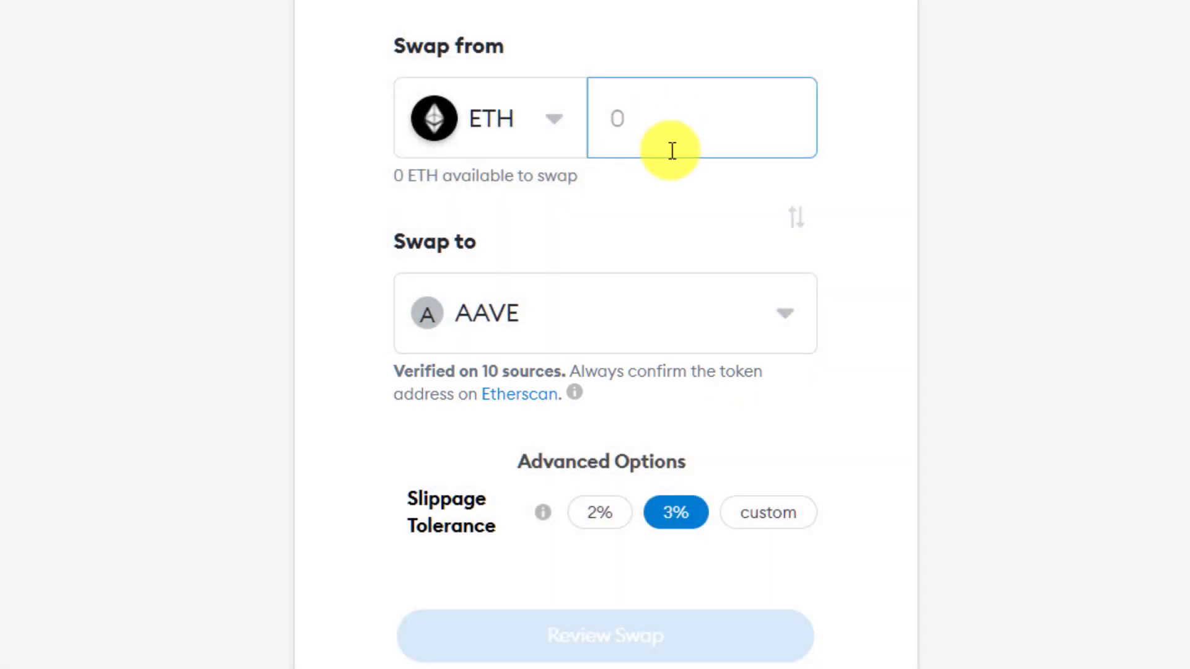
mouse_move(849, 664)
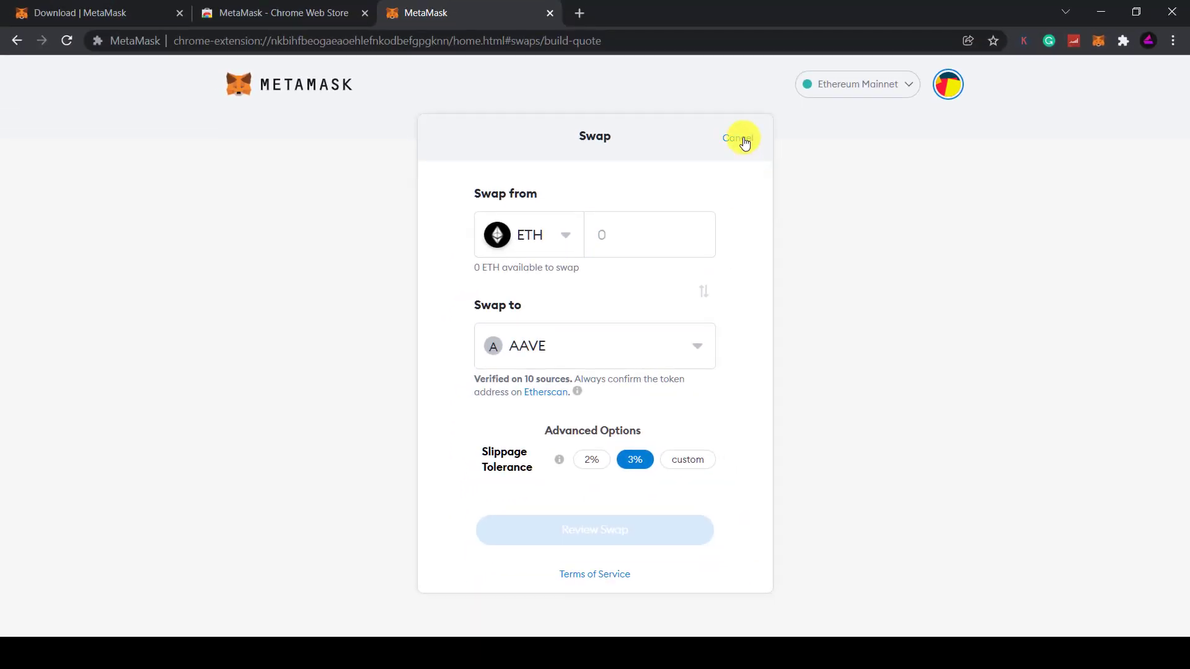
click(738, 137)
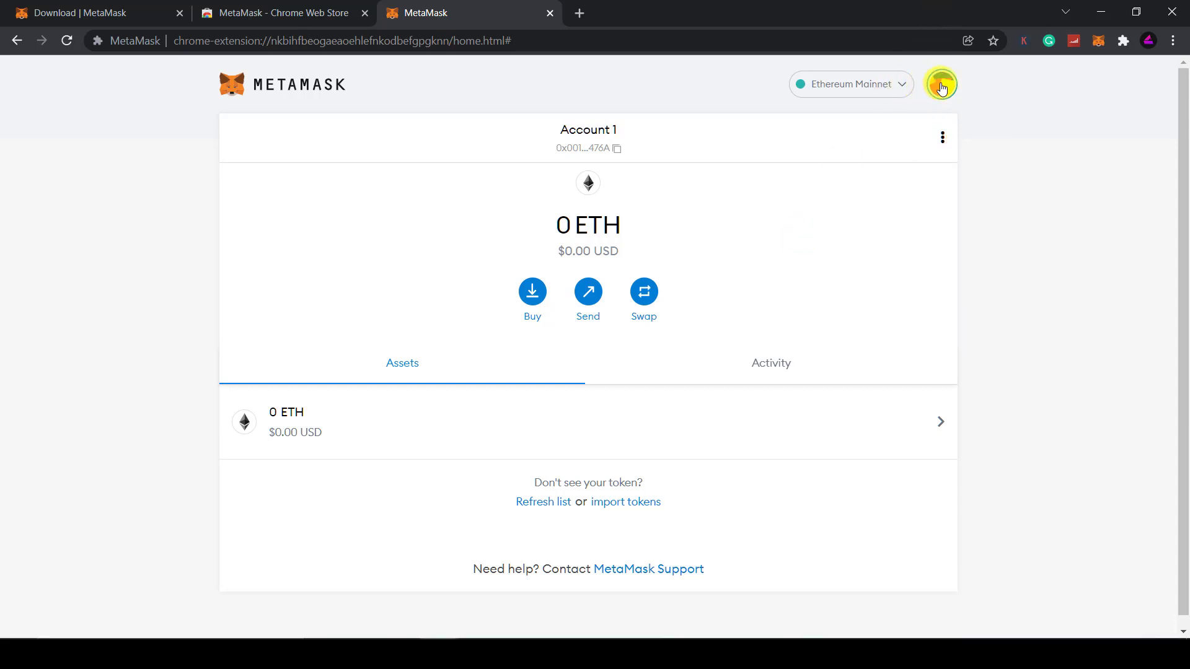
Step: In Settings, review conversion currencies, the Advanced settings, and the empty Contacts list
click(941, 84)
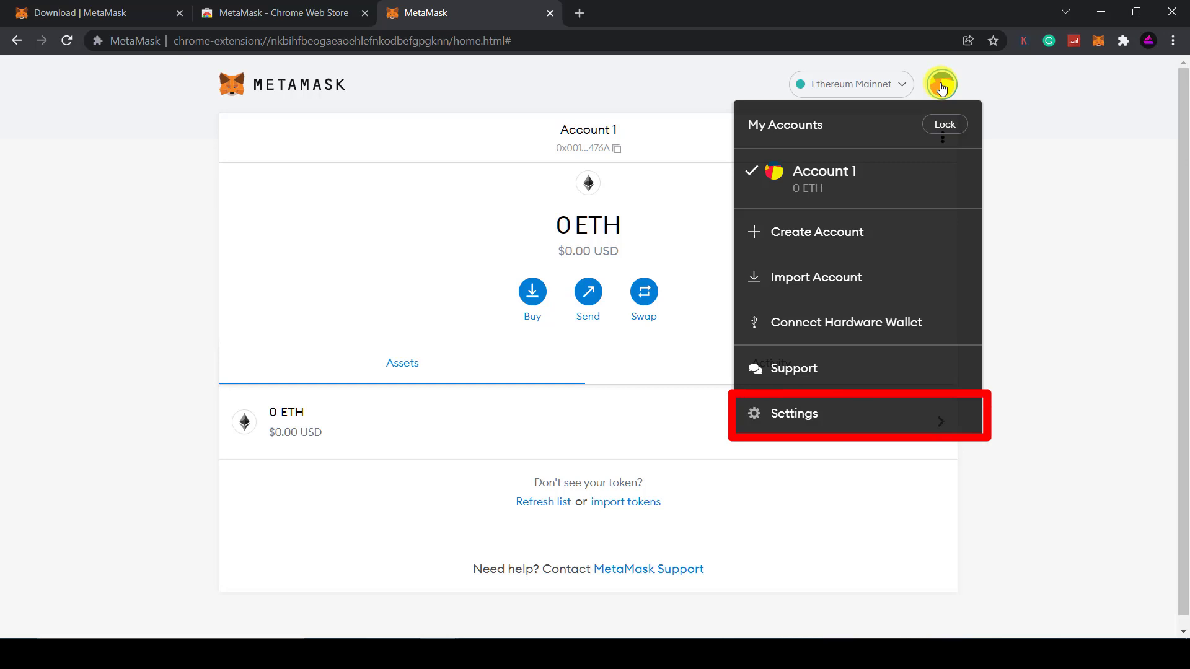
mouse_move(896, 315)
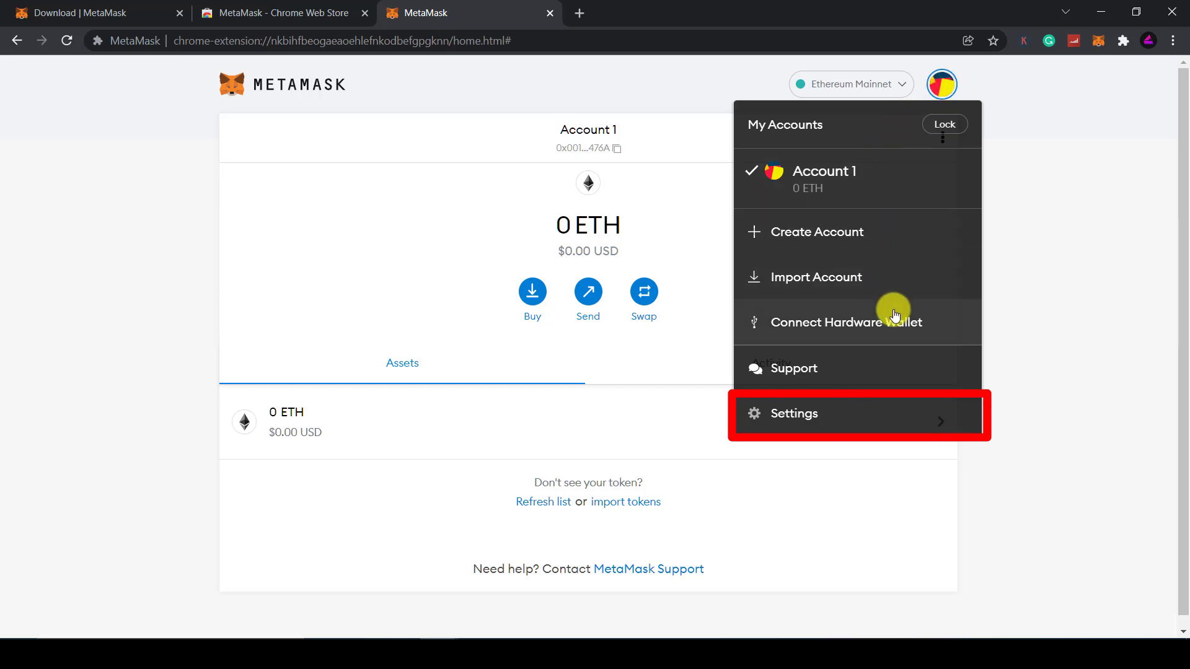
click(795, 414)
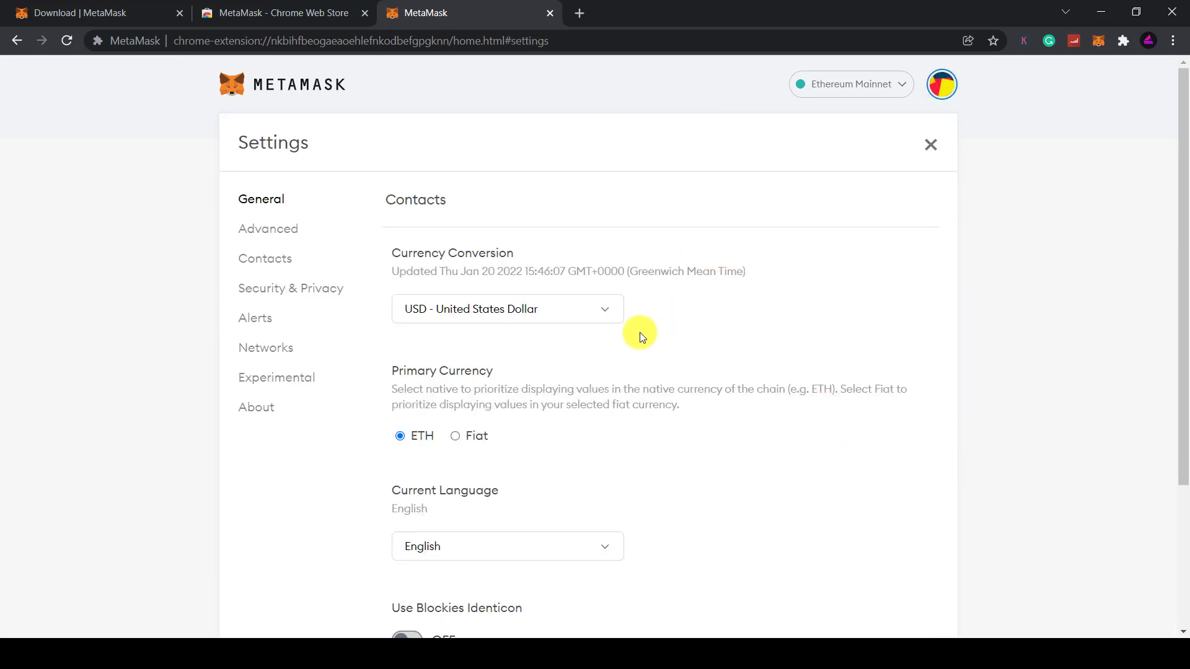
click(604, 308)
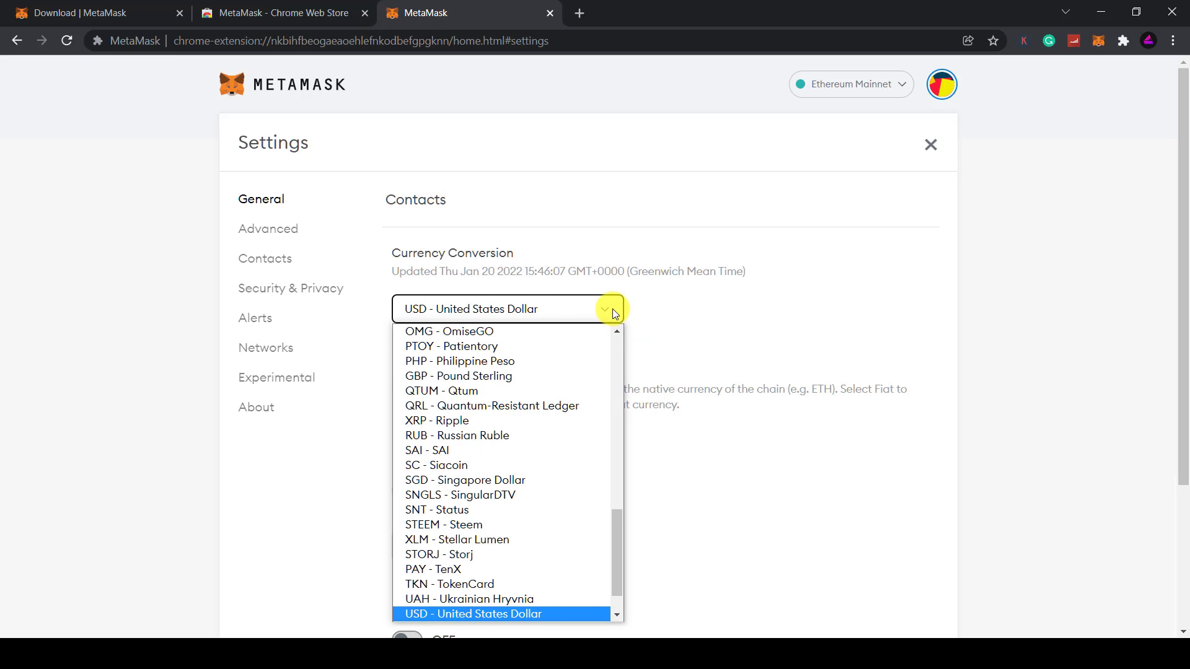
click(267, 229)
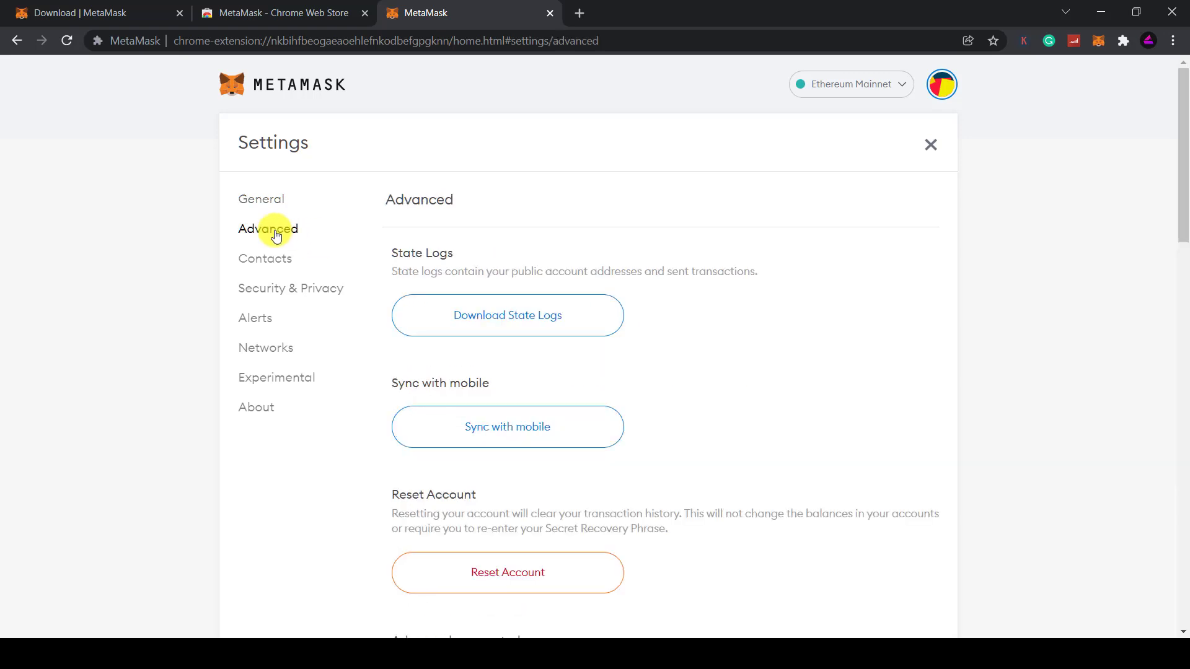
scroll(down, 3)
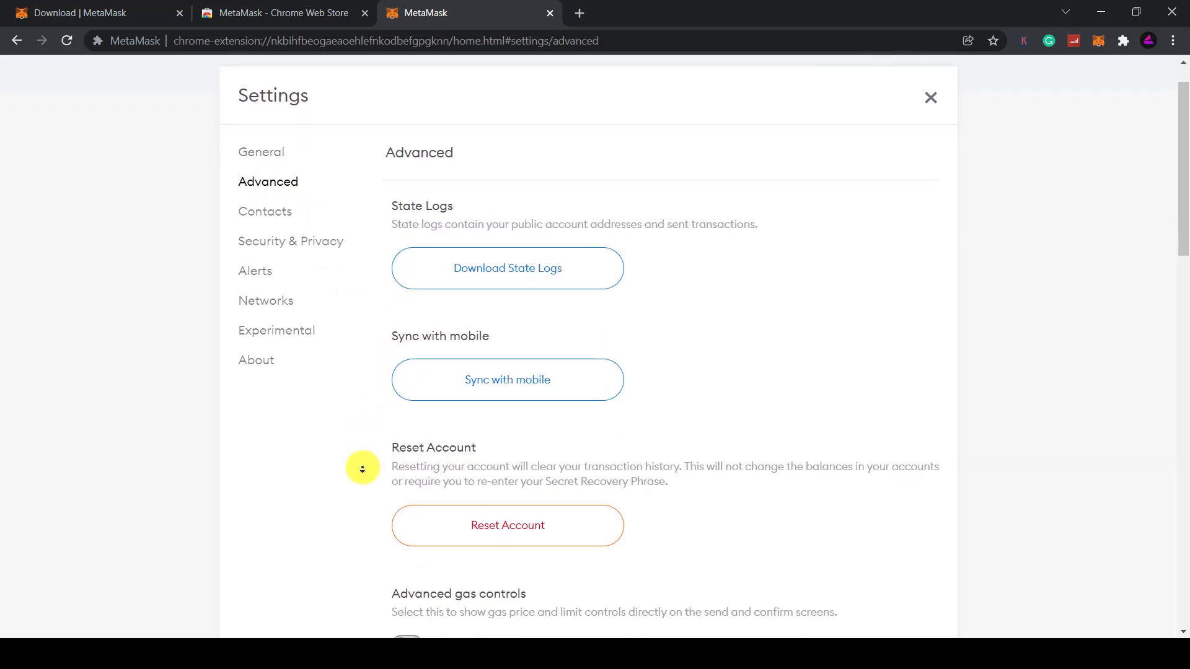
scroll(down, 3)
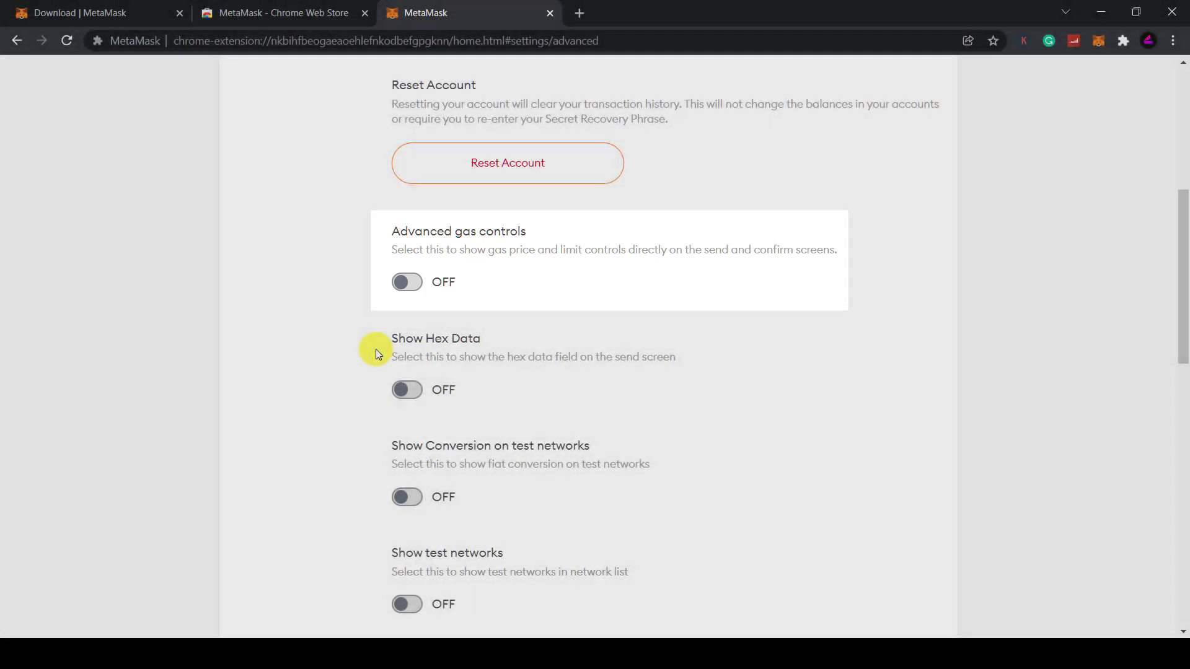
click(261, 258)
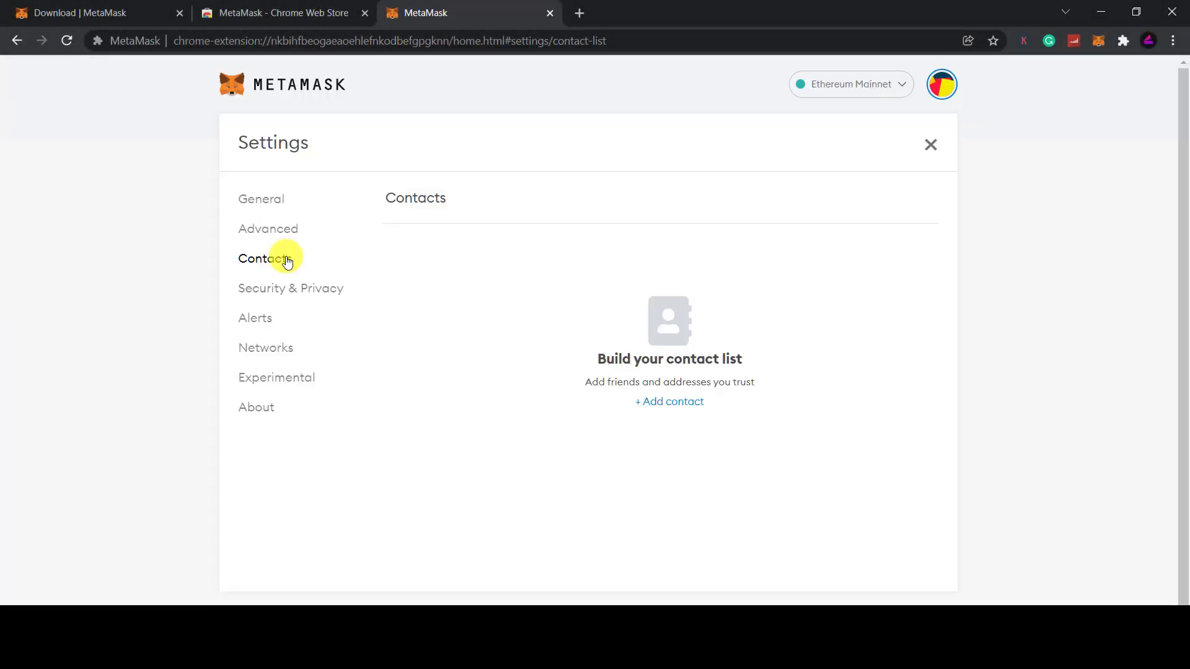
Step: Start a contact with username 'Coinbase Addre', view Security & Privacy, then close Settings
click(668, 401)
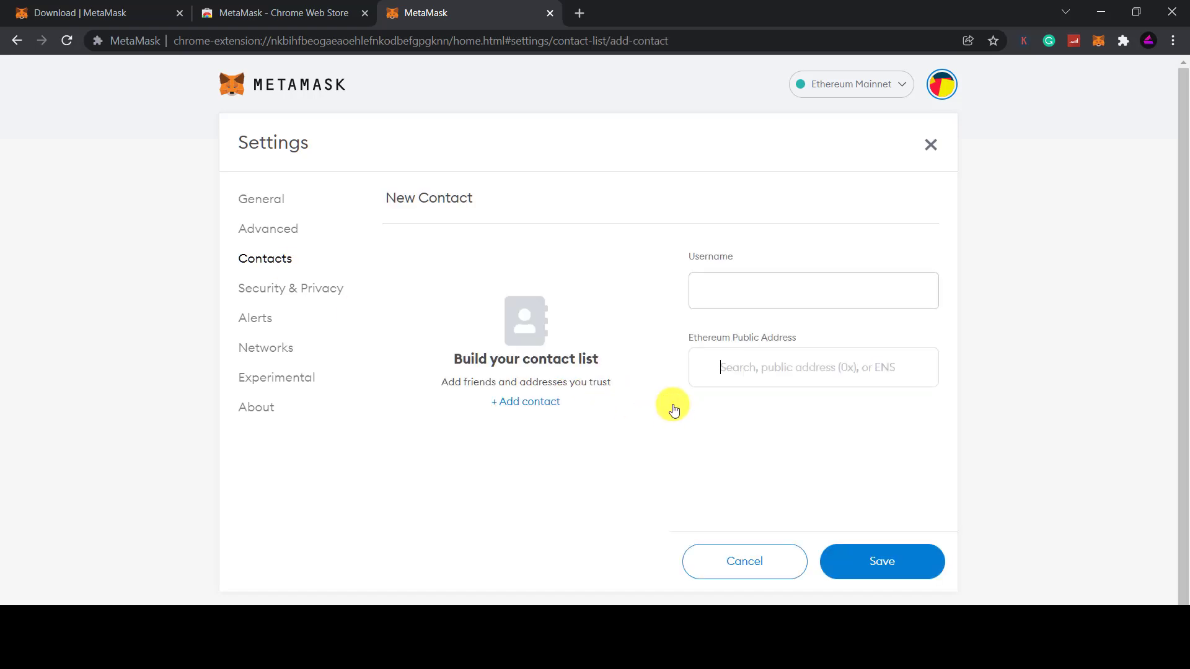
click(812, 290)
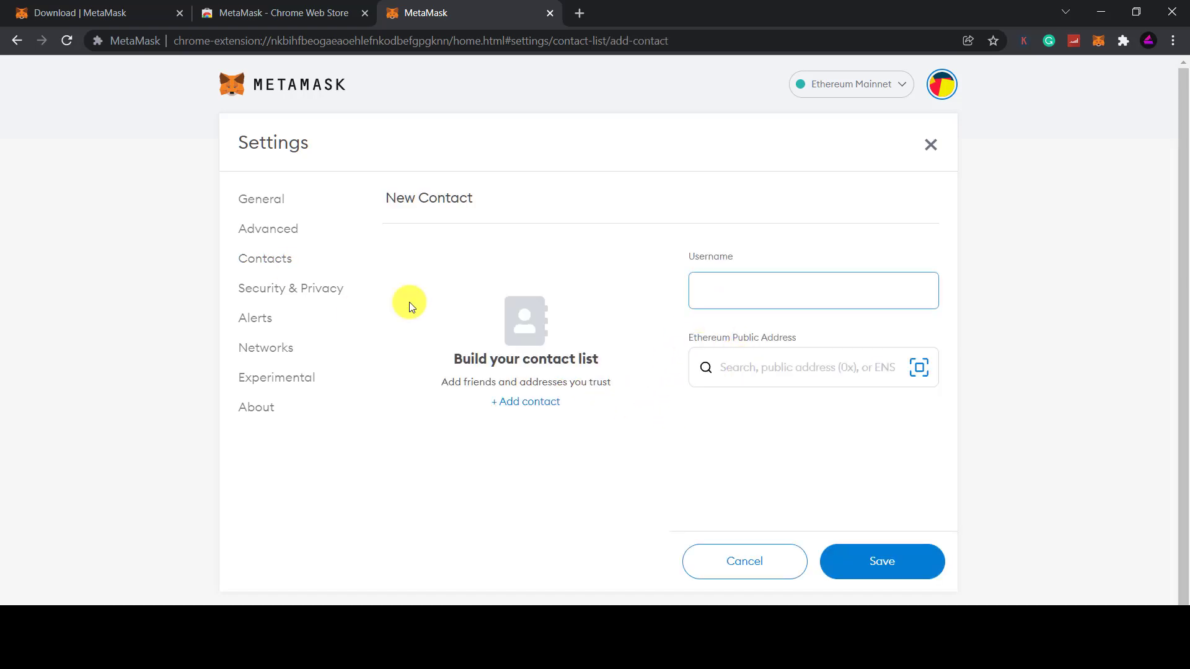
text(Binance Addre)
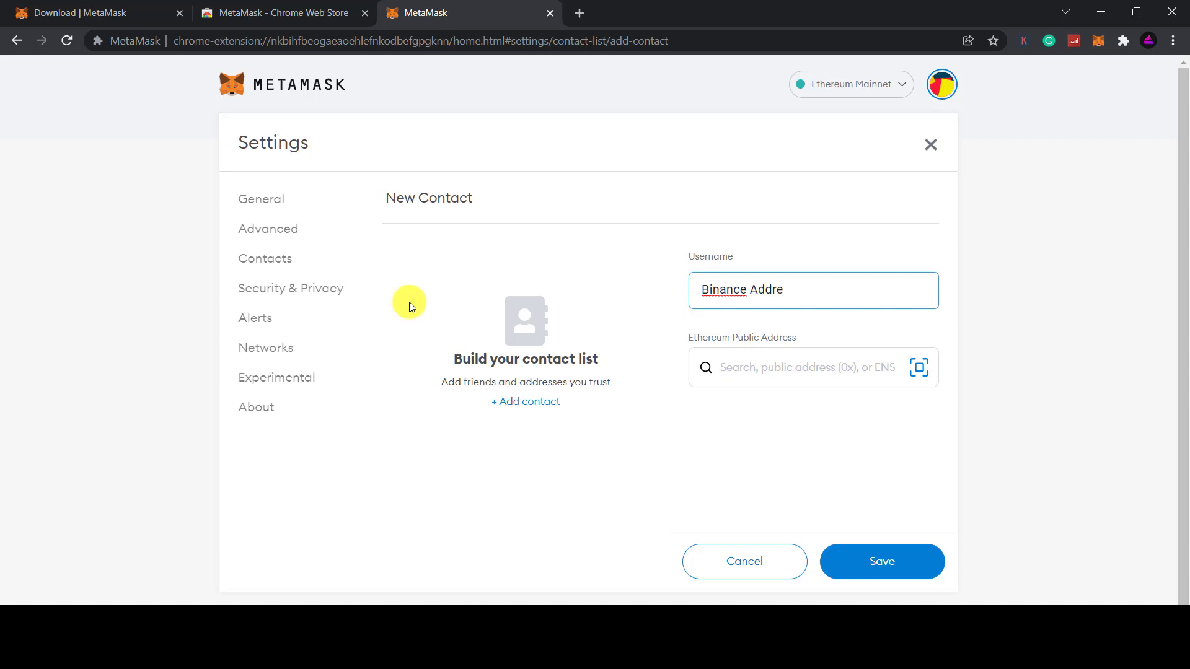
double_click(723, 290)
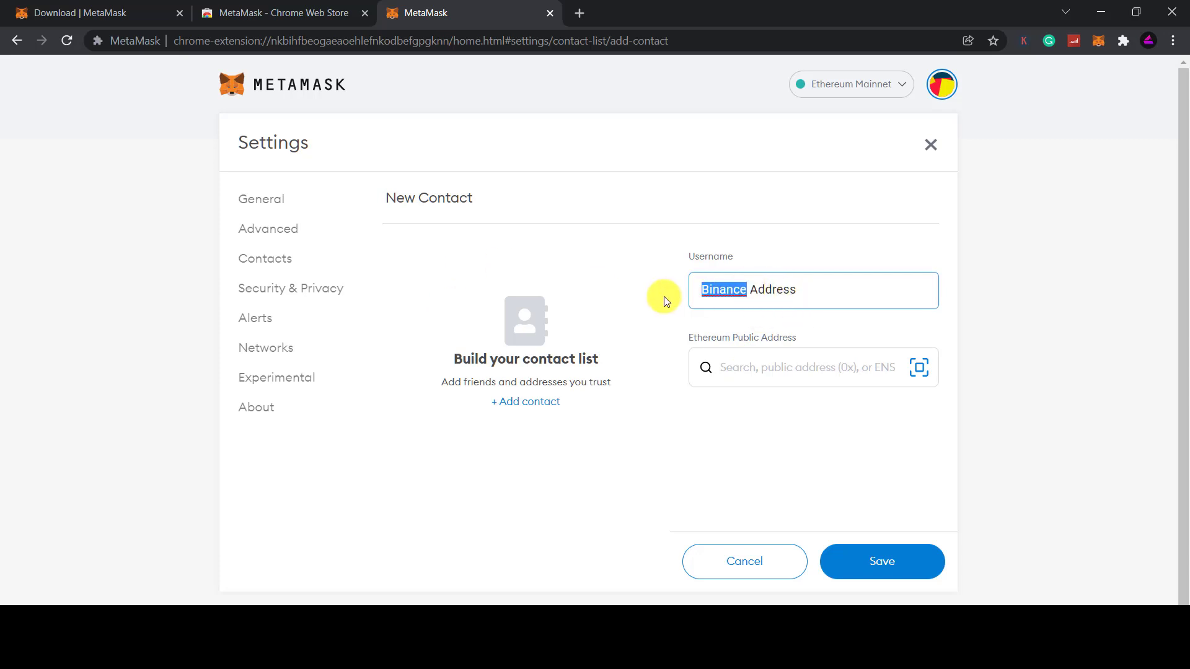
text(Coinbase)
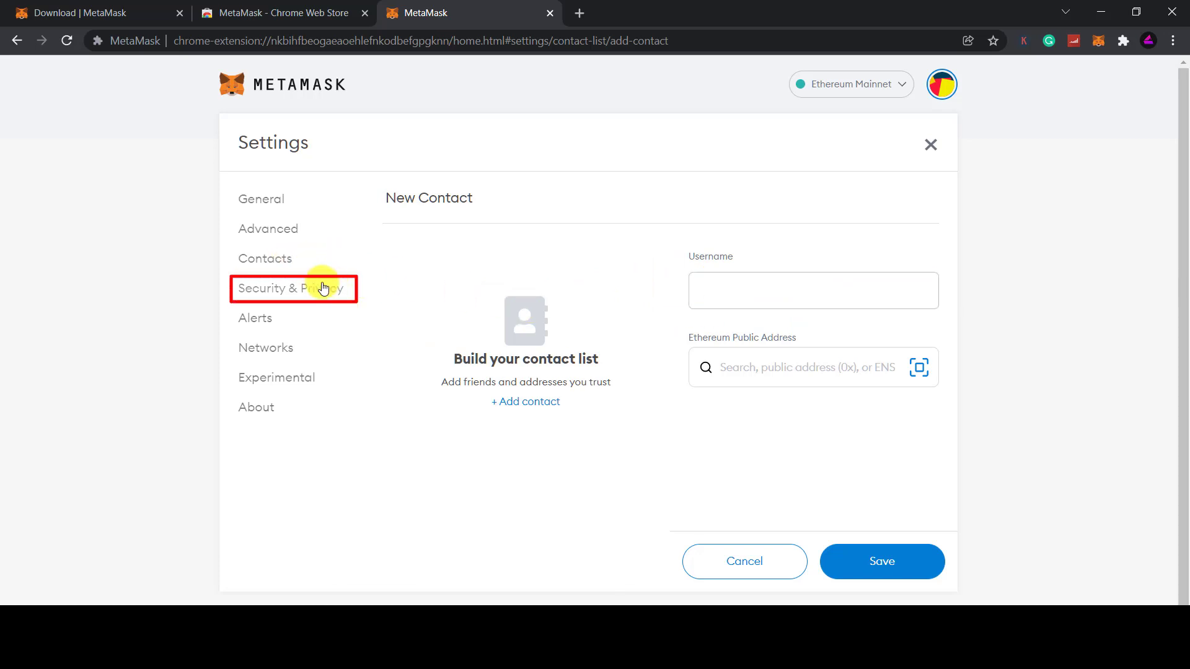
click(292, 288)
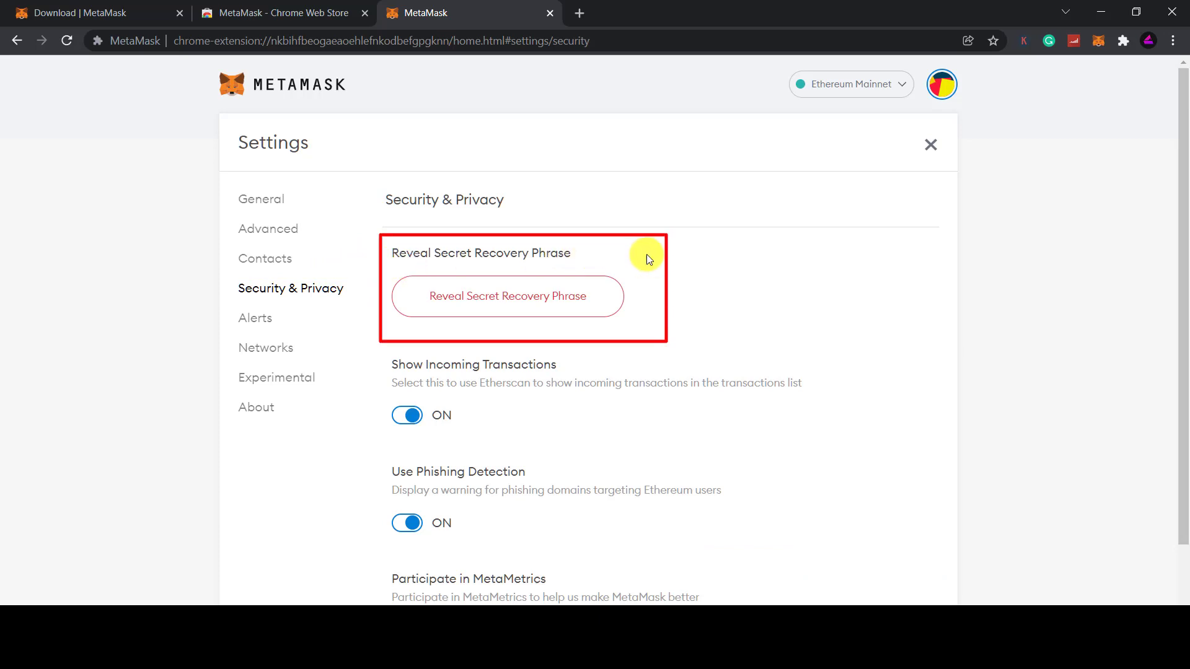
mouse_move(649, 358)
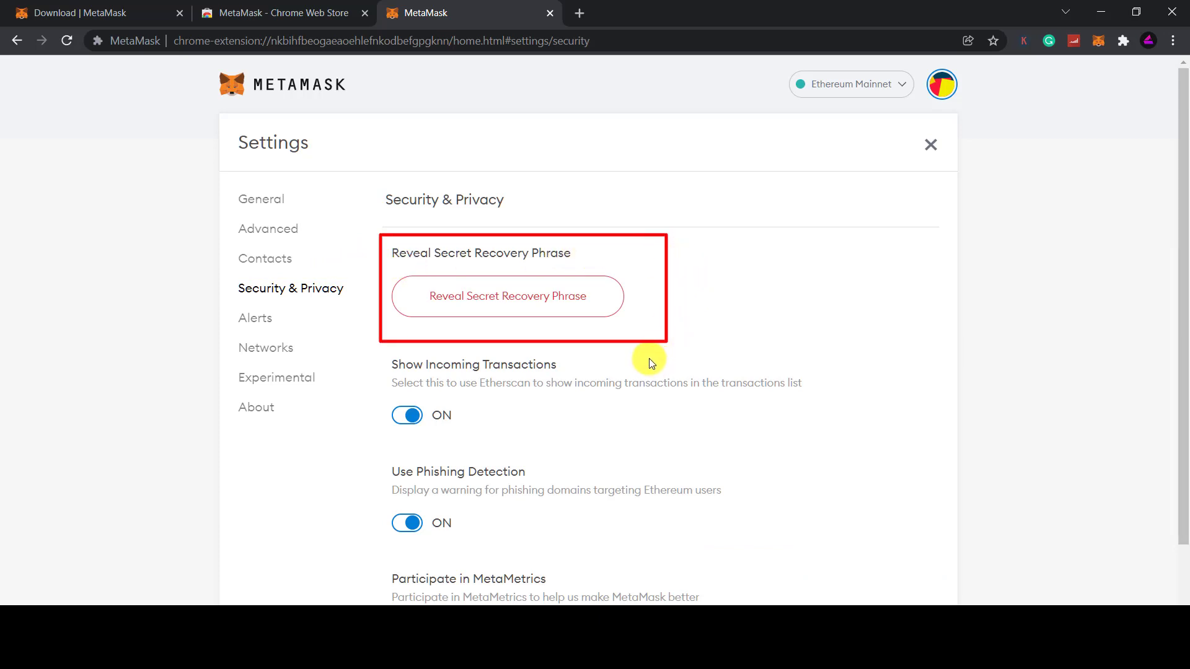
click(930, 145)
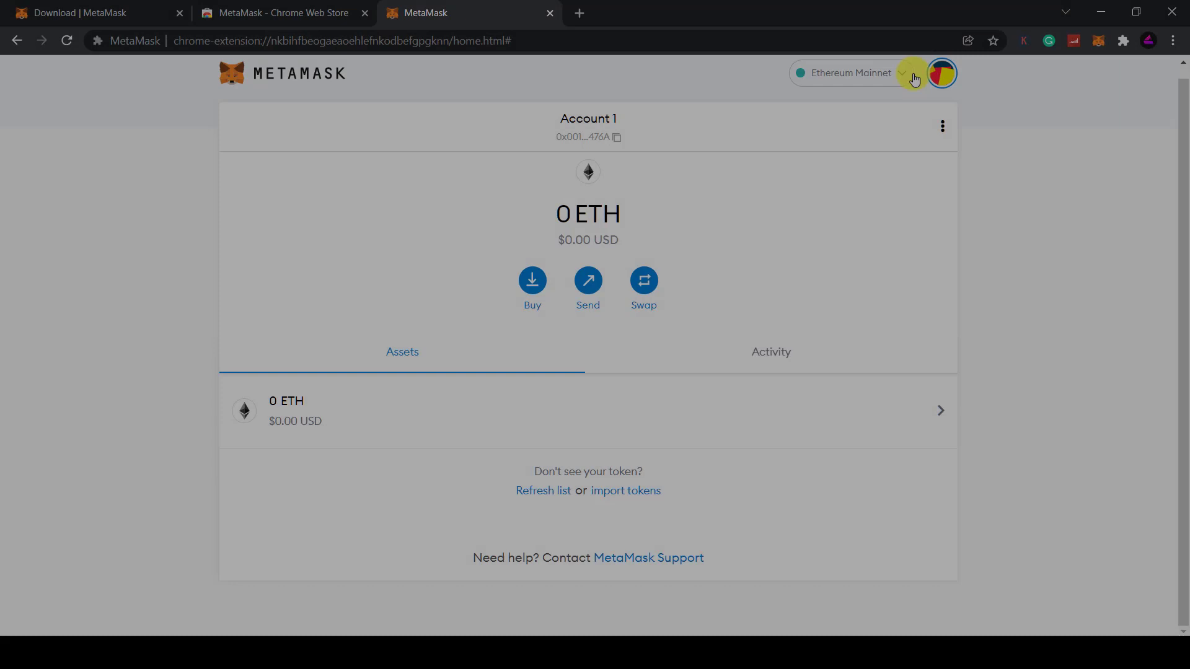
Step: Open the blank Add a network form and the Avalanche setup article in a new tab
click(850, 73)
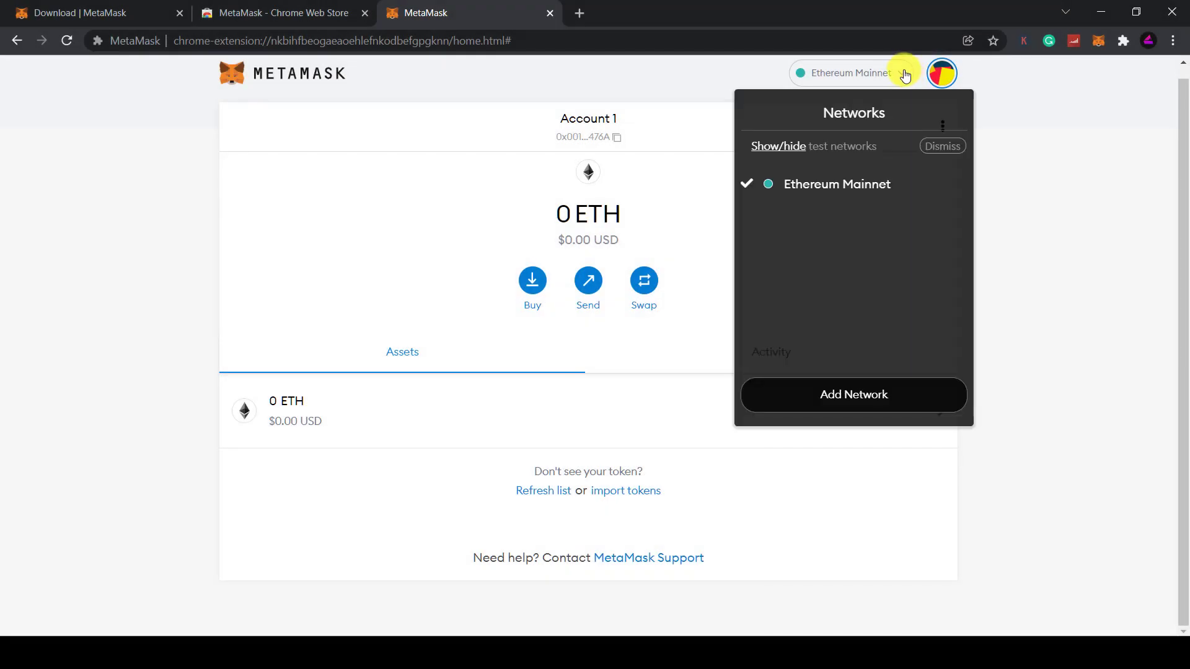
mouse_move(853, 114)
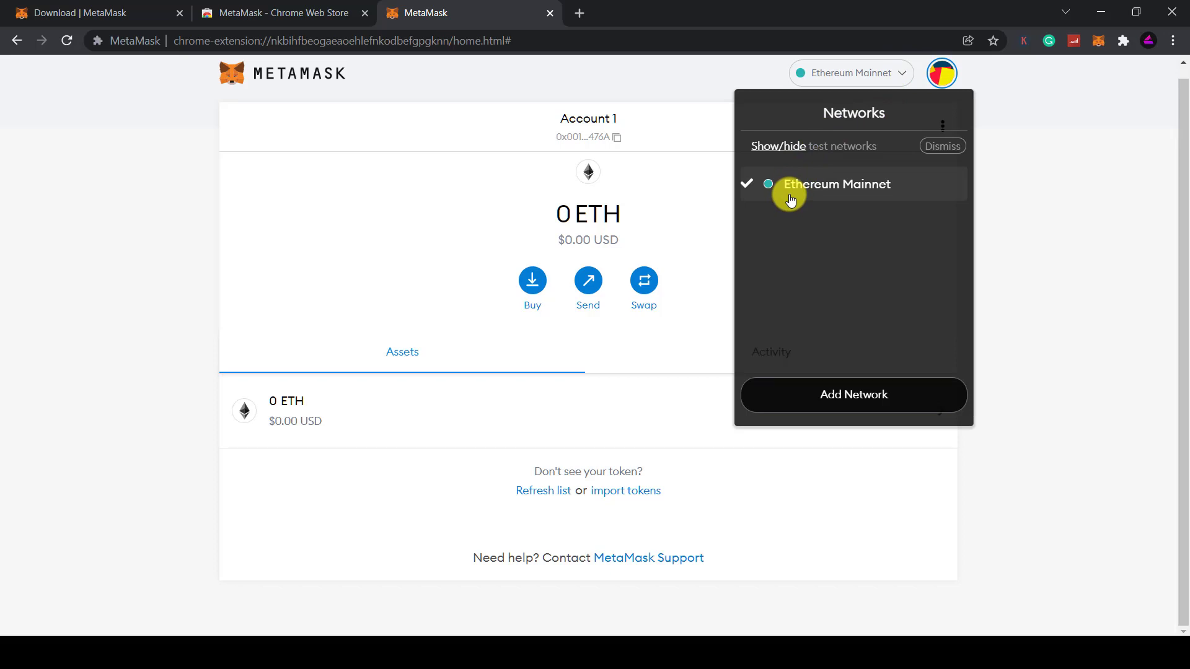
click(852, 394)
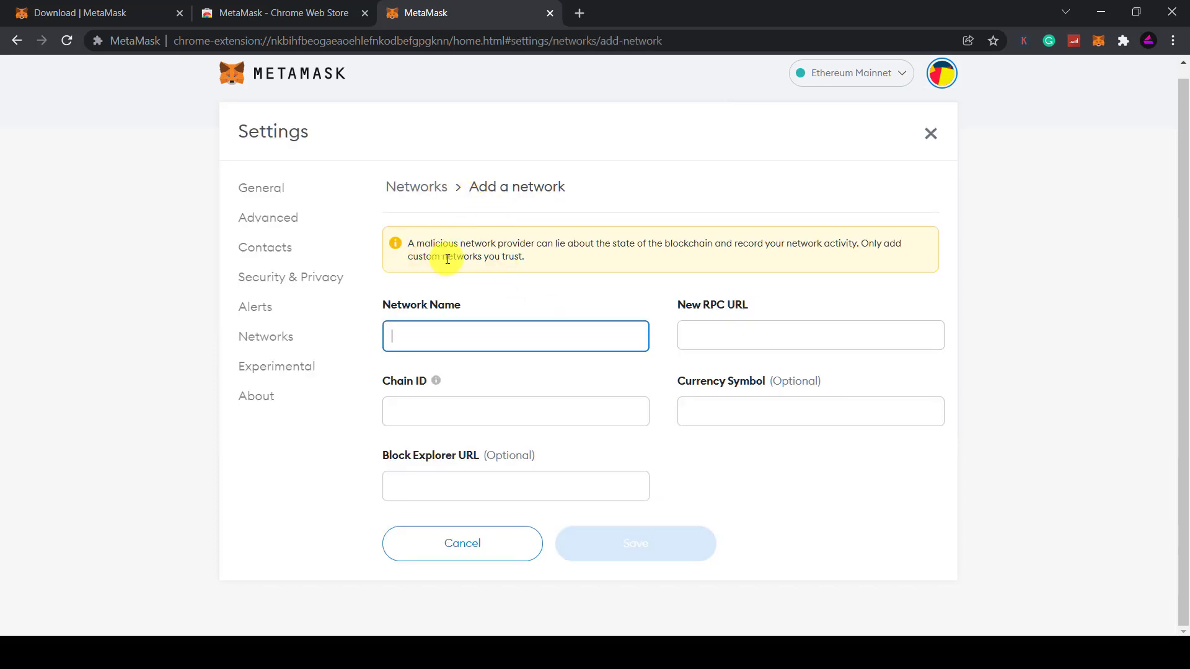
mouse_move(636, 255)
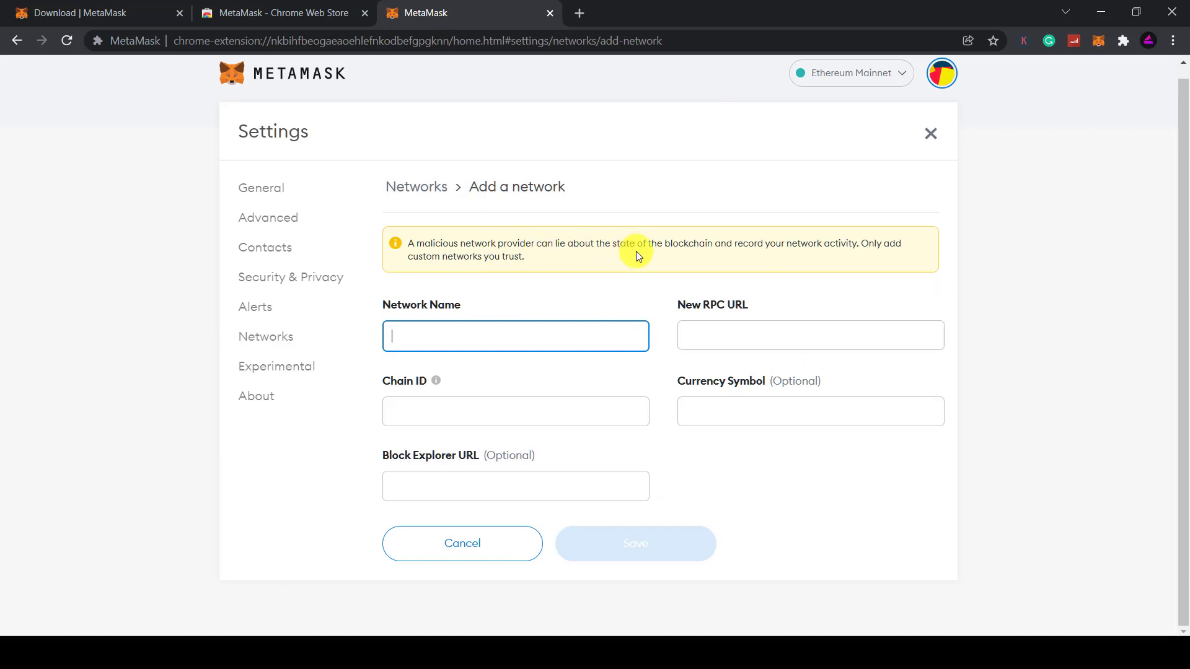
mouse_move(604, 280)
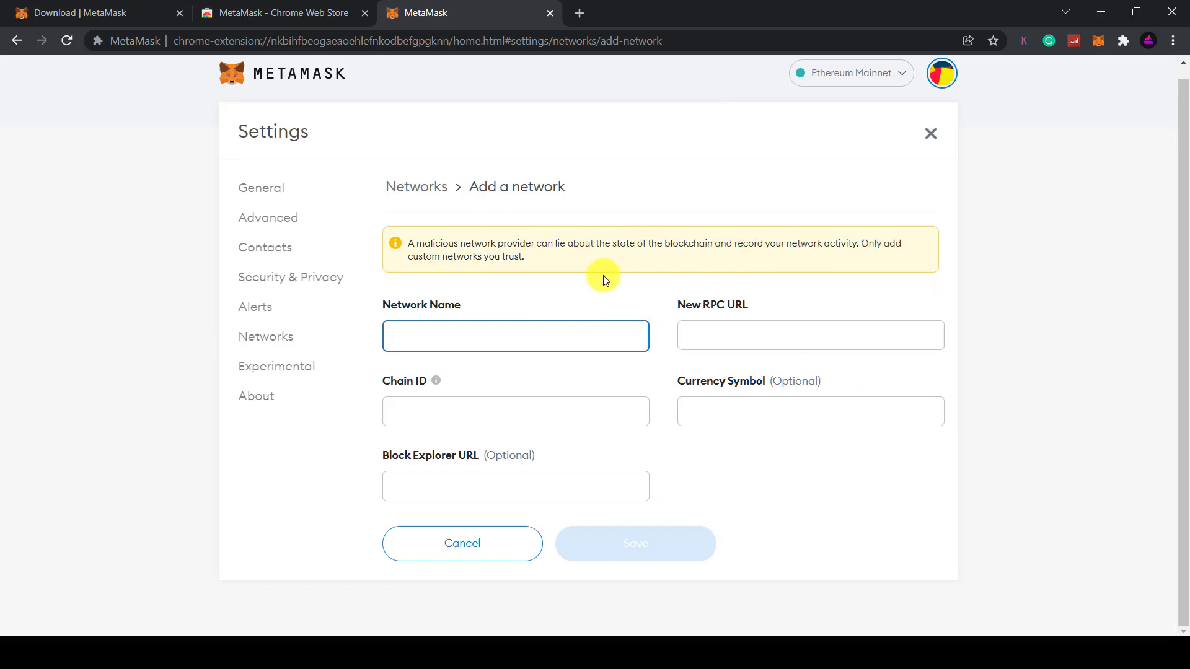
mouse_move(485, 342)
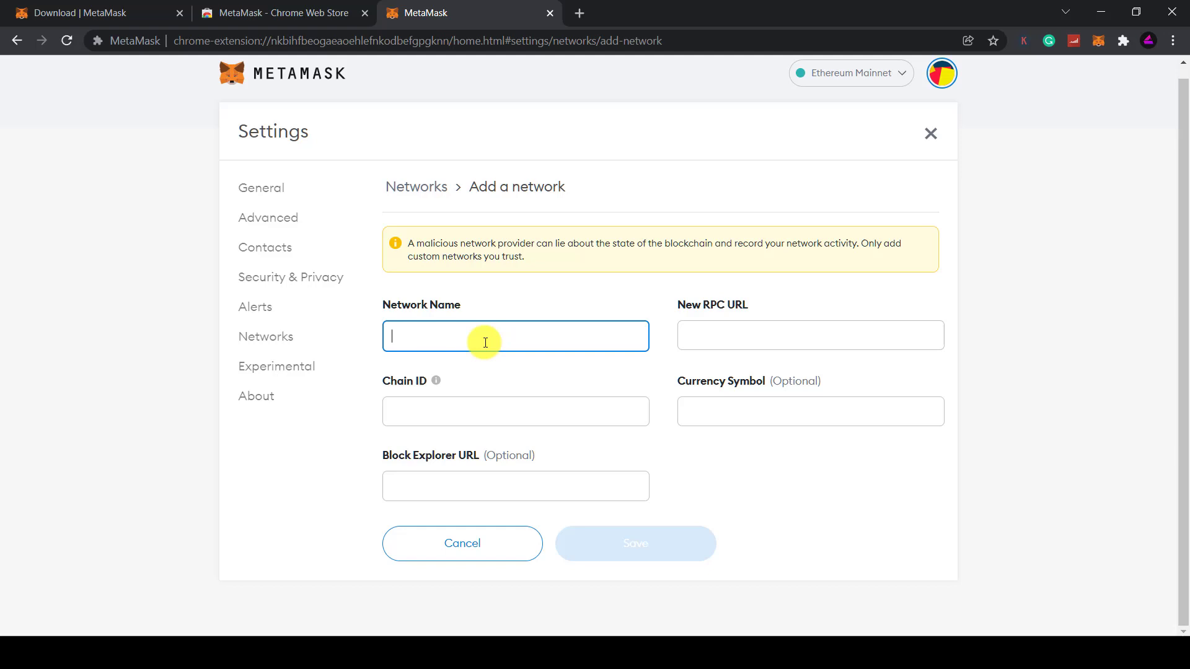
mouse_move(493, 396)
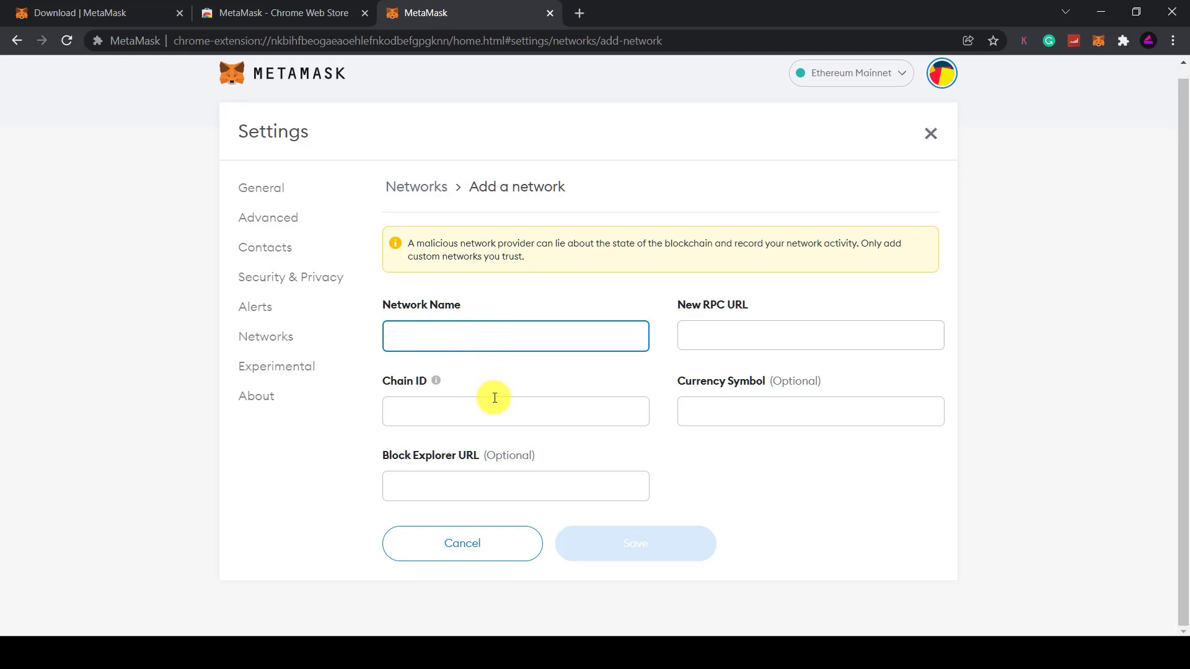
click(579, 13)
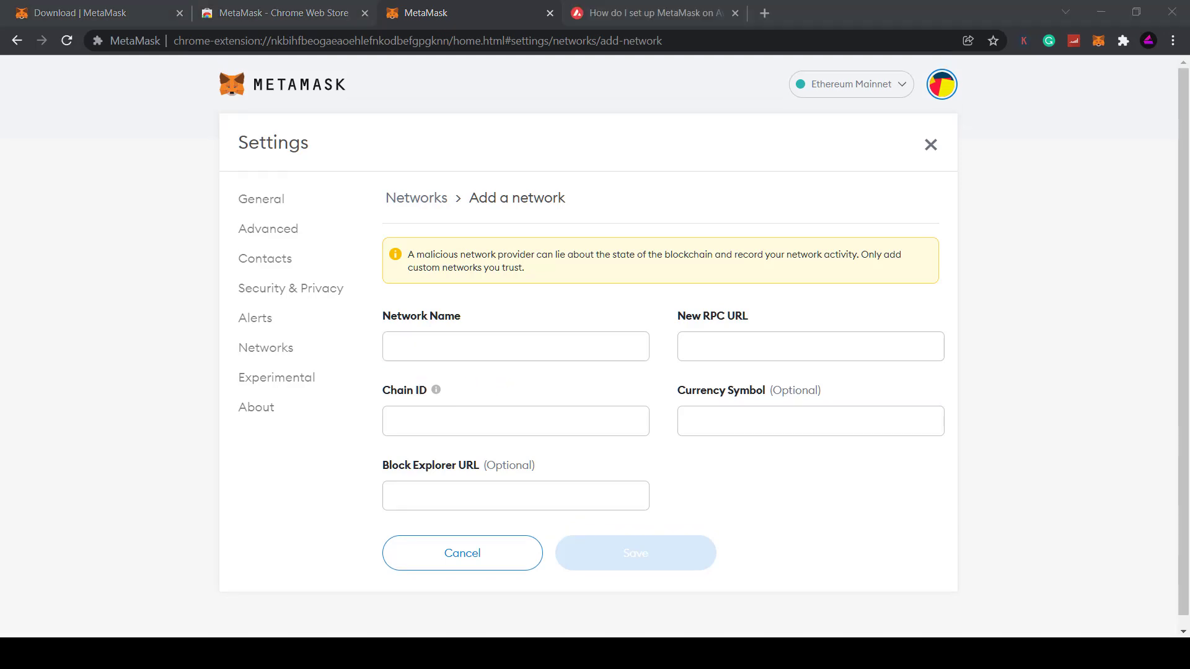
mouse_move(1125, 174)
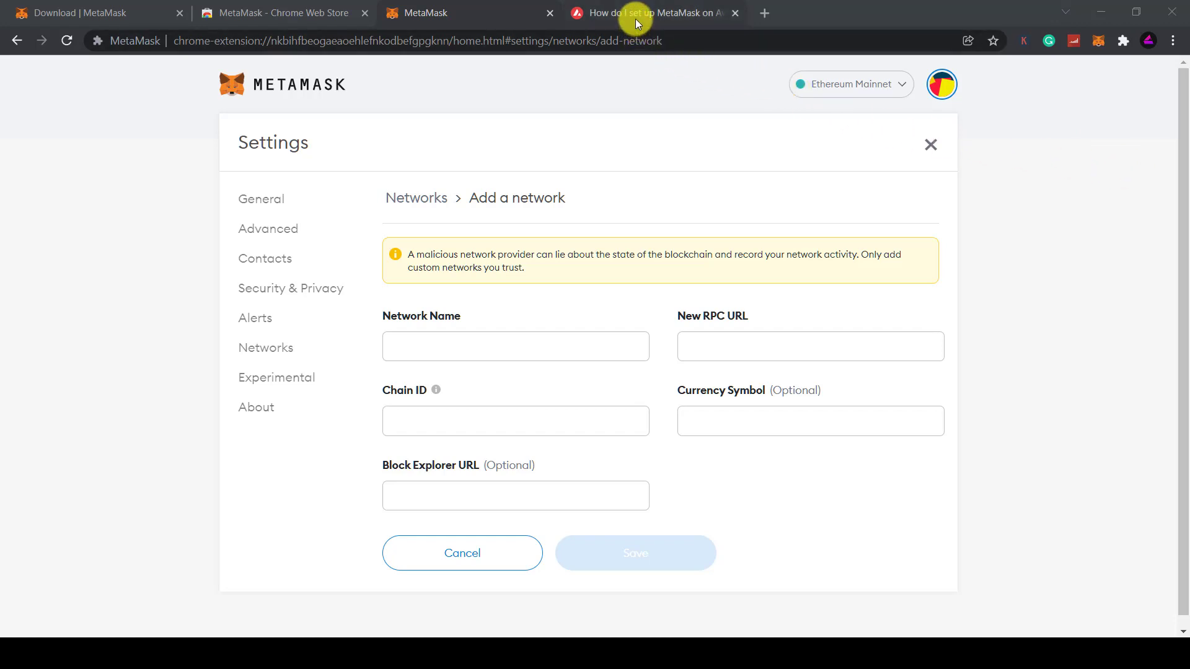
Step: Save Avalanche Network using the article's RPC URL, chain ID 43114 and AVAX symbol
click(649, 13)
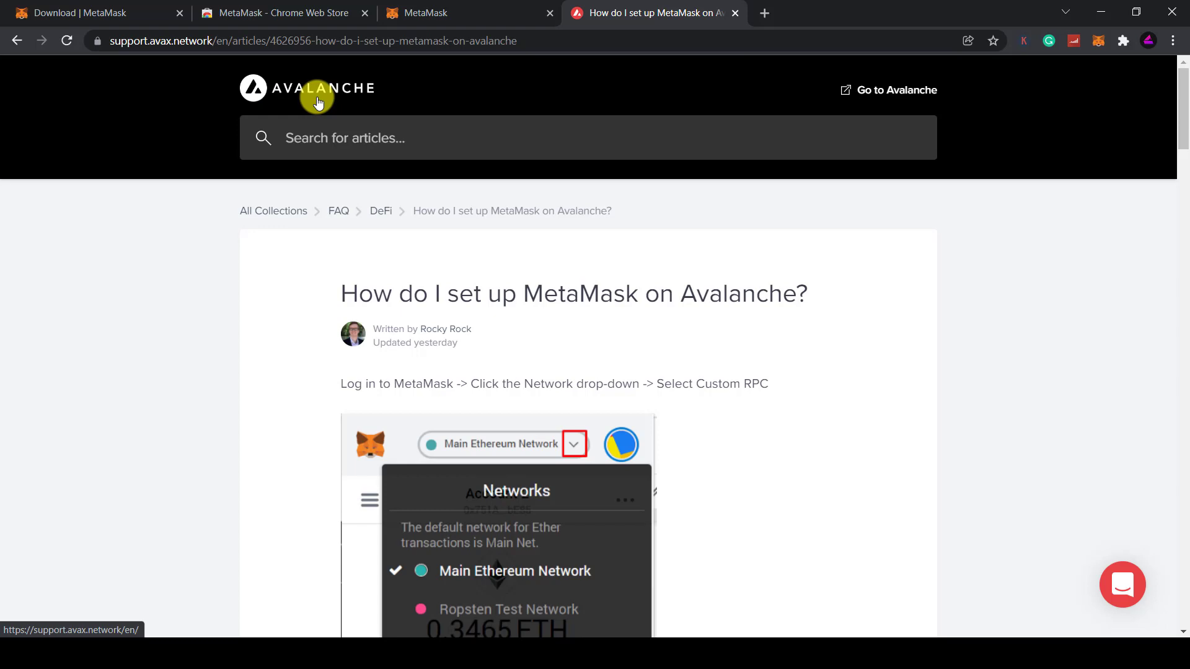
mouse_move(452, 293)
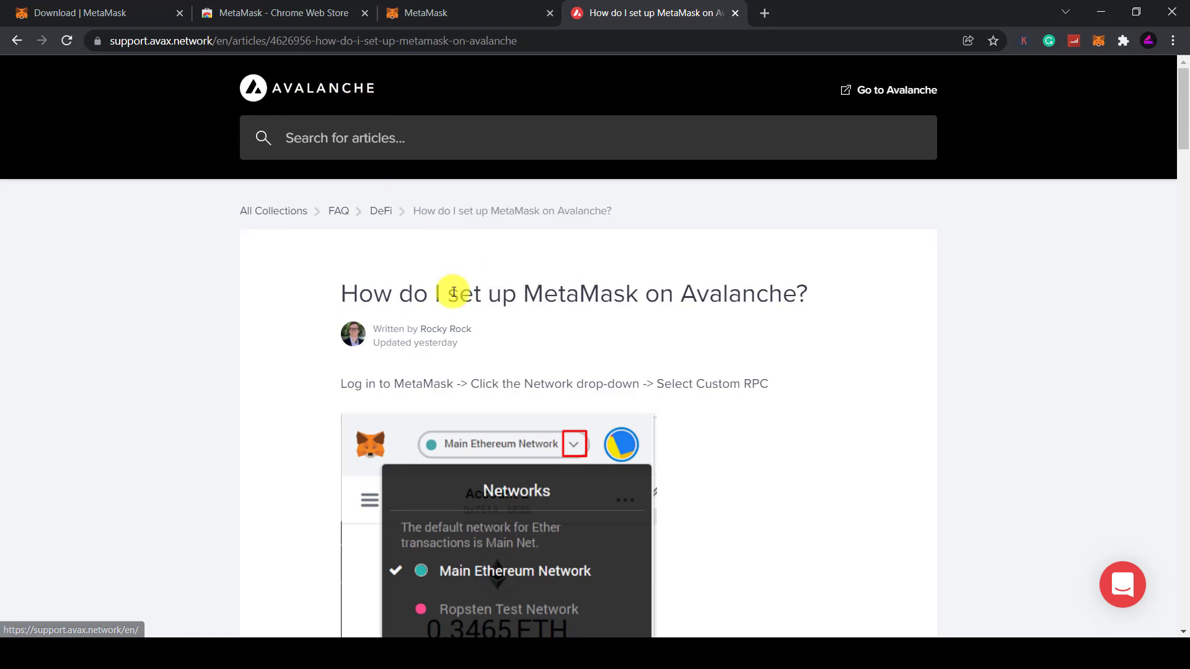
scroll(down, 3)
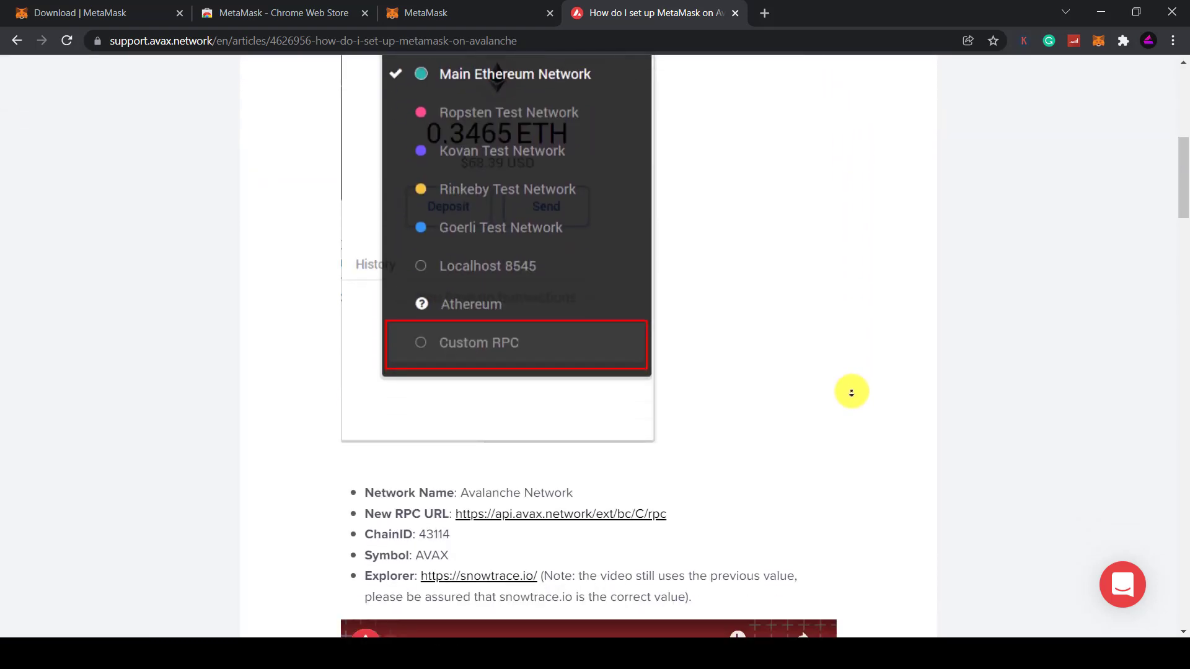
scroll(down, 3)
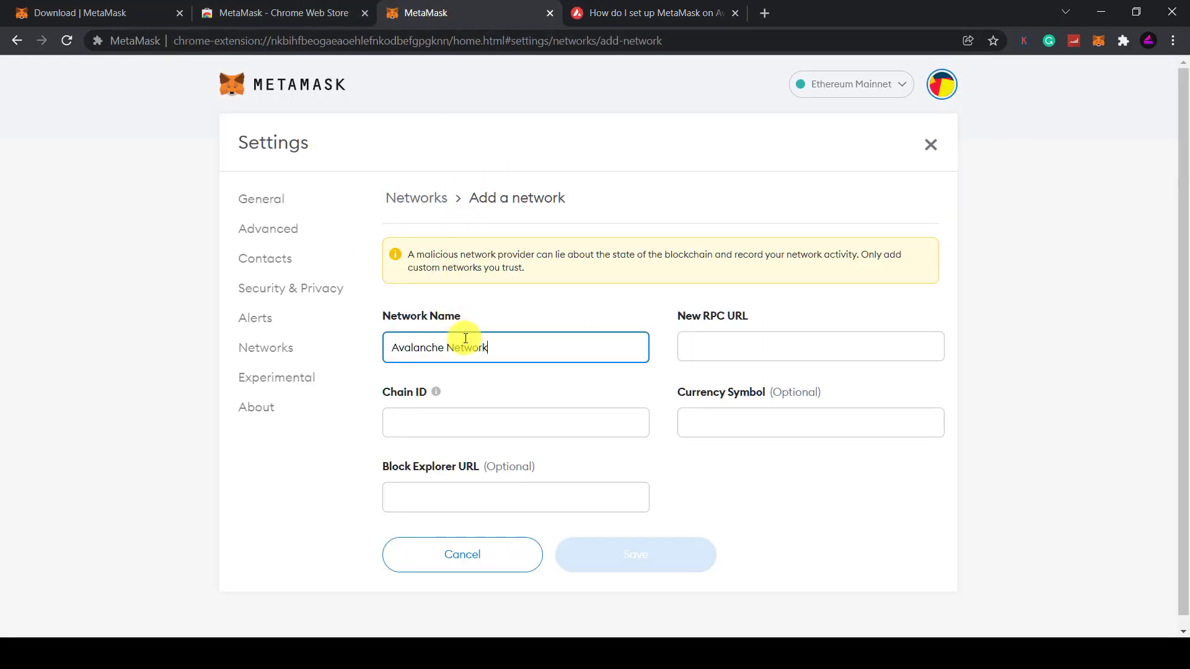
click(653, 13)
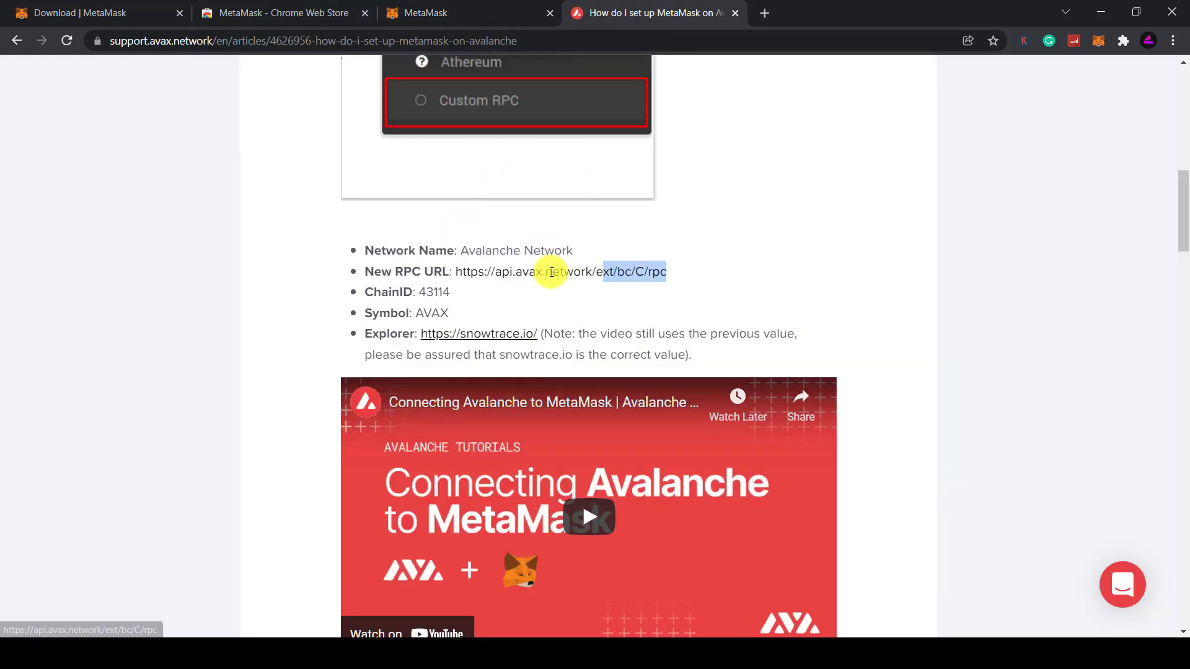
click(426, 13)
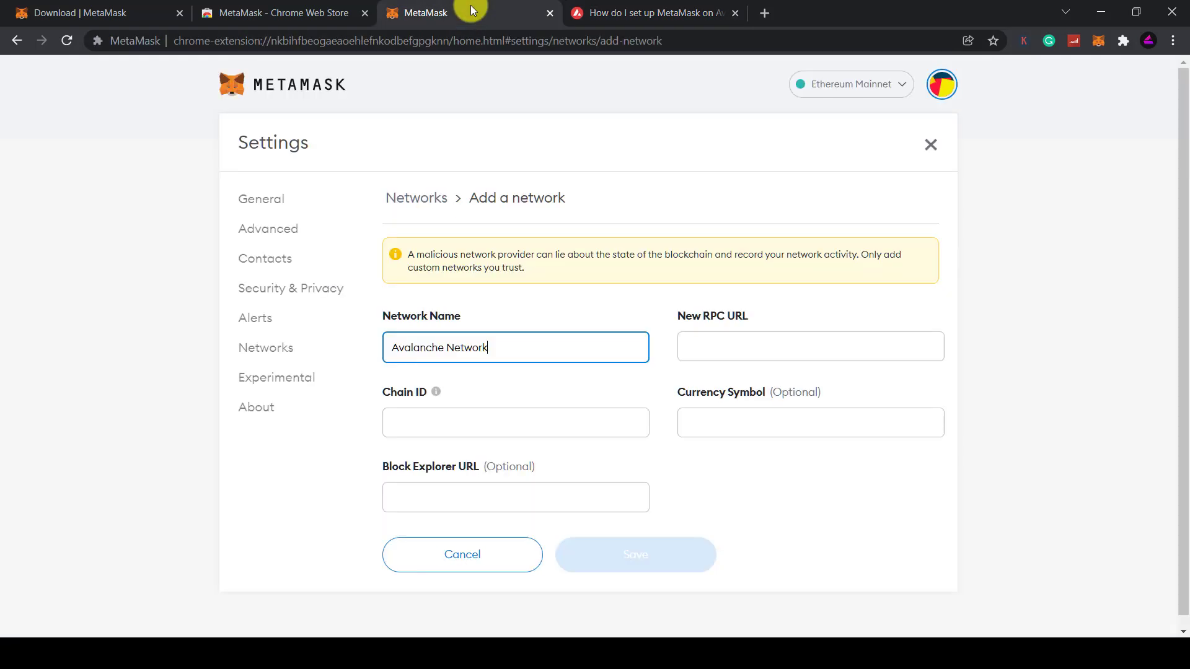
click(653, 13)
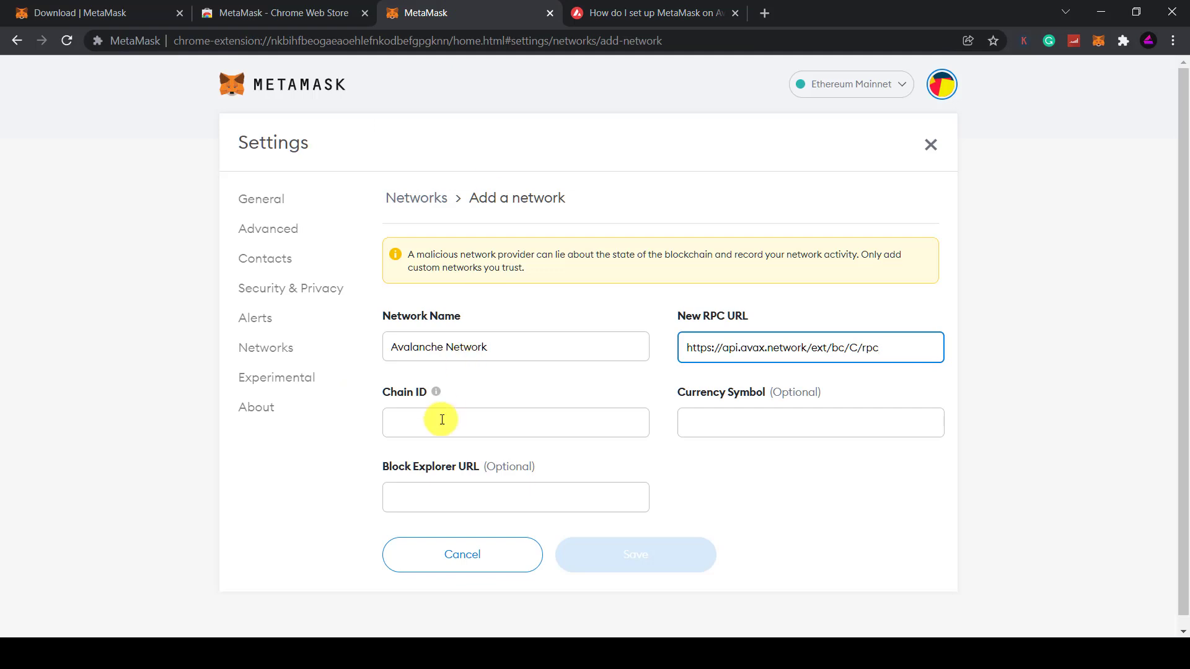
click(652, 13)
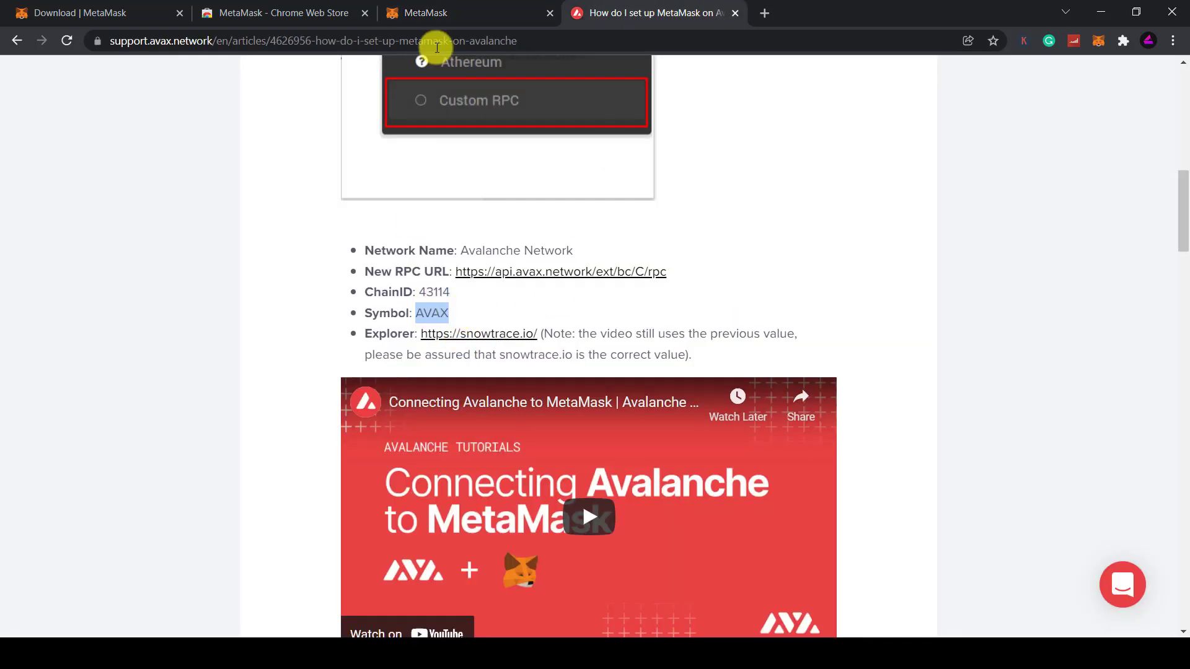
click(427, 13)
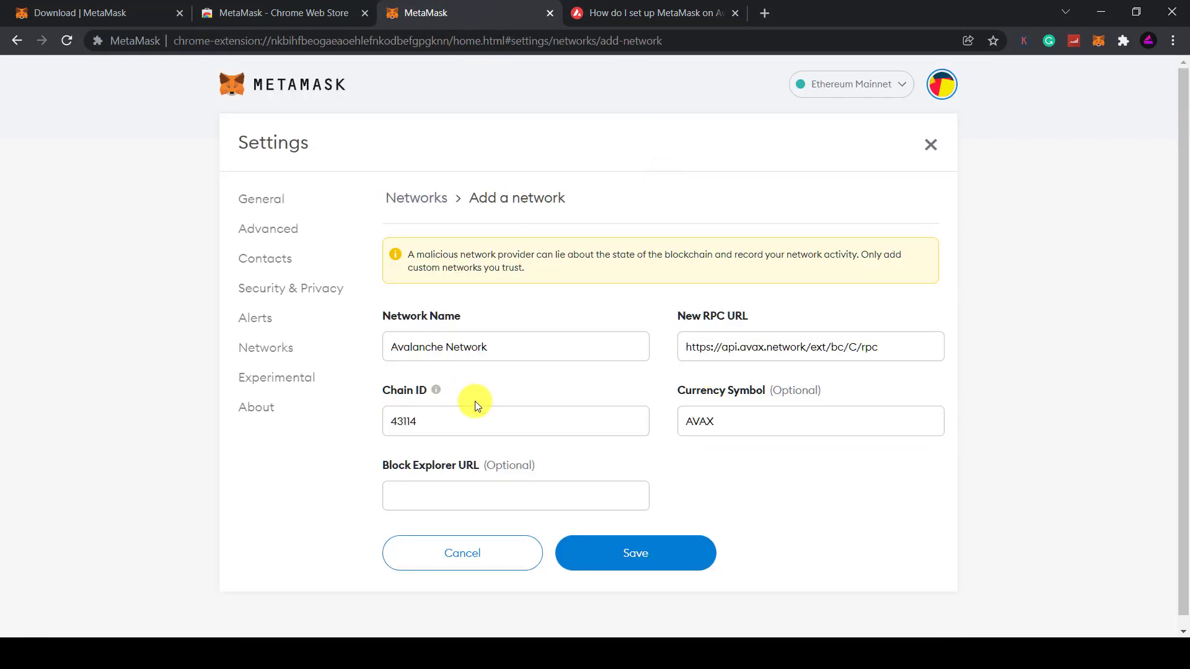
click(635, 552)
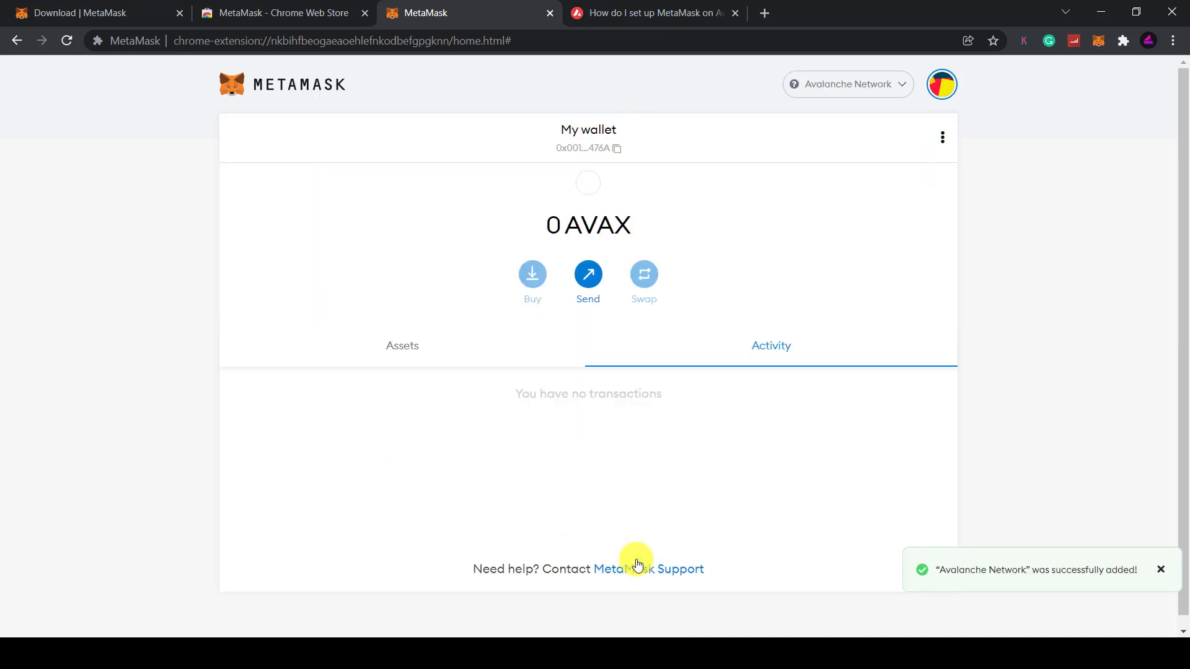
mouse_move(598, 231)
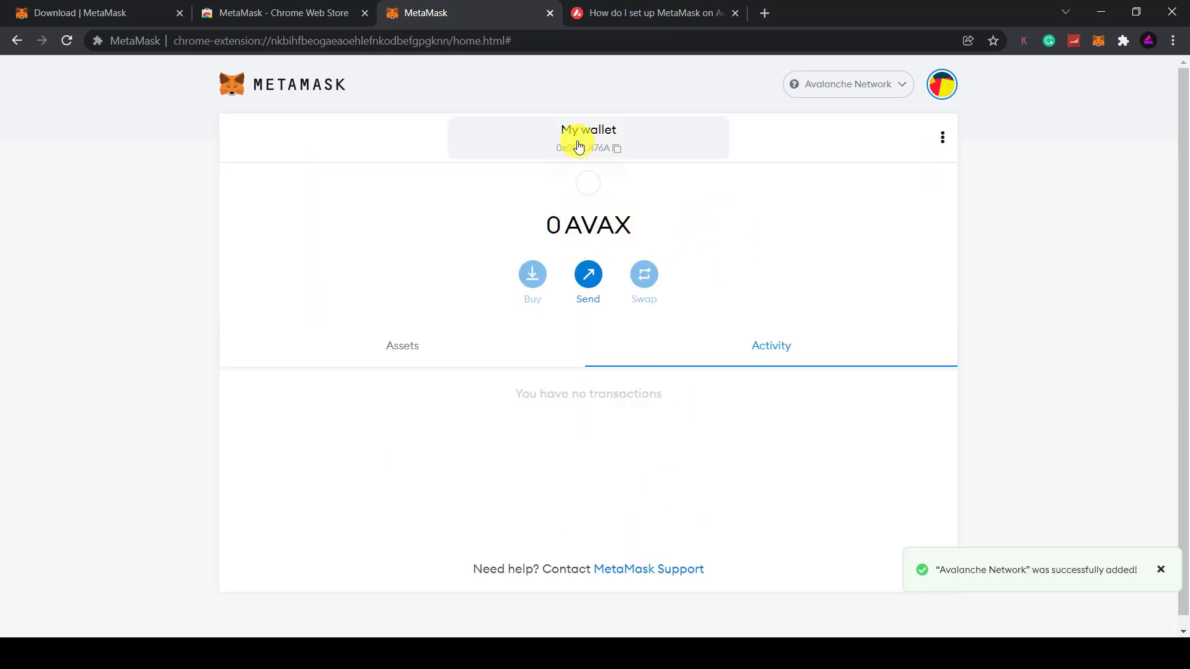
click(847, 85)
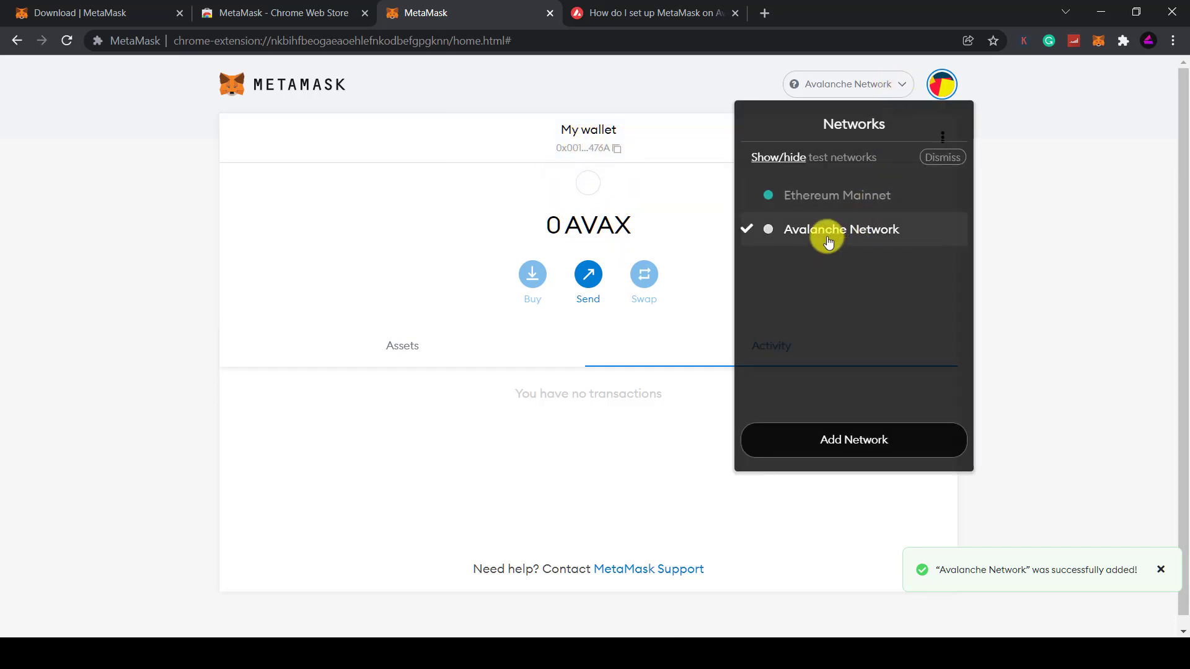
click(838, 195)
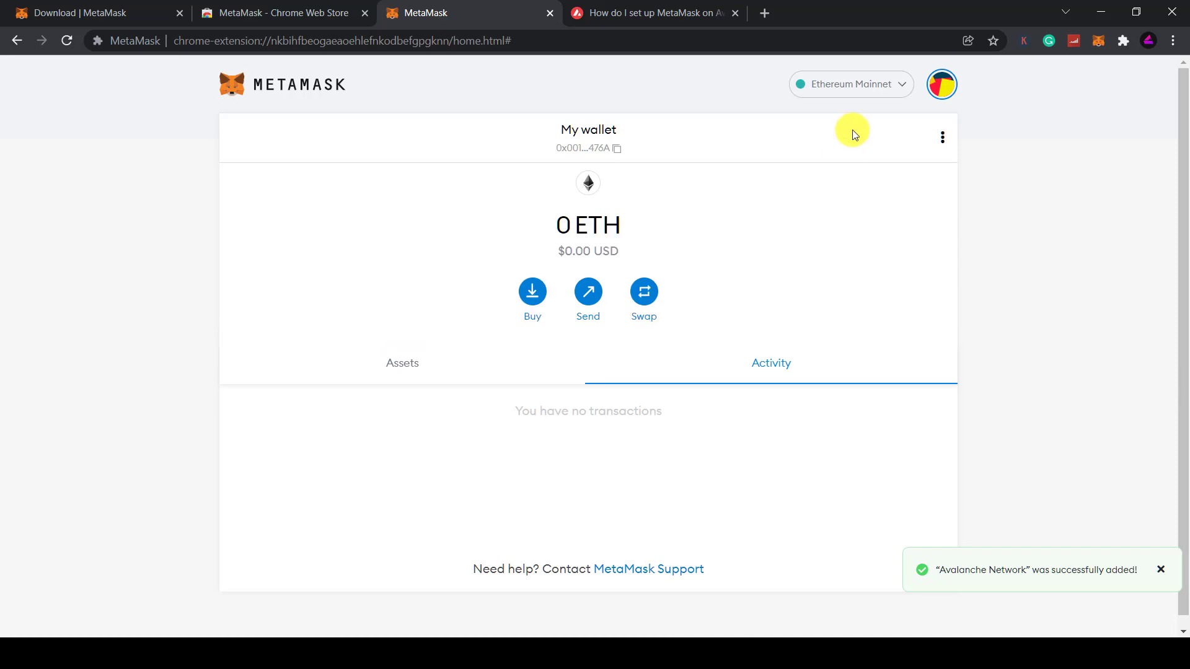
mouse_move(902, 85)
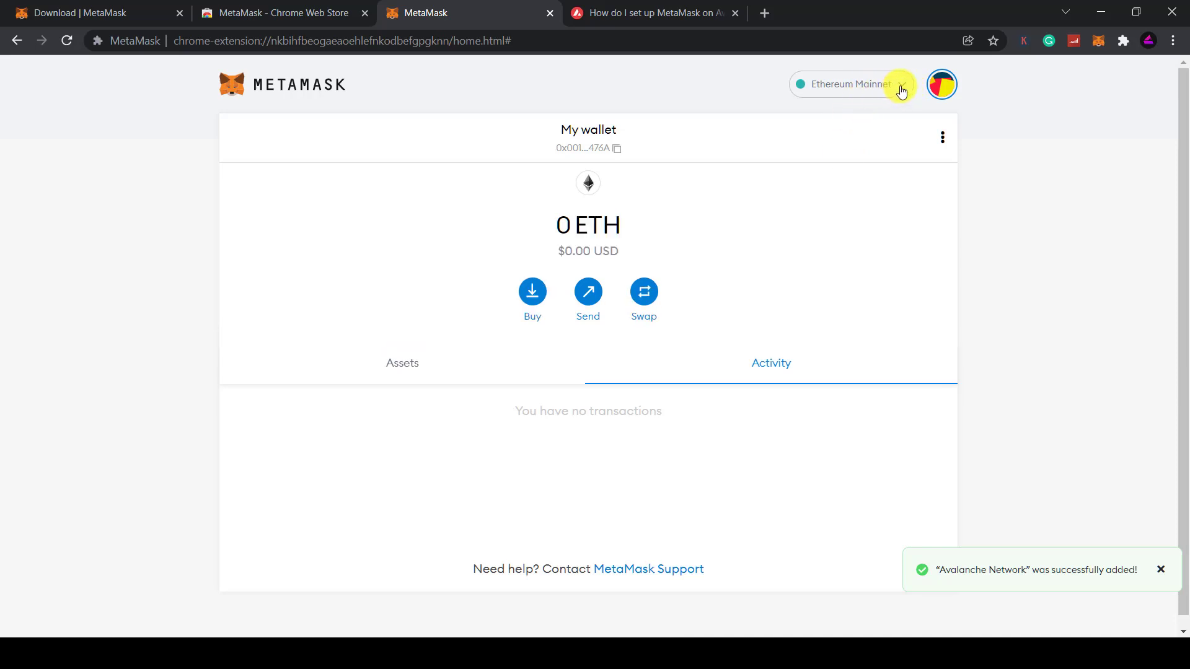
click(851, 85)
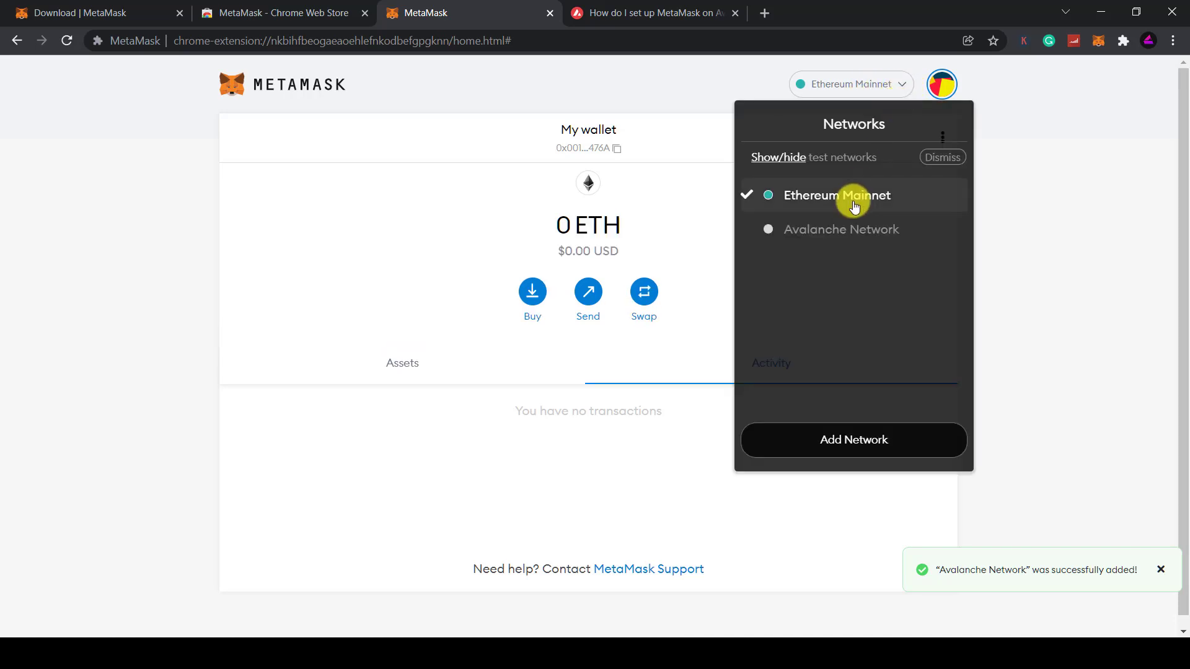
click(842, 229)
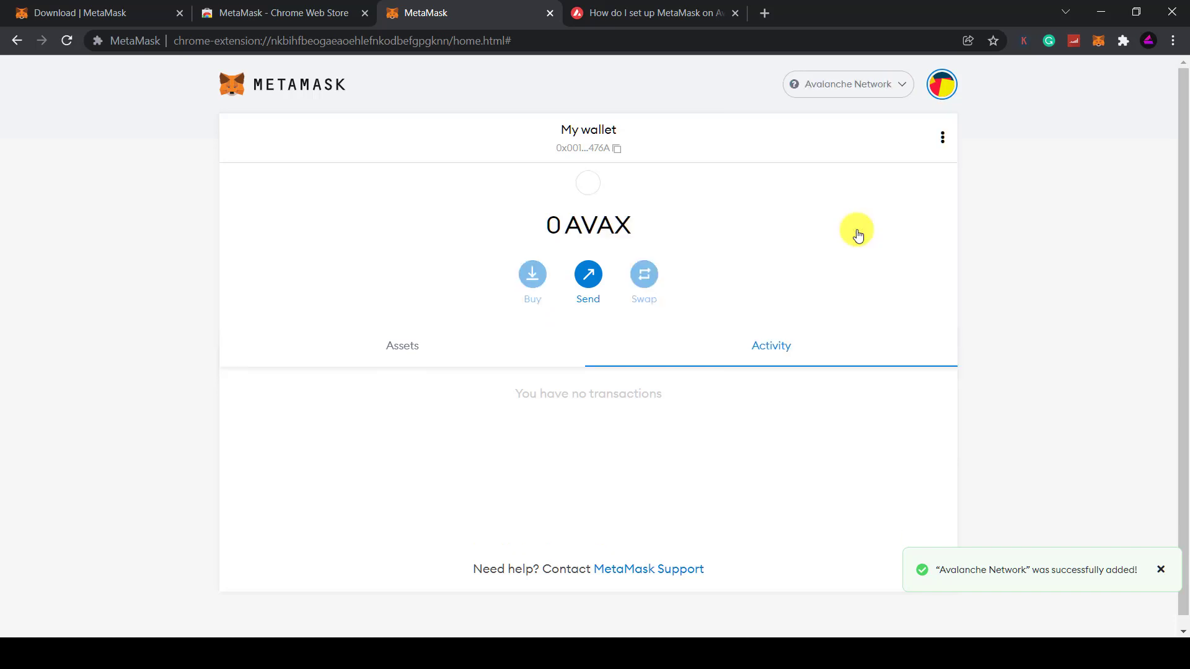
mouse_move(824, 462)
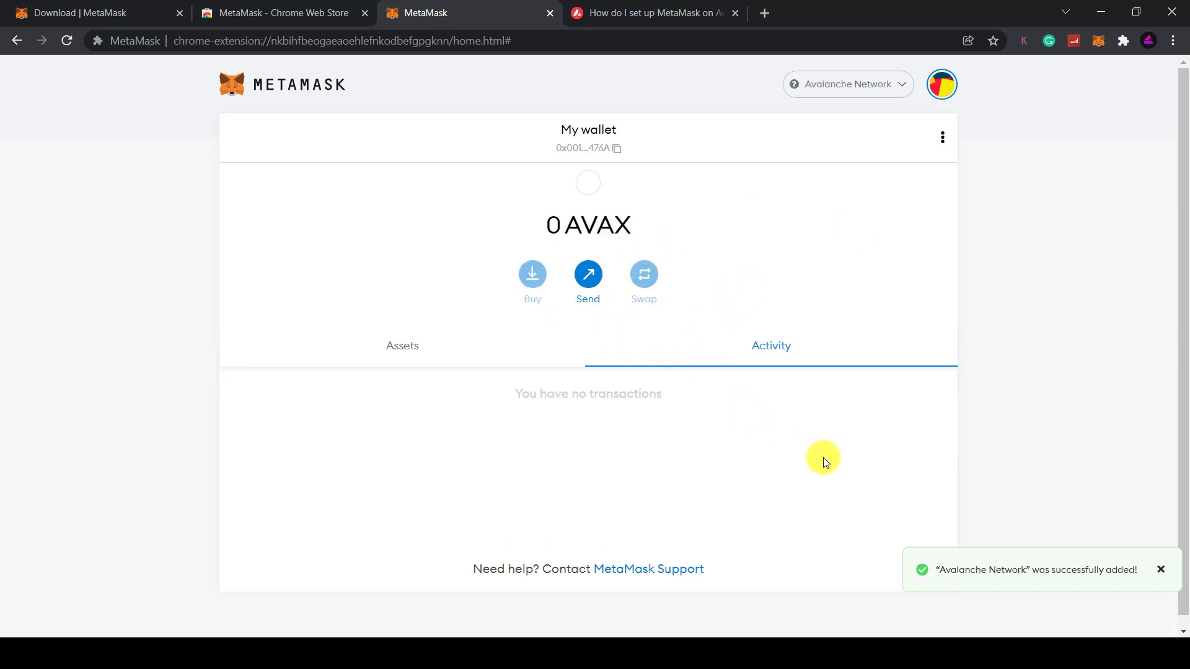
click(652, 13)
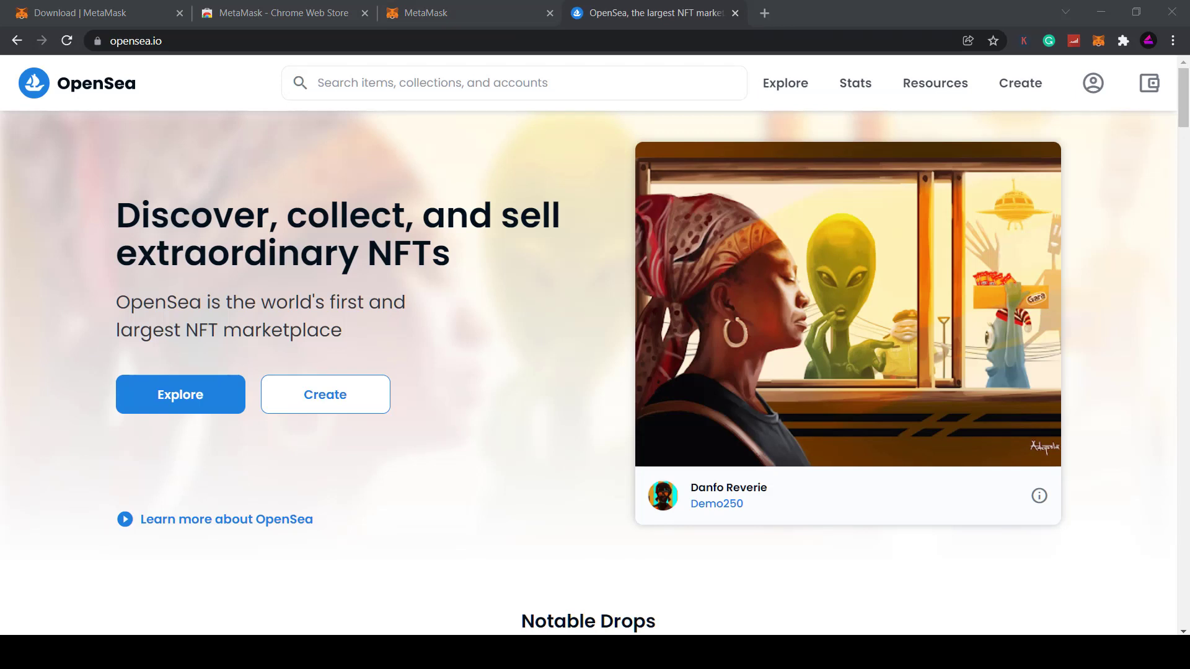
mouse_move(518, 293)
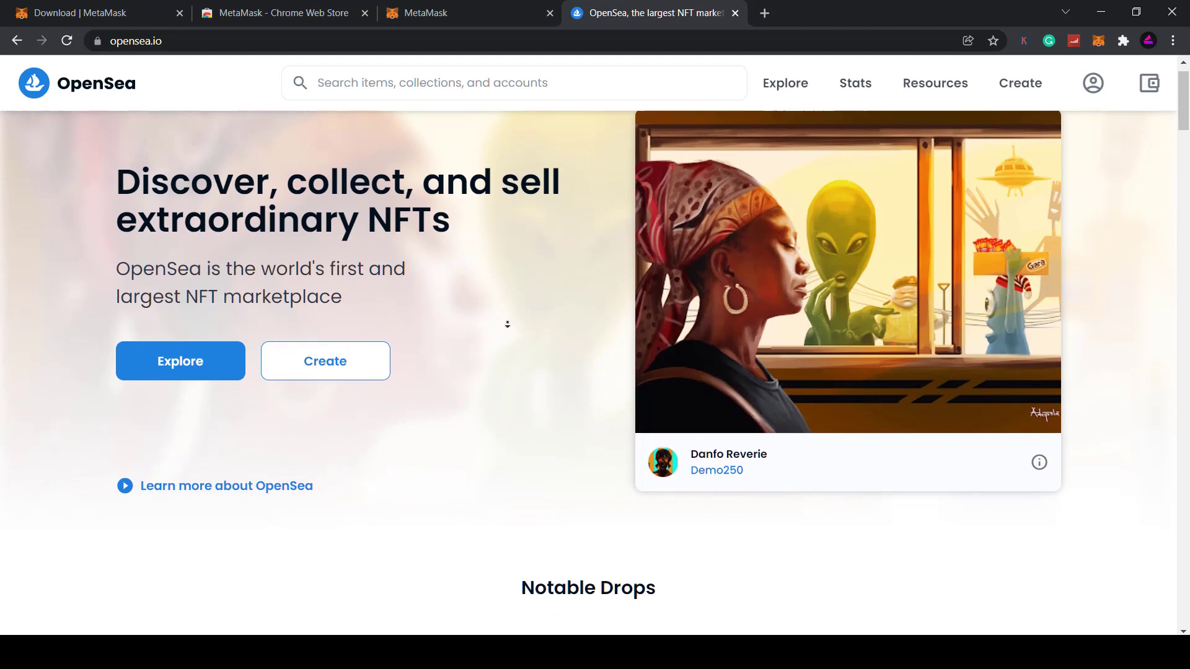
Step: Scroll the OpenSea home down to Top collections and open CryptoSkulls
scroll(down, 3)
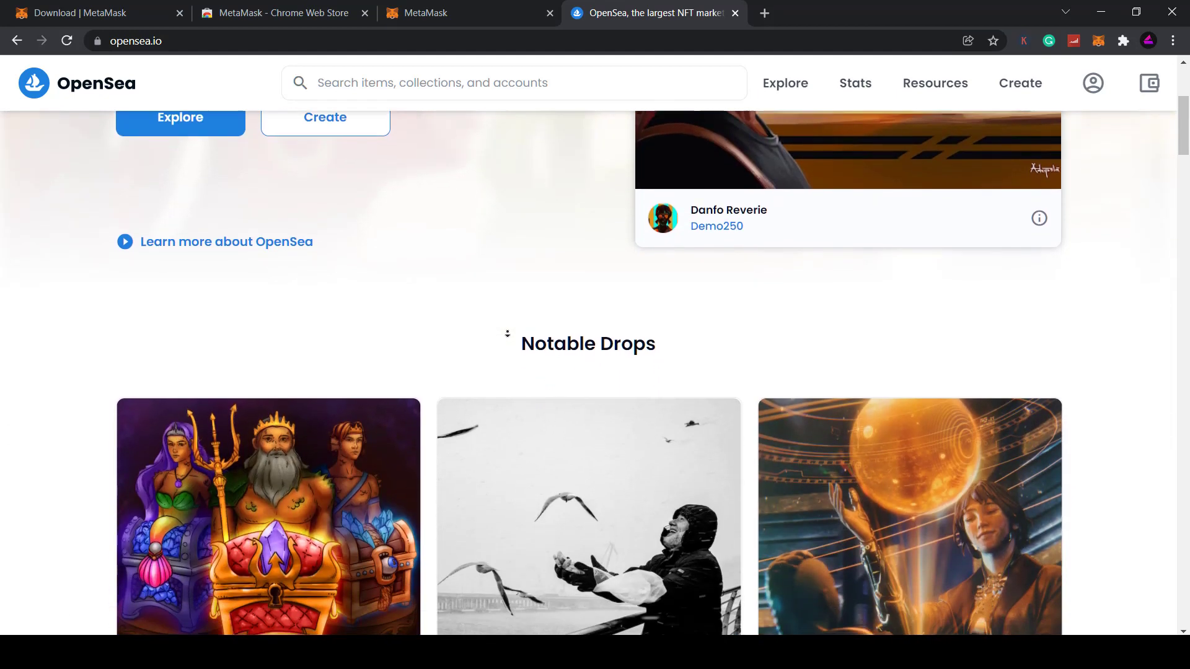
scroll(down, 3)
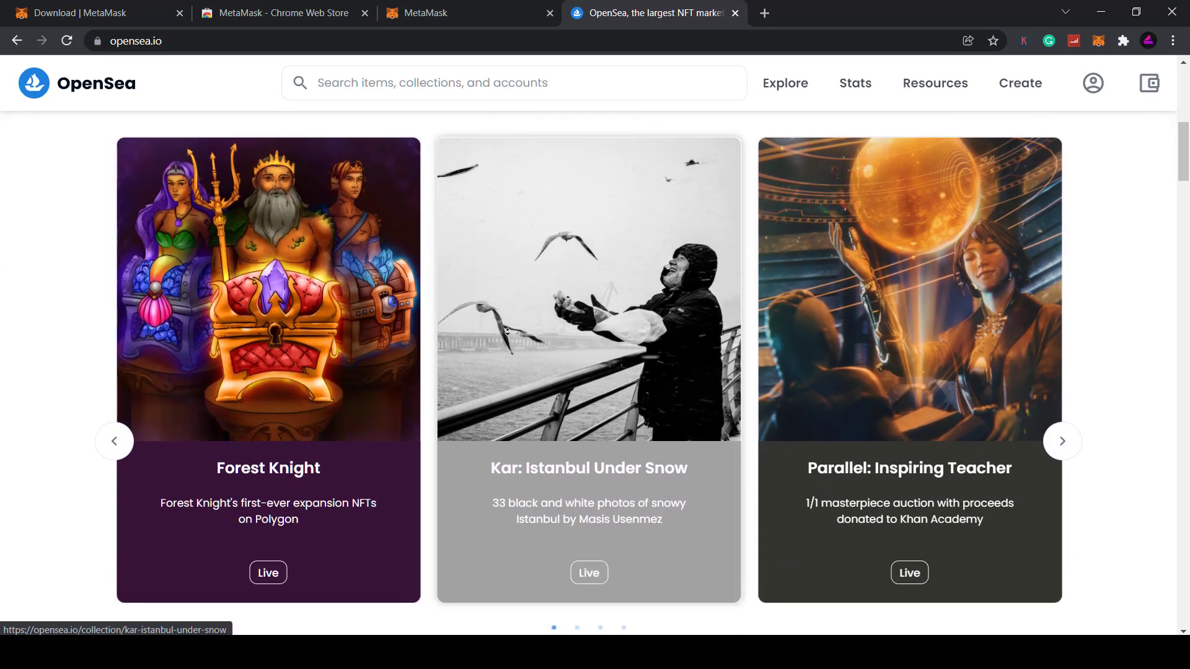
scroll(down, 3)
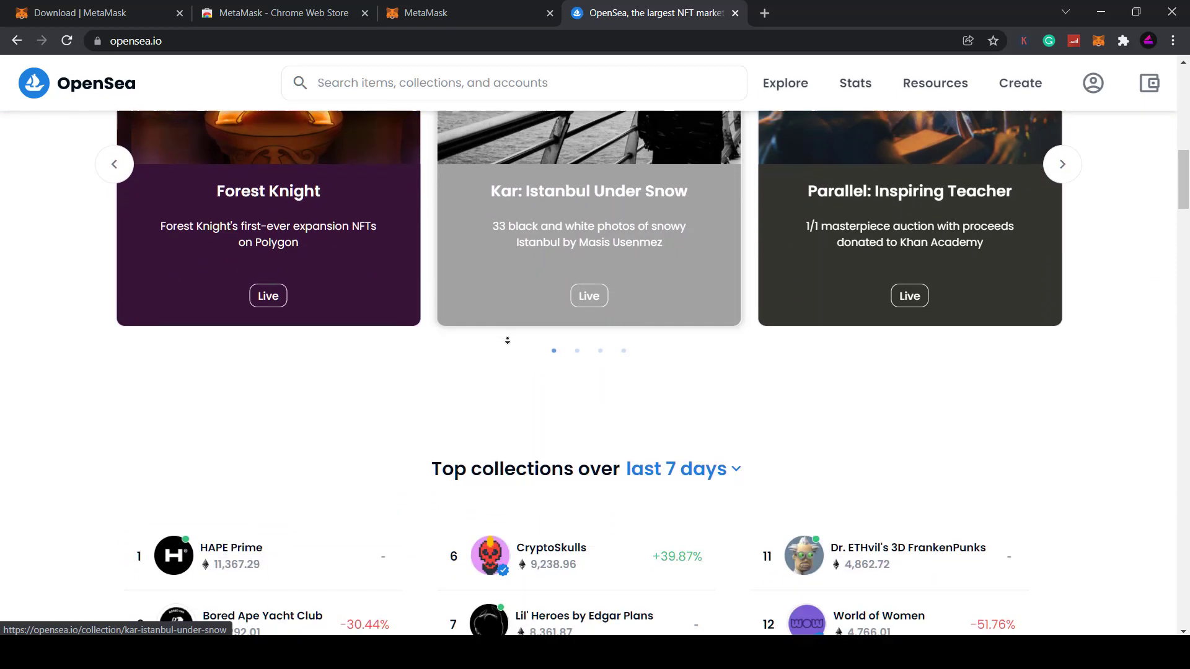
scroll(down, 3)
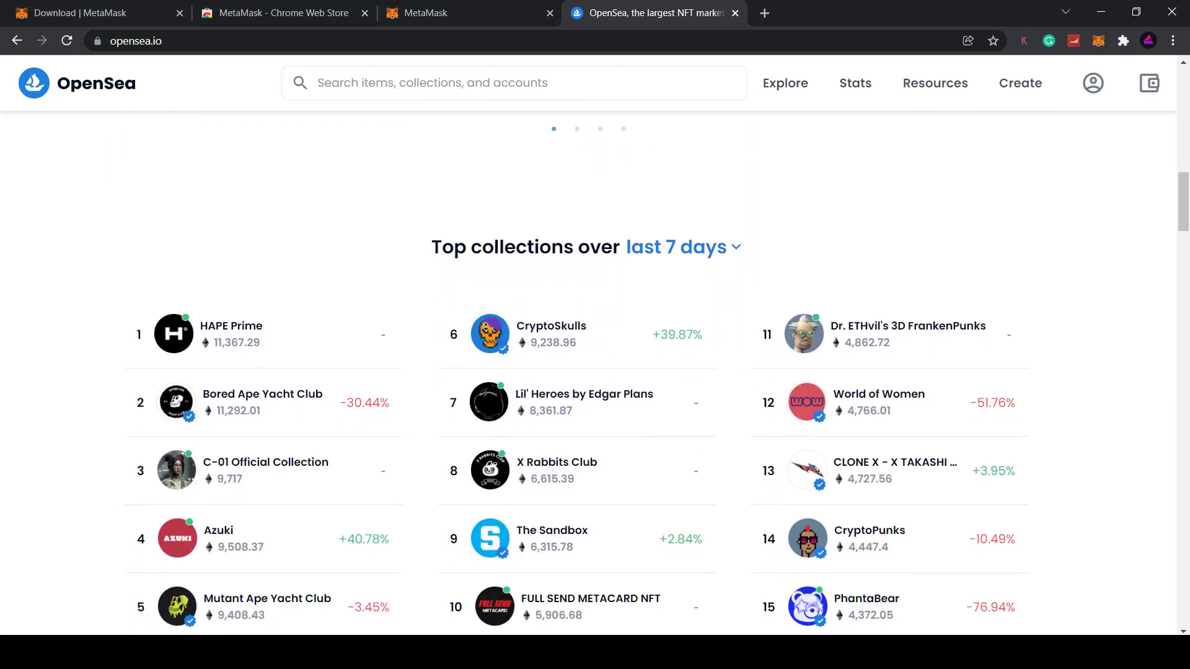
scroll(down, 3)
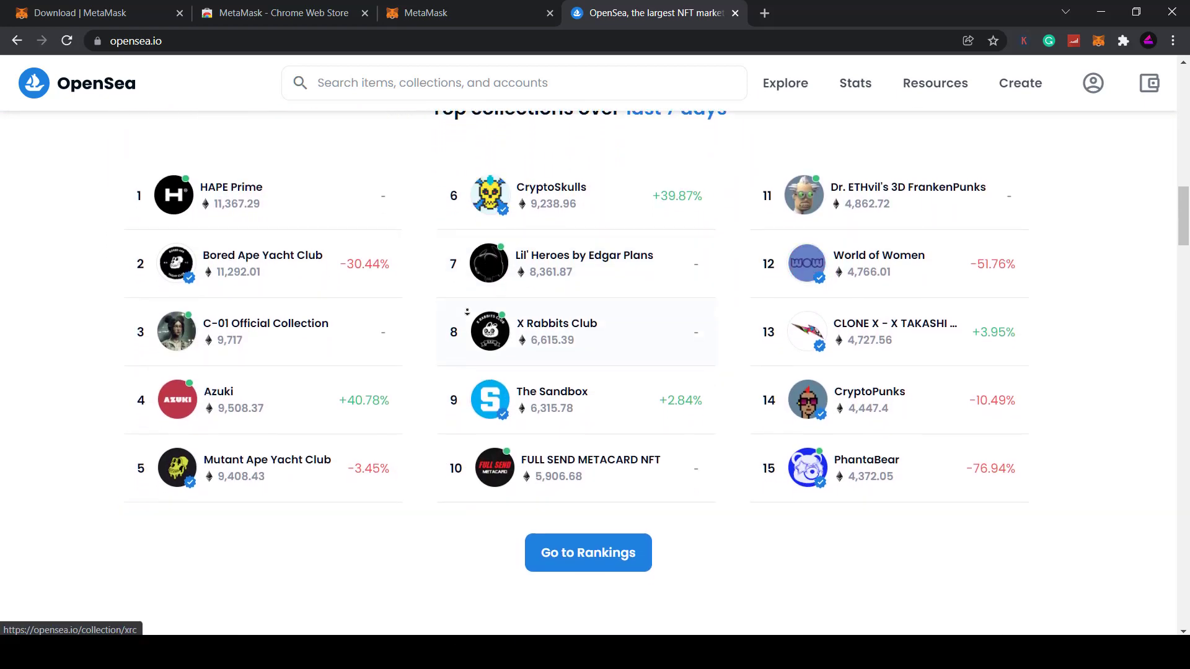
scroll(down, 3)
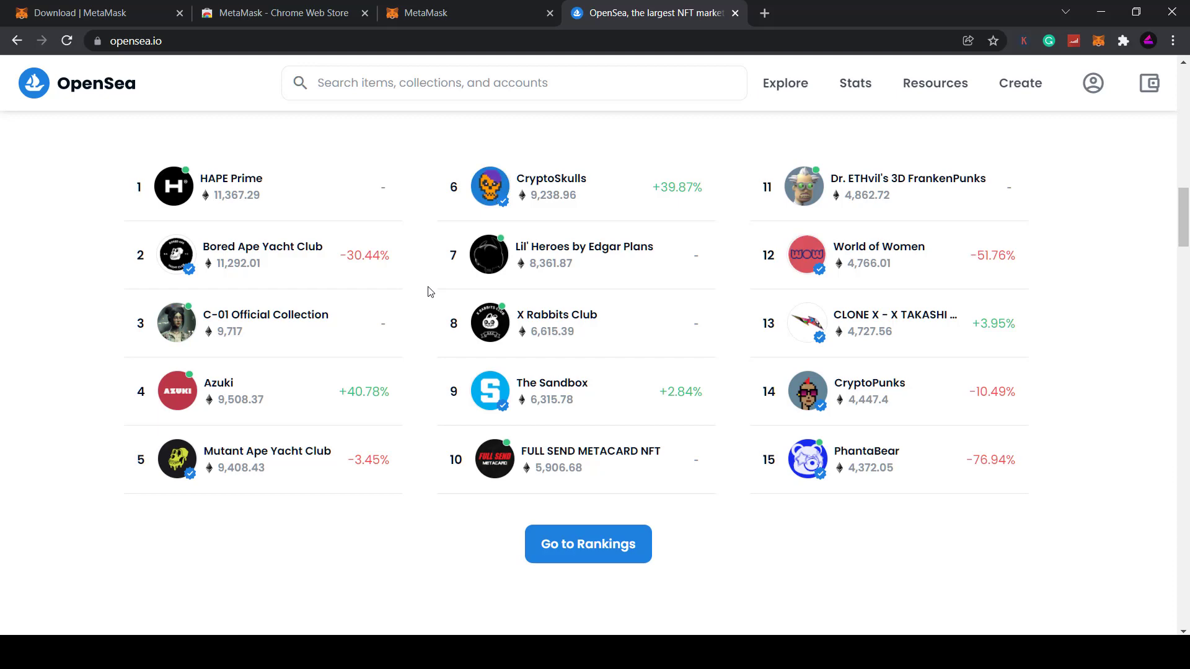
click(552, 178)
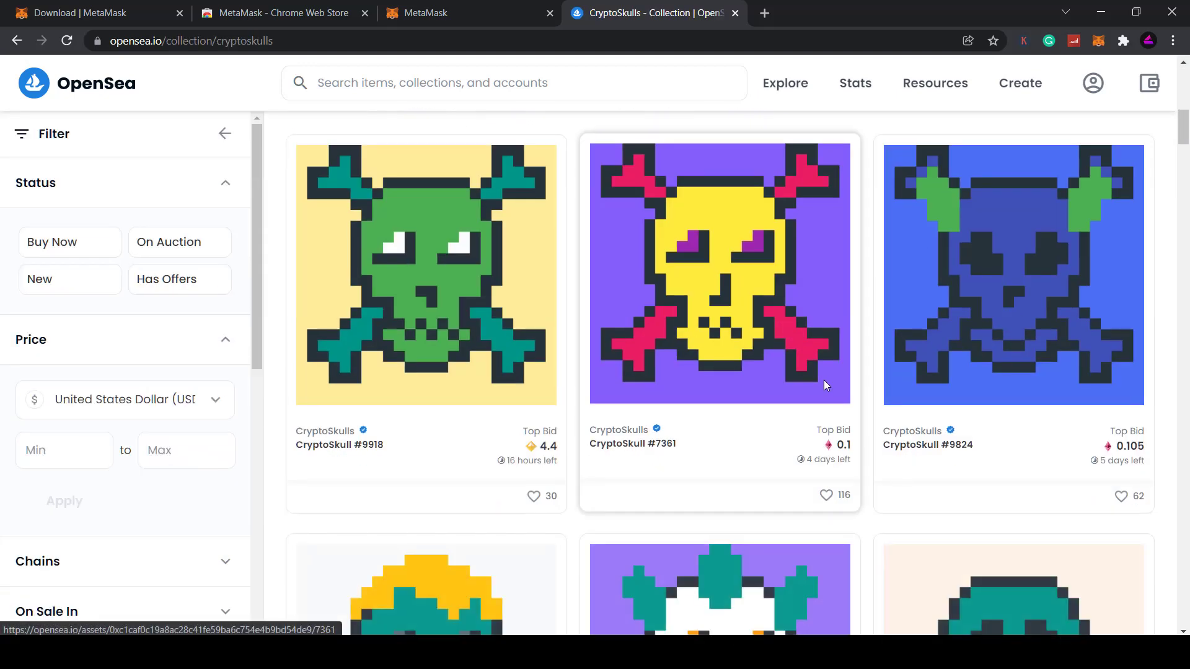
mouse_move(499, 483)
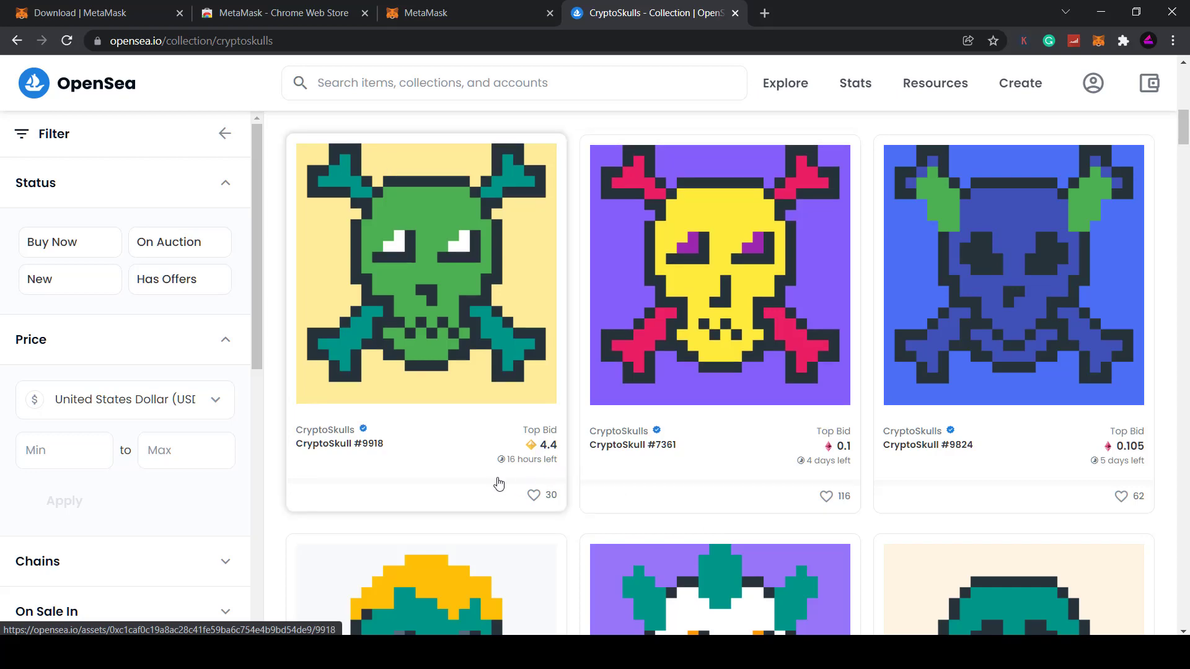
Step: Browse CryptoSkulls and filter to Buy Now, leaving 1,174 items from about 2.2 ETH
scroll(down, 3)
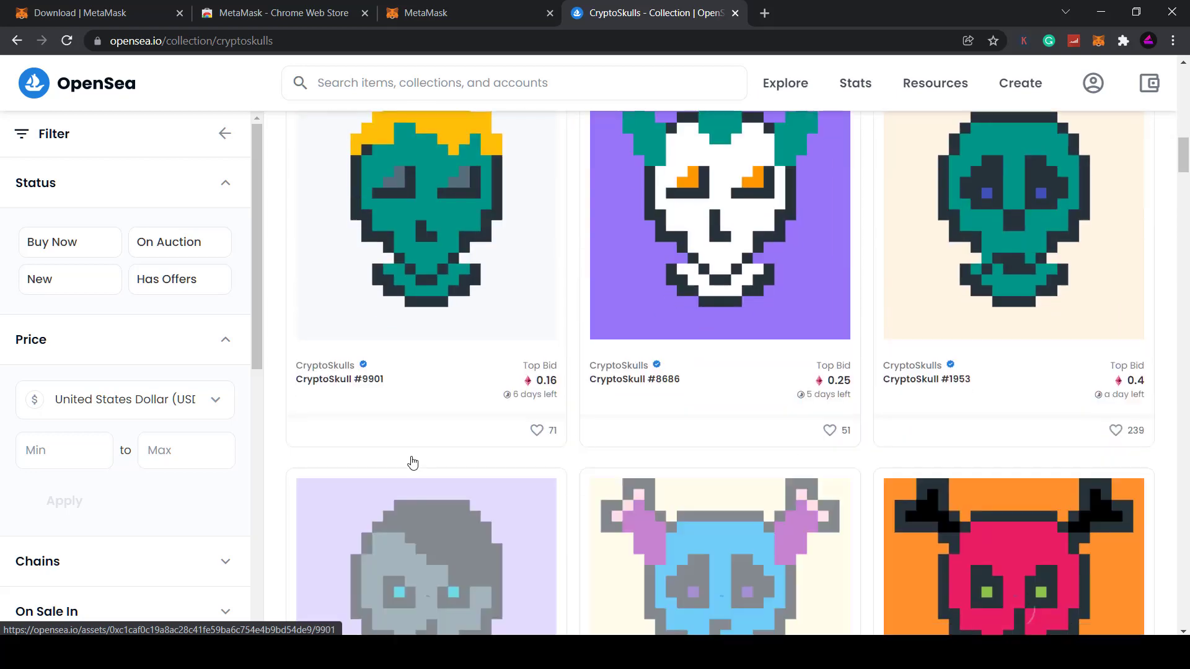
scroll(down, 3)
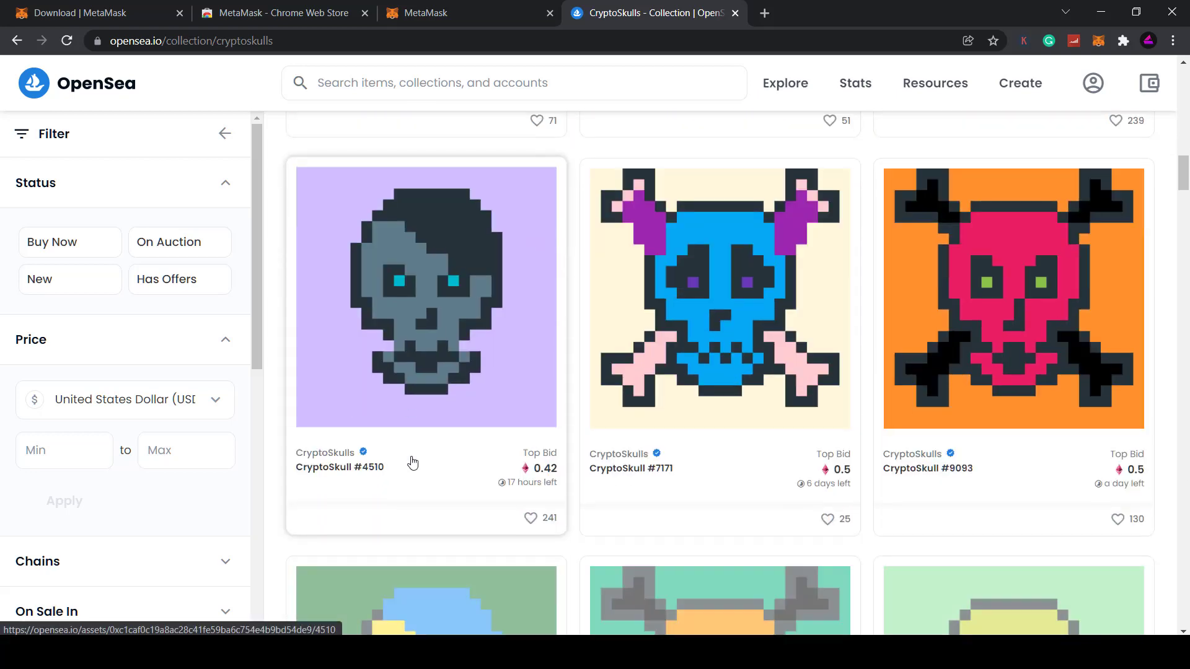
mouse_move(61, 261)
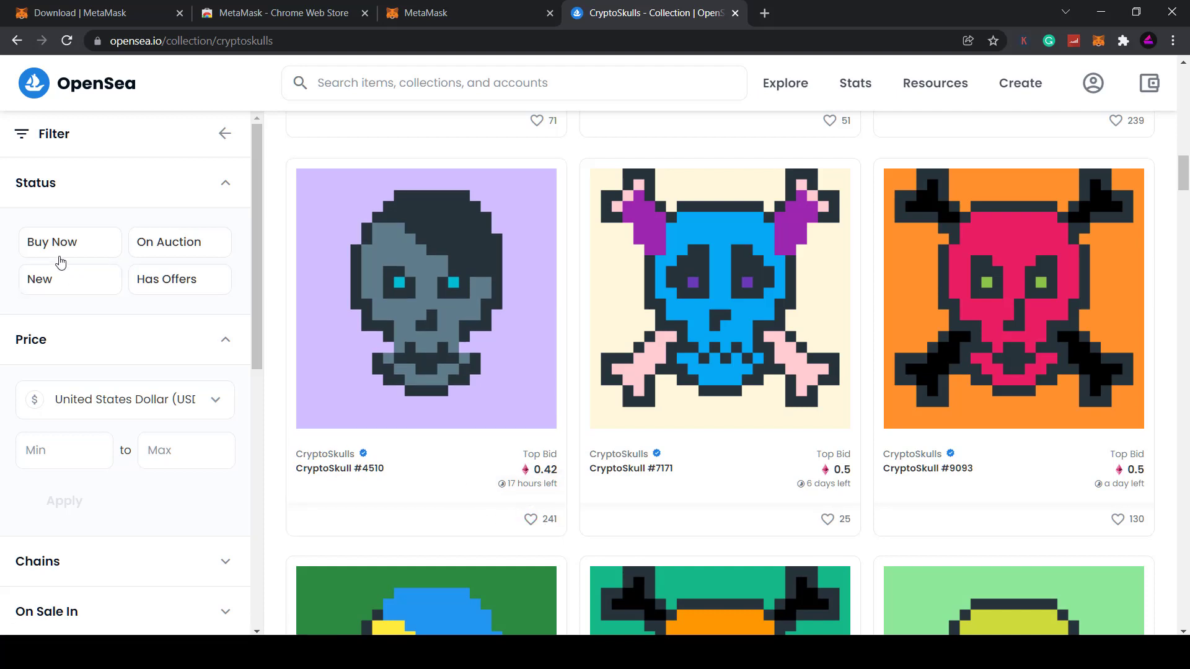
click(69, 241)
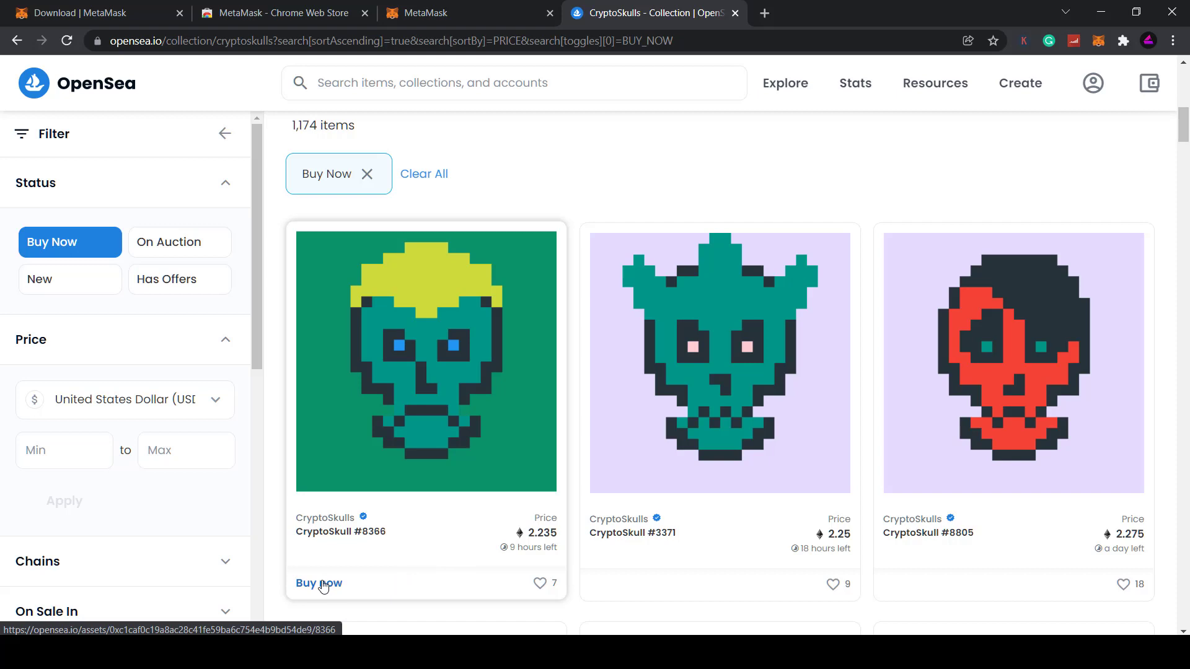
Step: Connect 'My wallet' to OpenSea through MetaMask, approving Next and Connect
click(1148, 83)
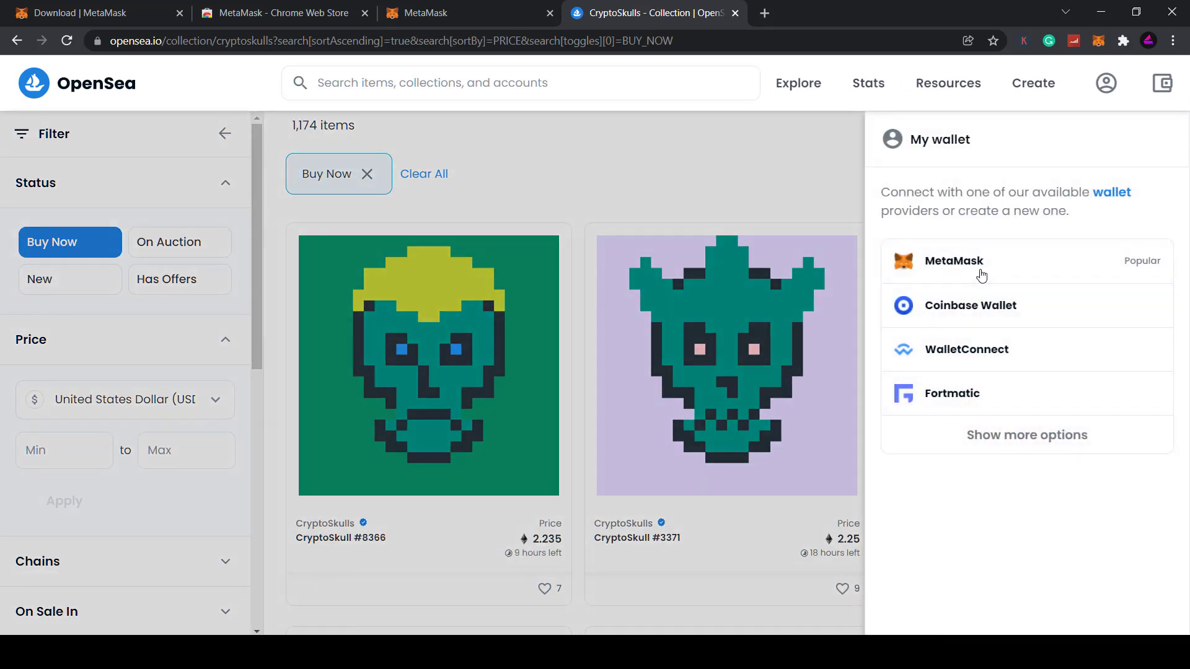
mouse_move(1040, 221)
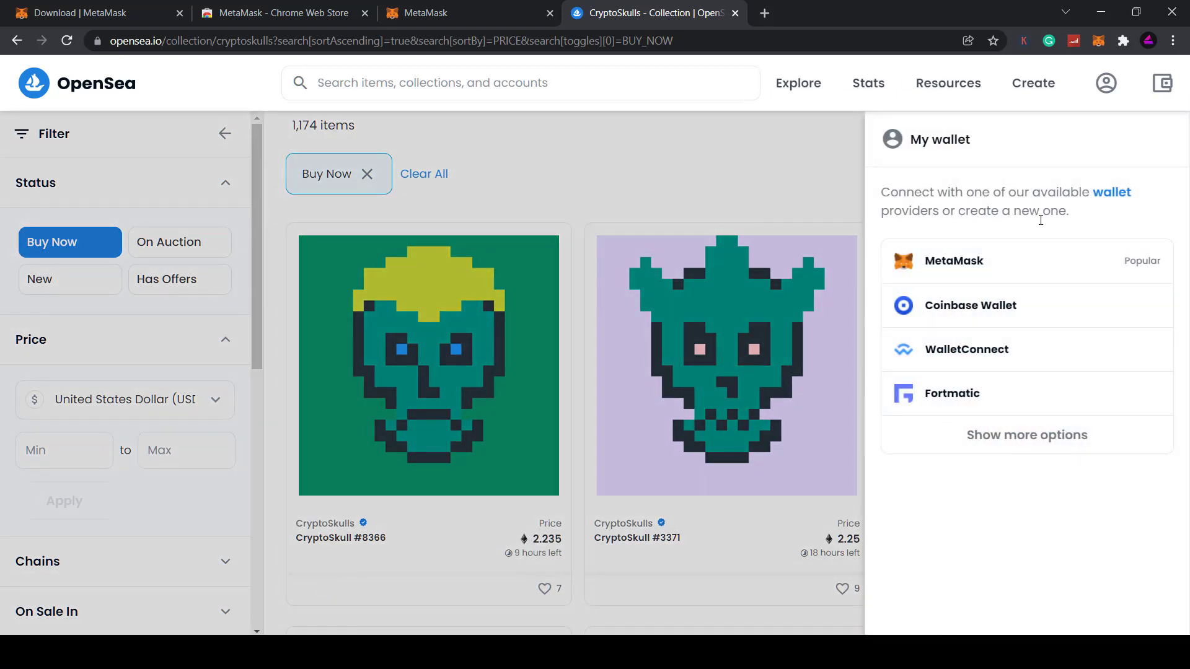
mouse_move(998, 268)
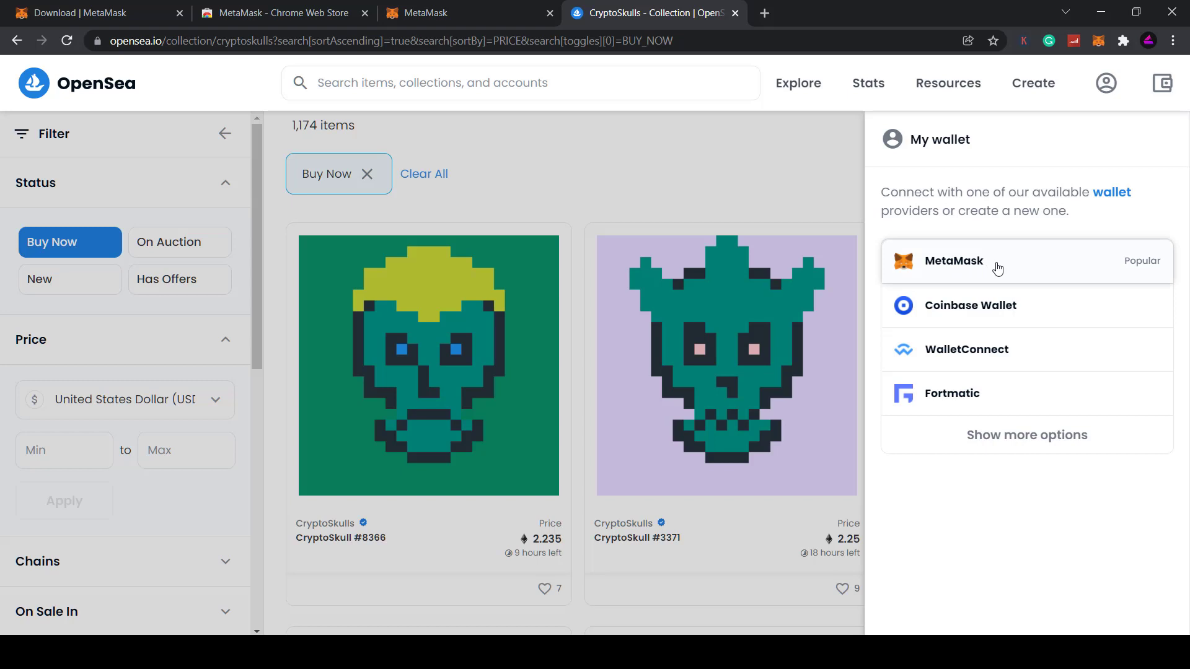
click(953, 260)
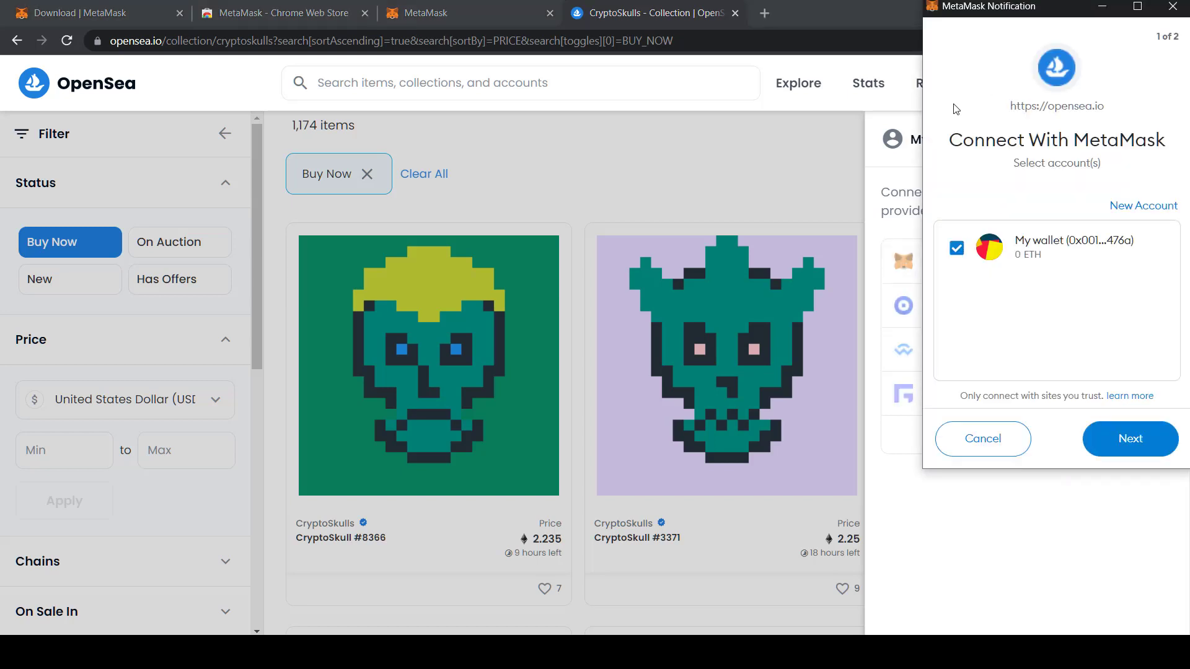
mouse_move(1085, 124)
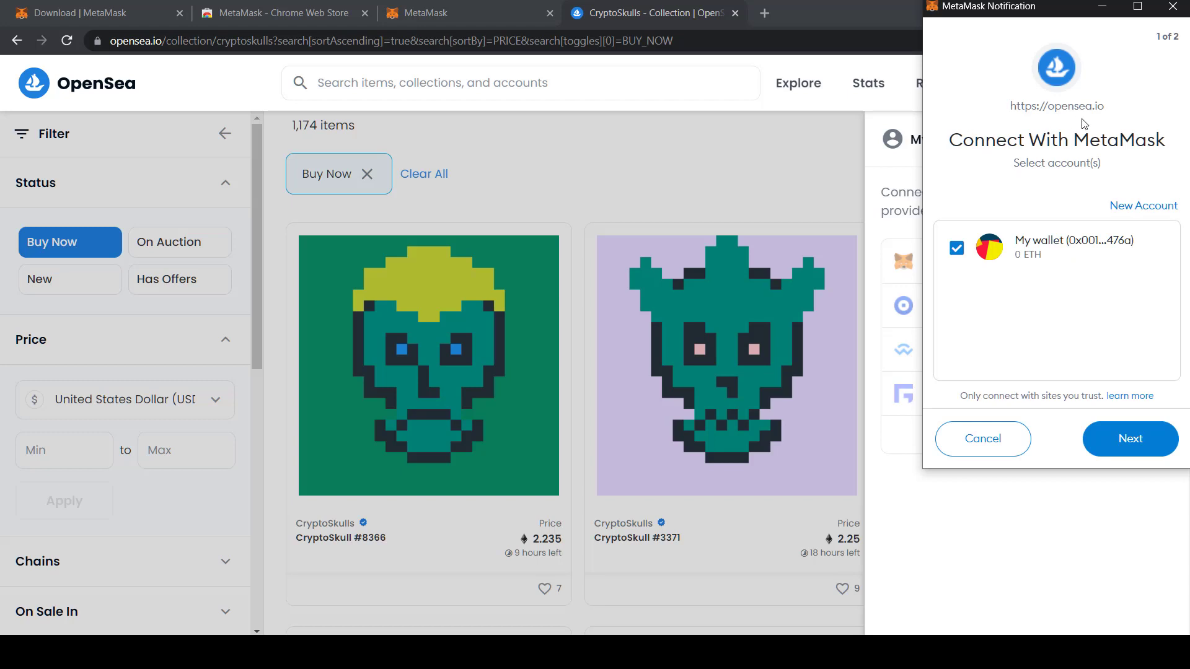
mouse_move(1053, 256)
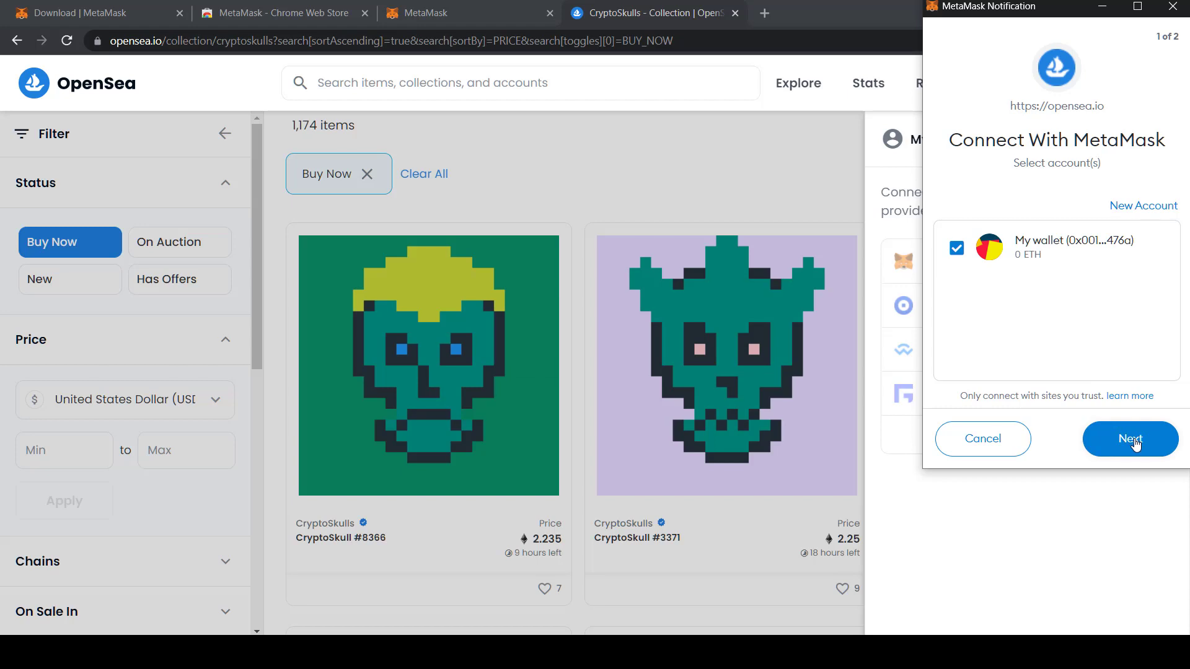
click(1130, 439)
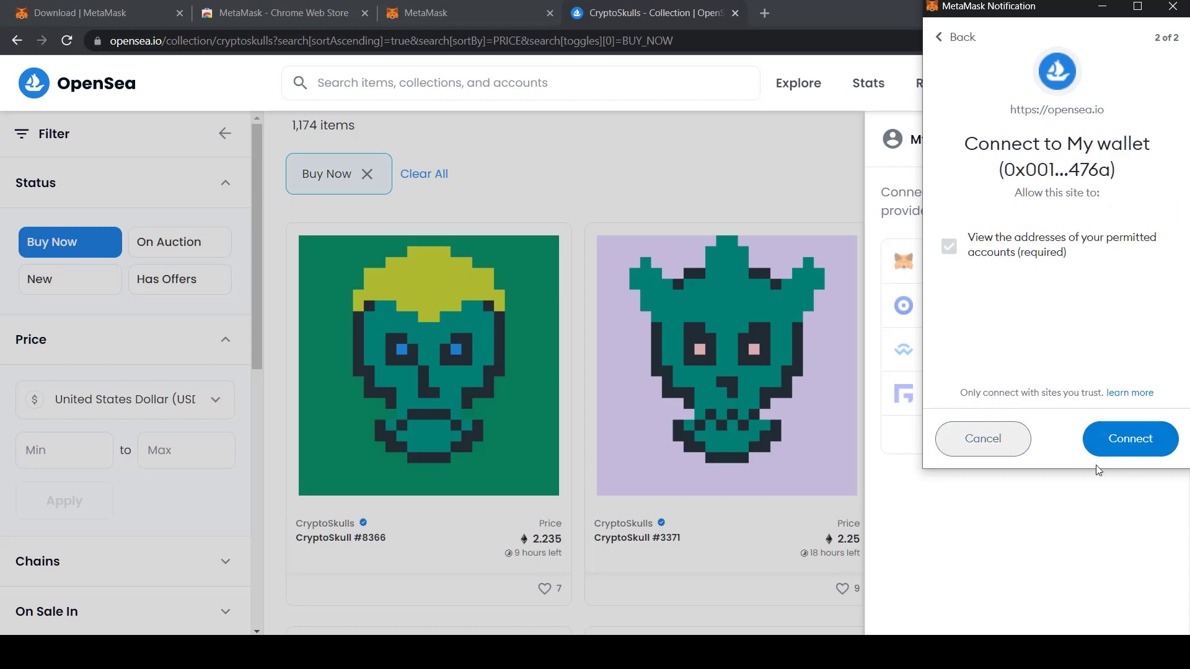
mouse_move(1053, 465)
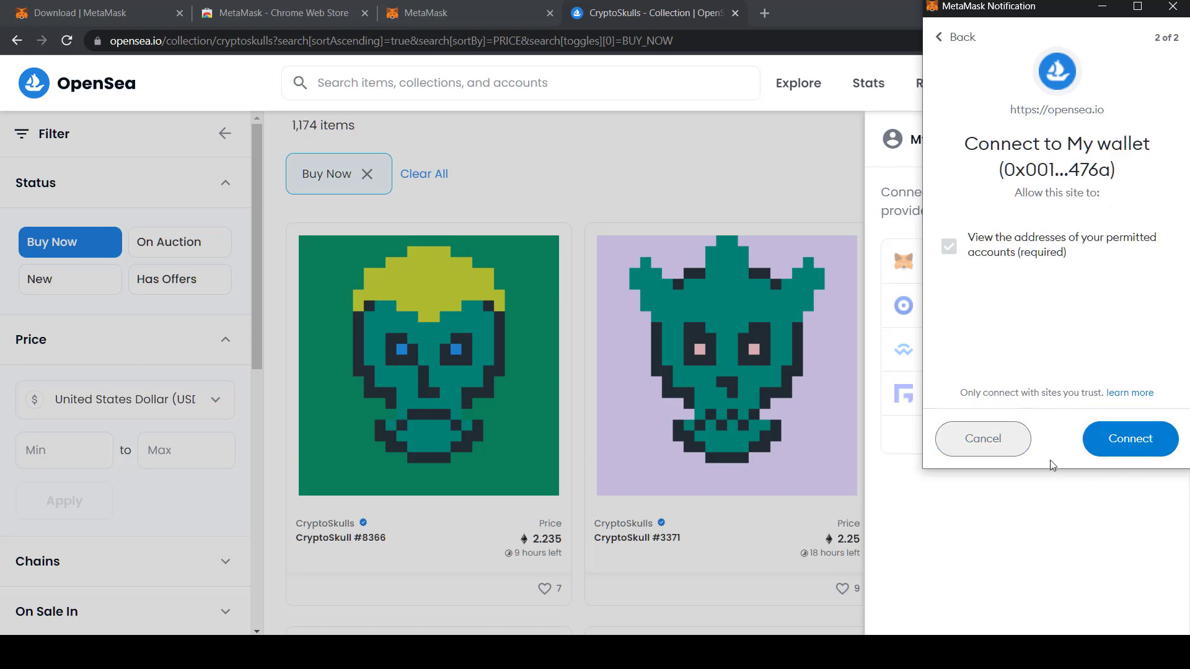
click(1130, 439)
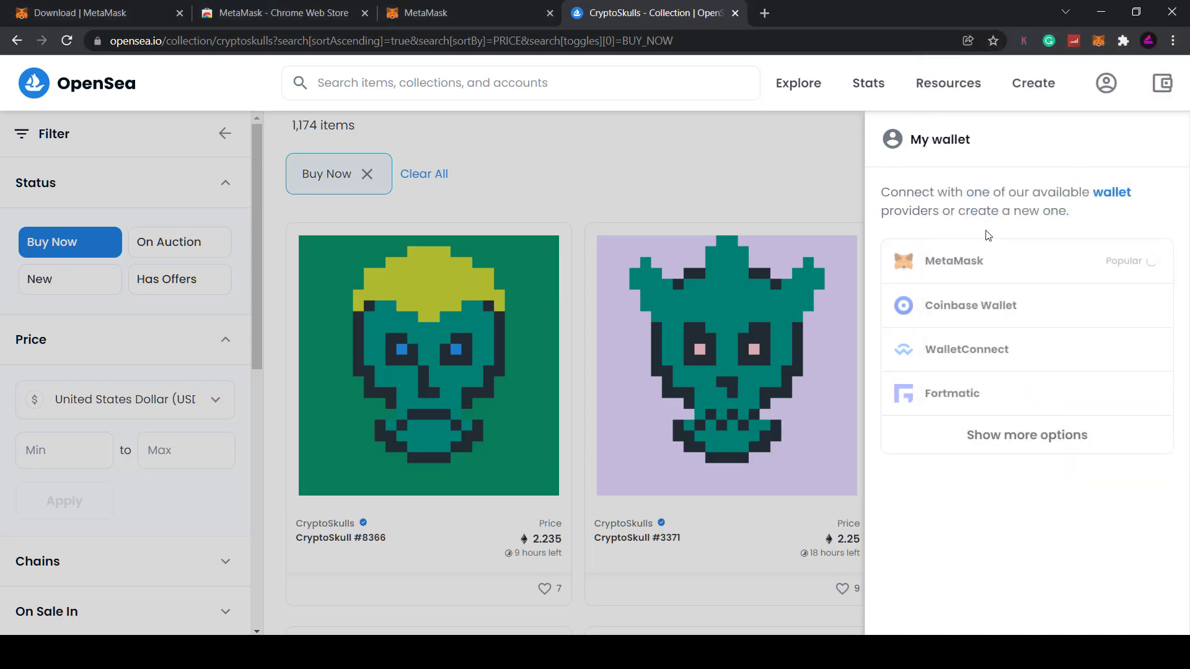
click(954, 260)
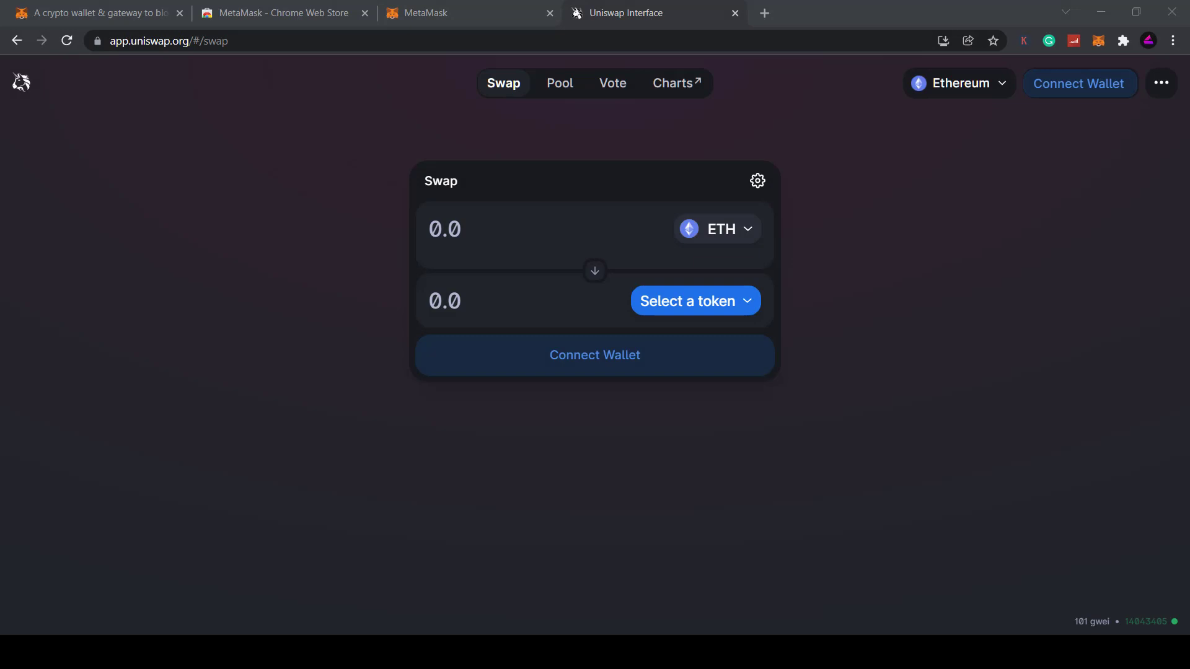
mouse_move(791, 222)
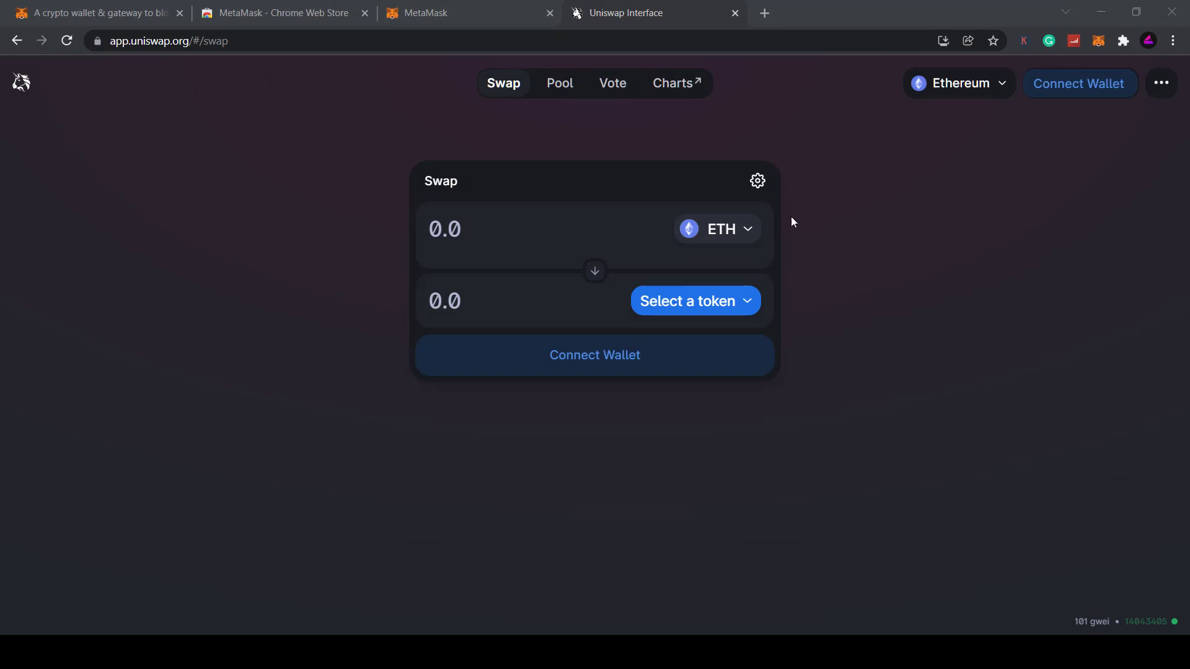
mouse_move(717, 229)
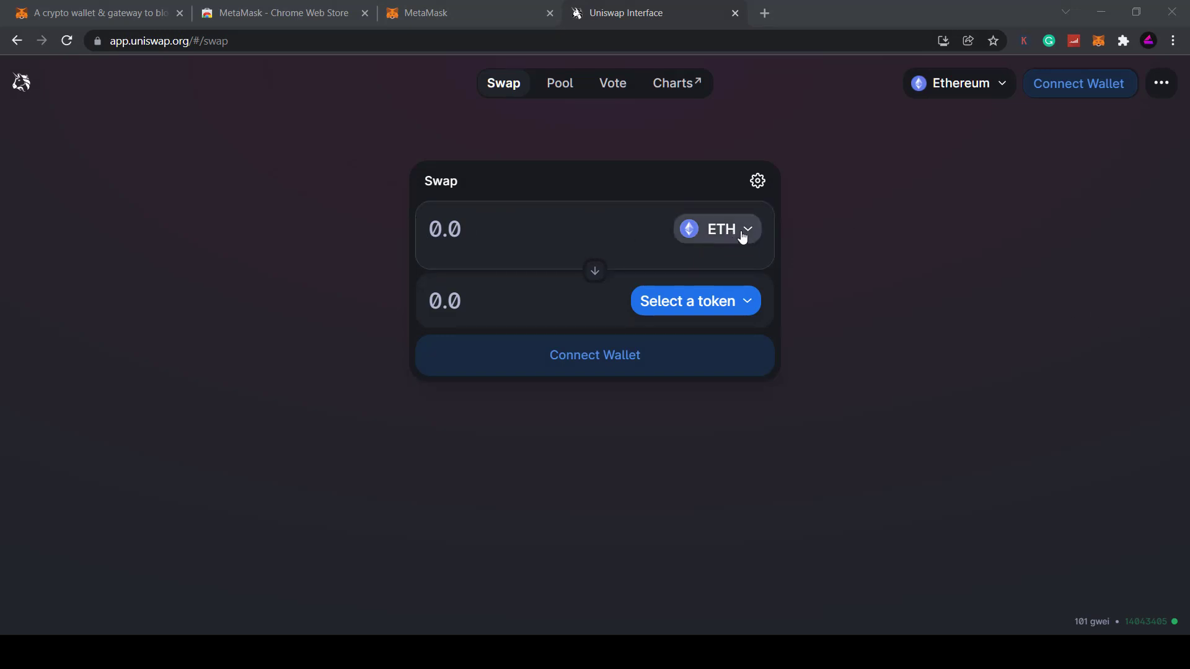
mouse_move(862, 223)
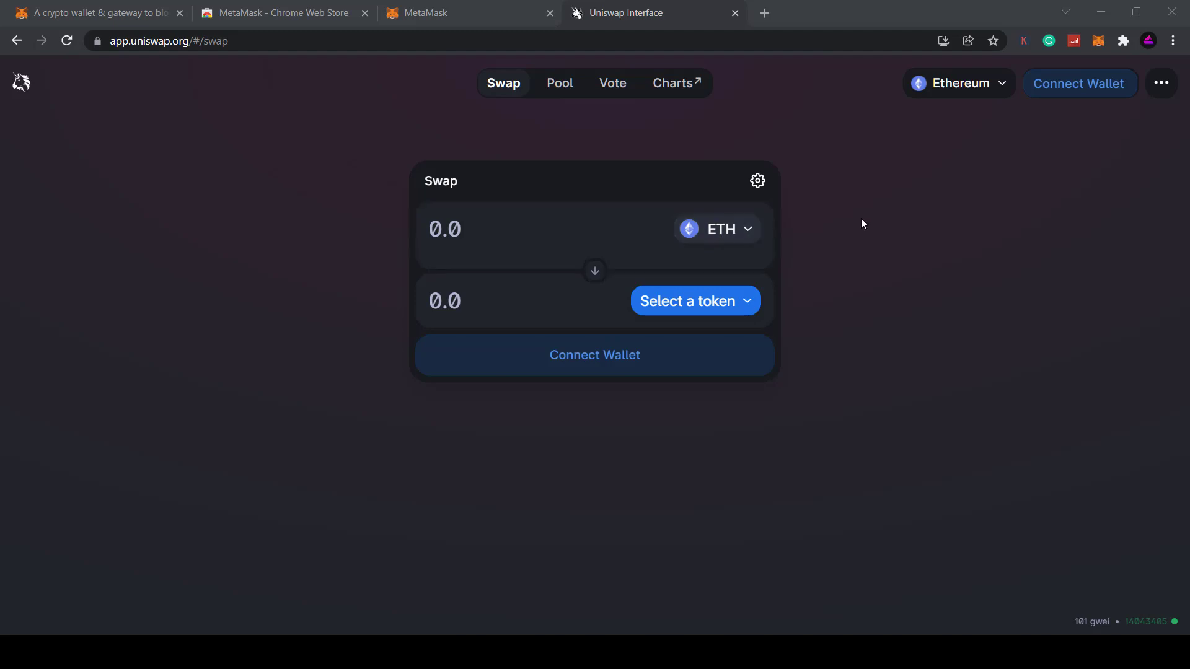
mouse_move(1080, 84)
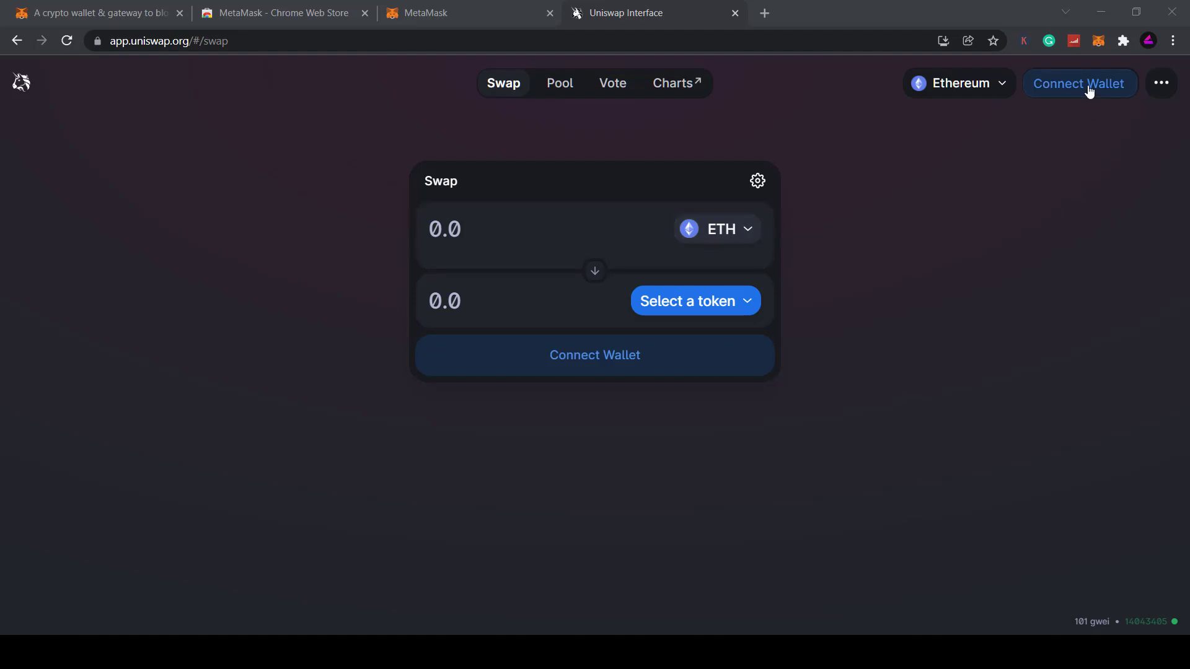
Step: Link the MetaMask account to Uniswap, confirming Next and Connect in the notification
click(1078, 83)
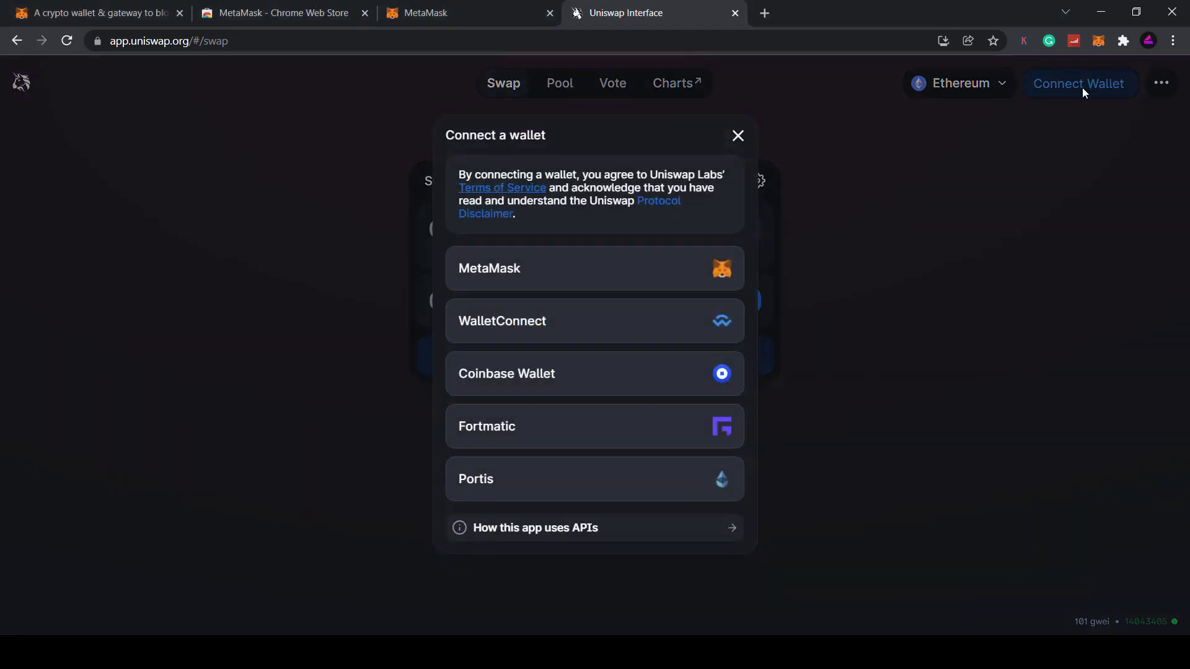
mouse_move(560, 271)
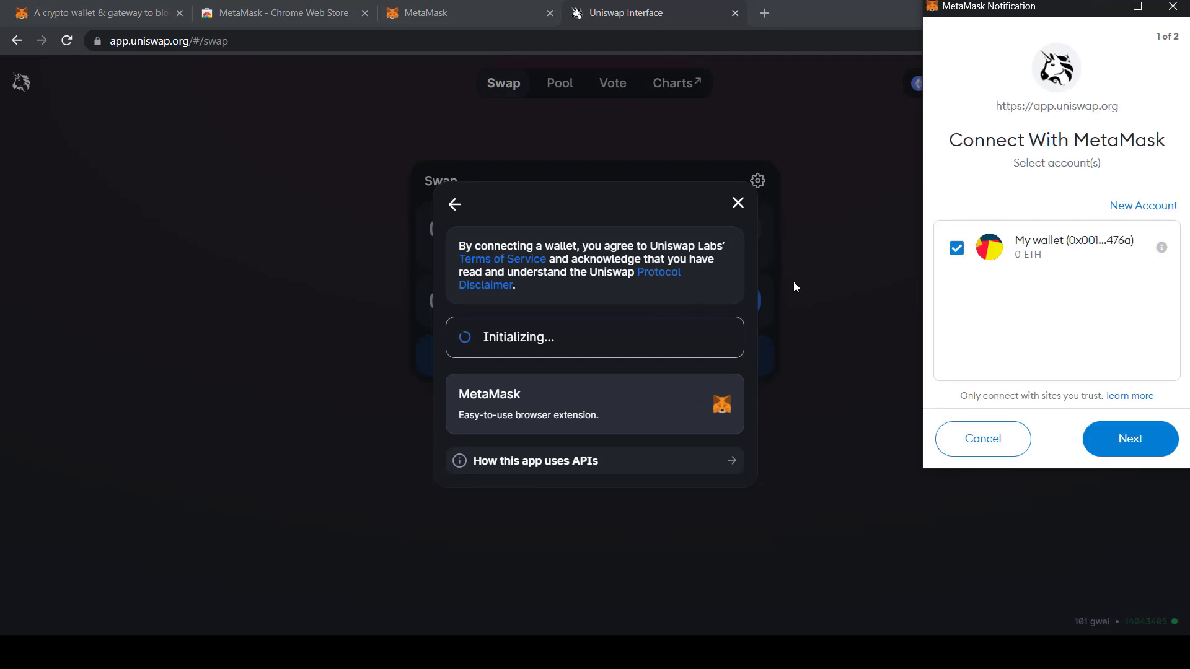
mouse_move(1019, 244)
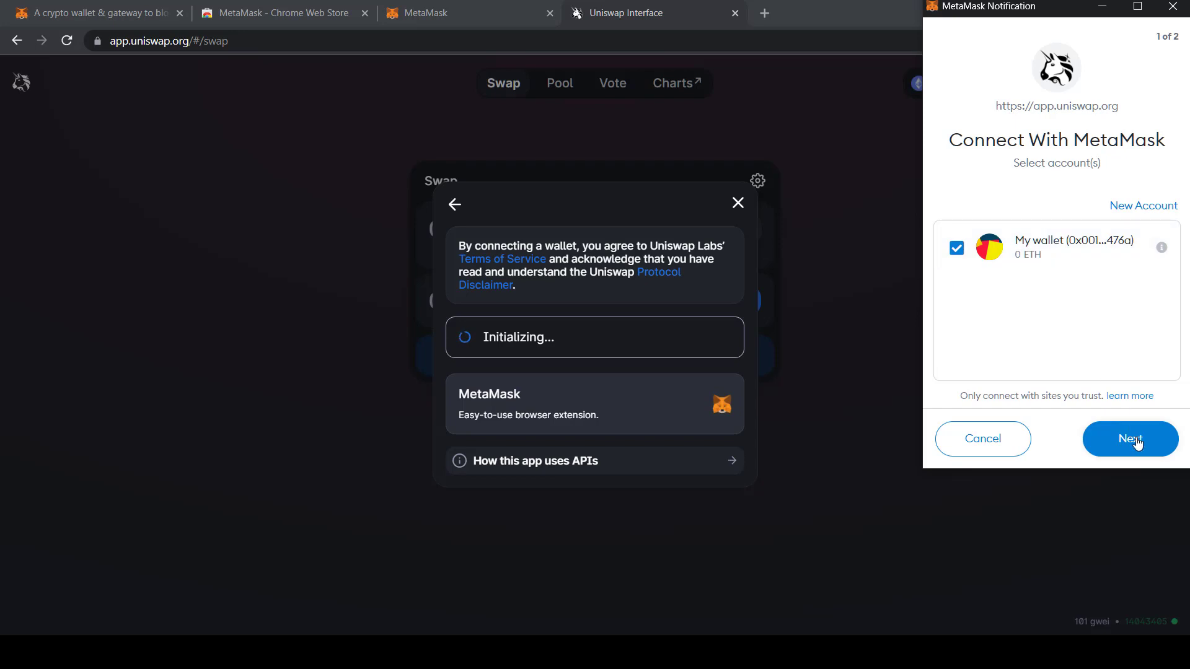
click(1130, 439)
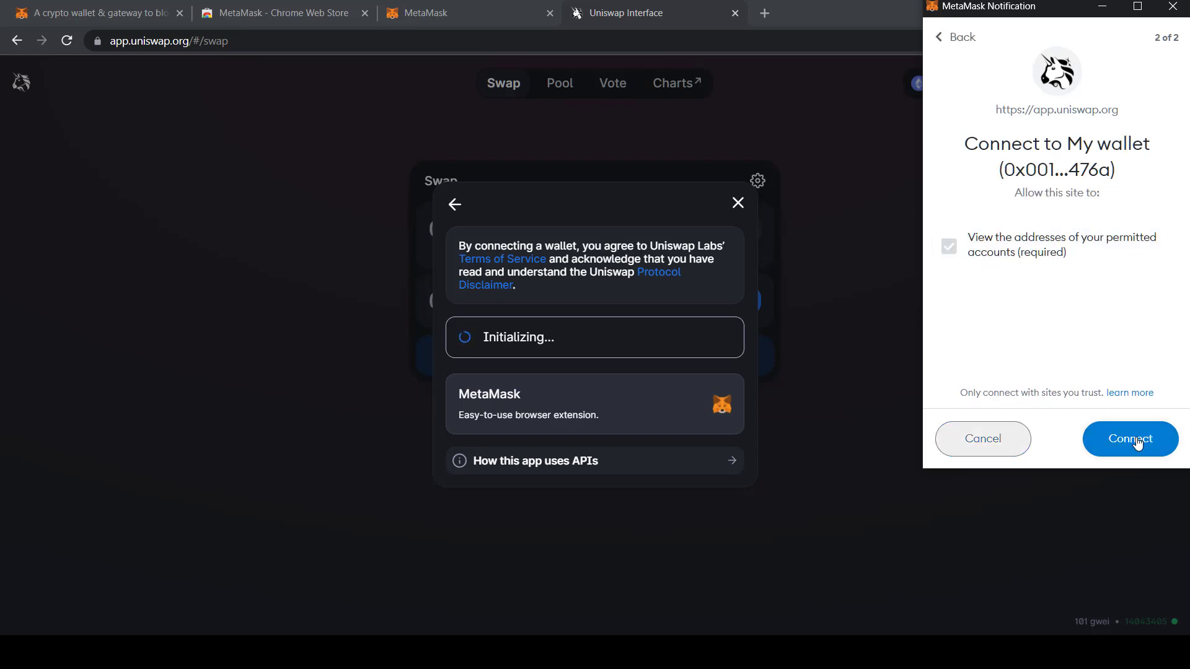
click(1129, 439)
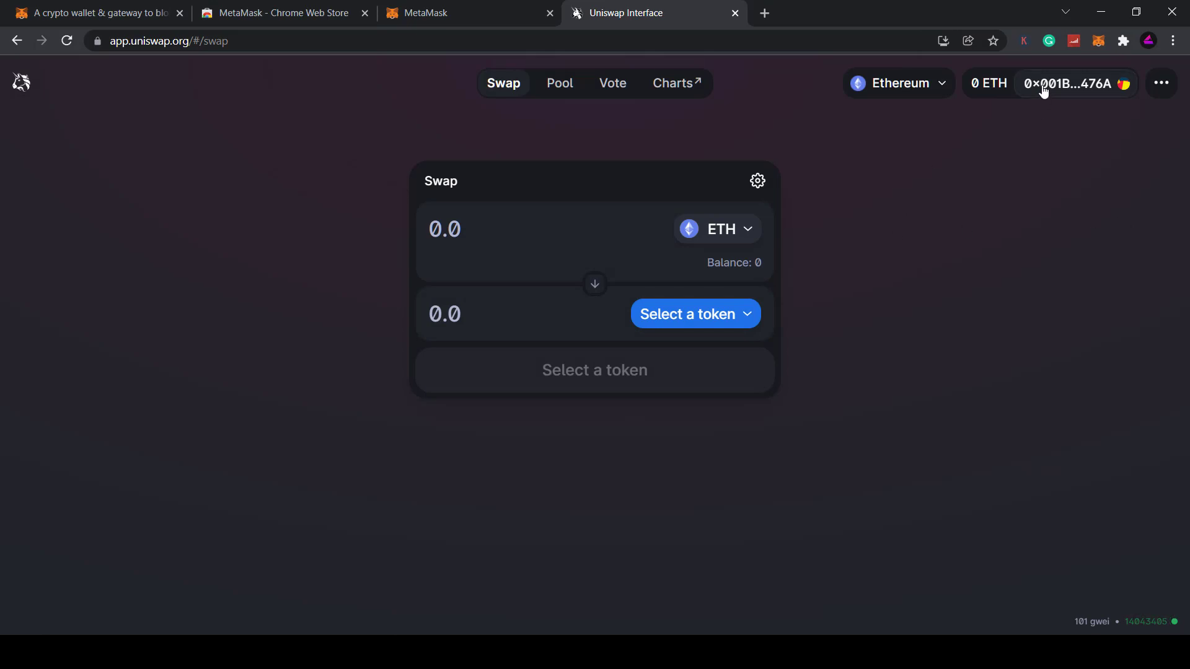
mouse_move(985, 96)
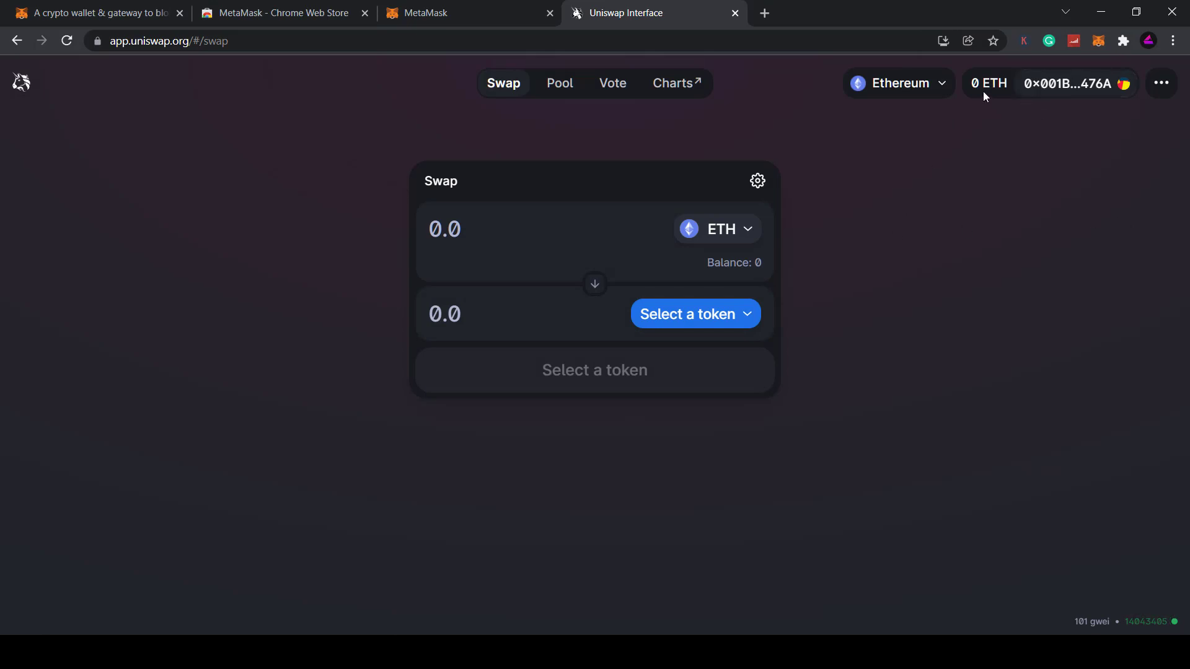
mouse_move(796, 259)
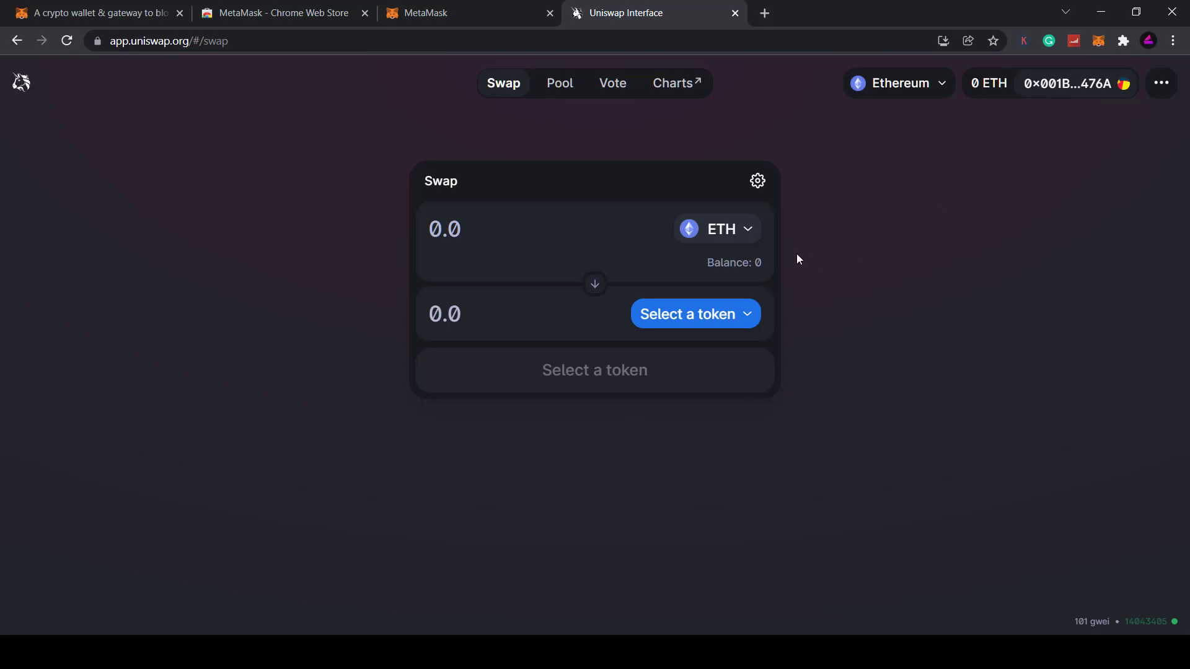
mouse_move(699, 293)
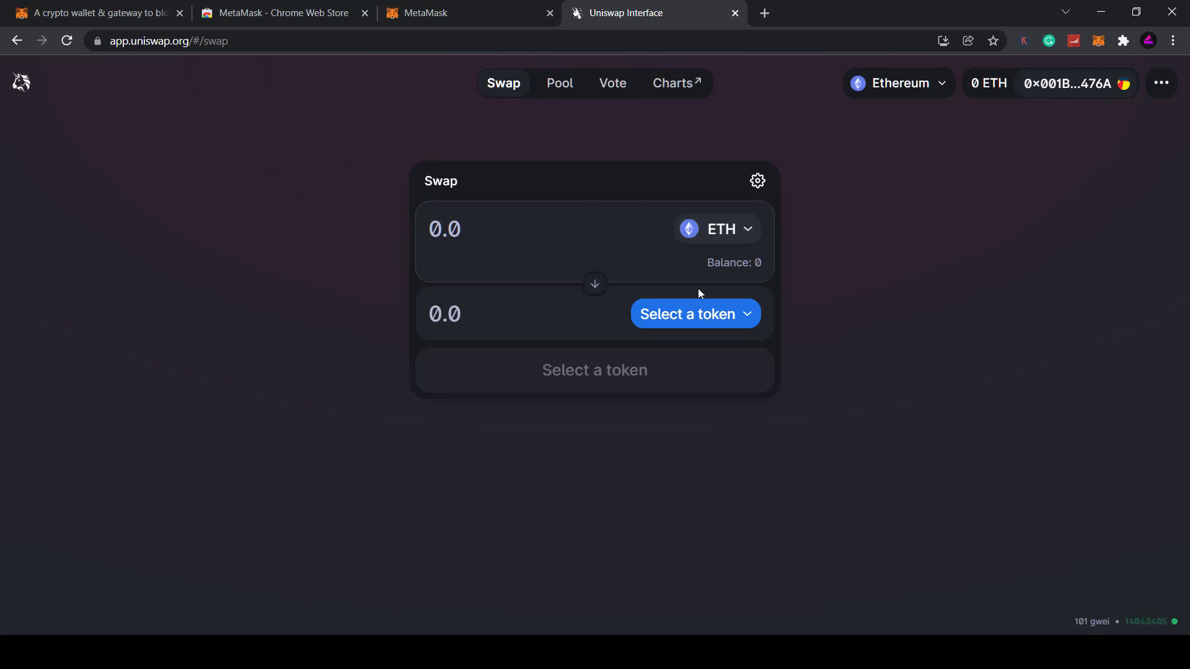
Step: Open Uniswap's token list for the receive field and scroll through the zero-balance tokens
click(694, 313)
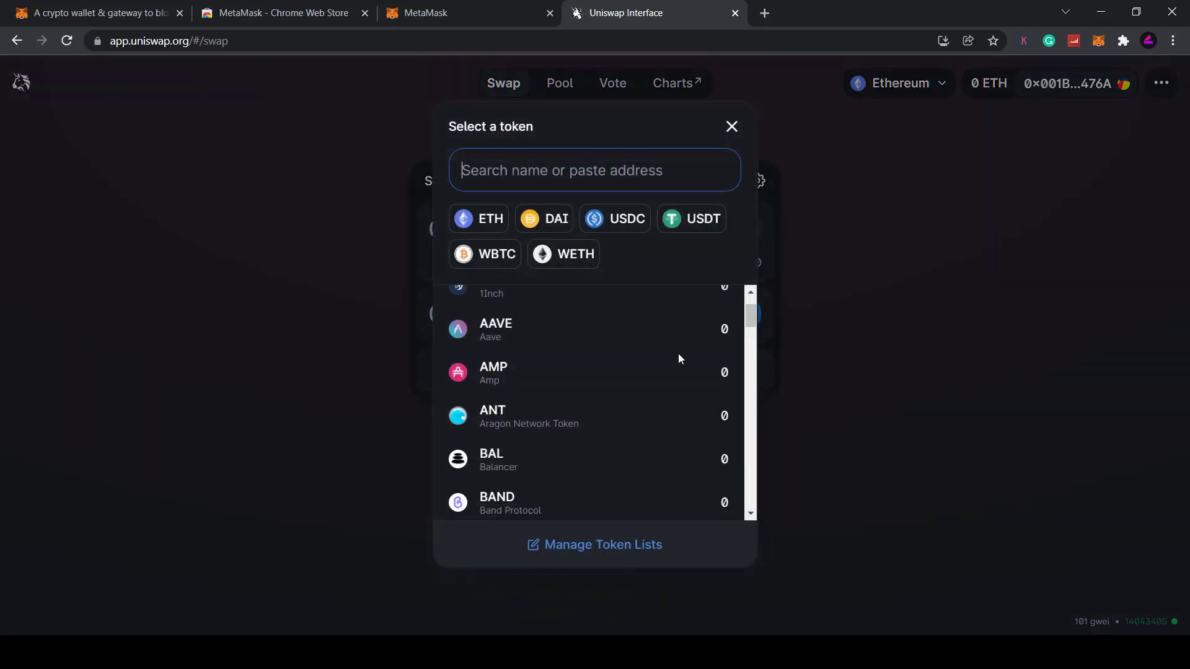
scroll(down, 3)
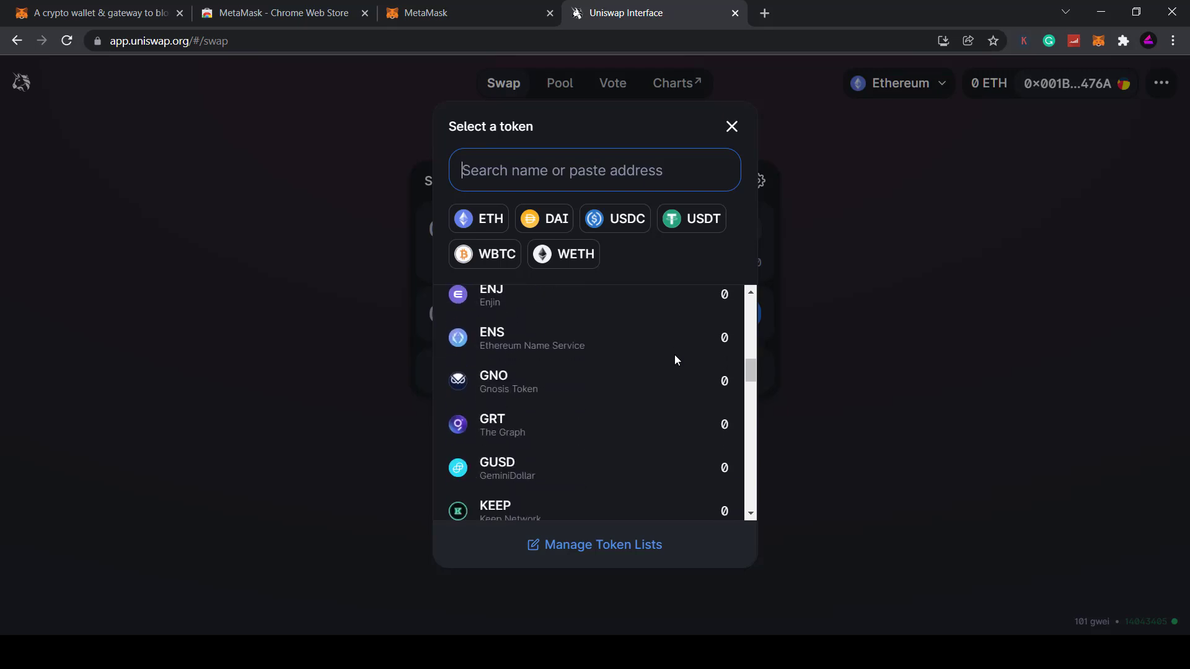
scroll(down, 3)
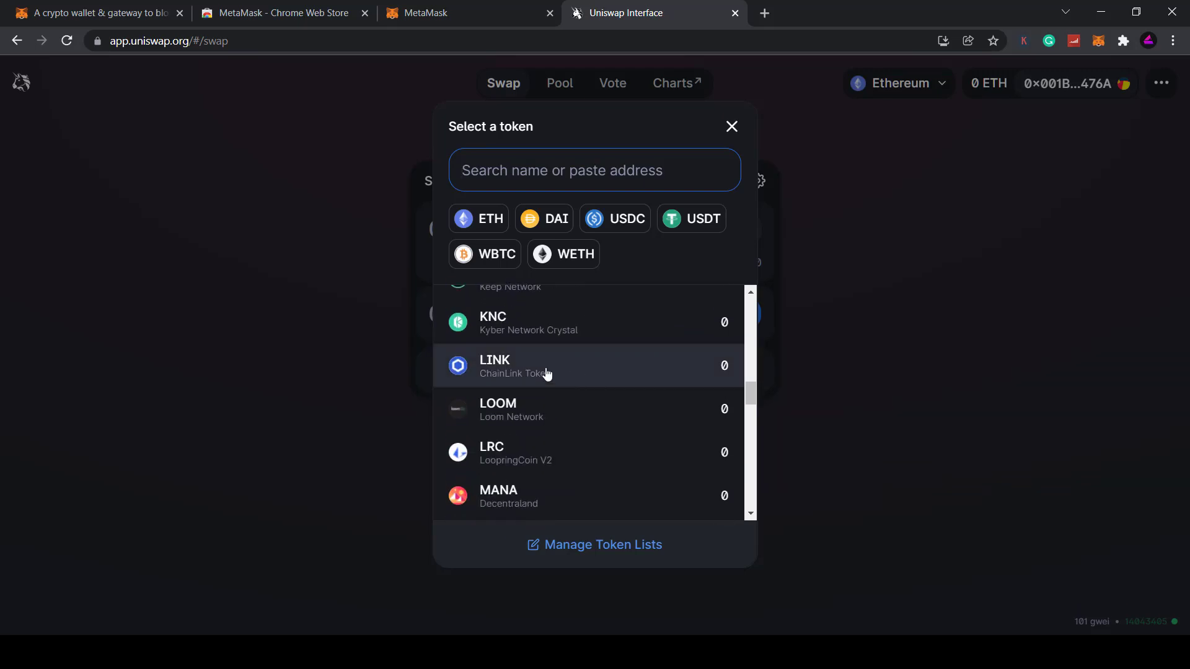